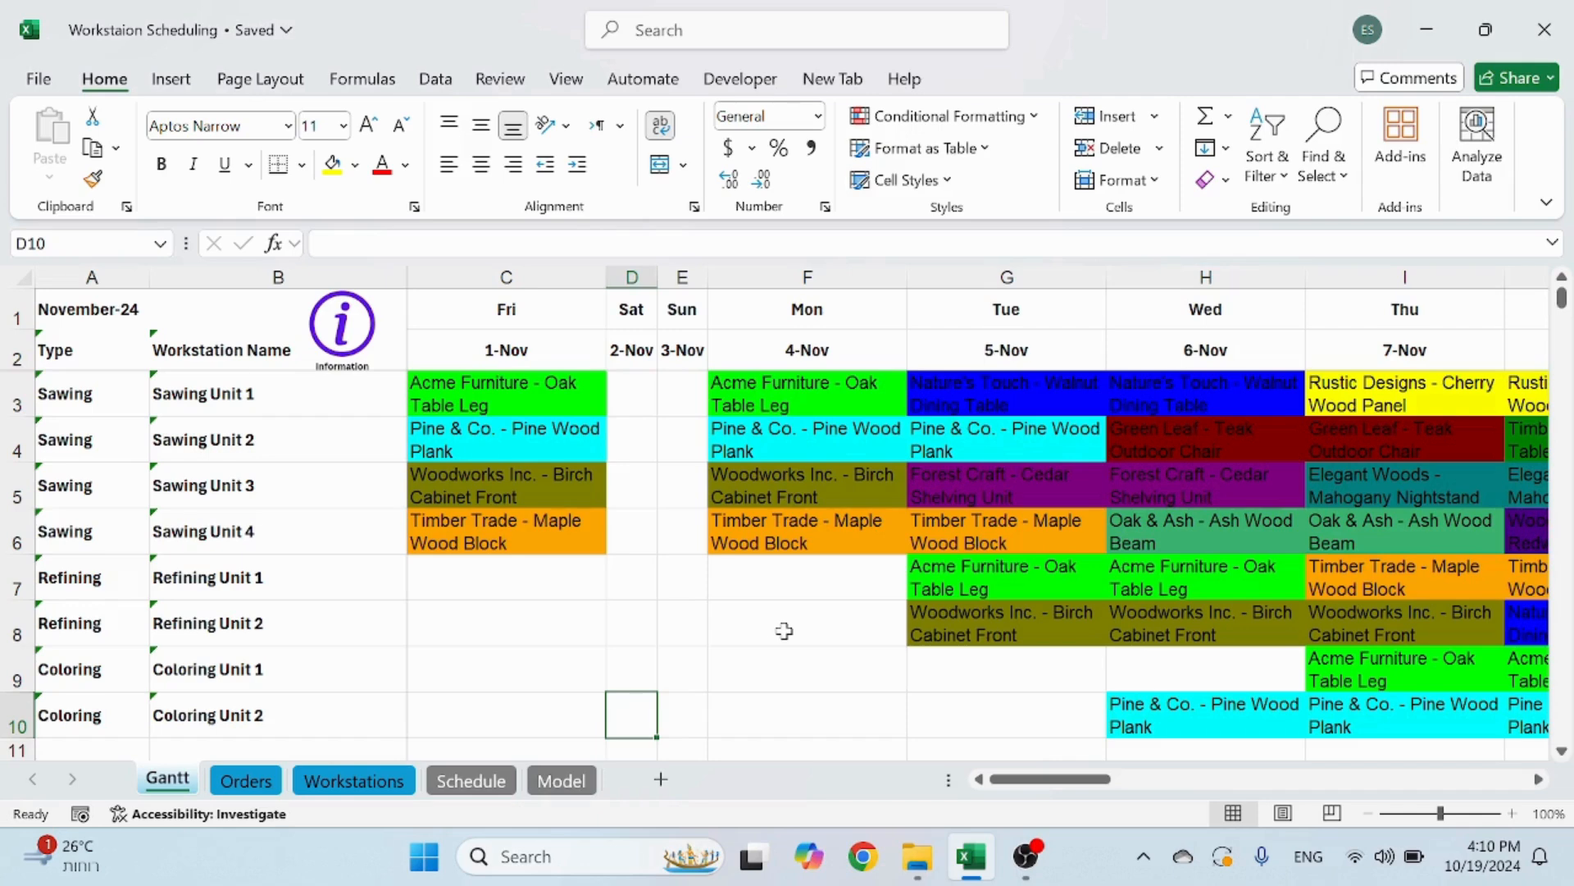
mouse_move(1012, 397)
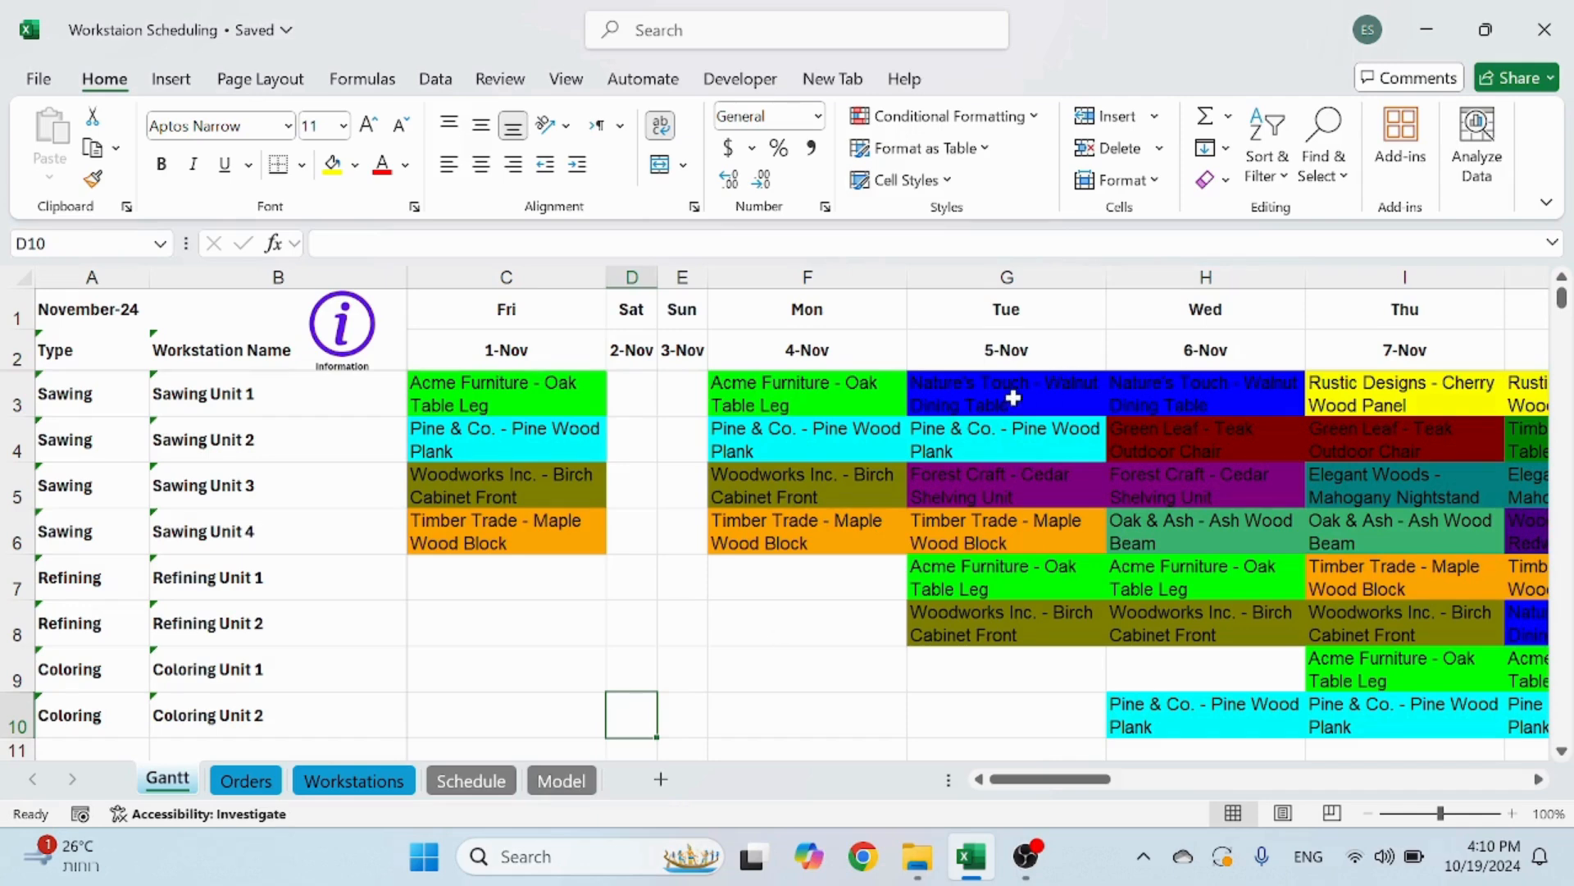
mouse_move(836, 603)
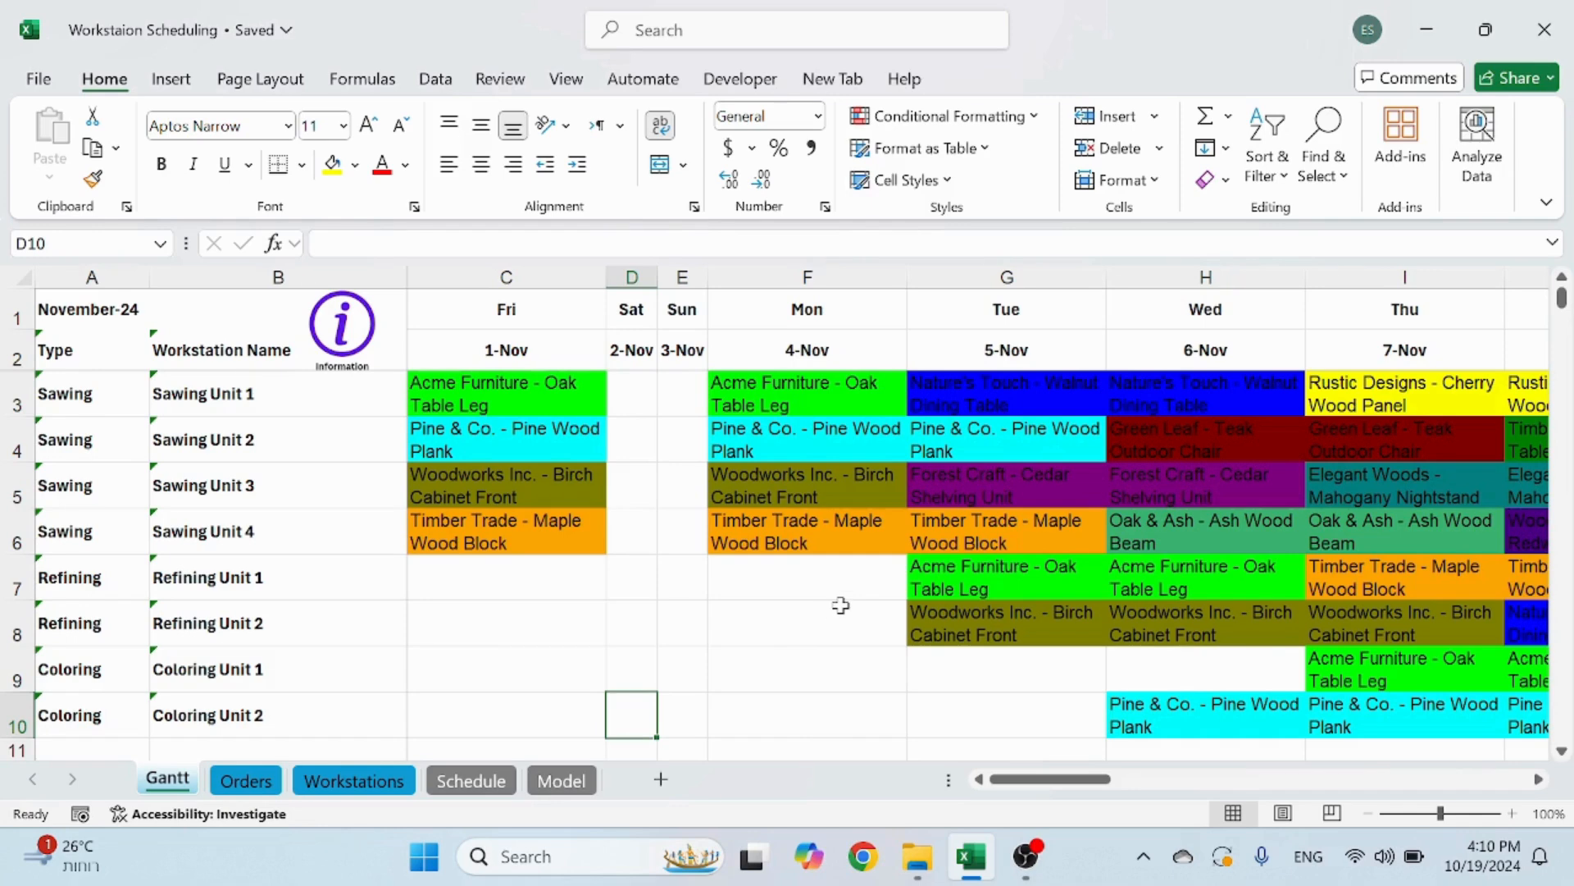
mouse_move(412, 666)
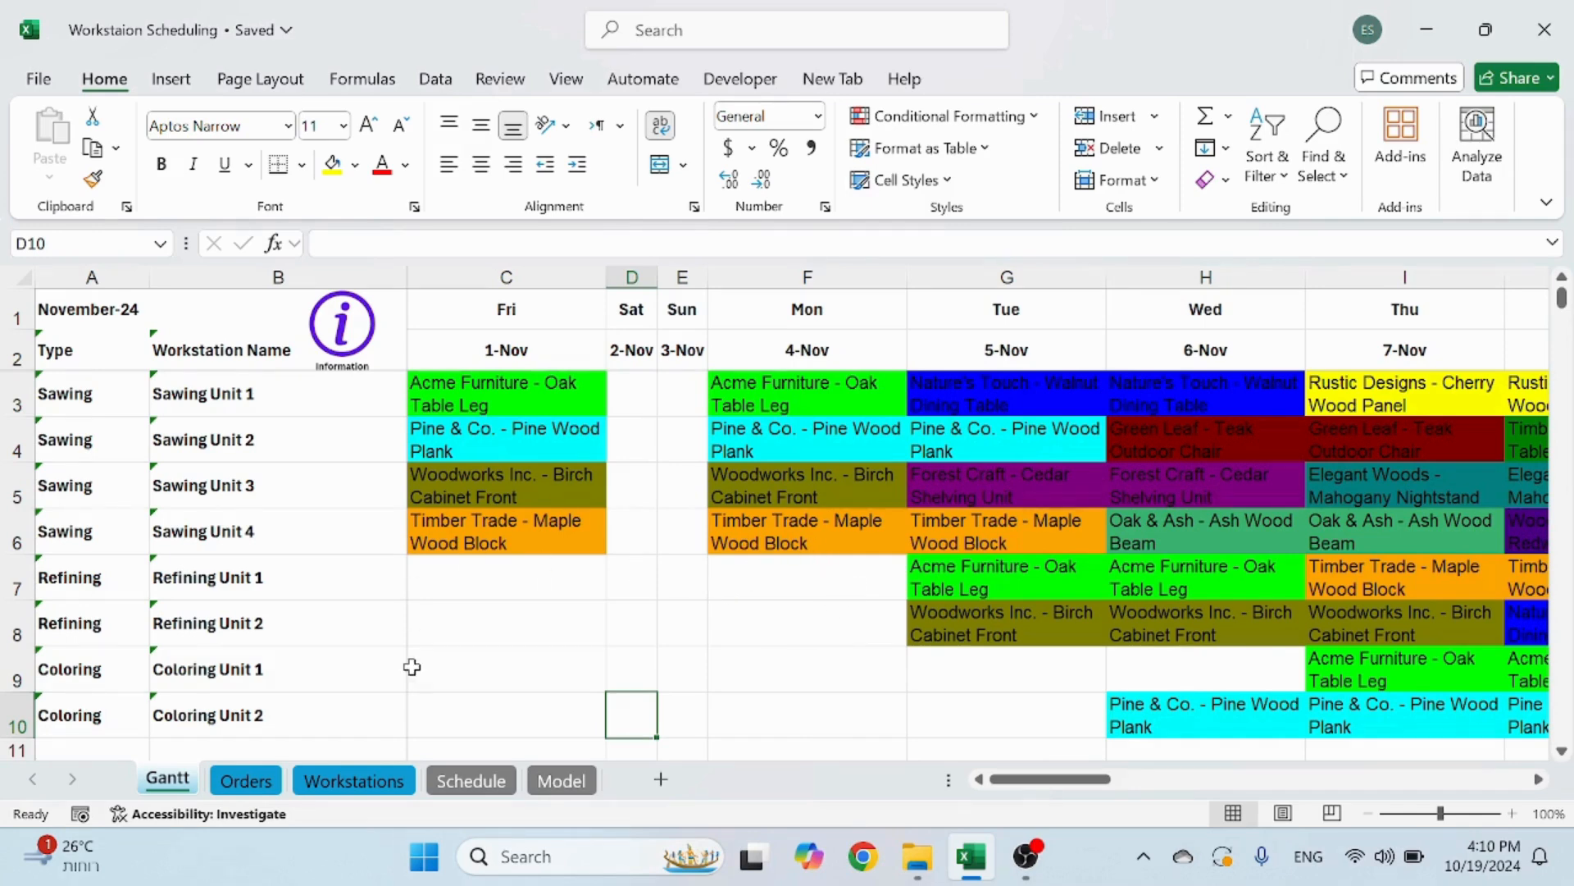
On the Model sheet, read and dismiss the note that it is a backend sheet
click(561, 780)
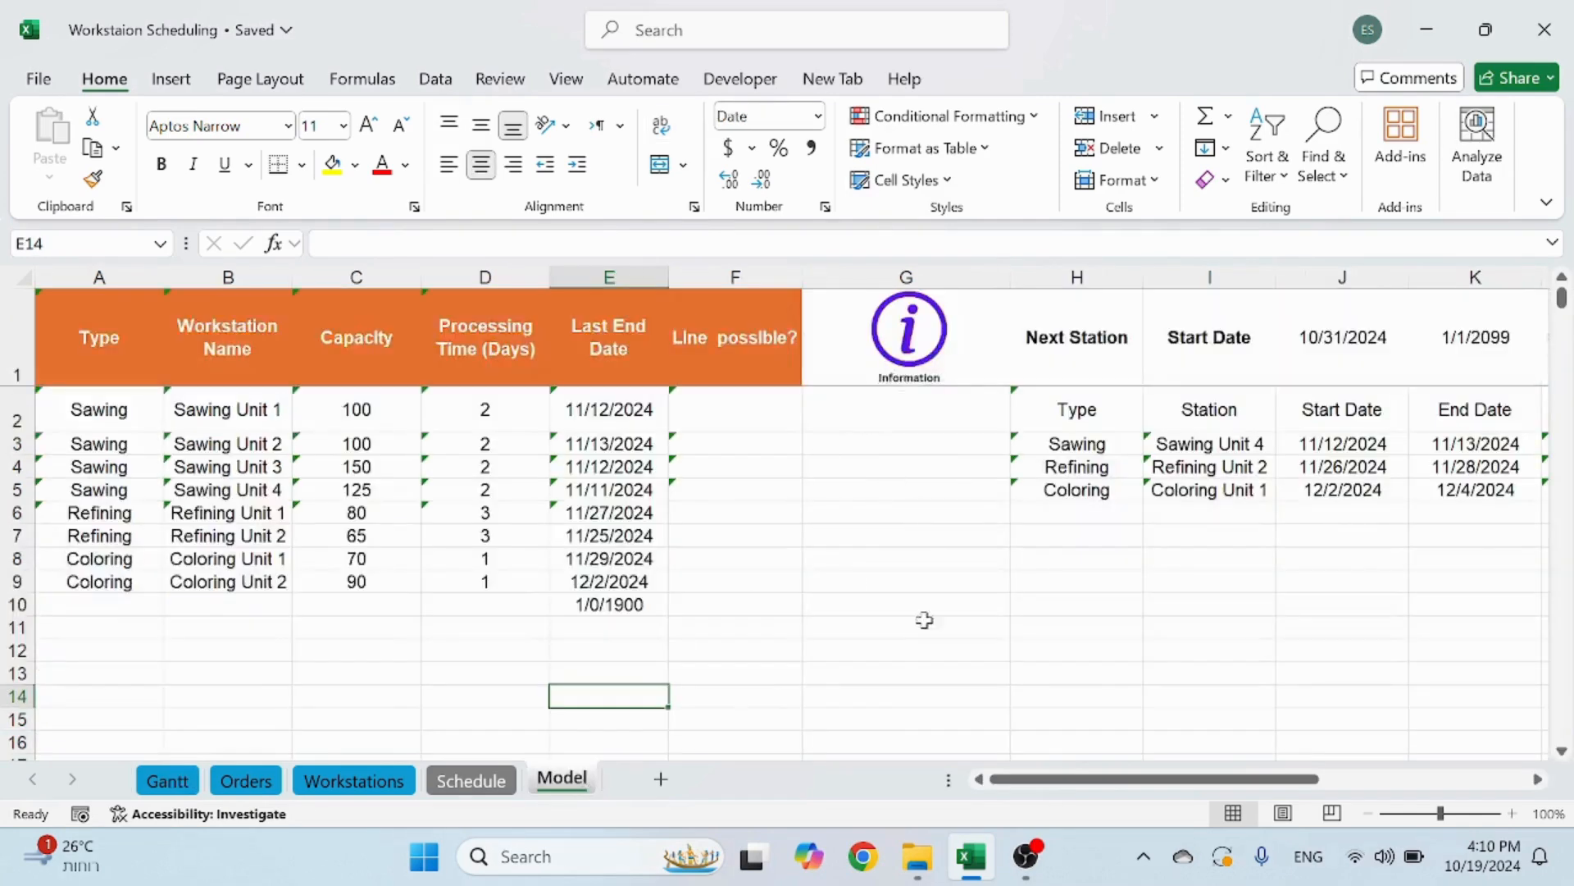
mouse_move(918, 652)
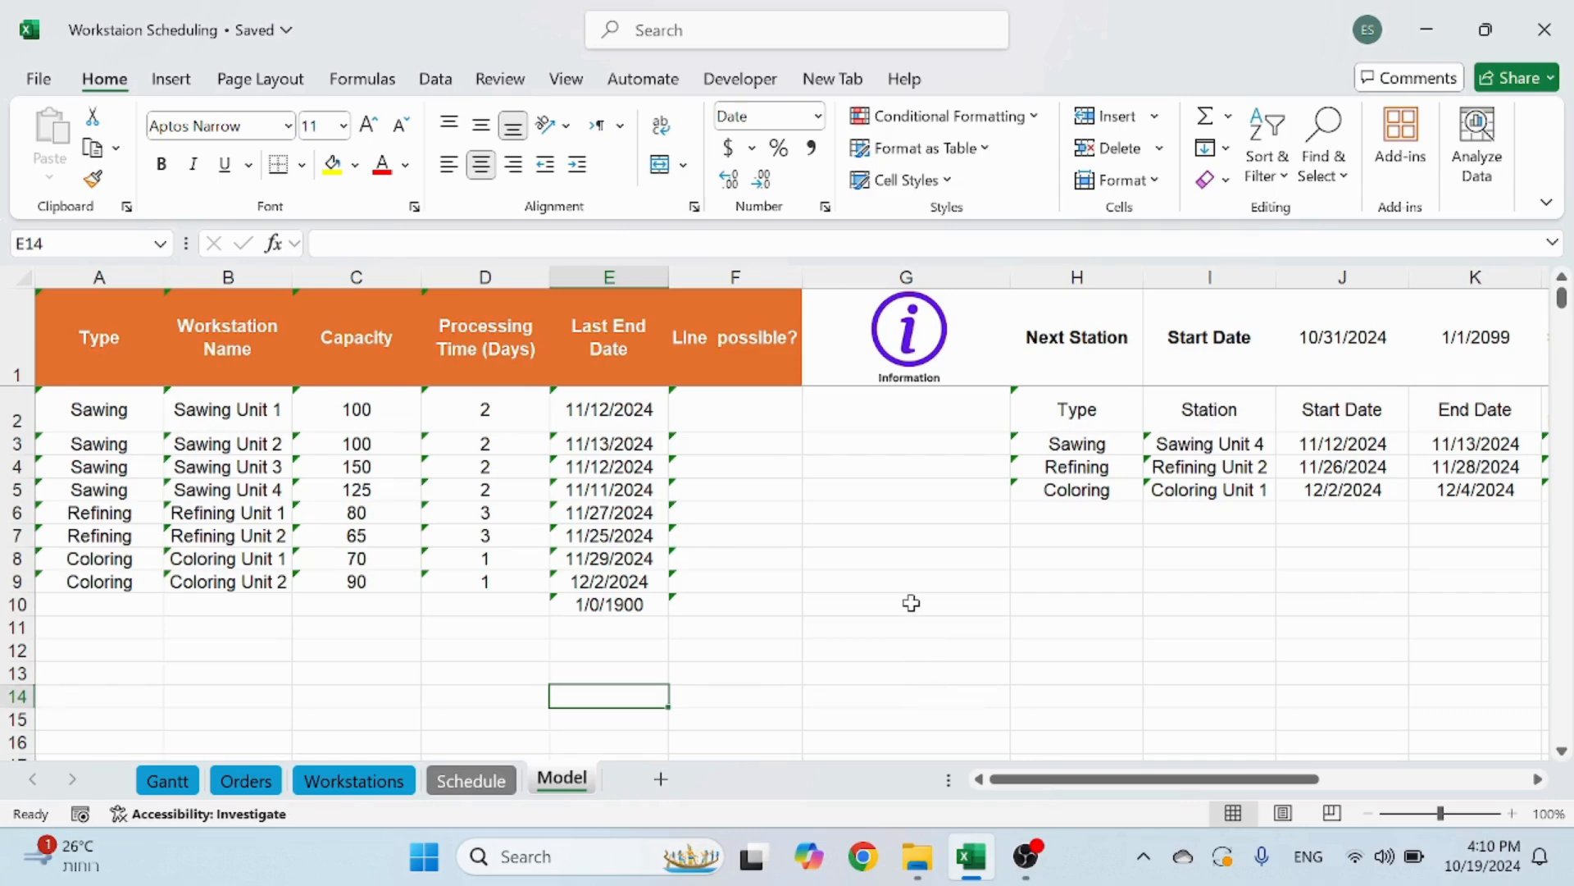
mouse_move(1102, 643)
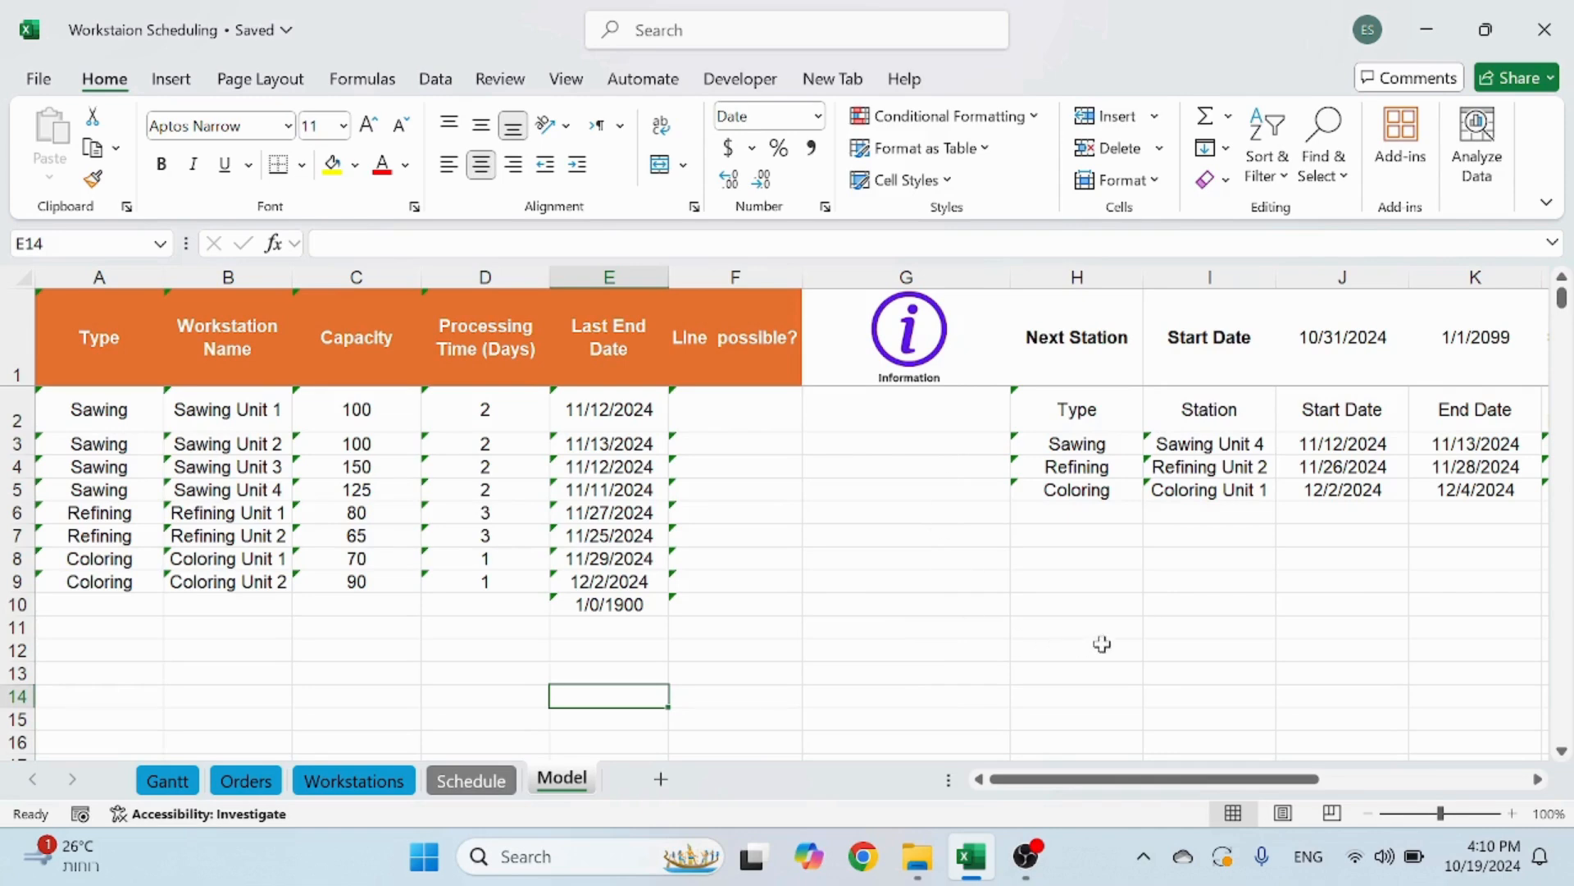
mouse_move(918, 346)
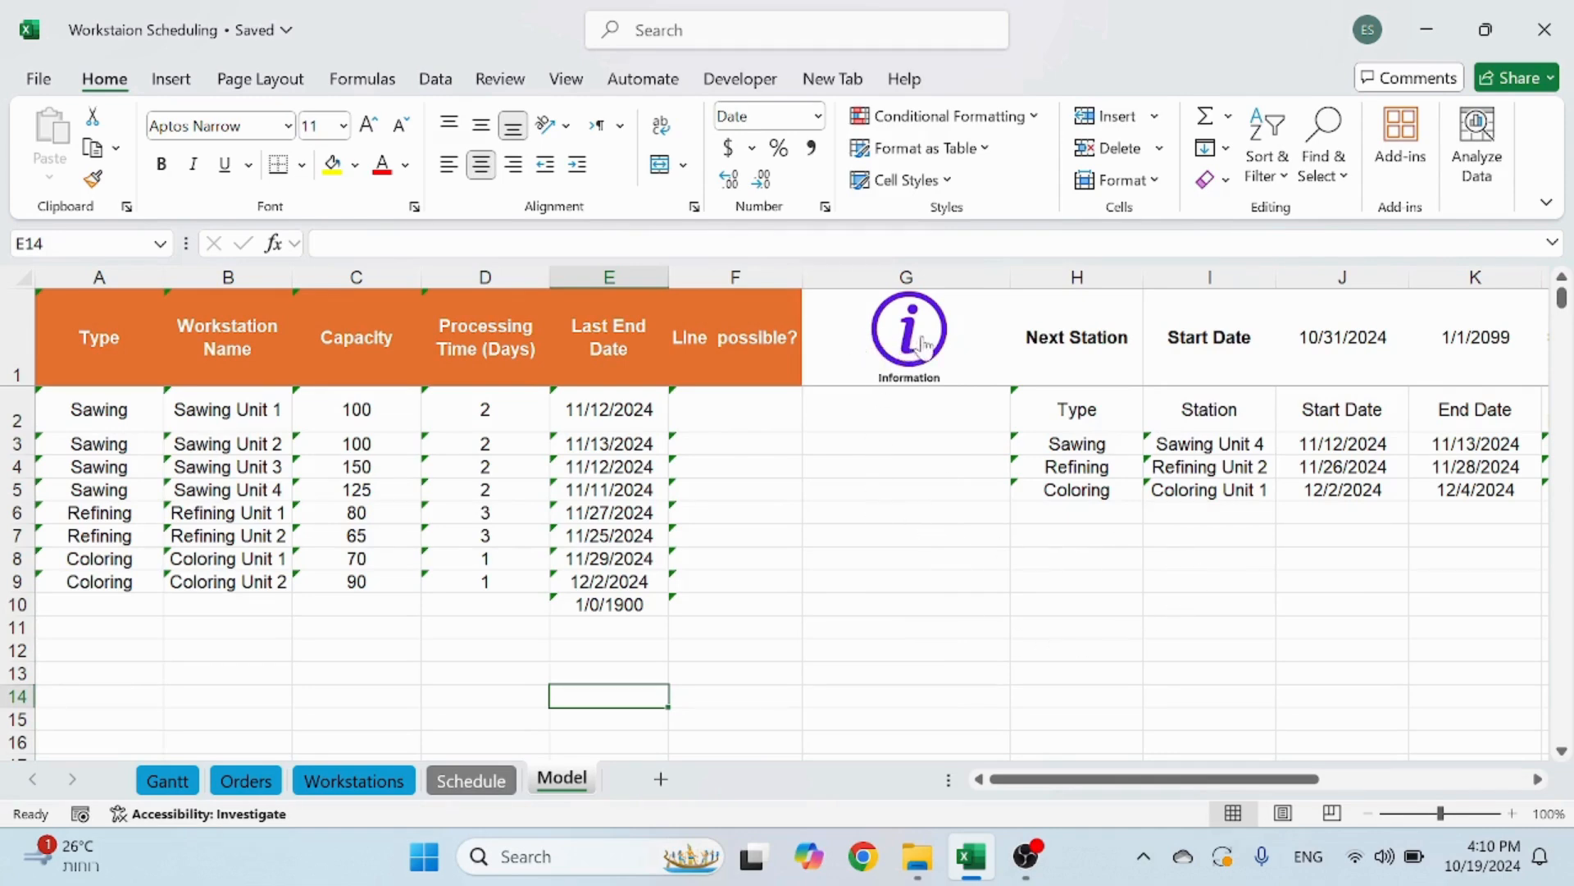
click(907, 331)
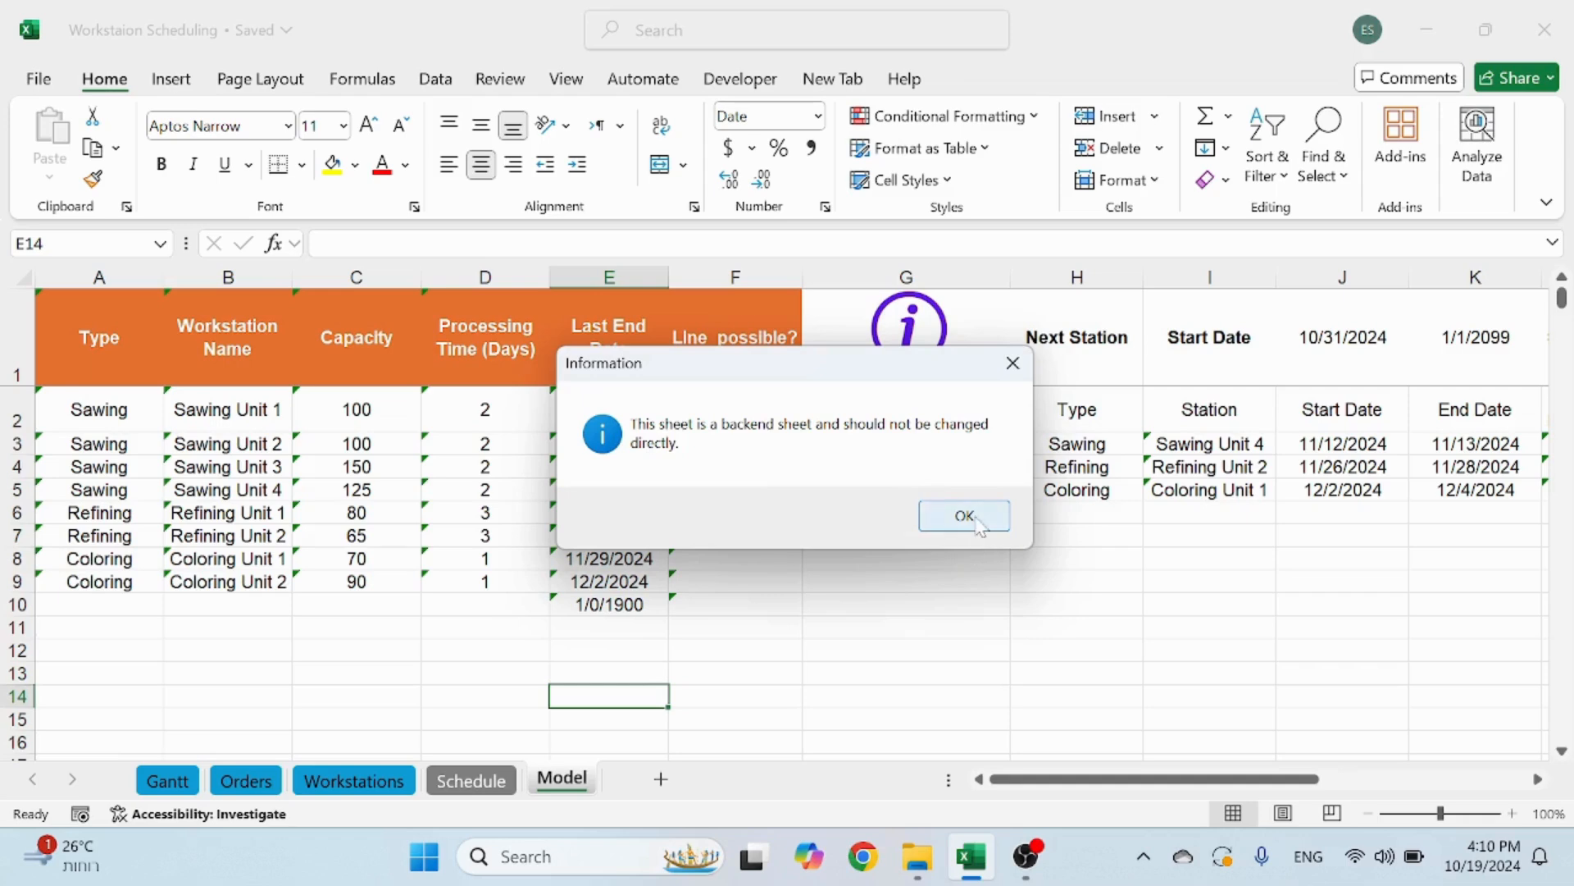
click(962, 515)
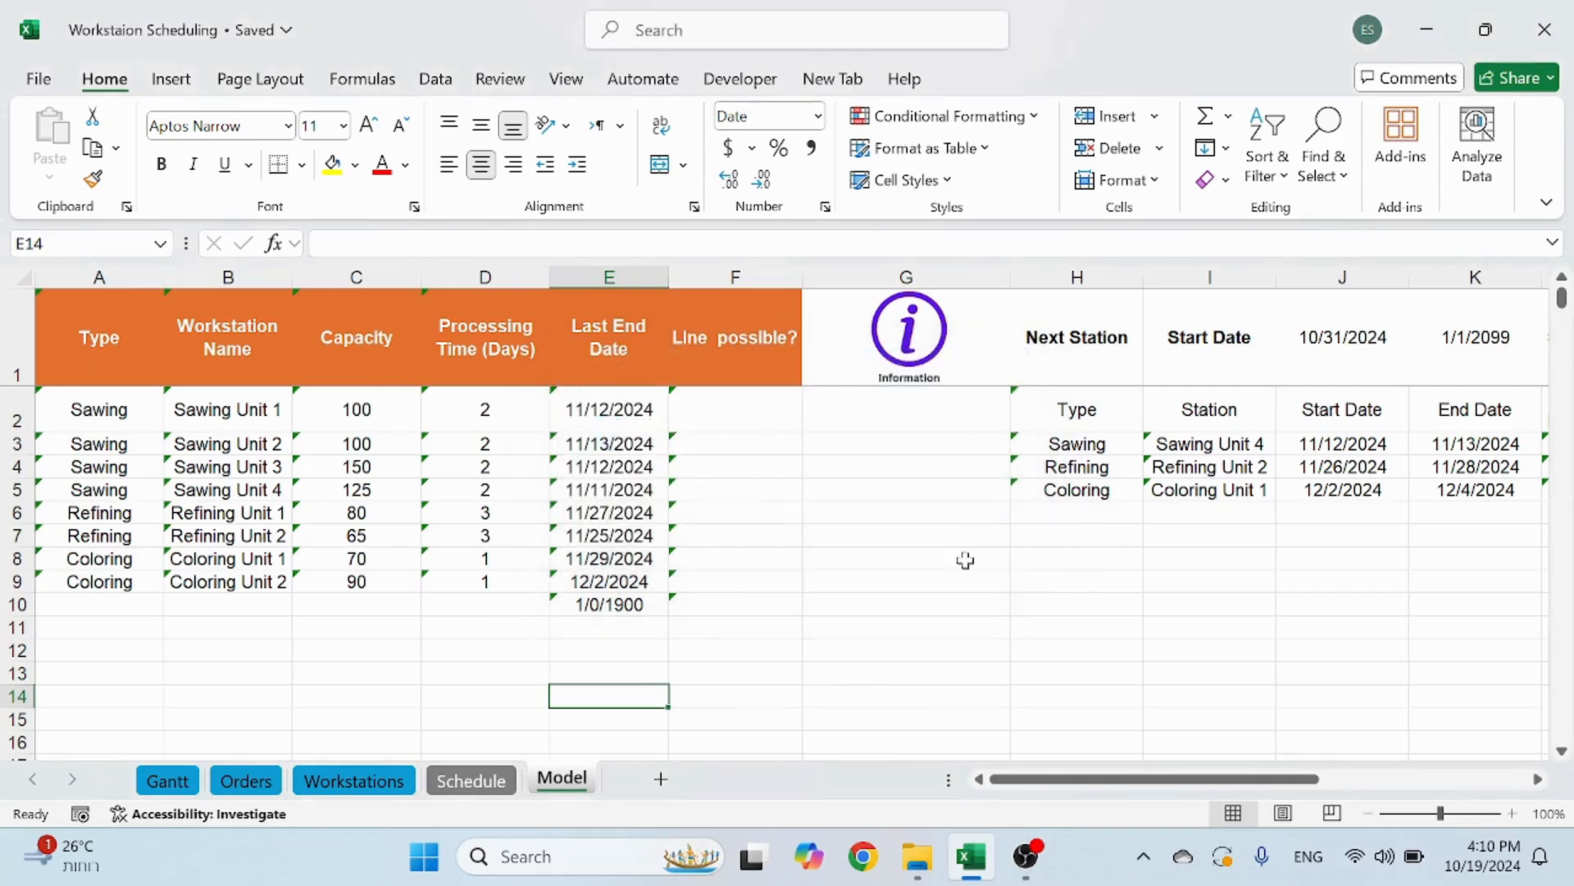
mouse_move(957, 573)
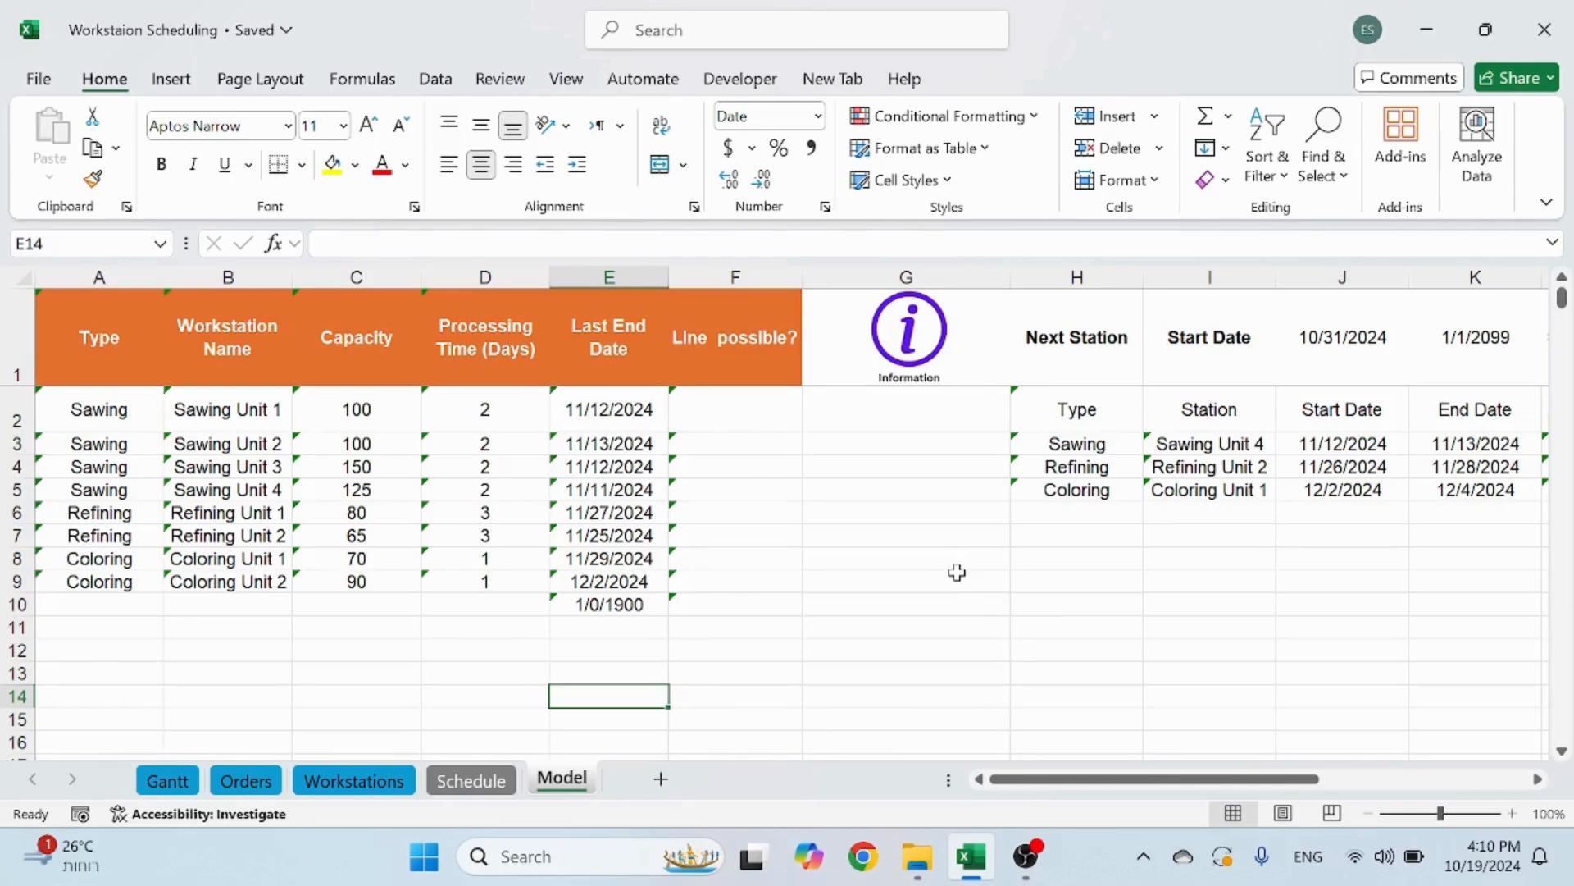
mouse_move(801, 601)
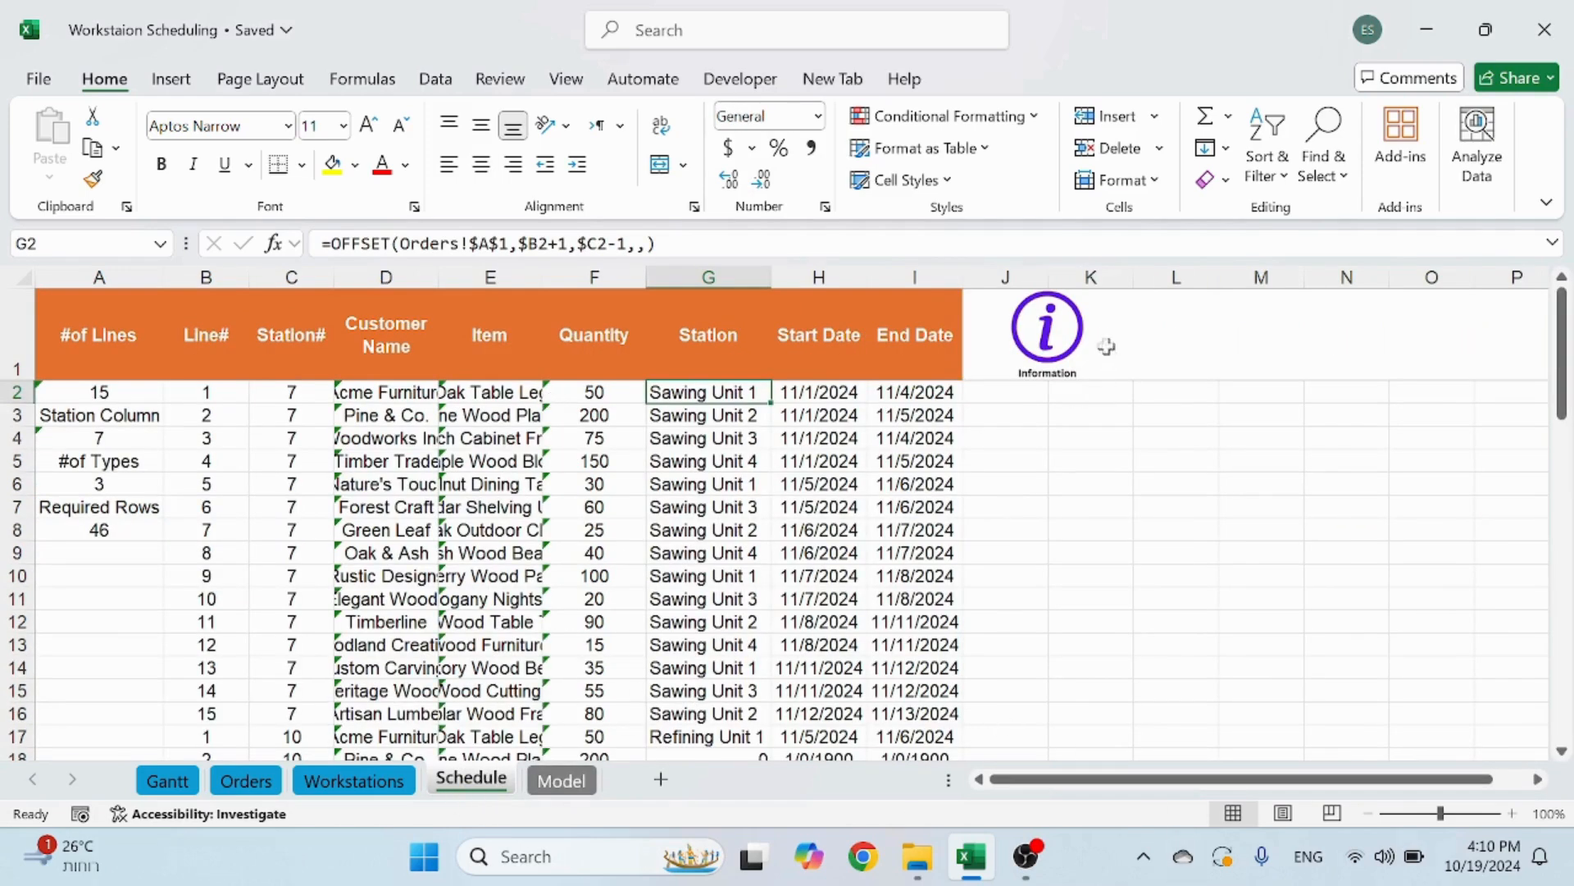
Dismiss the Schedule sheet's do-not-edit notice and view the Workstations capacities and limitations
click(1047, 328)
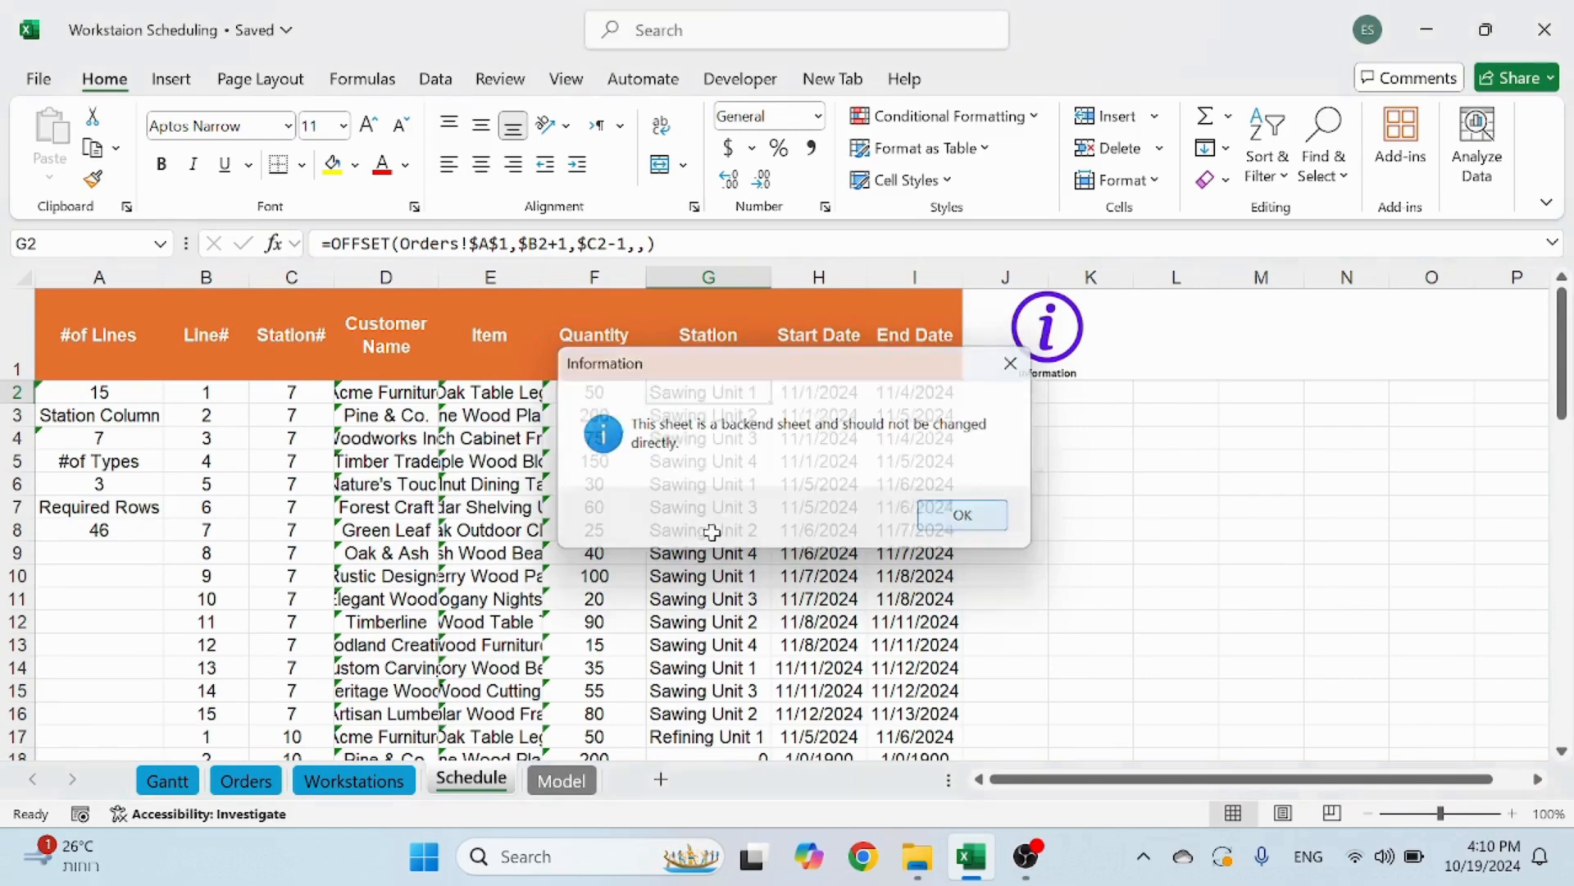
click(960, 514)
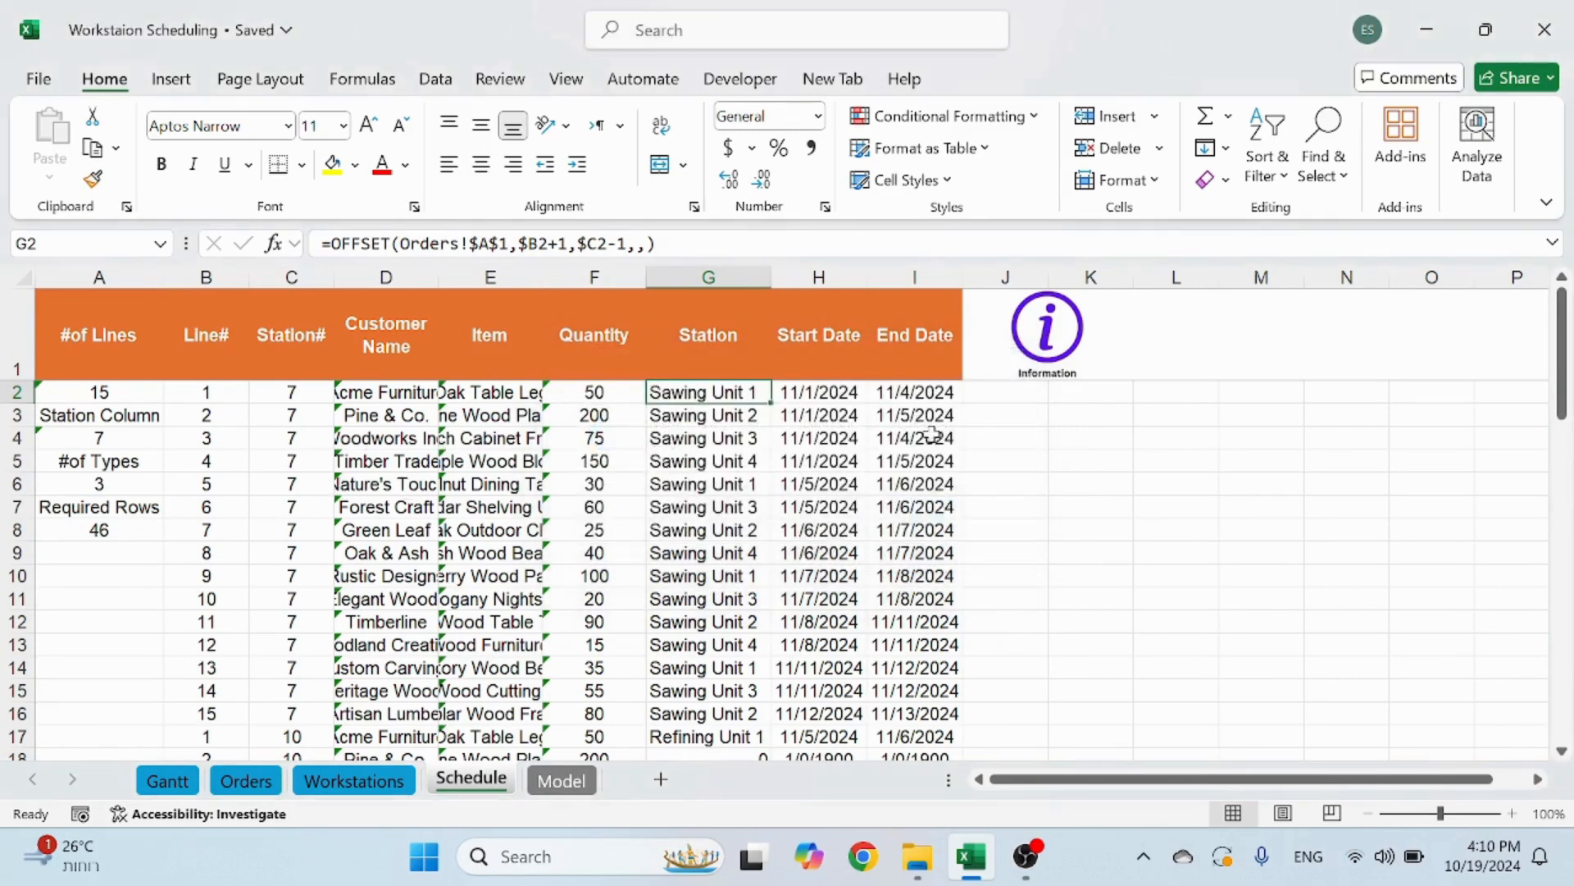
mouse_move(457, 415)
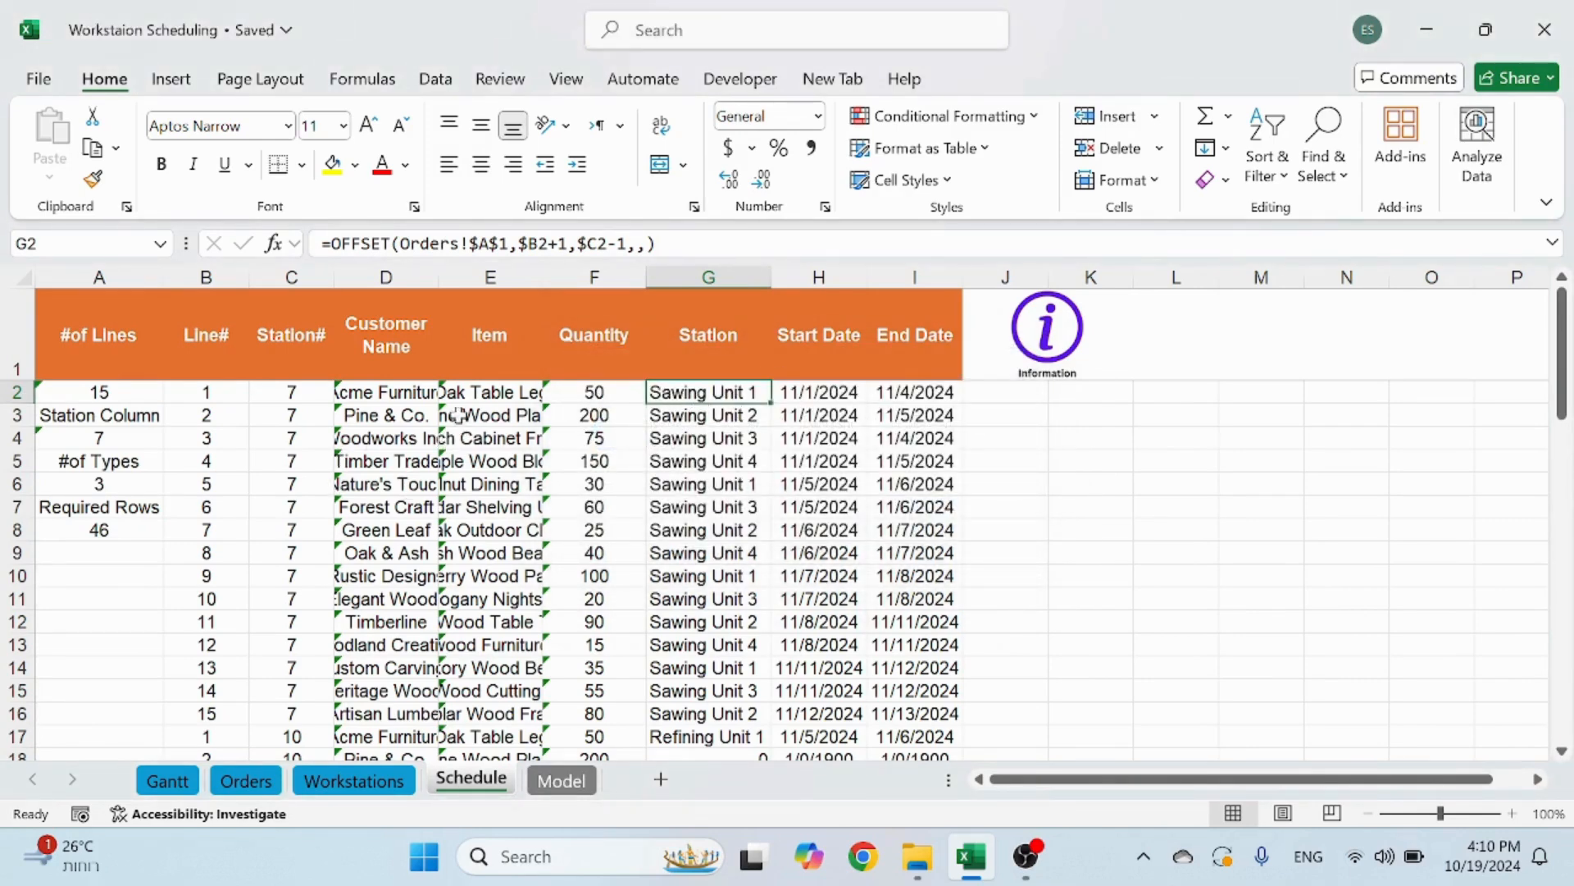
mouse_move(738, 488)
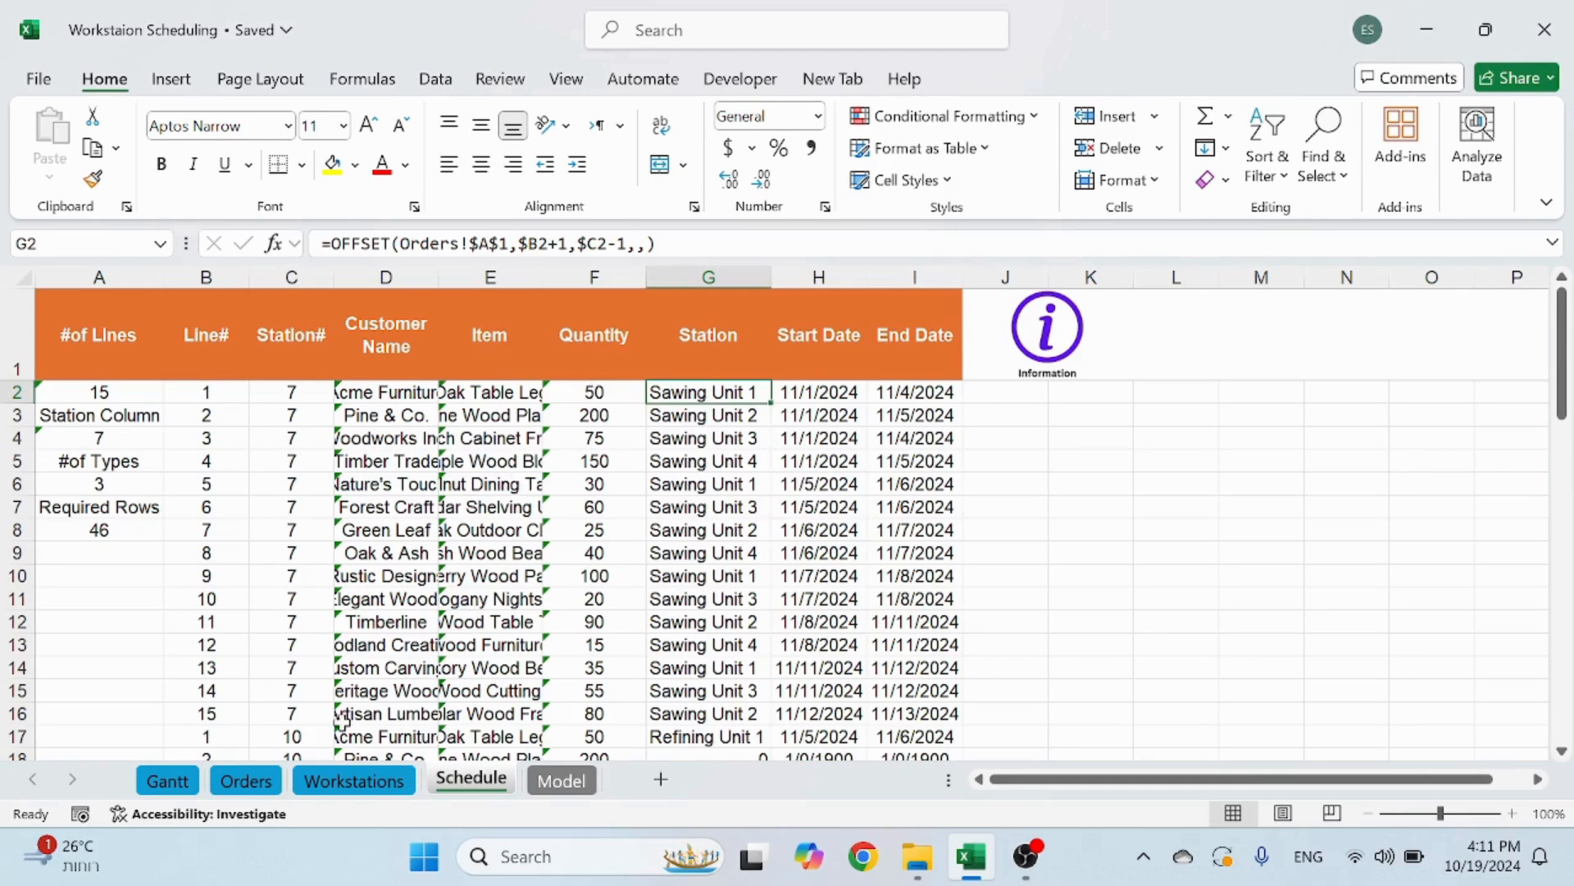
click(353, 780)
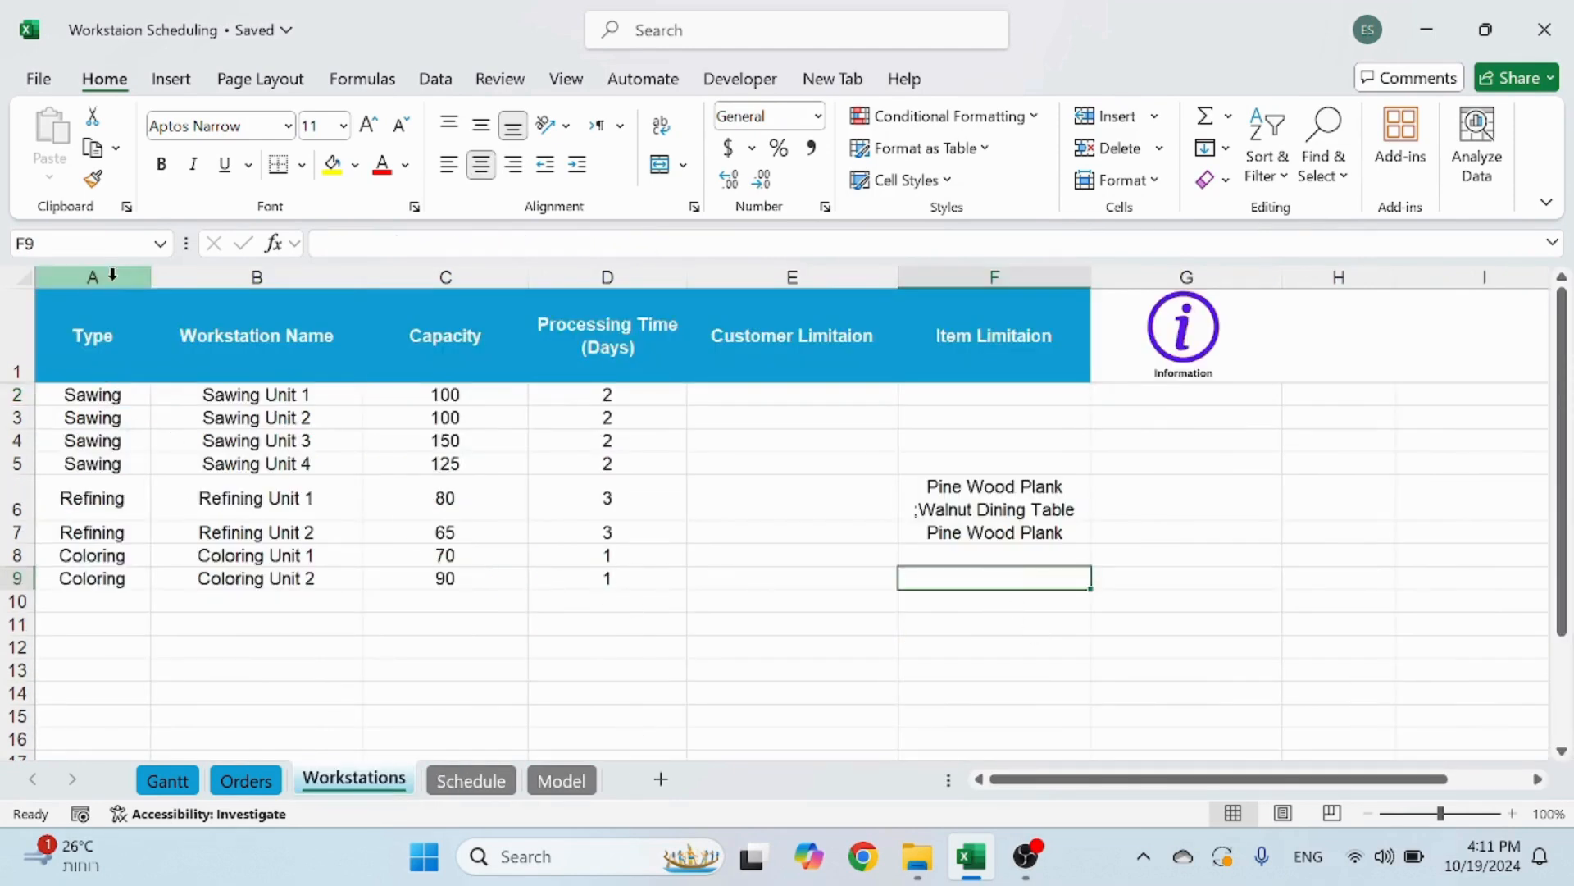
click(91, 336)
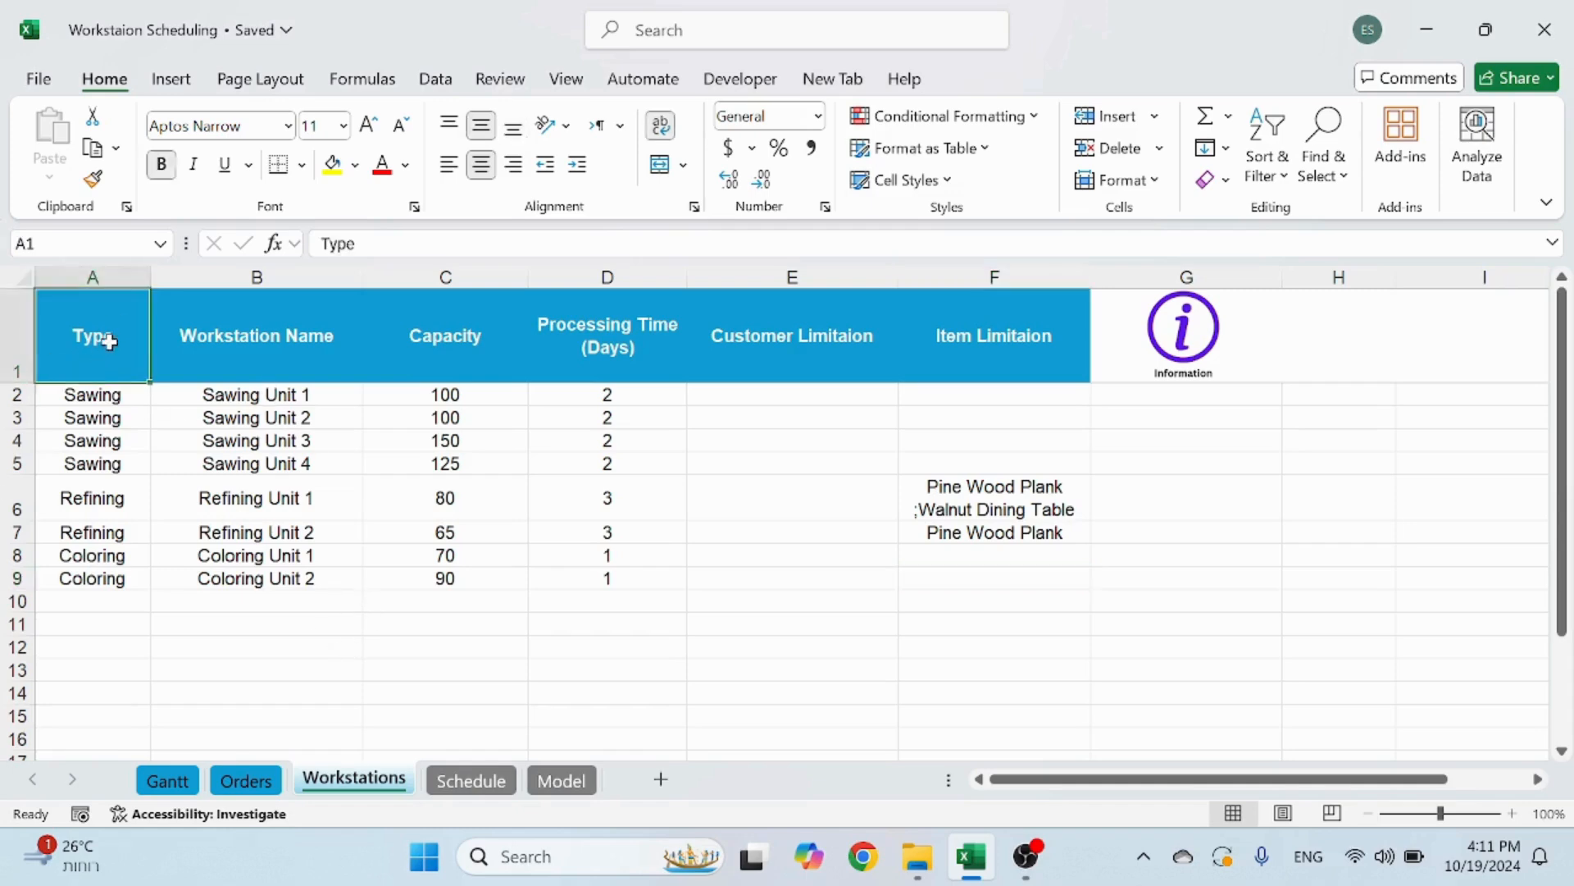
click(91, 394)
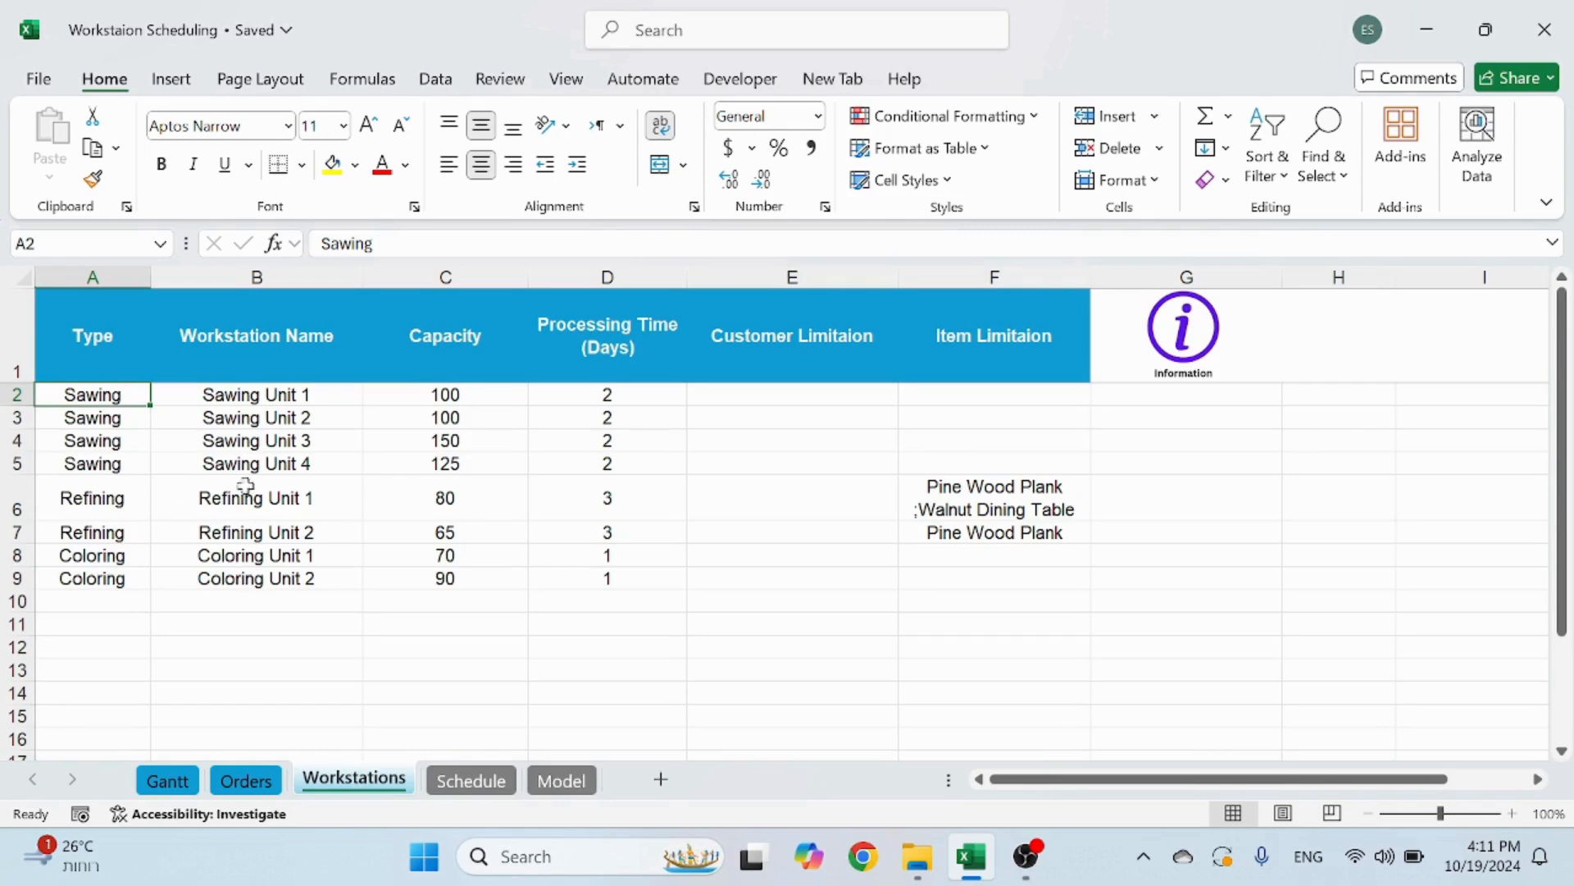
mouse_move(292, 634)
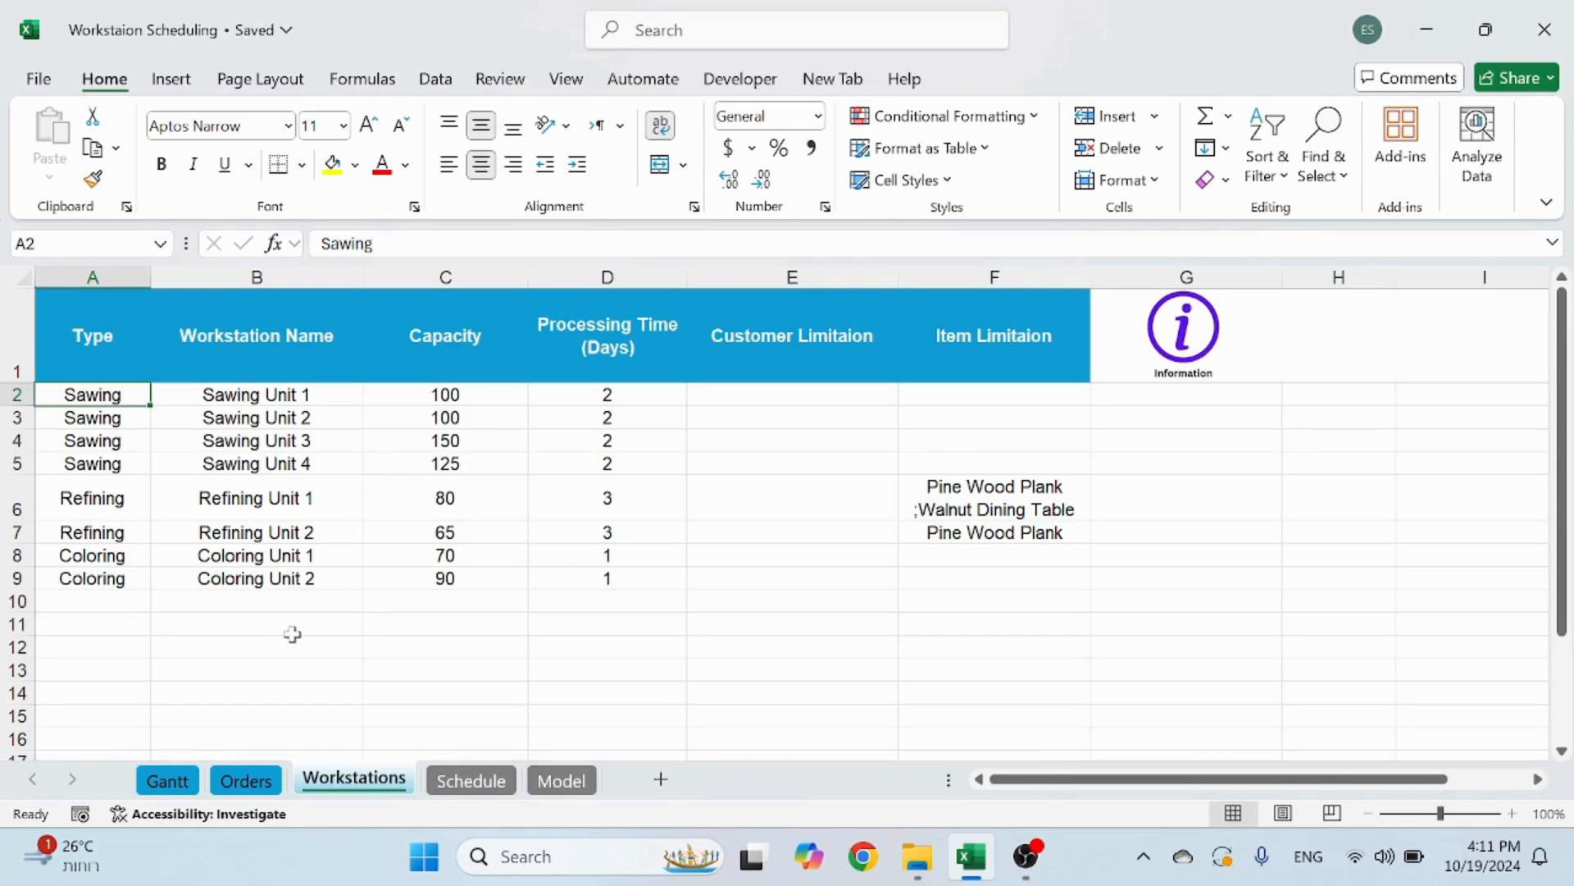
mouse_move(42, 344)
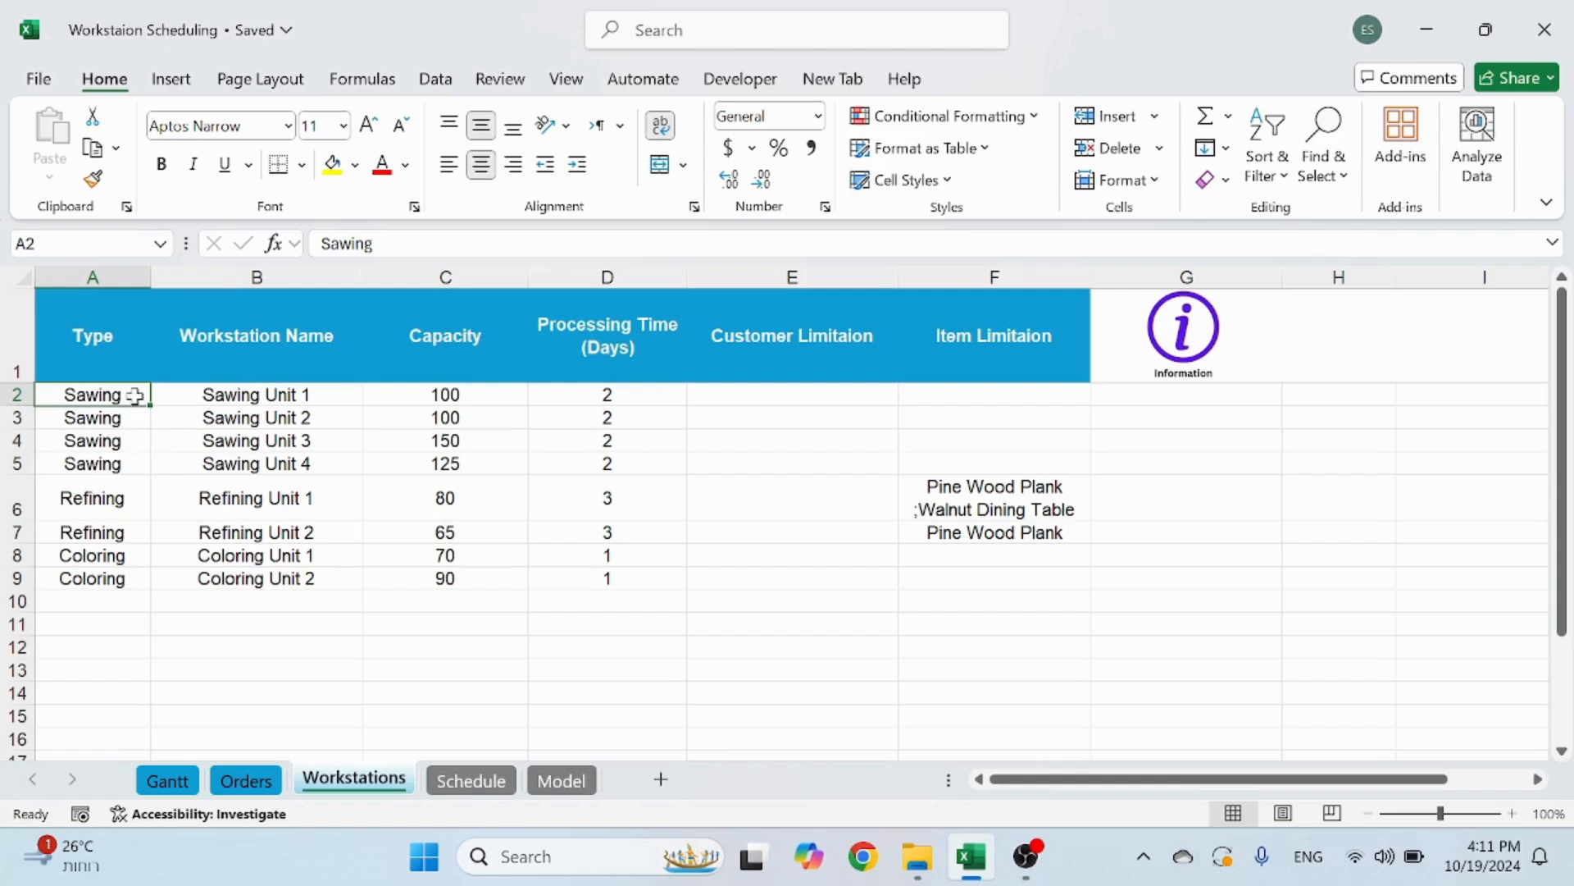
click(91, 462)
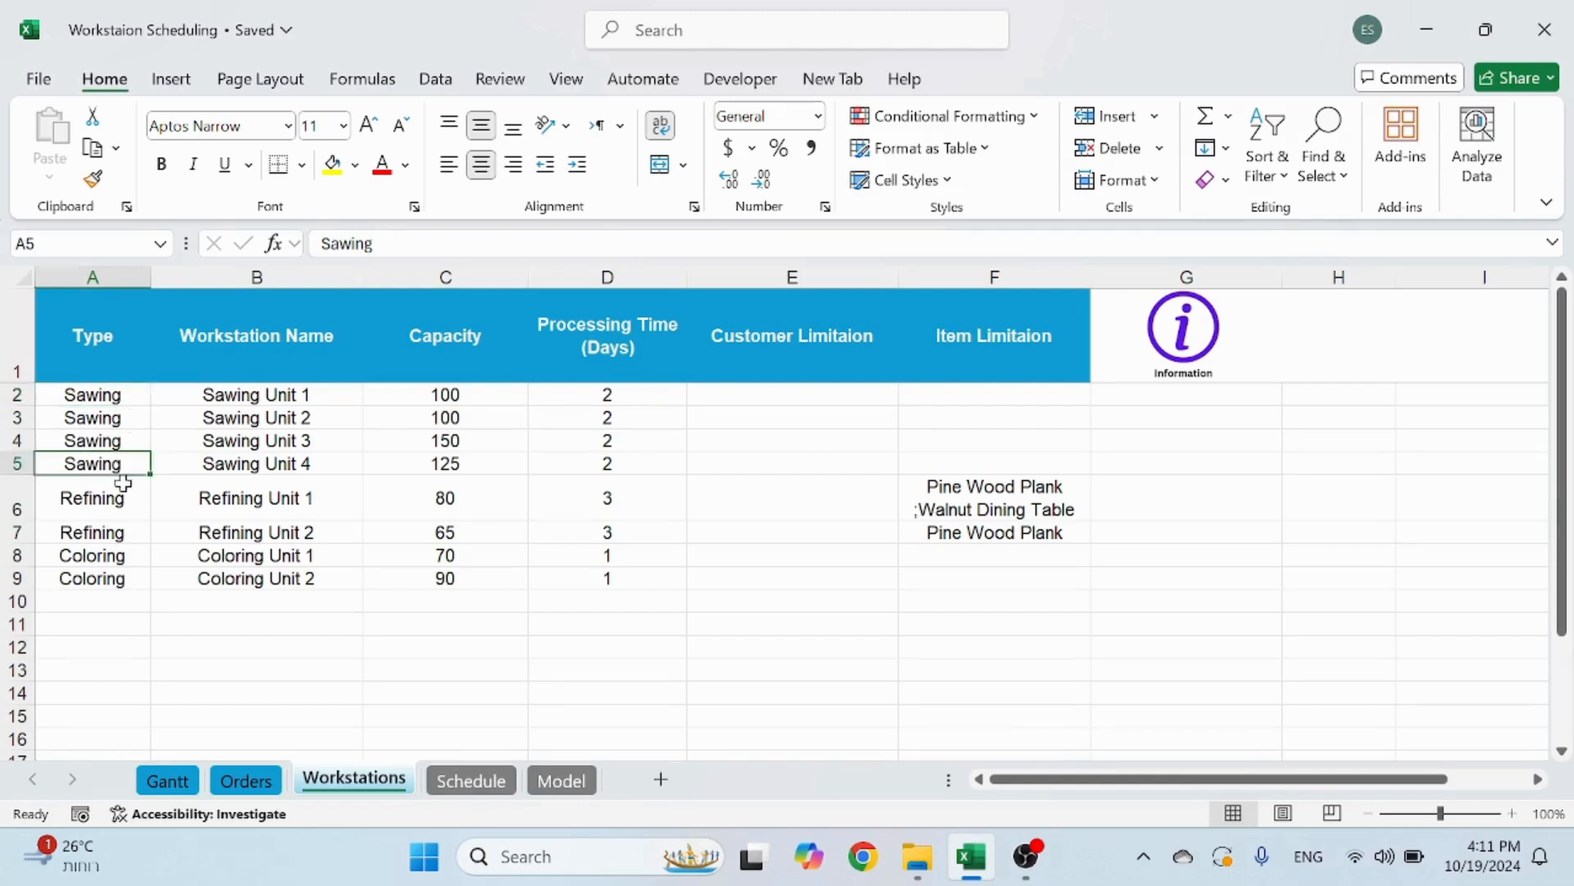
click(256, 335)
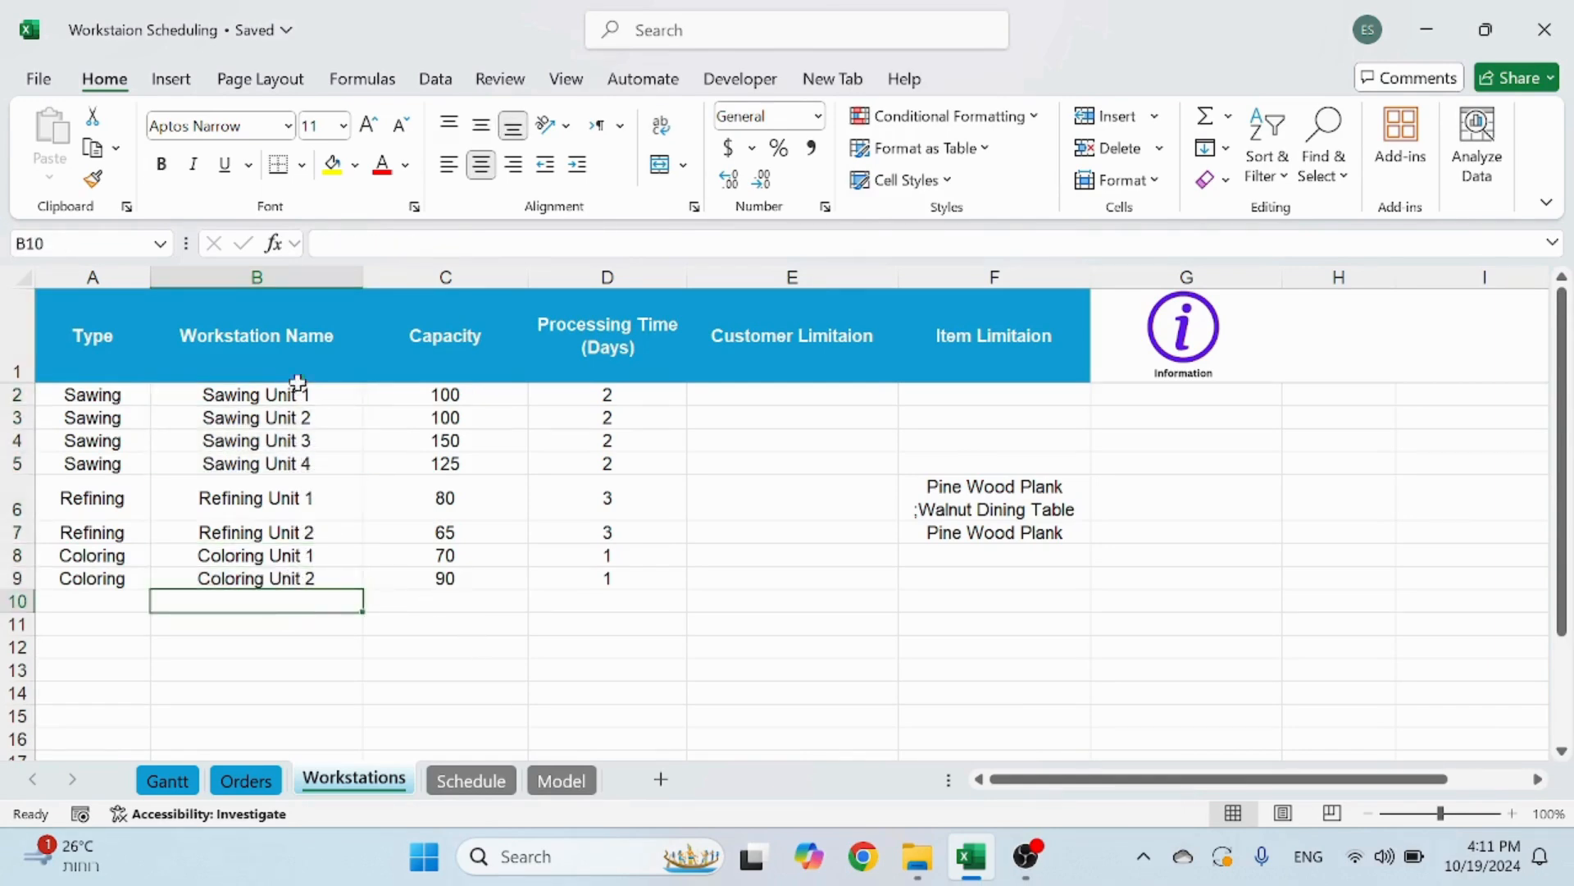
mouse_move(314, 553)
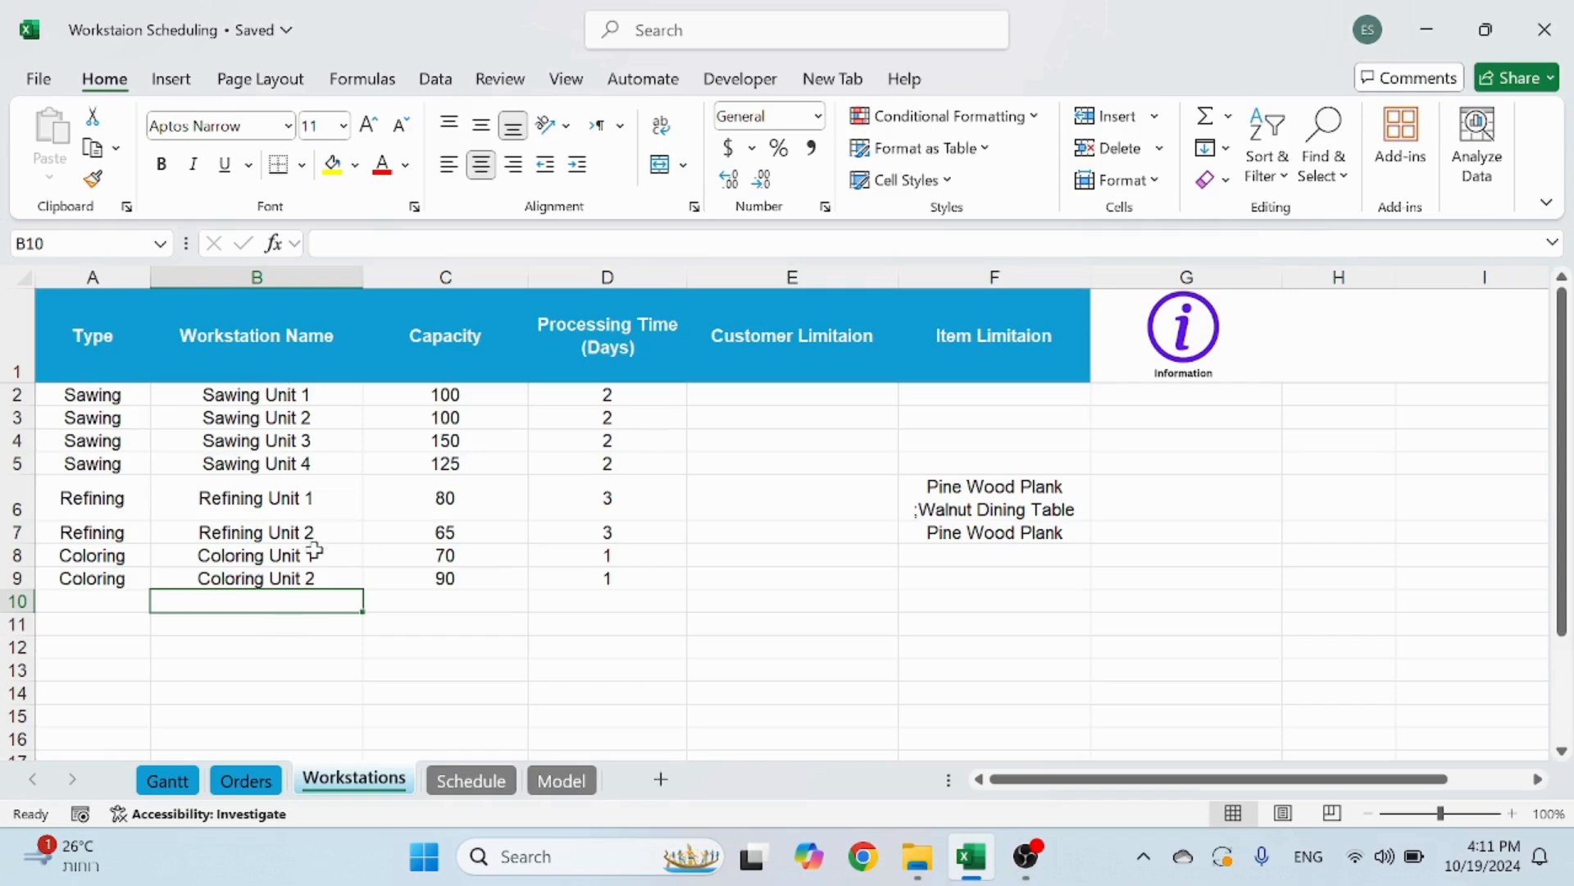
click(255, 497)
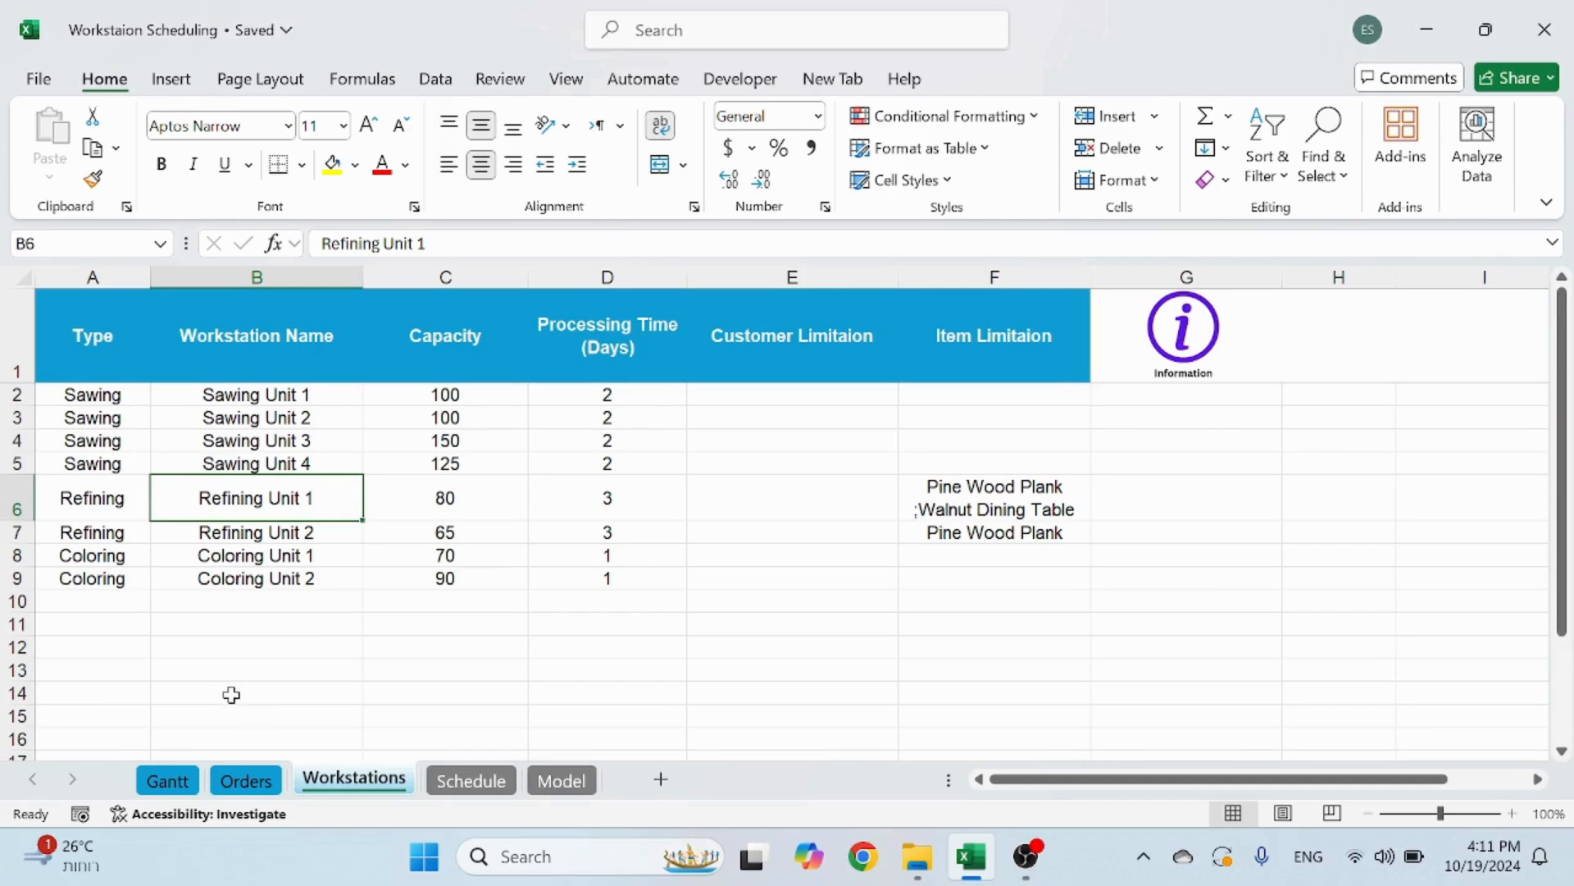
mouse_move(143, 450)
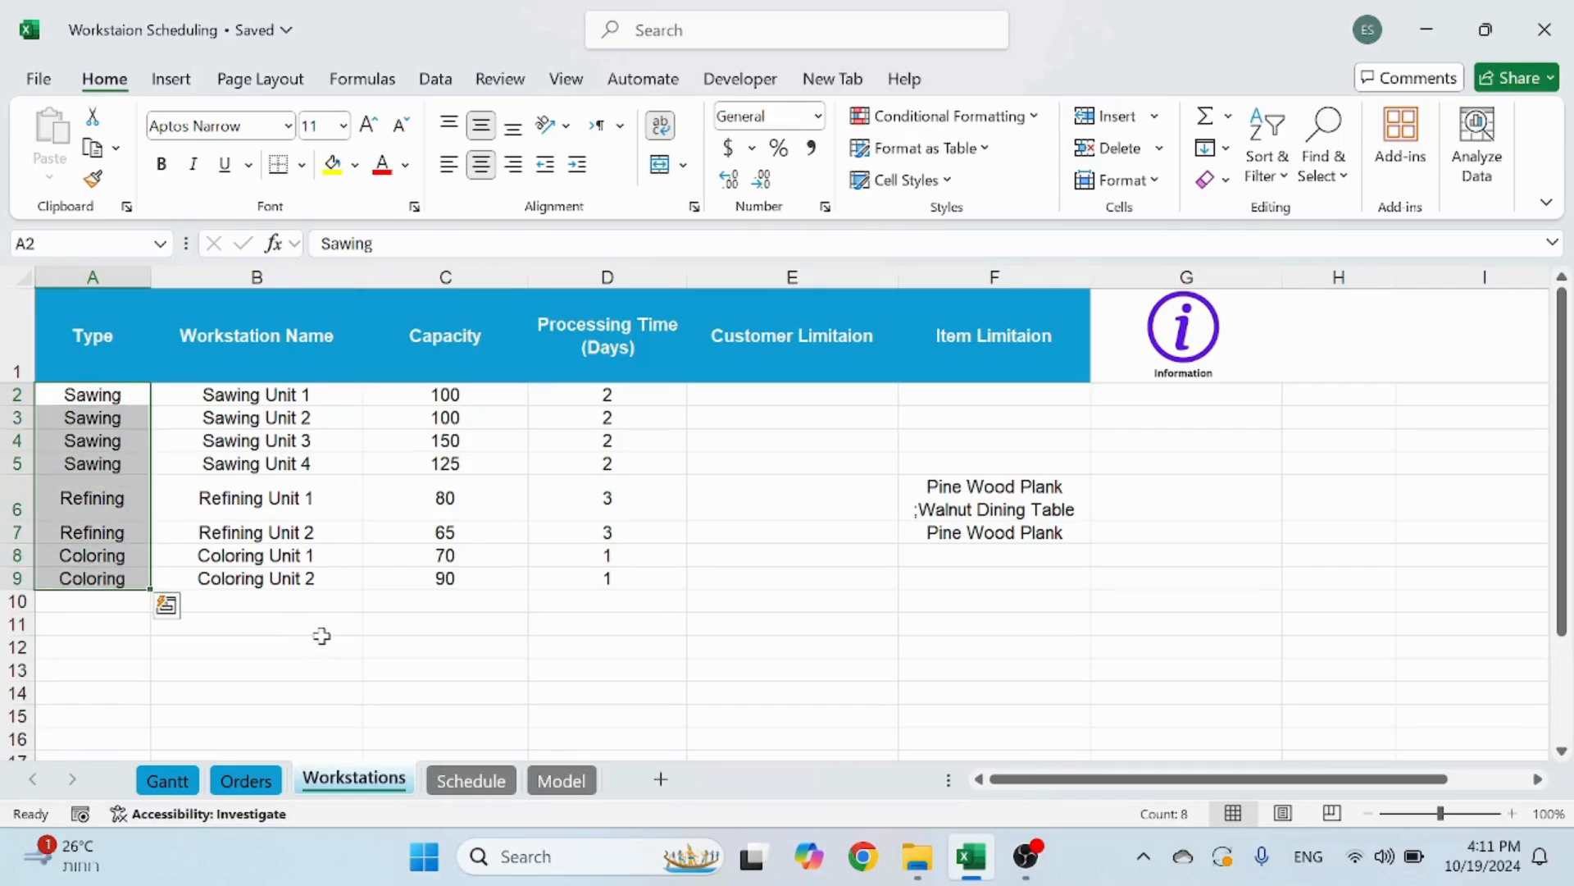
click(91, 463)
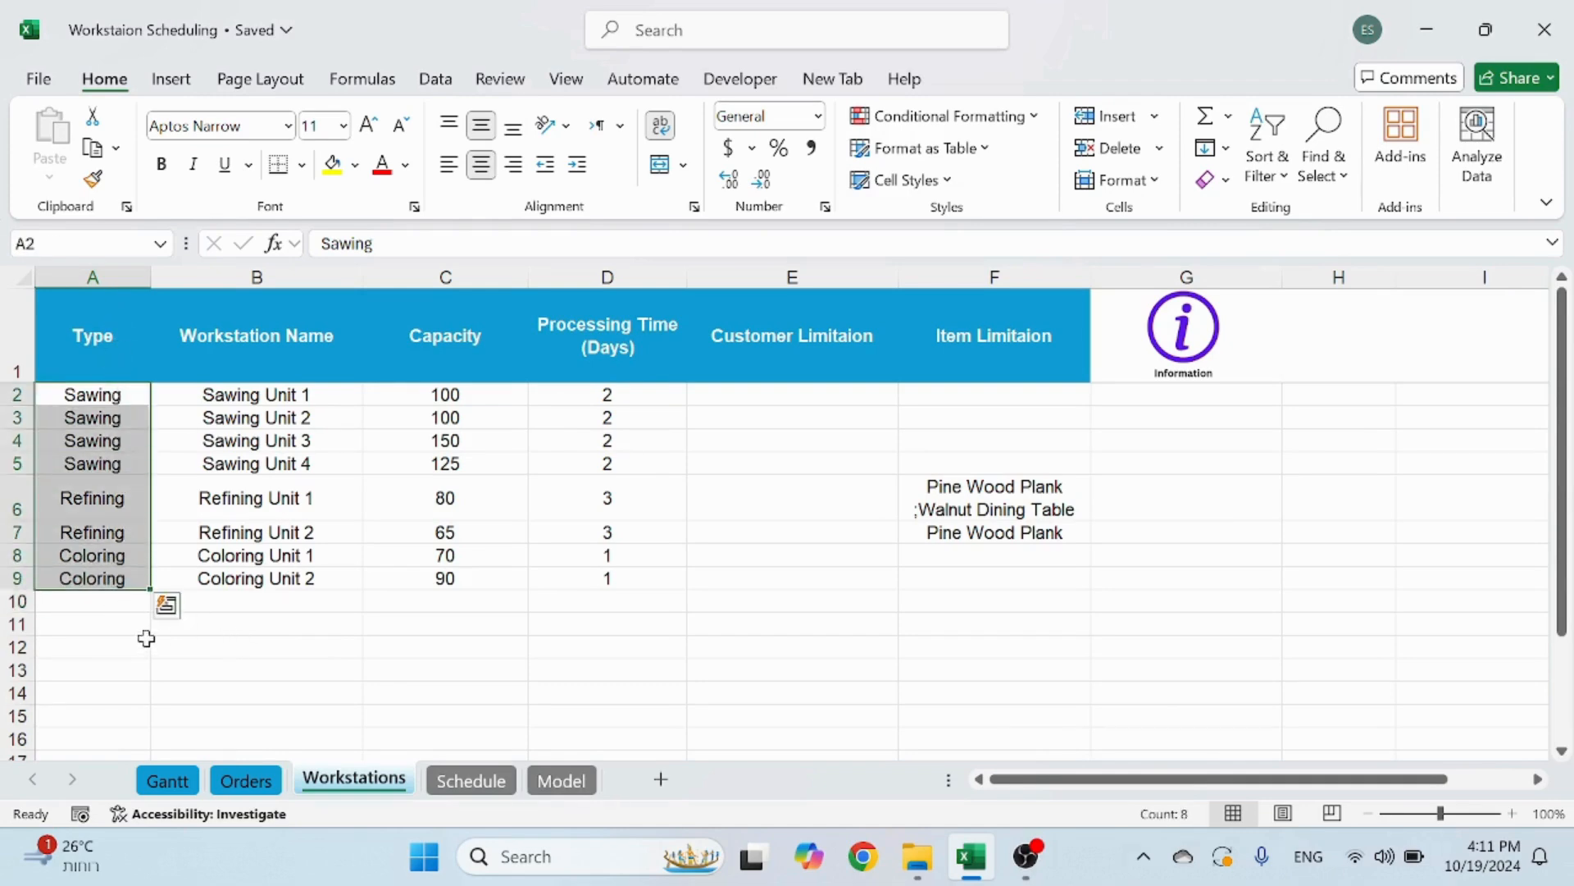
click(93, 648)
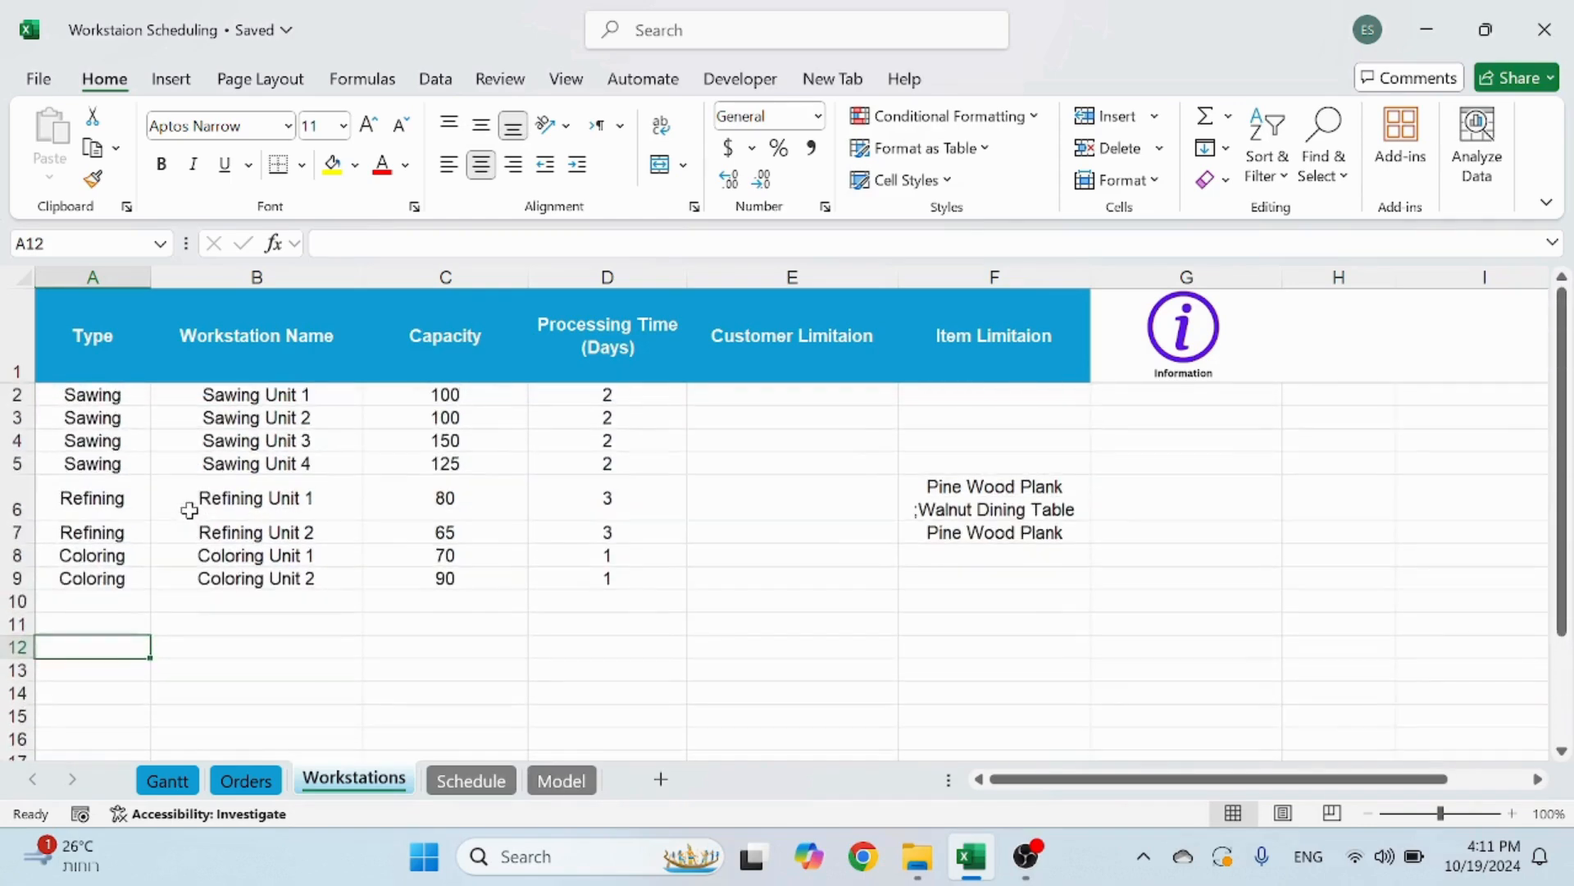
click(445, 277)
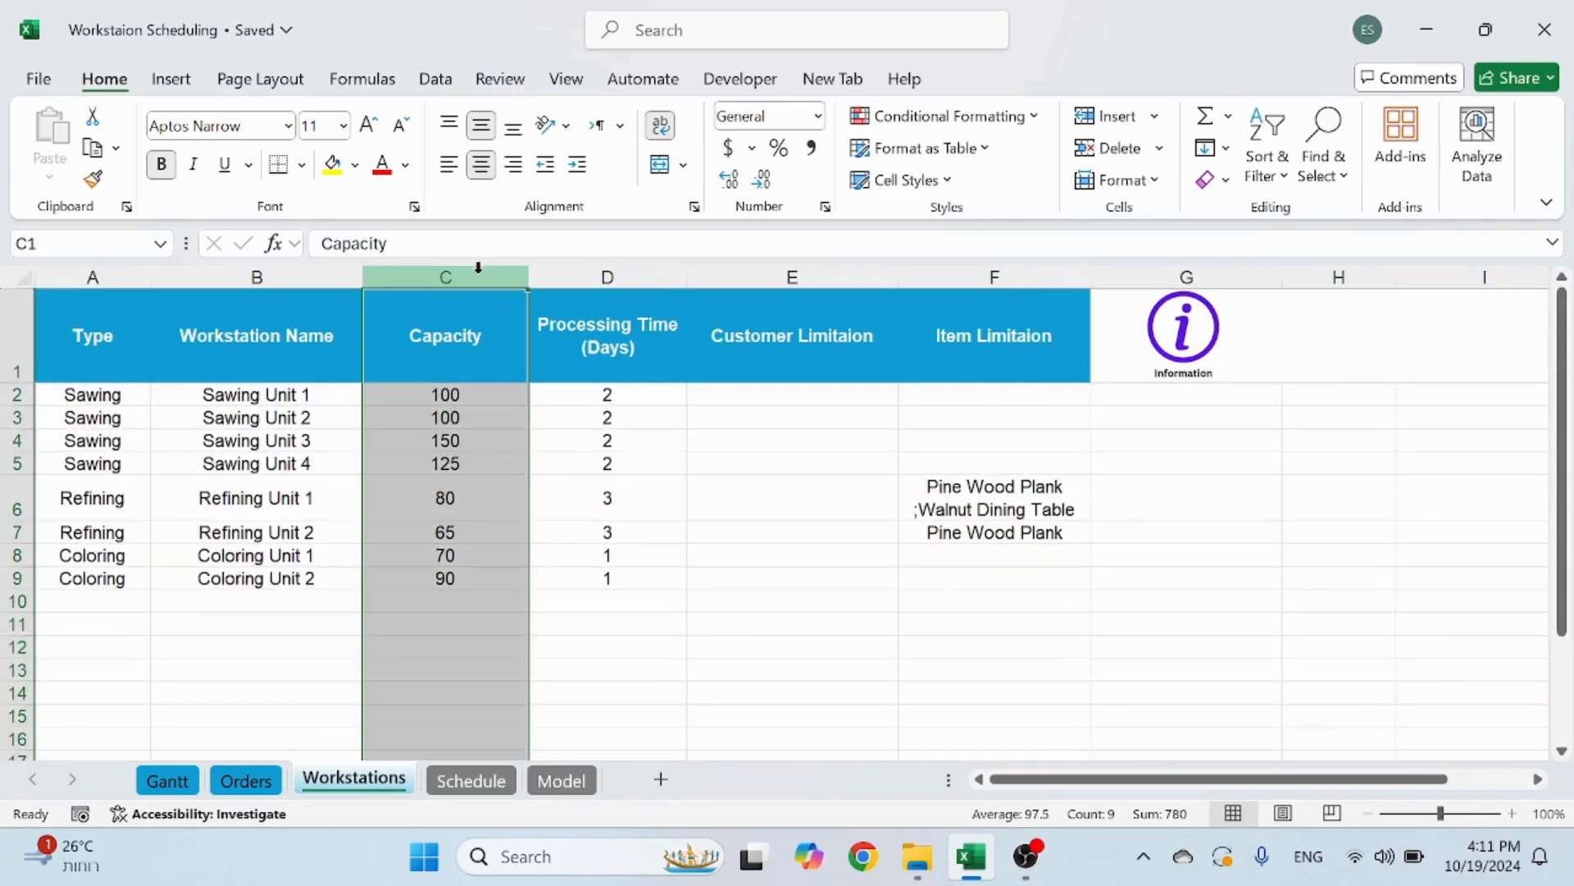
click(444, 394)
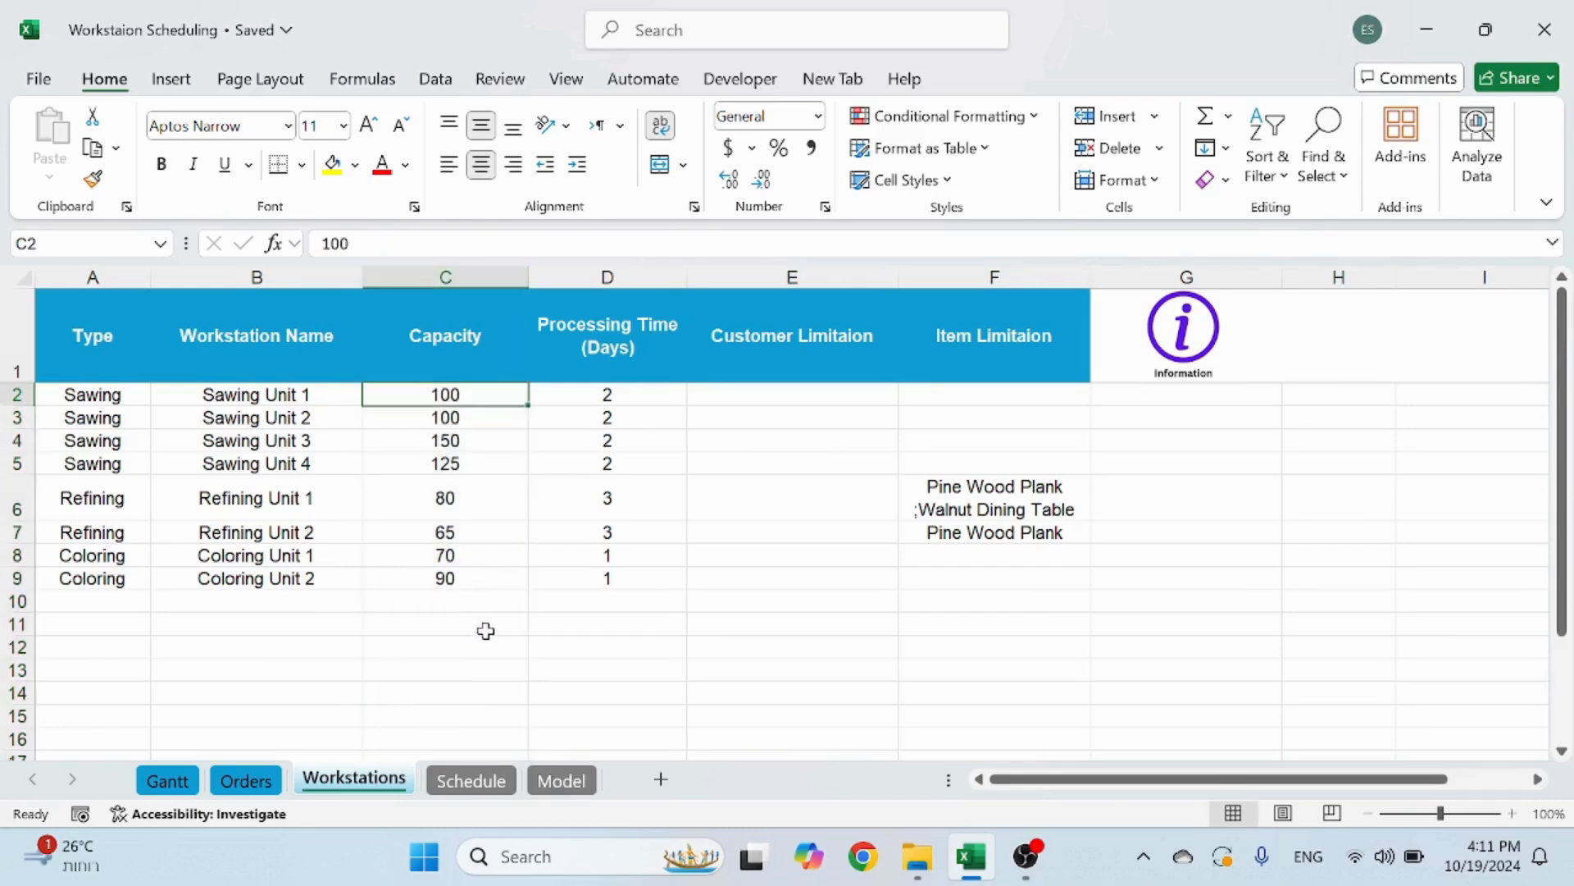
mouse_move(472, 657)
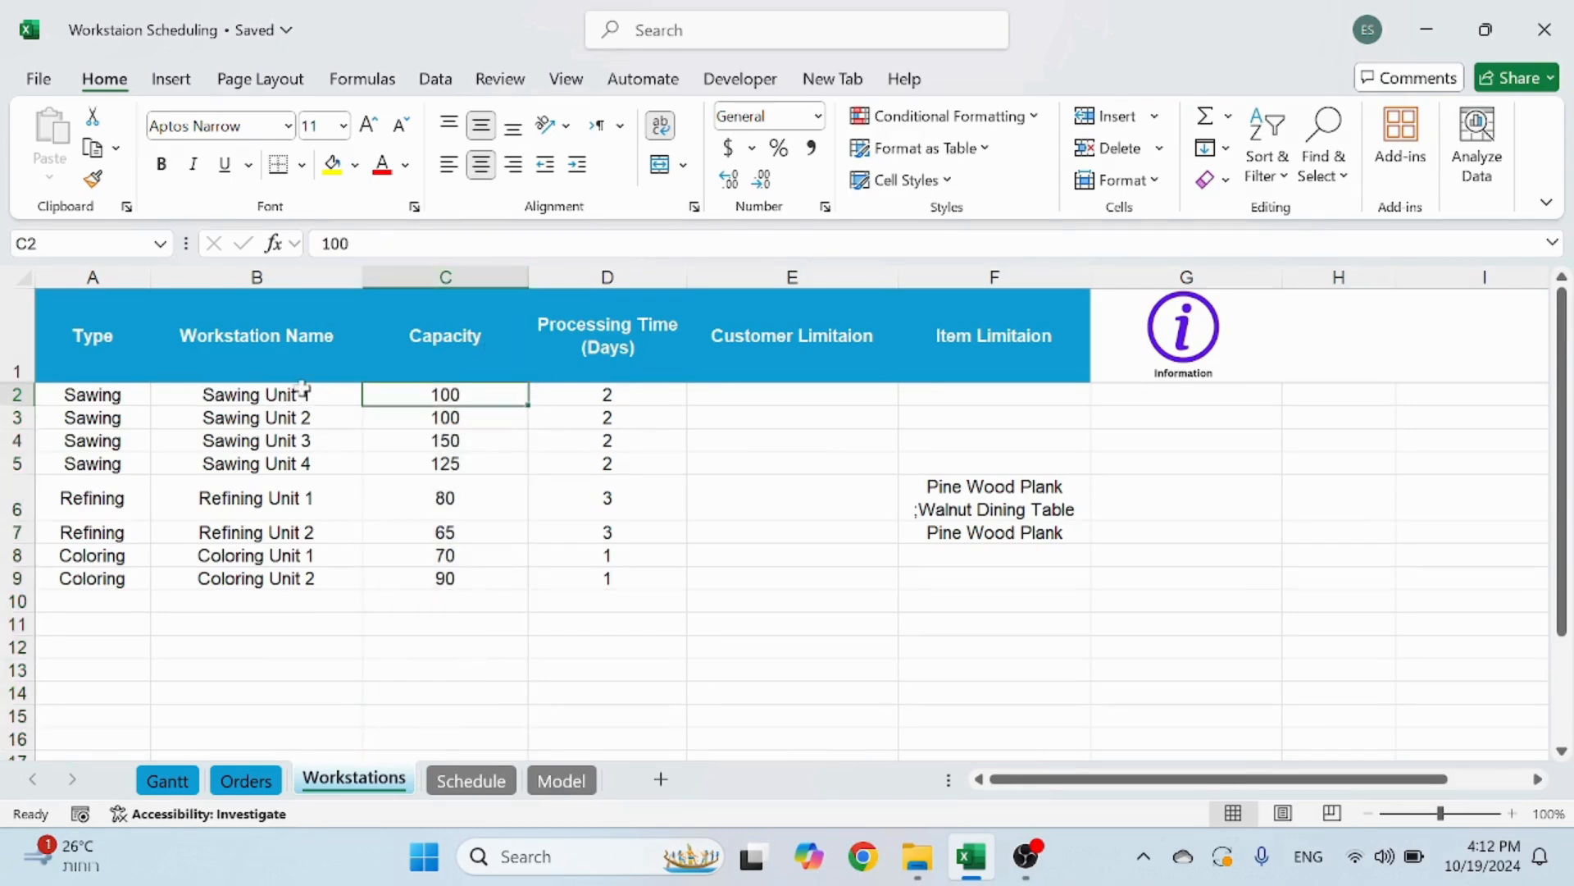
click(255, 497)
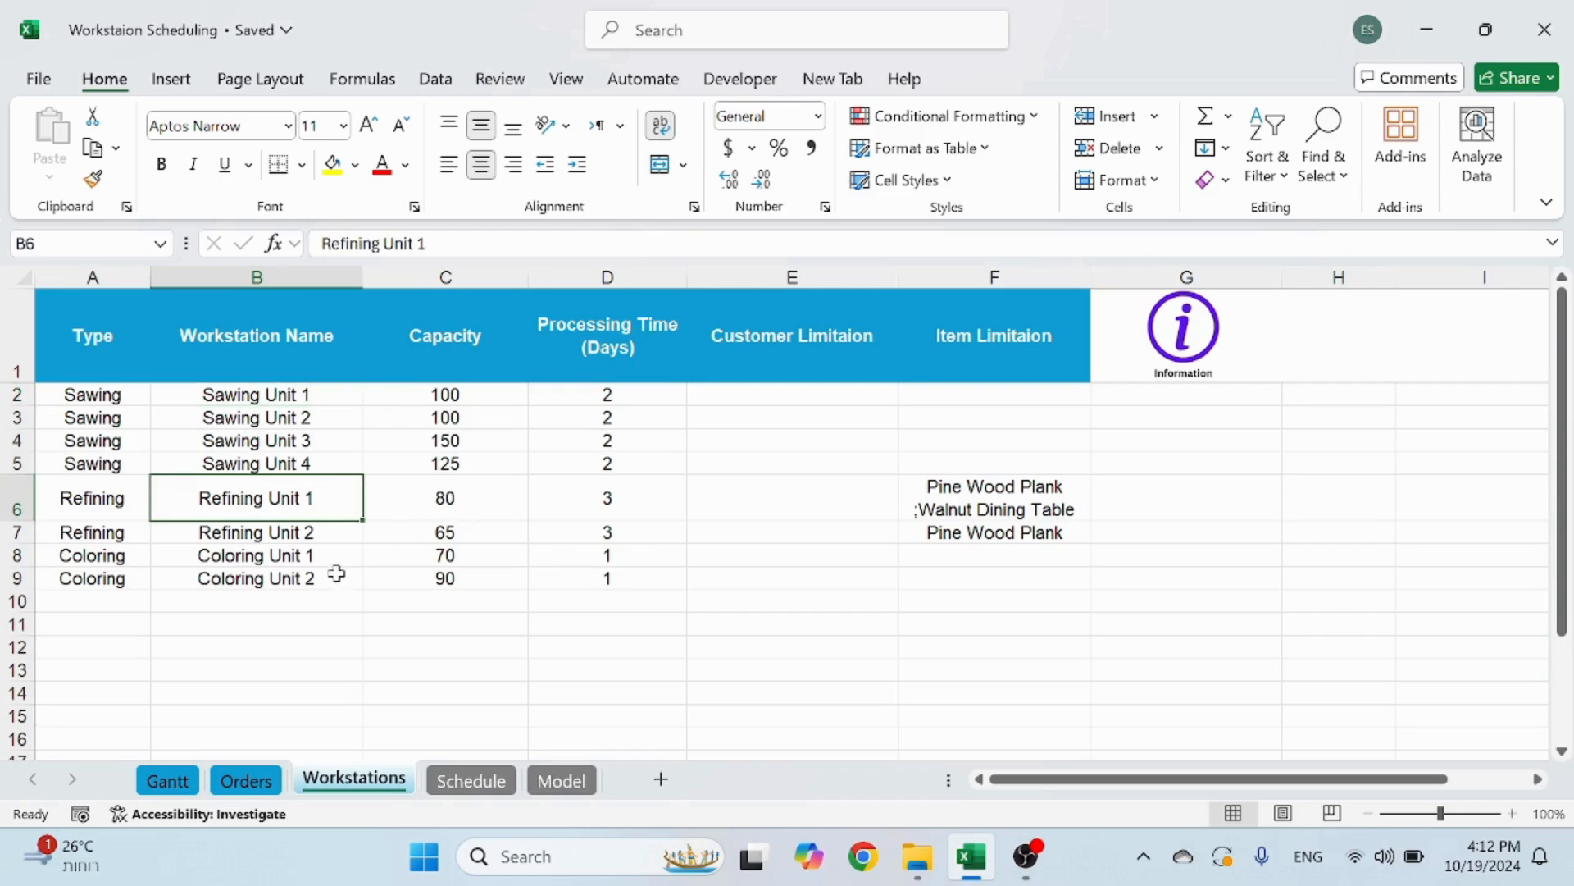
click(256, 556)
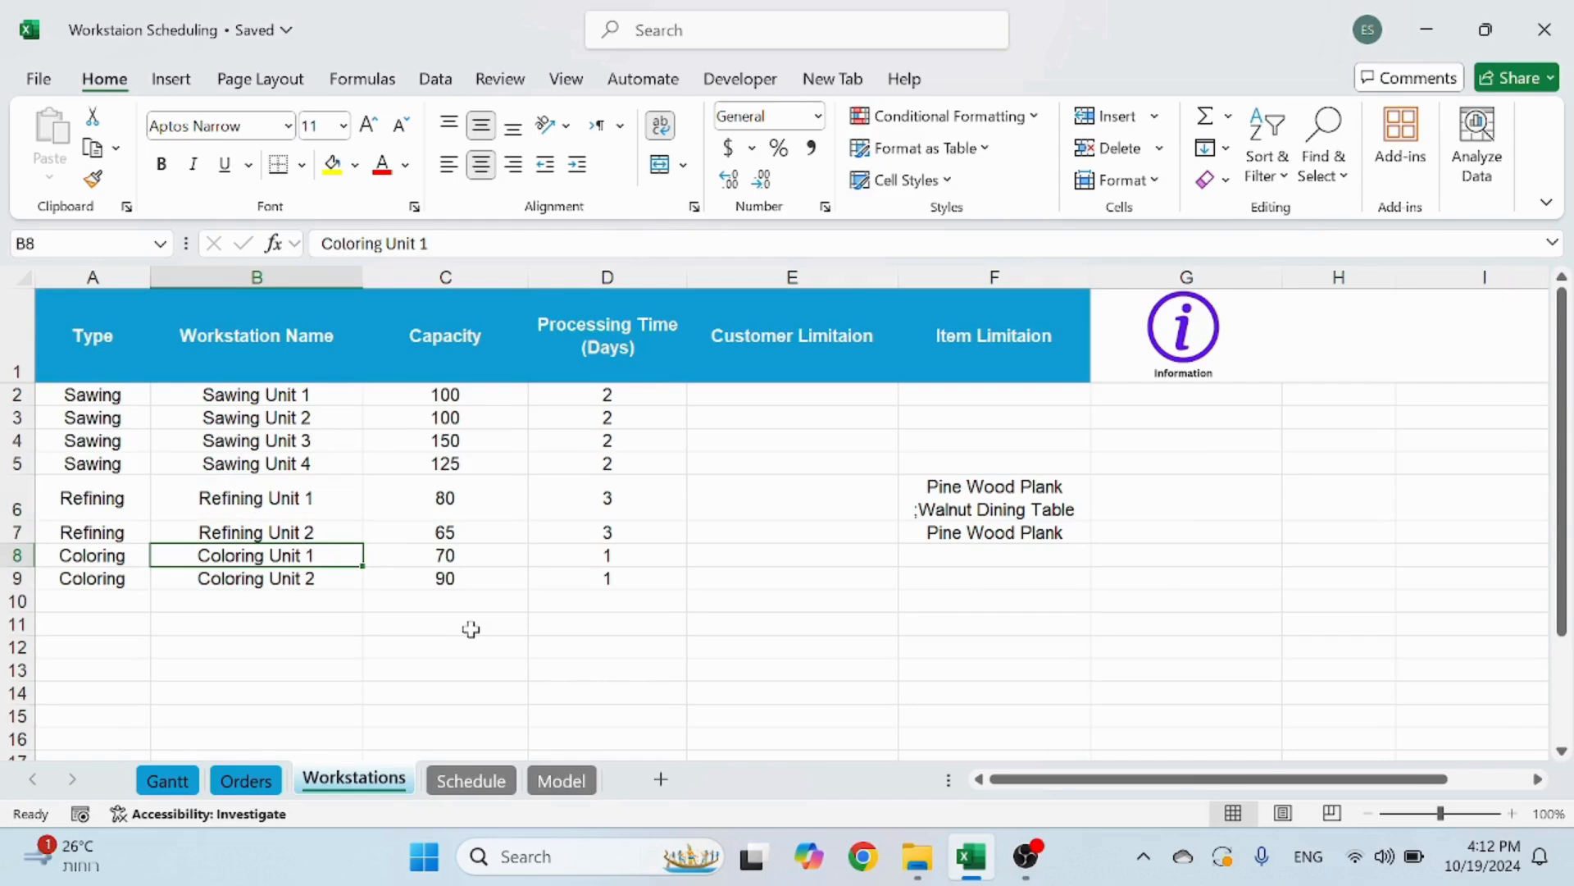
mouse_move(495, 661)
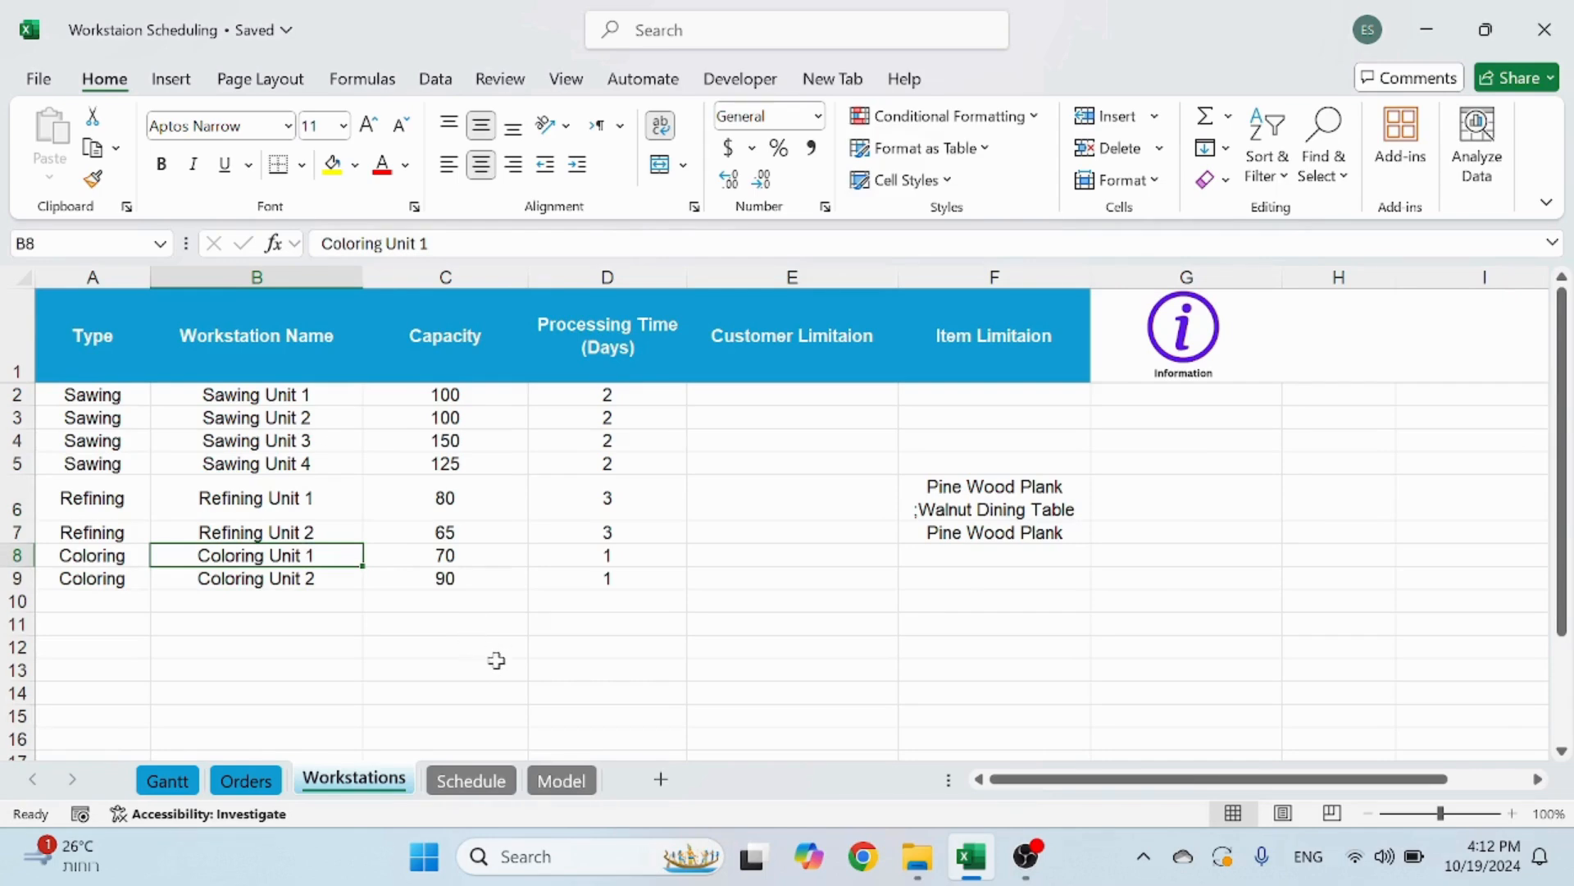
mouse_move(460, 627)
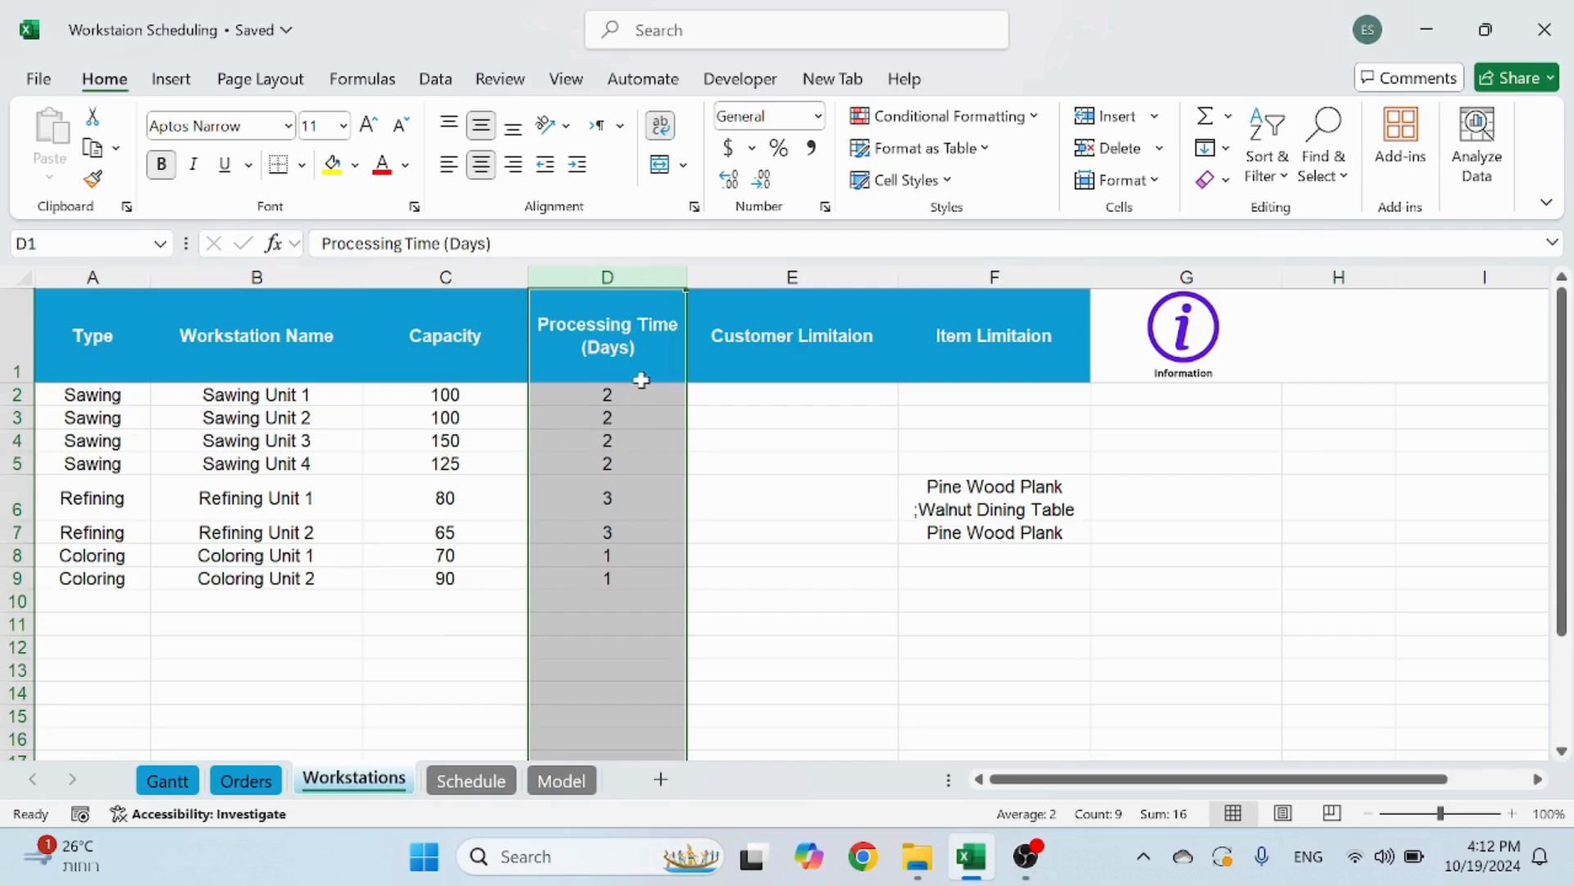
click(791, 599)
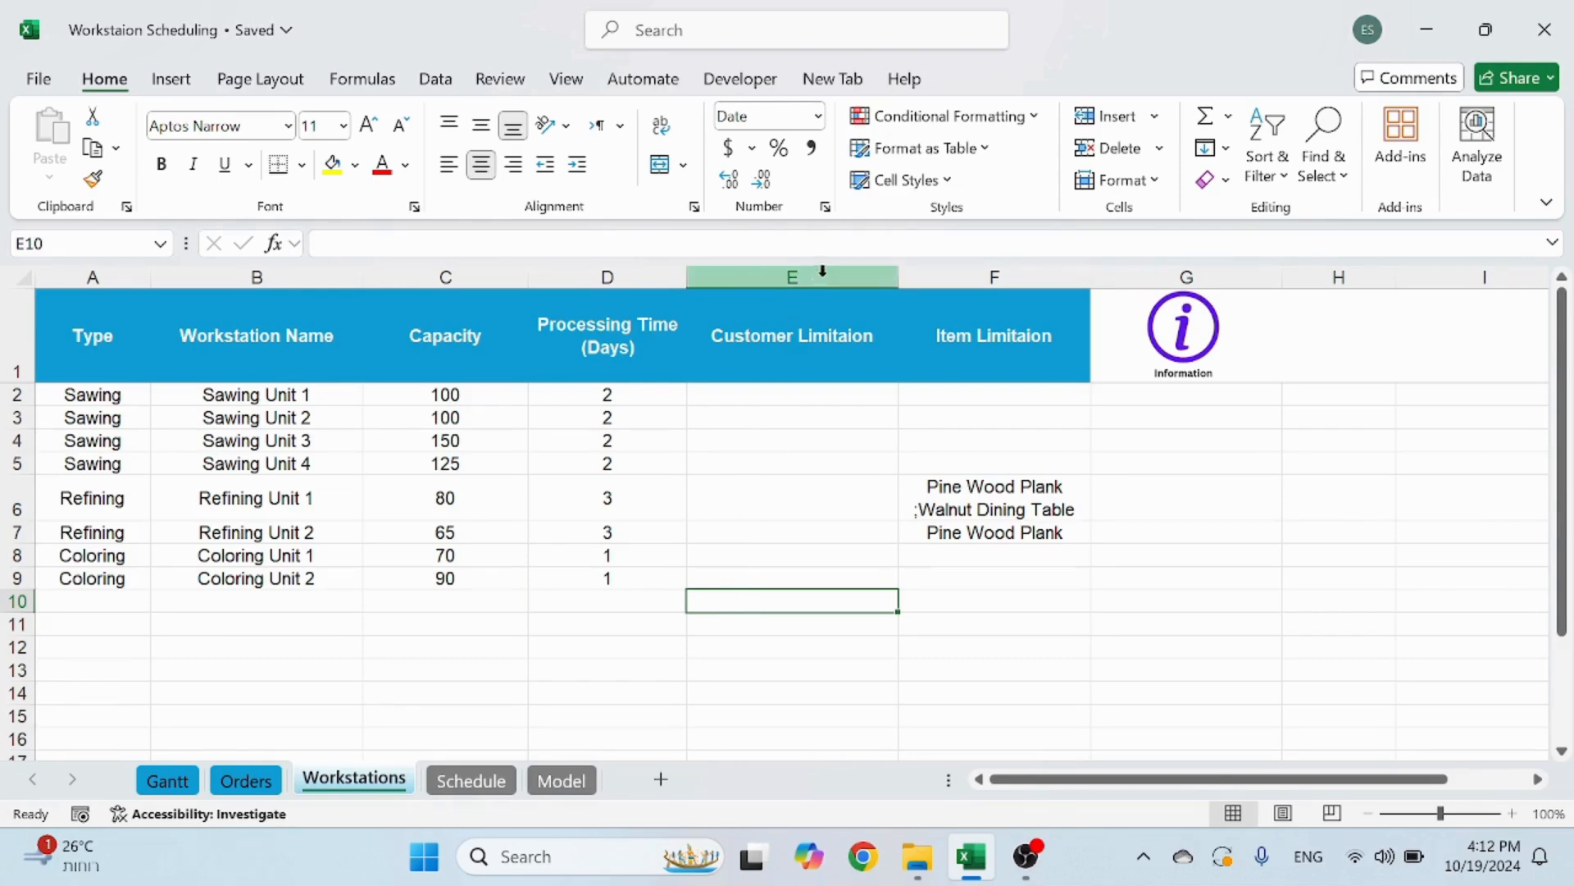
click(791, 335)
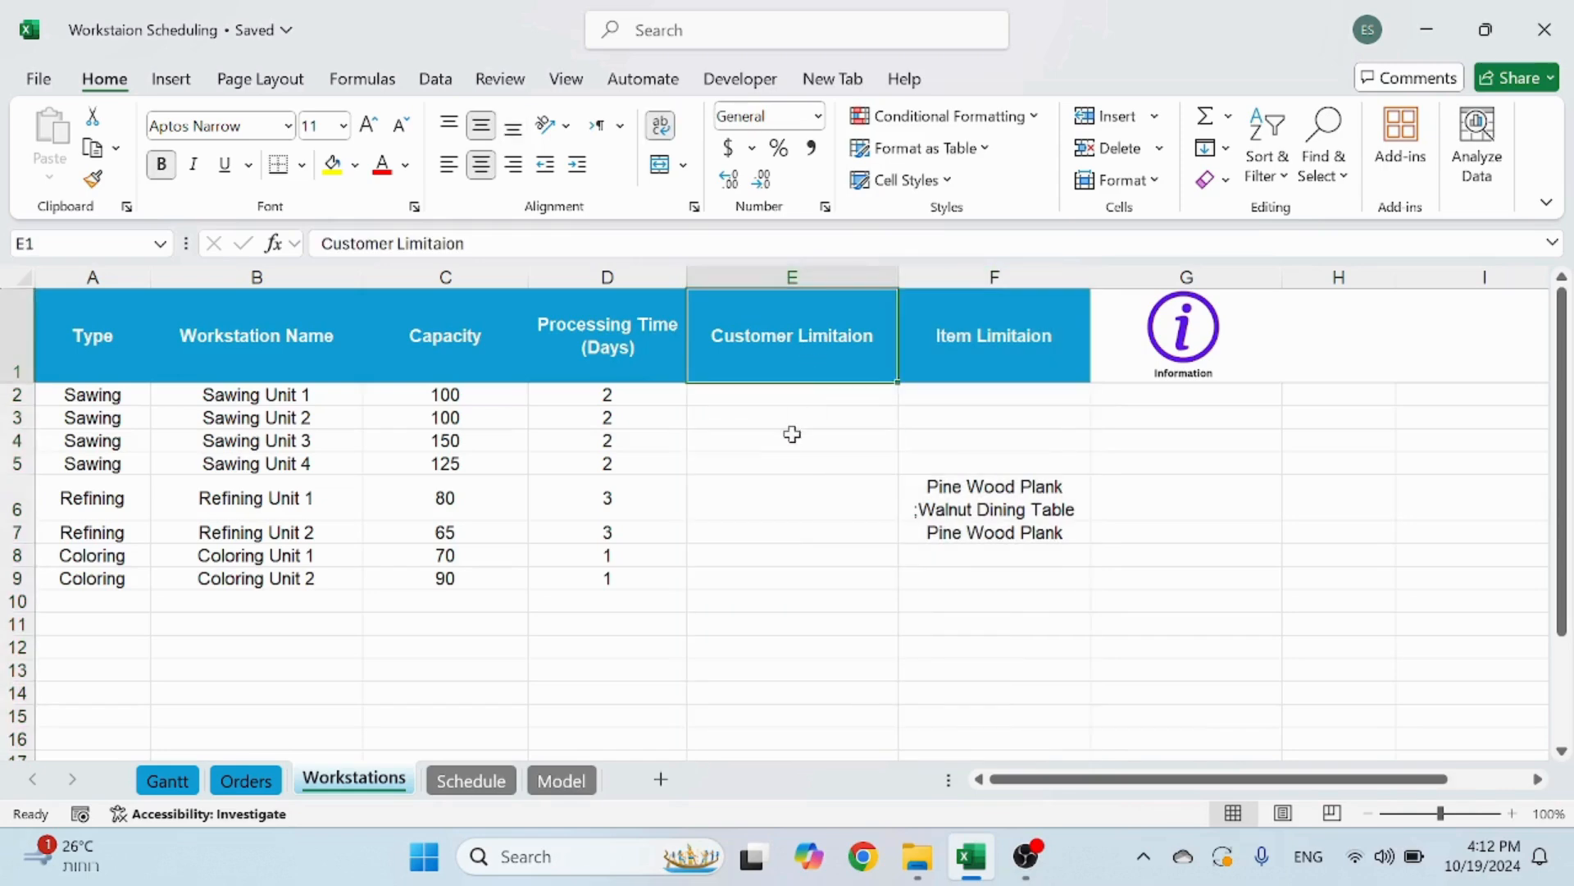
click(993, 335)
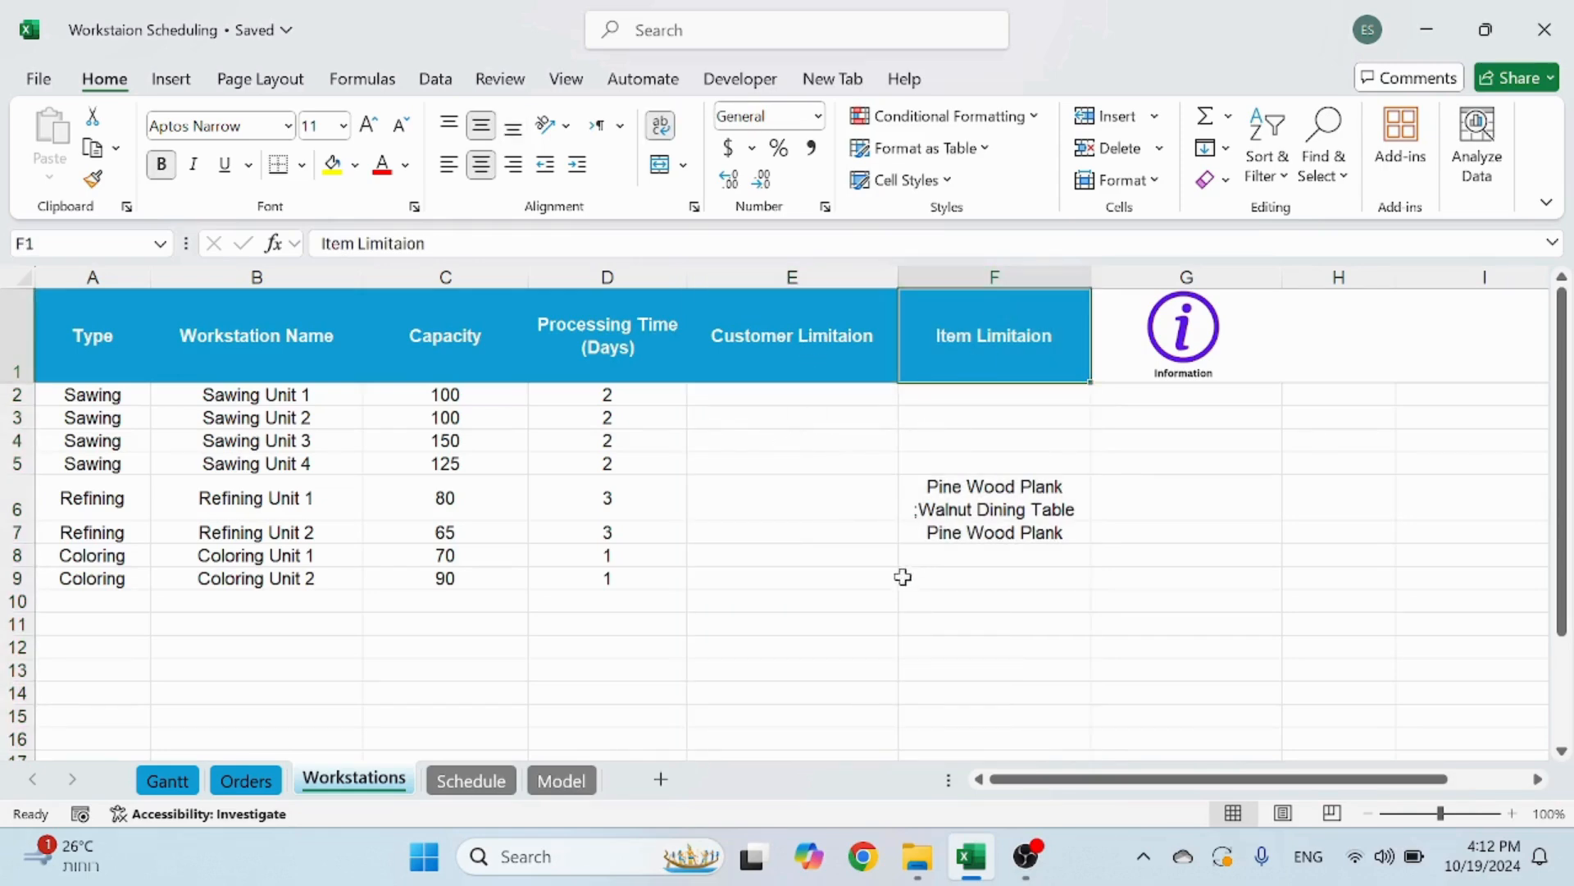
click(791, 394)
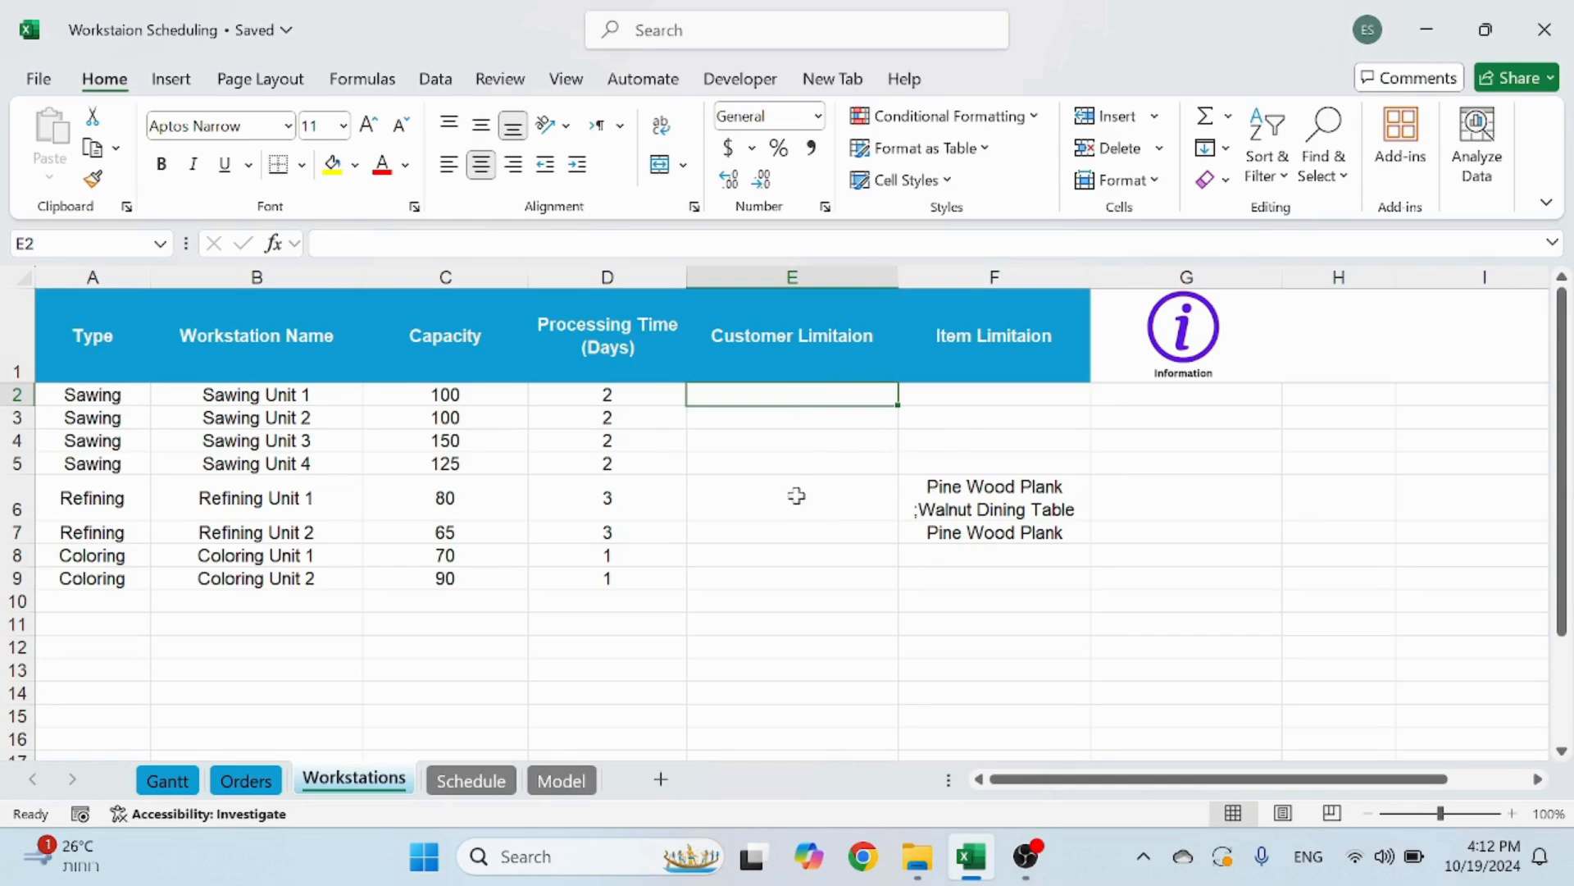
click(792, 497)
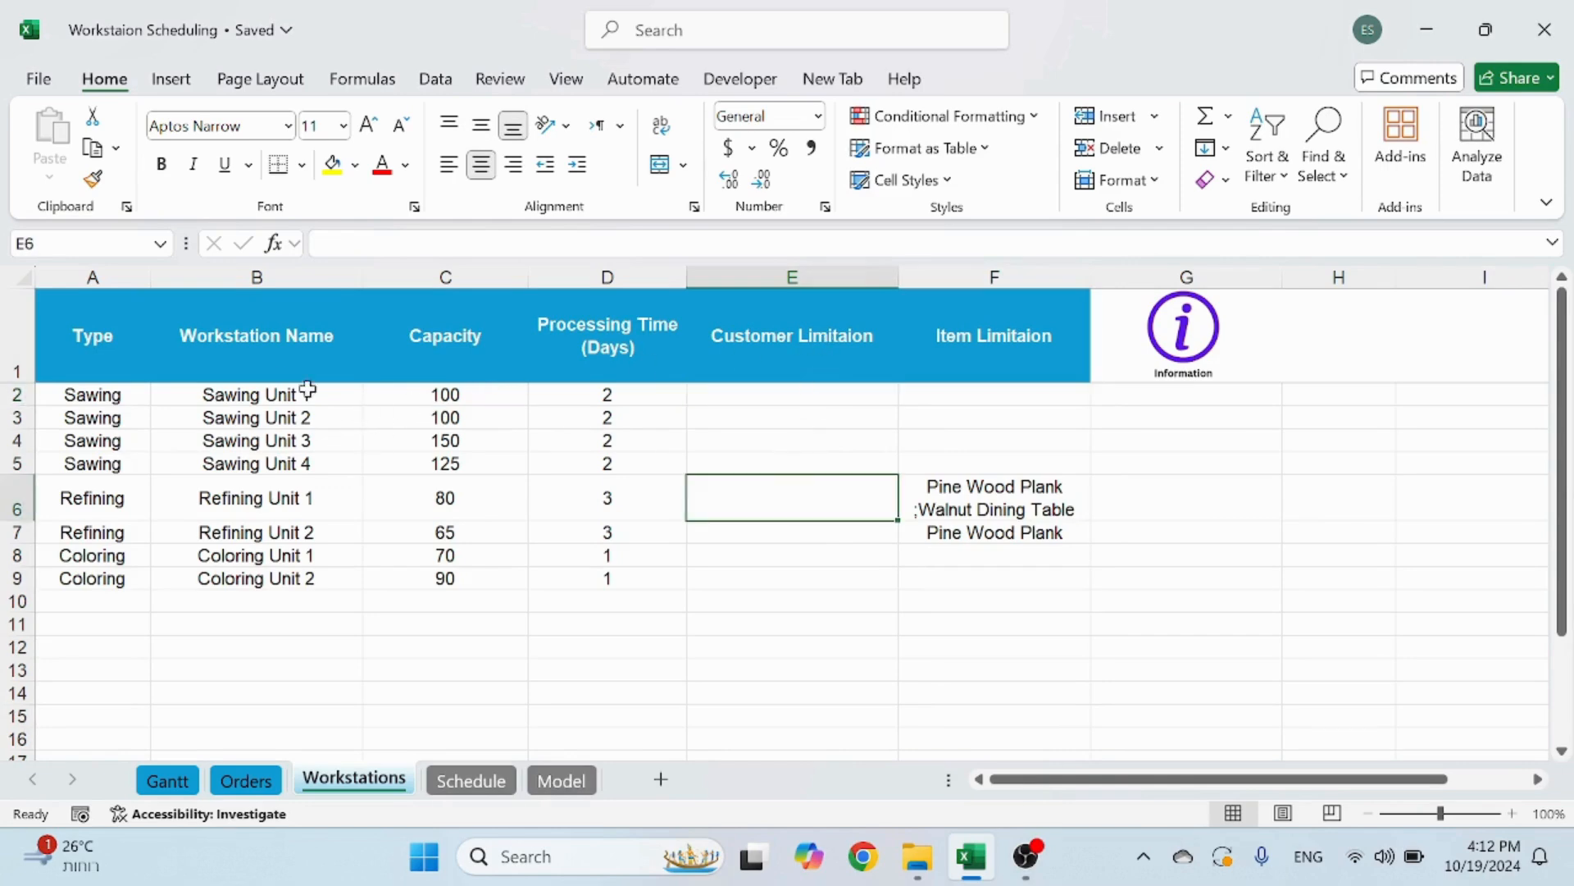
mouse_move(736, 539)
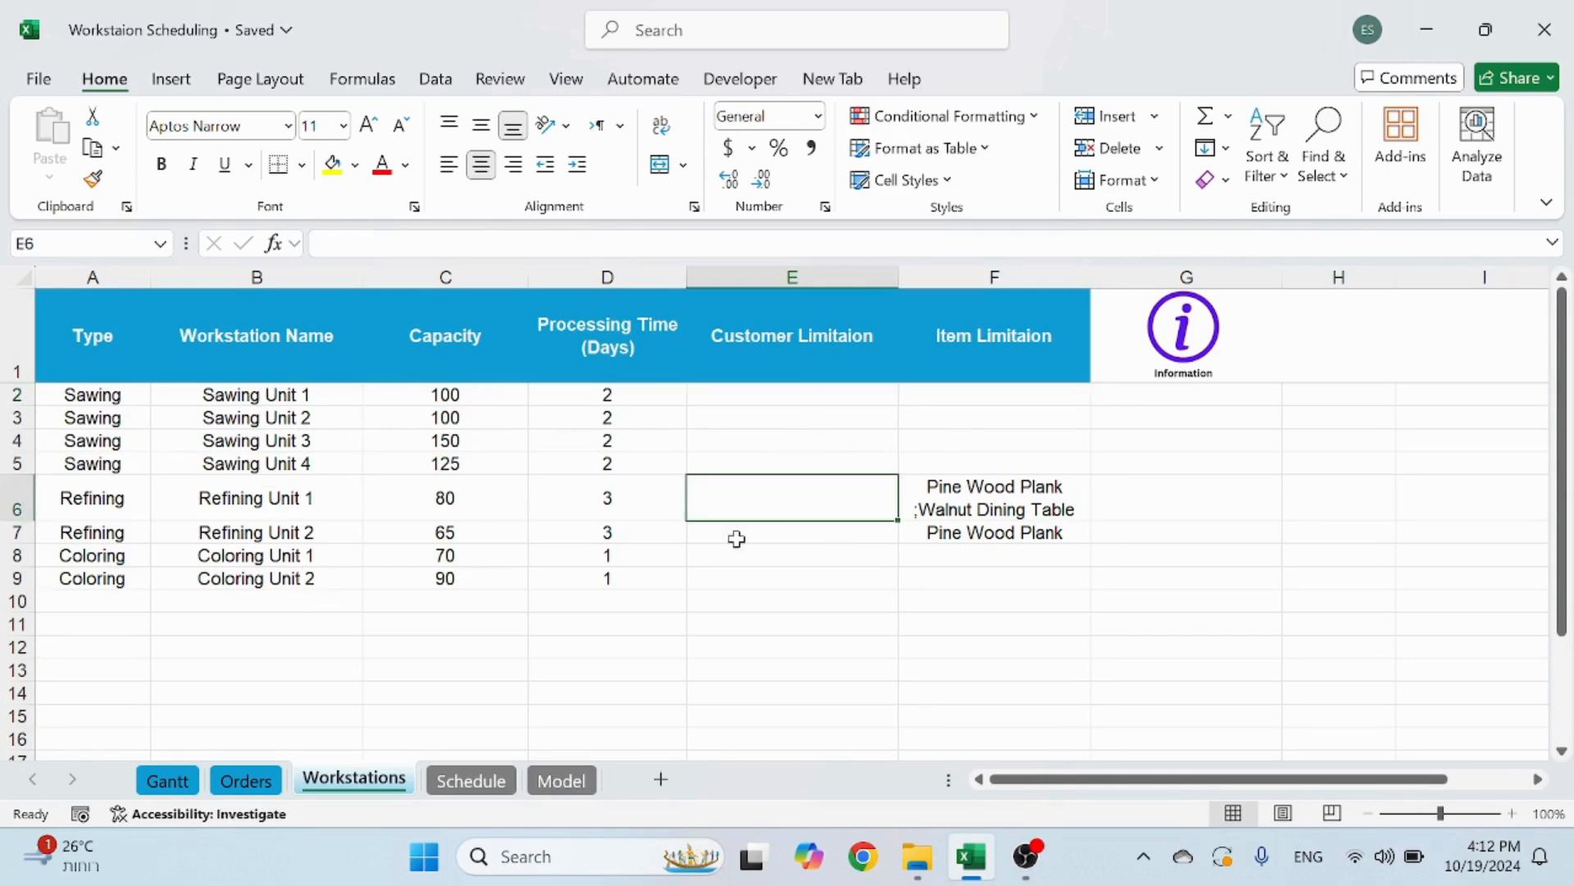
click(793, 417)
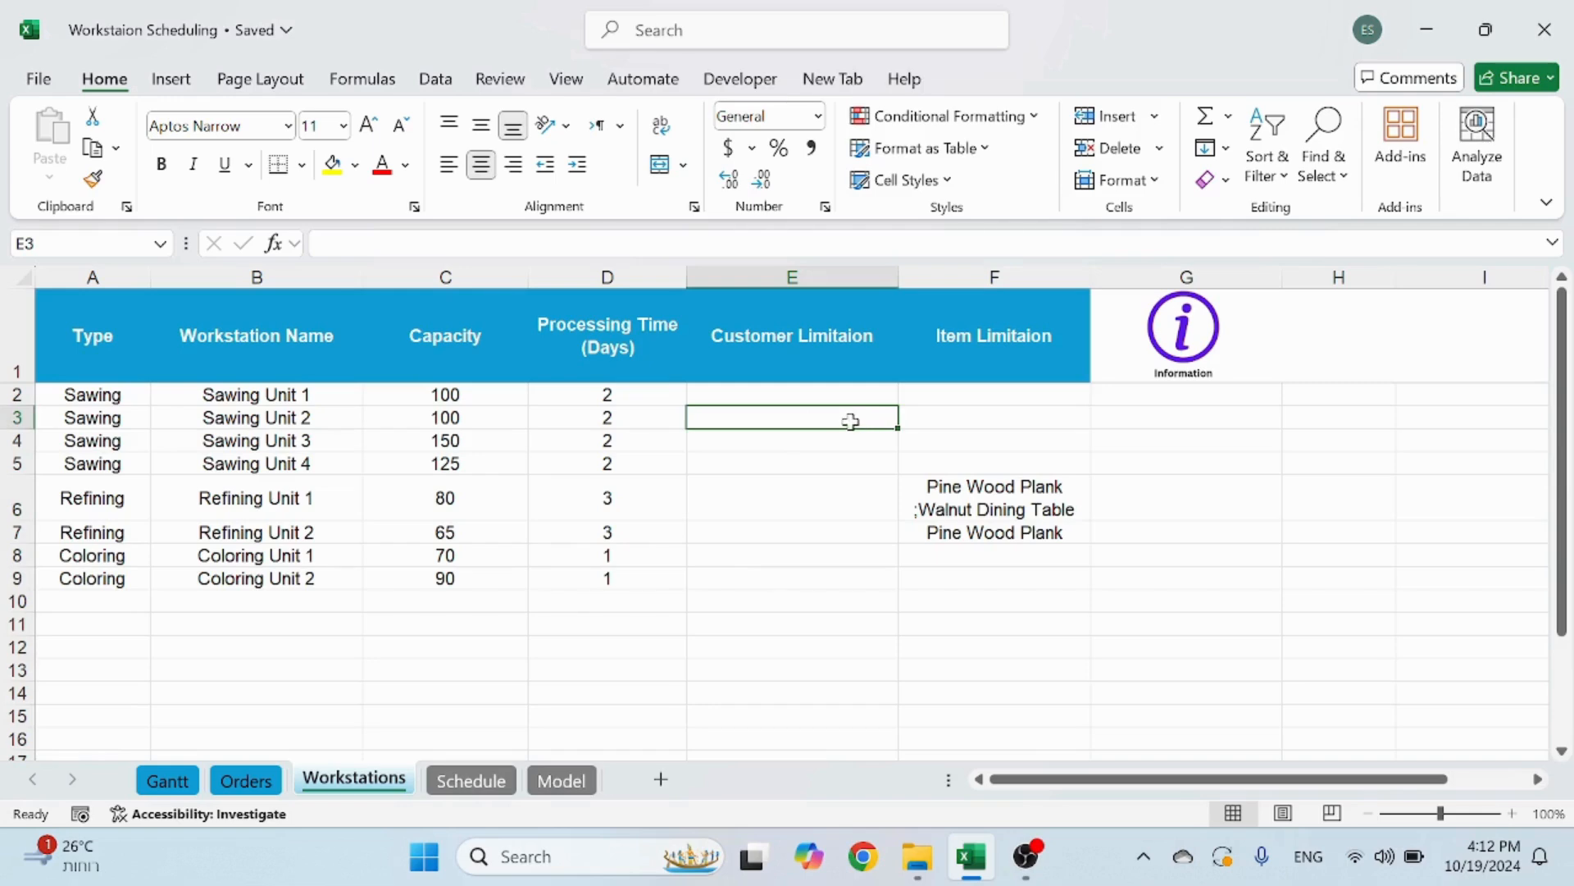
click(994, 497)
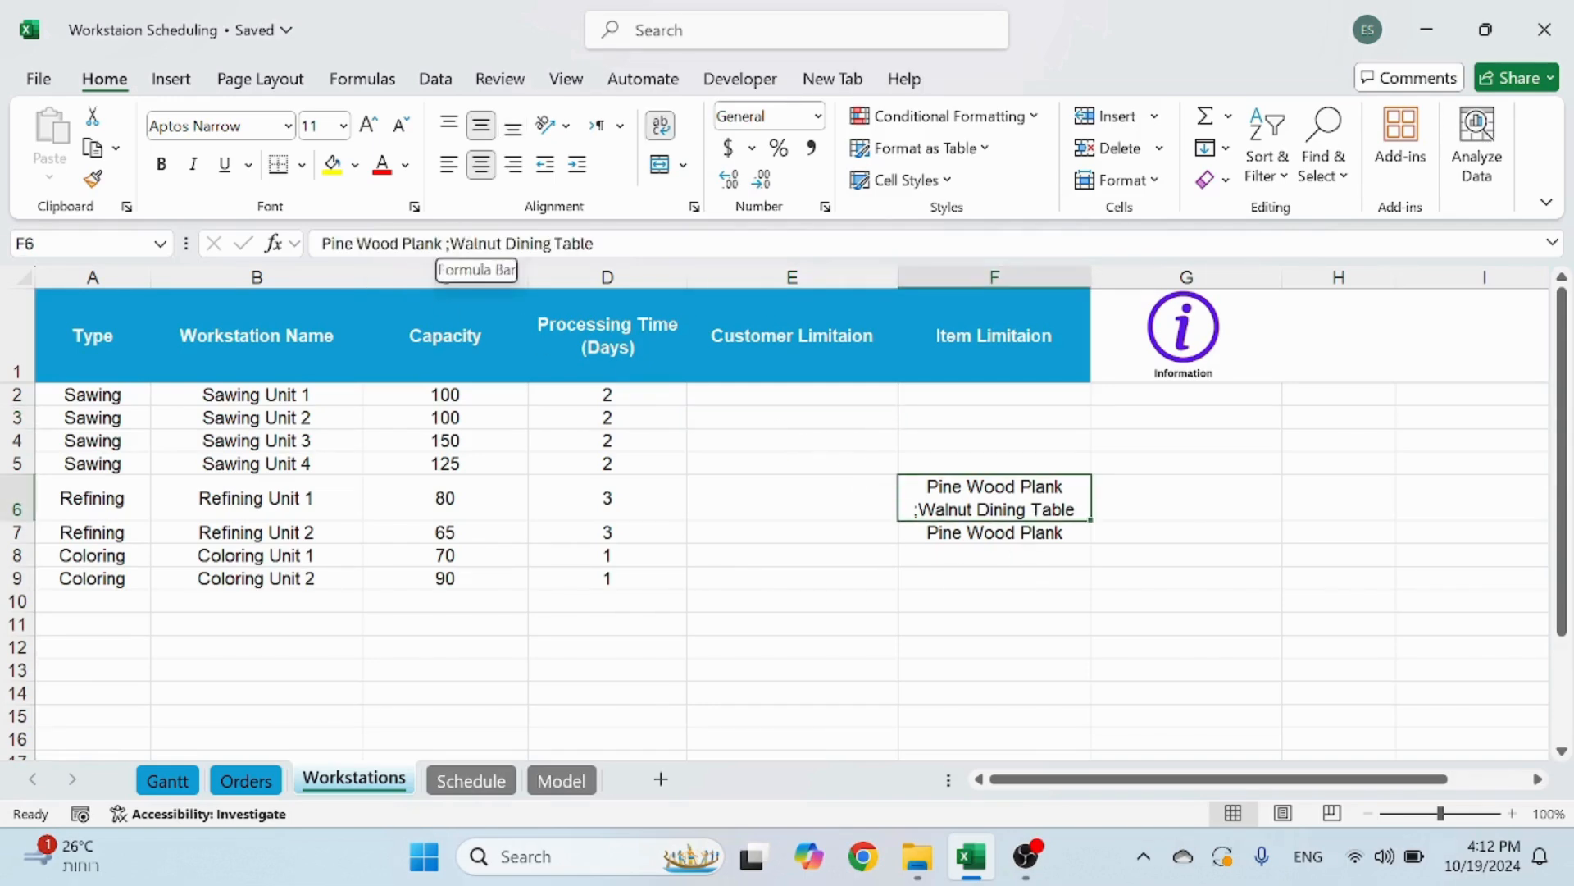
mouse_move(853, 413)
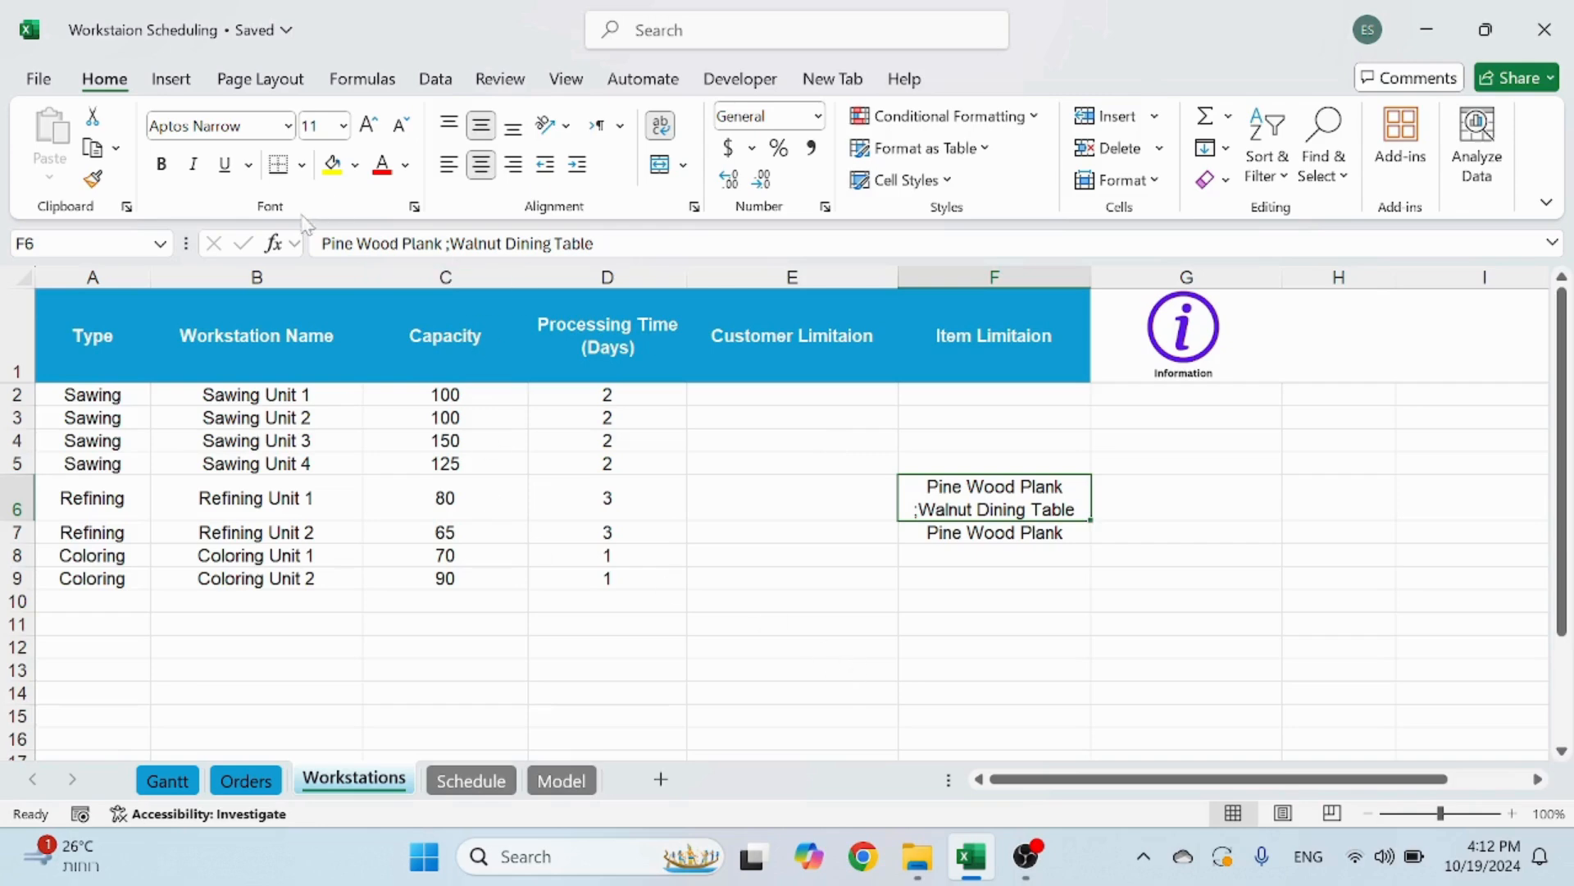
mouse_move(823, 466)
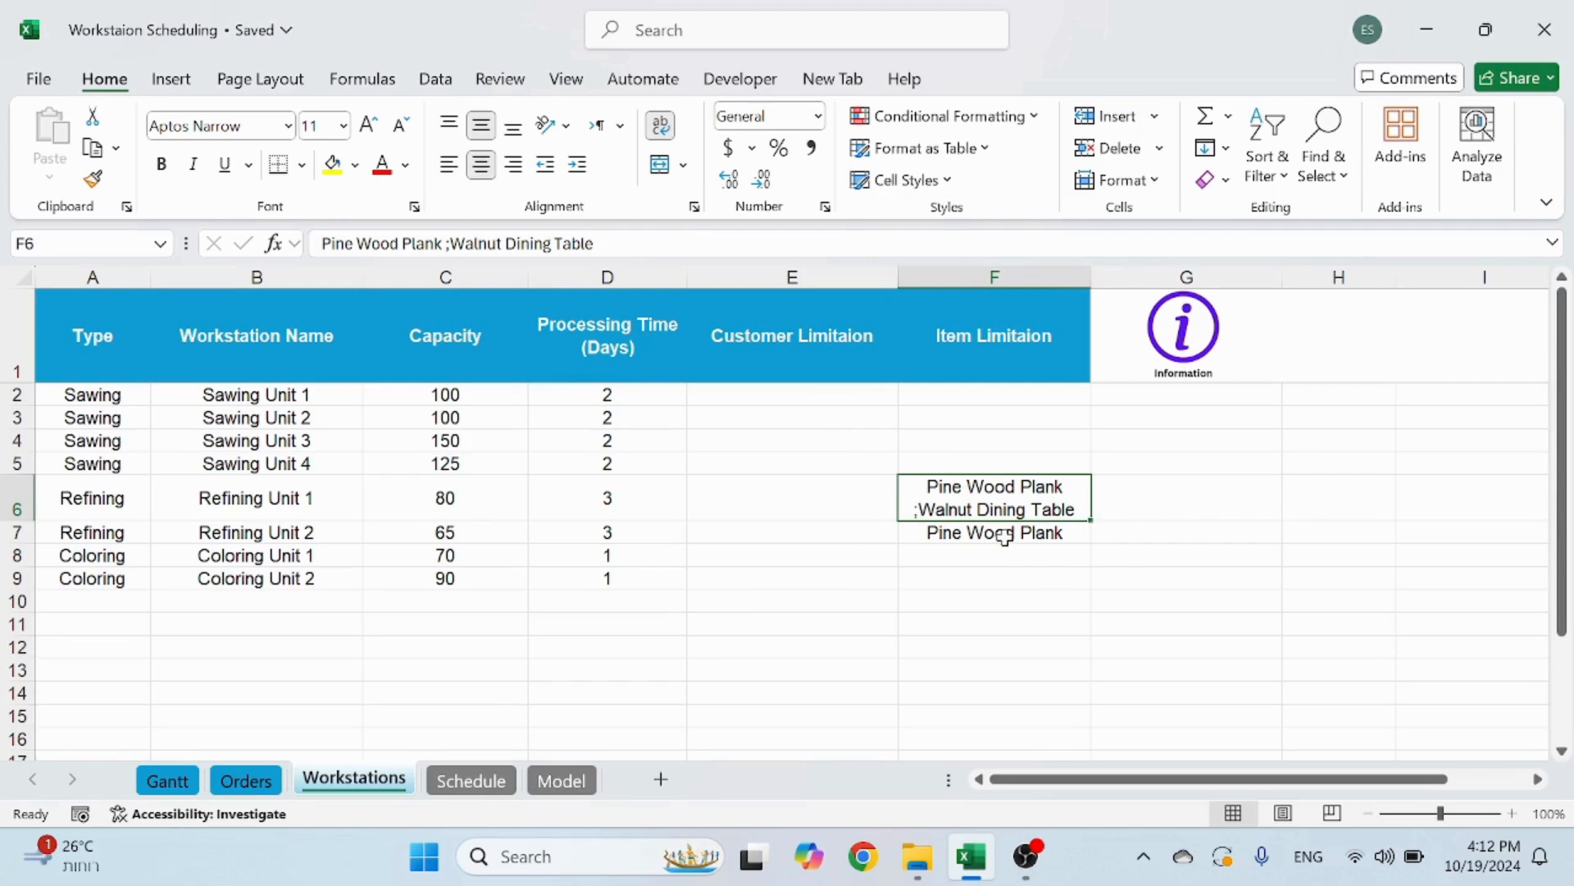
mouse_move(896, 586)
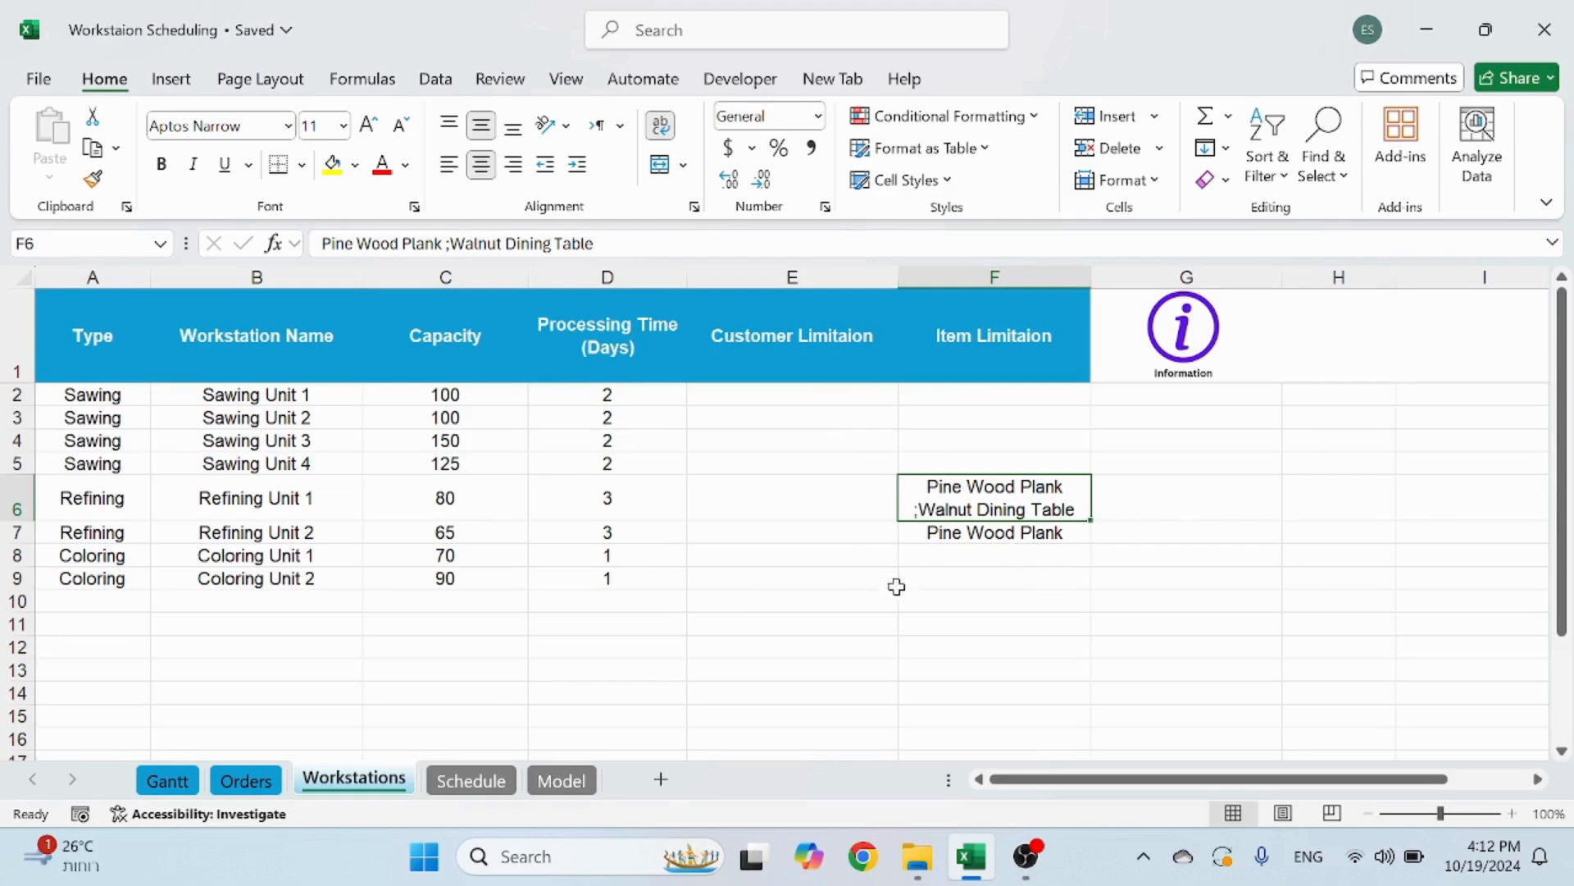
mouse_move(364, 268)
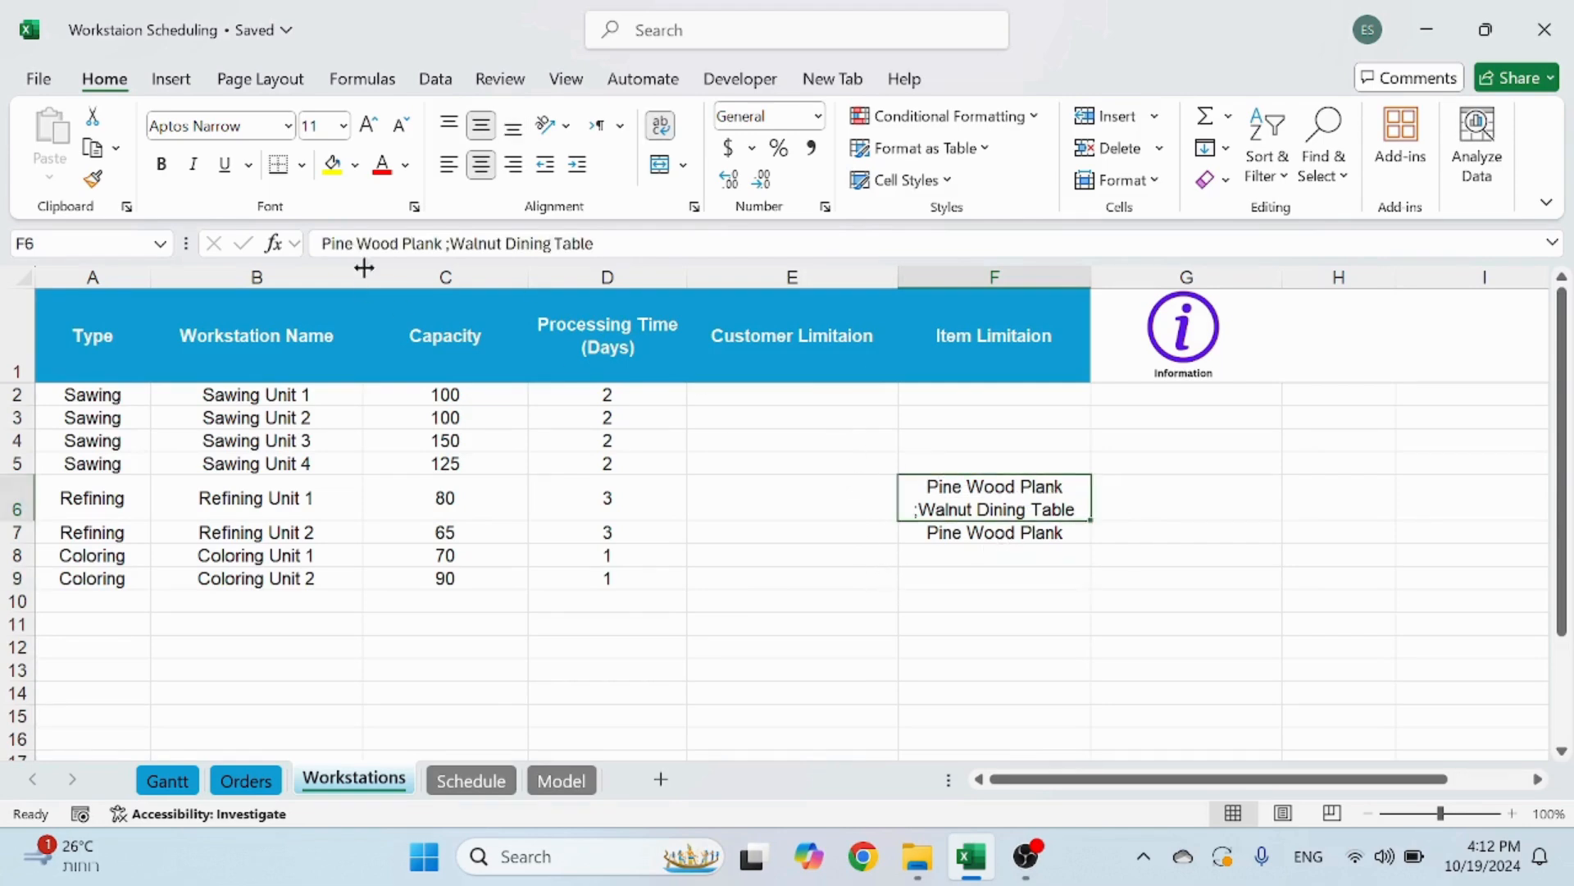
click(993, 532)
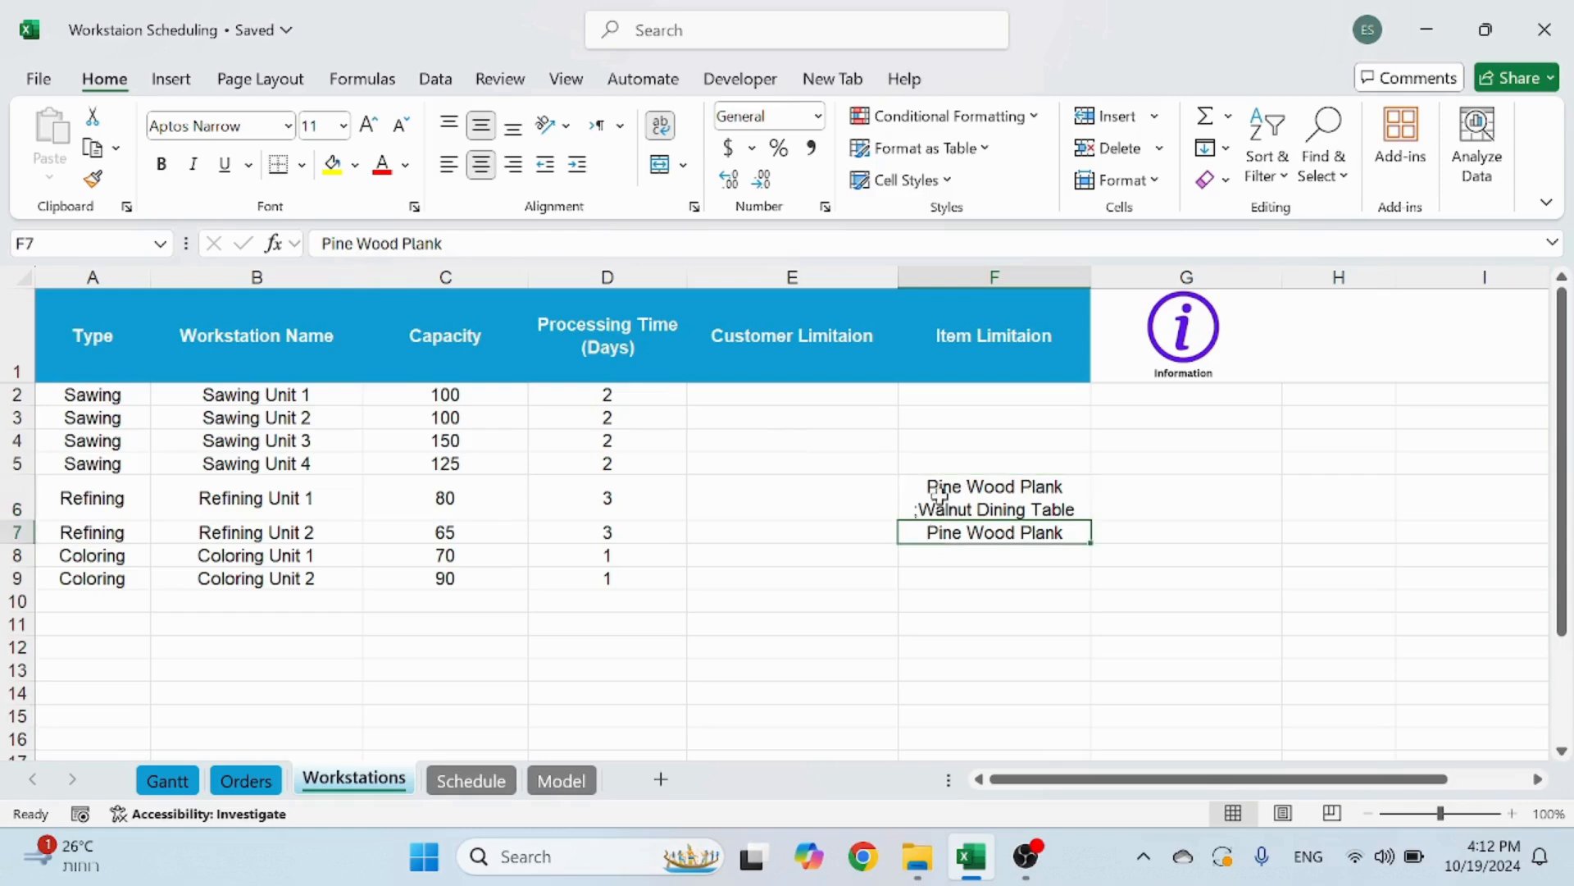
click(993, 498)
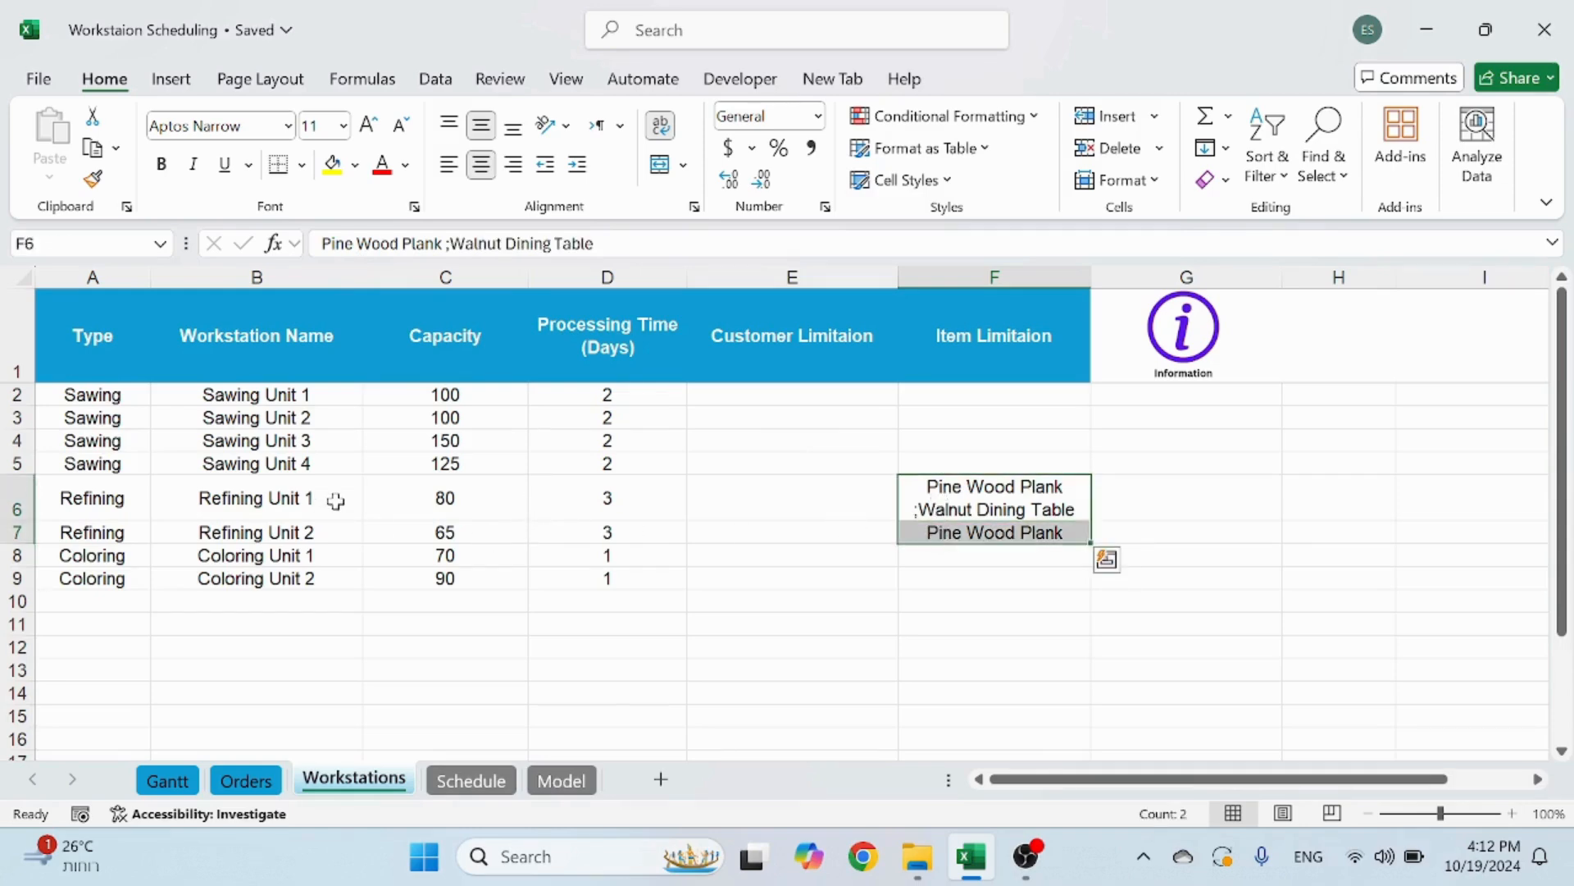
click(256, 533)
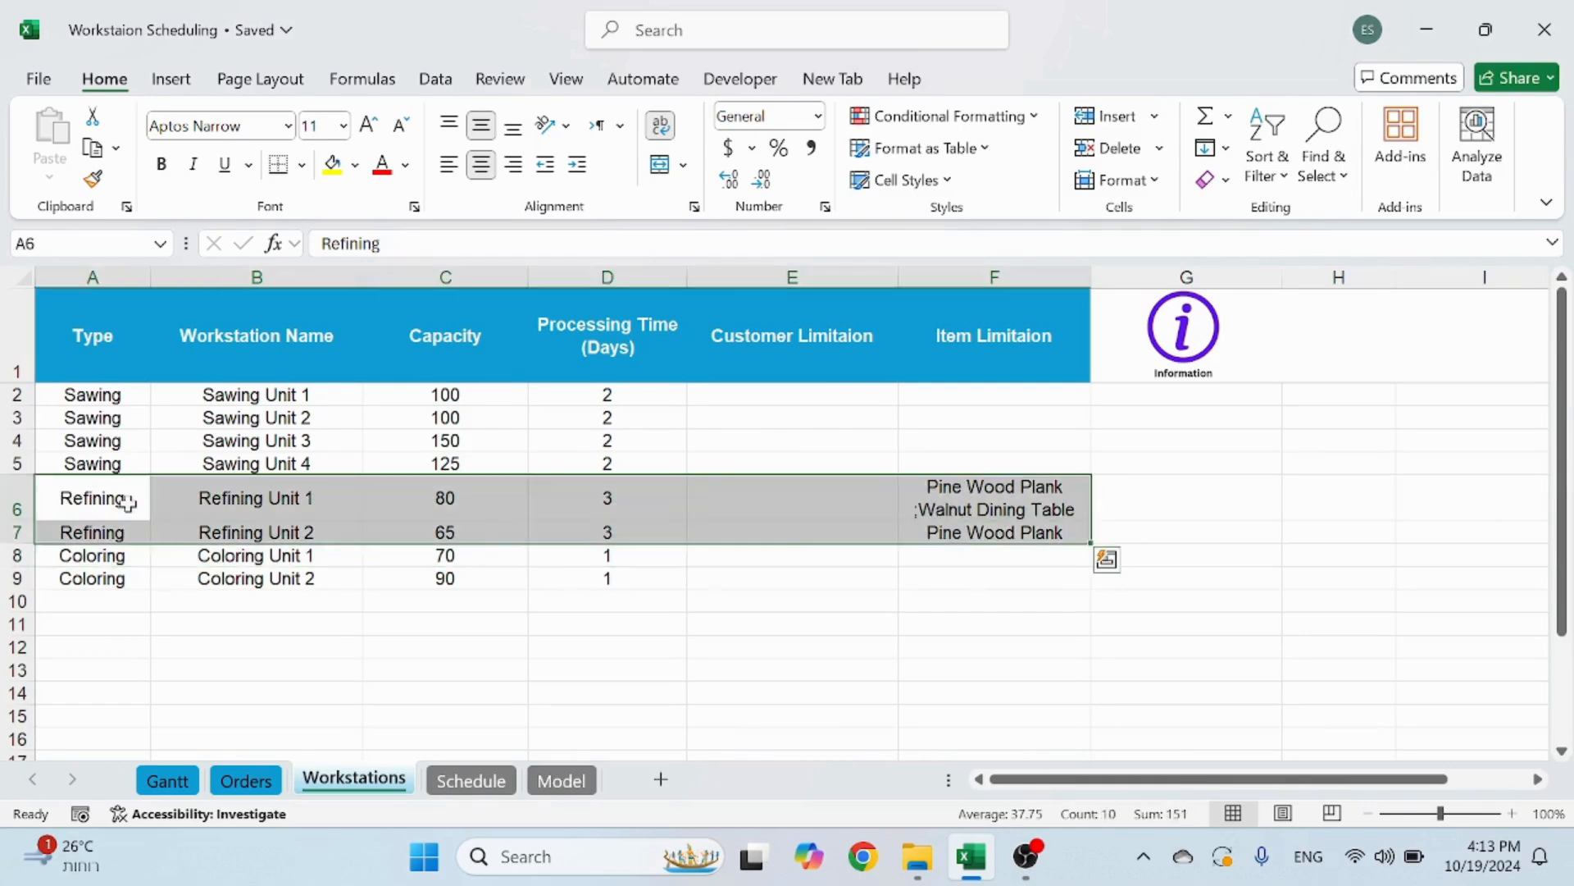
click(255, 440)
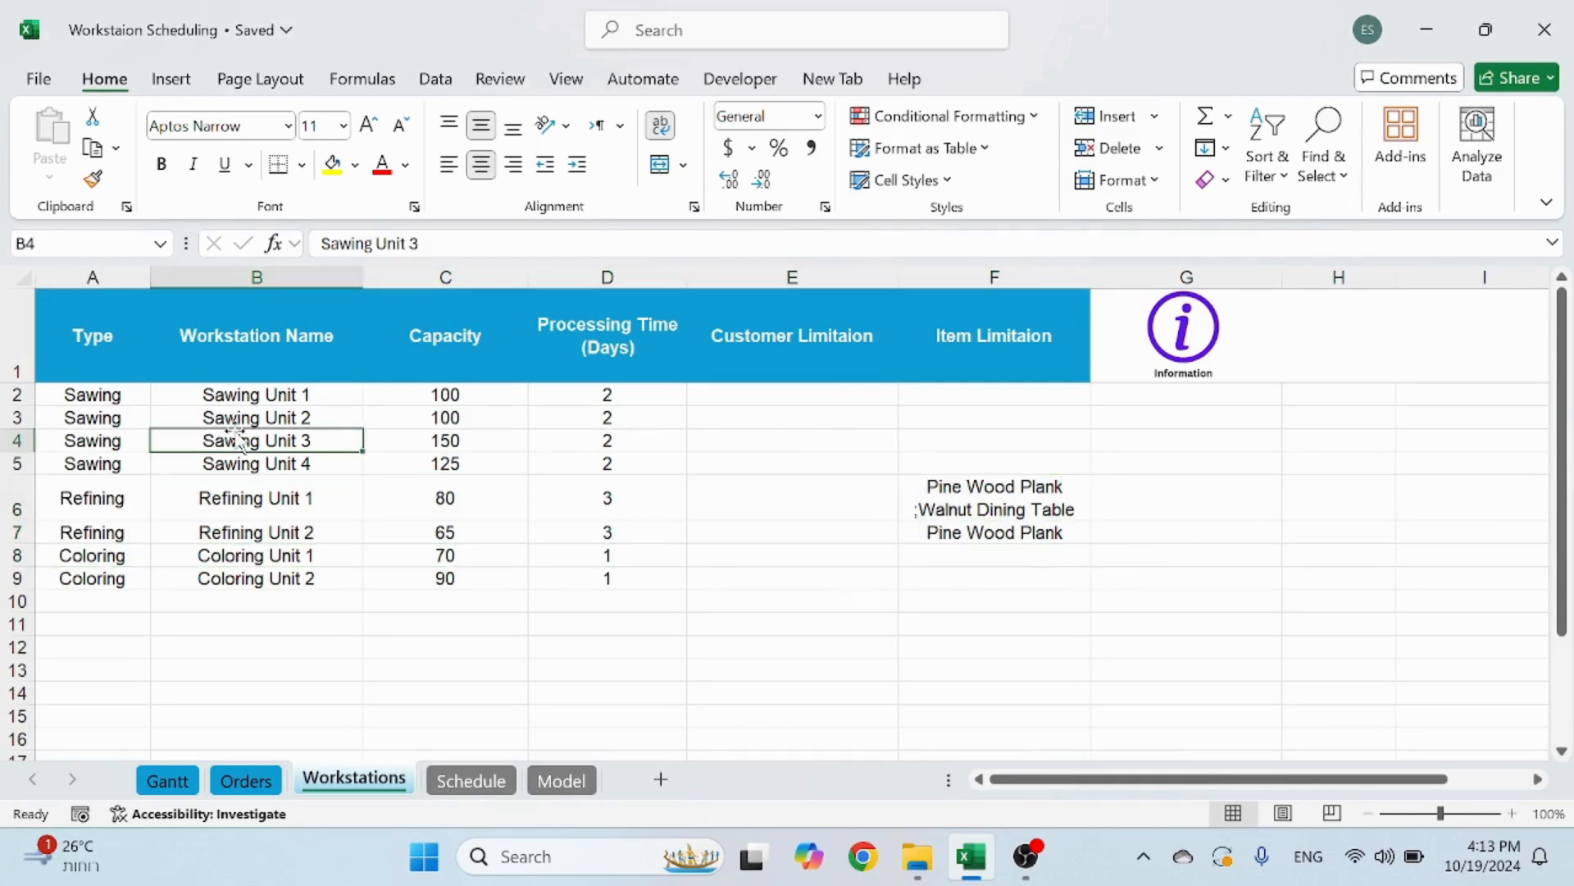
click(1185, 498)
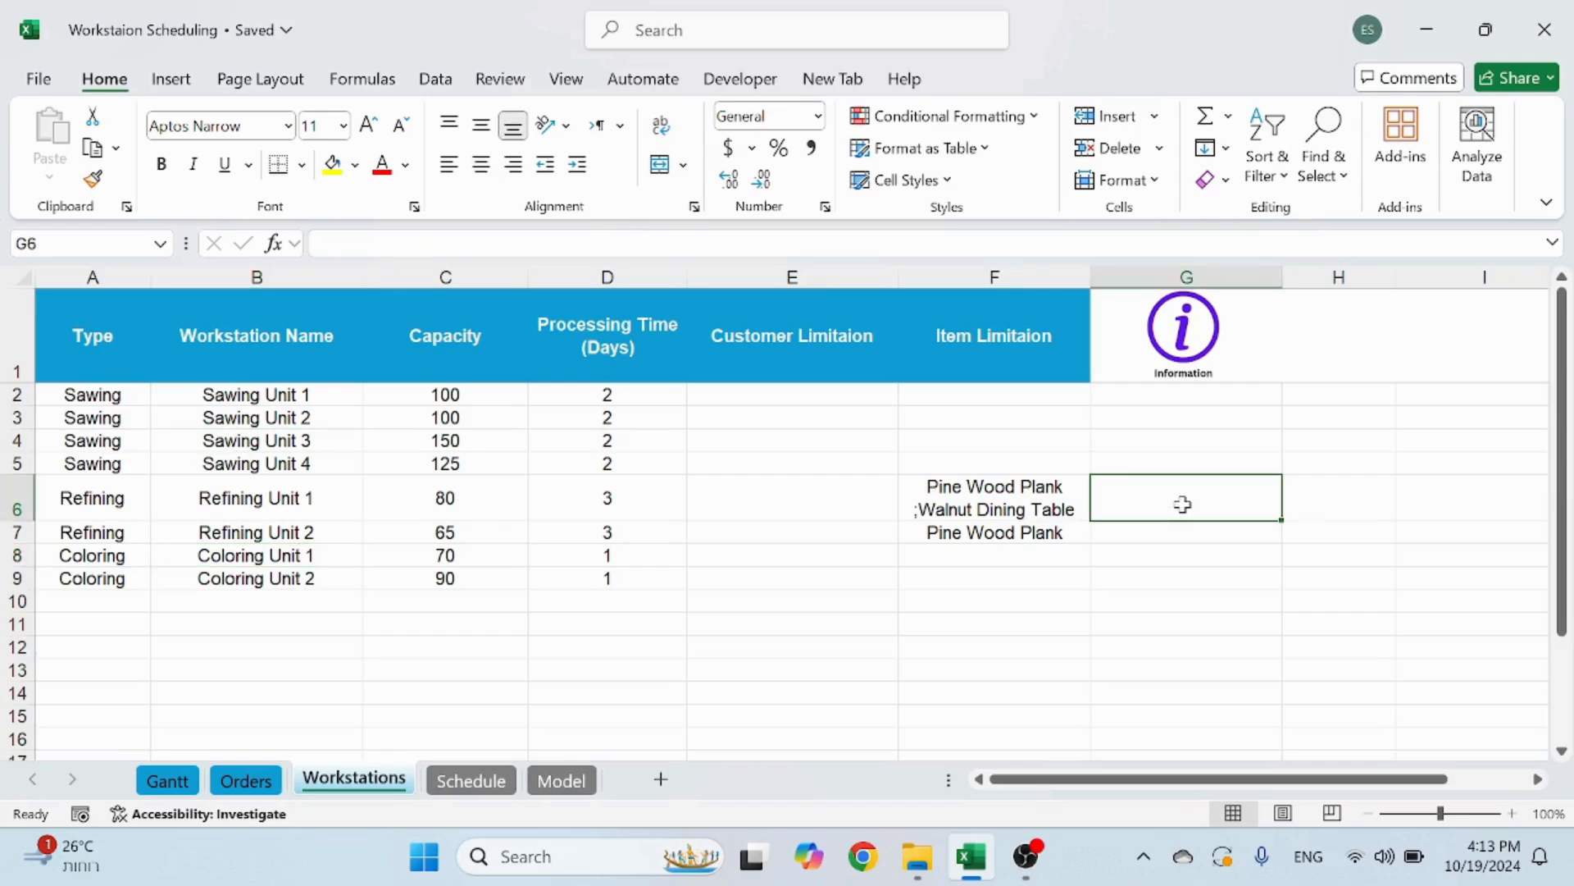
mouse_move(696, 502)
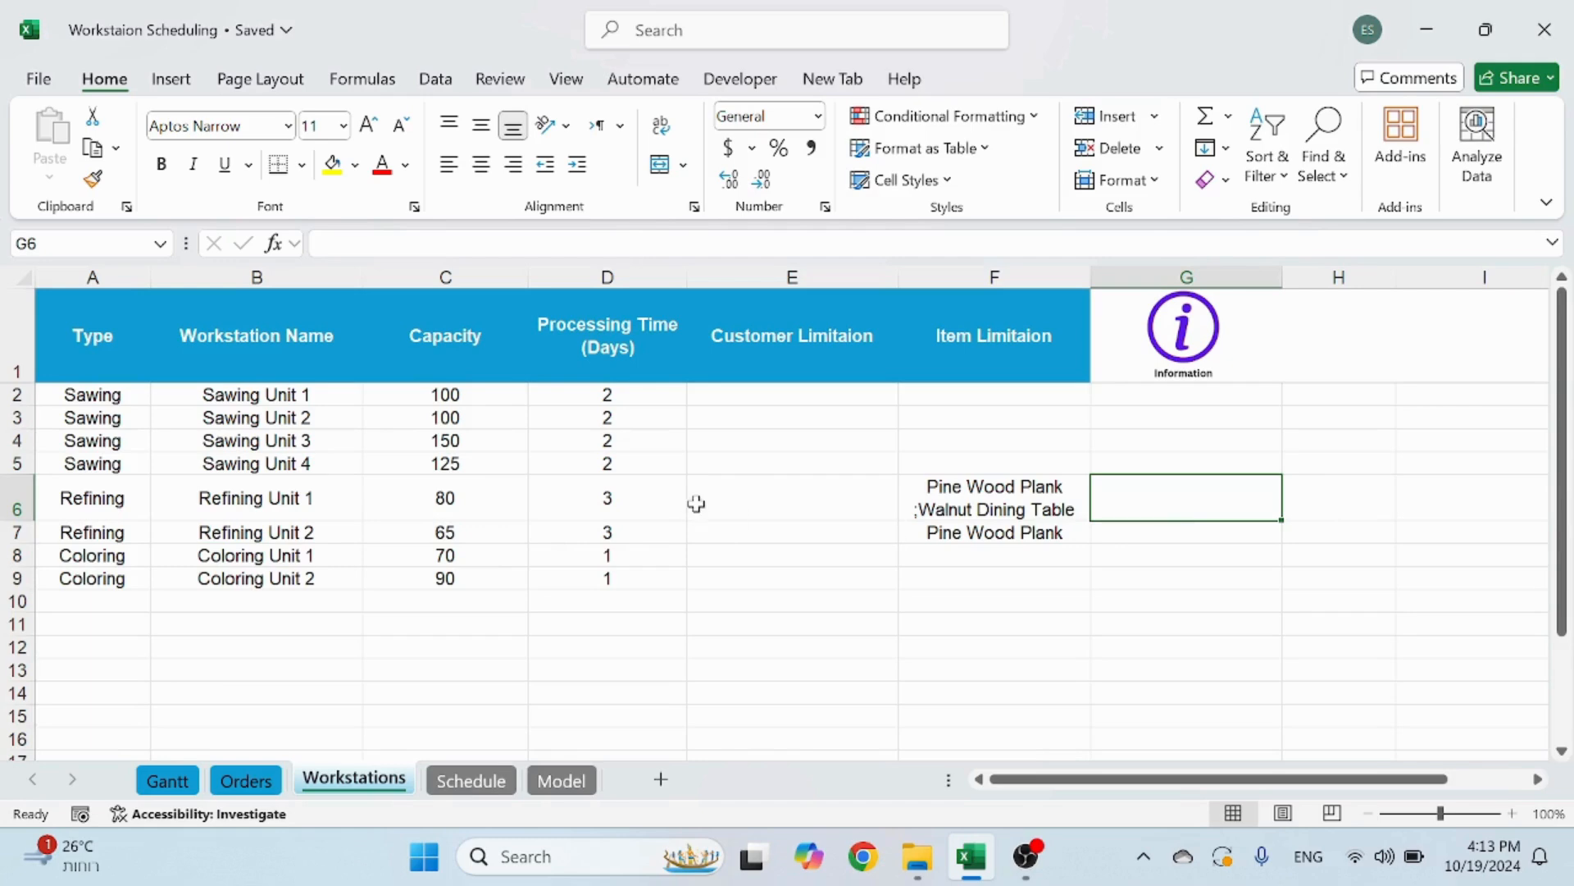
mouse_move(101, 394)
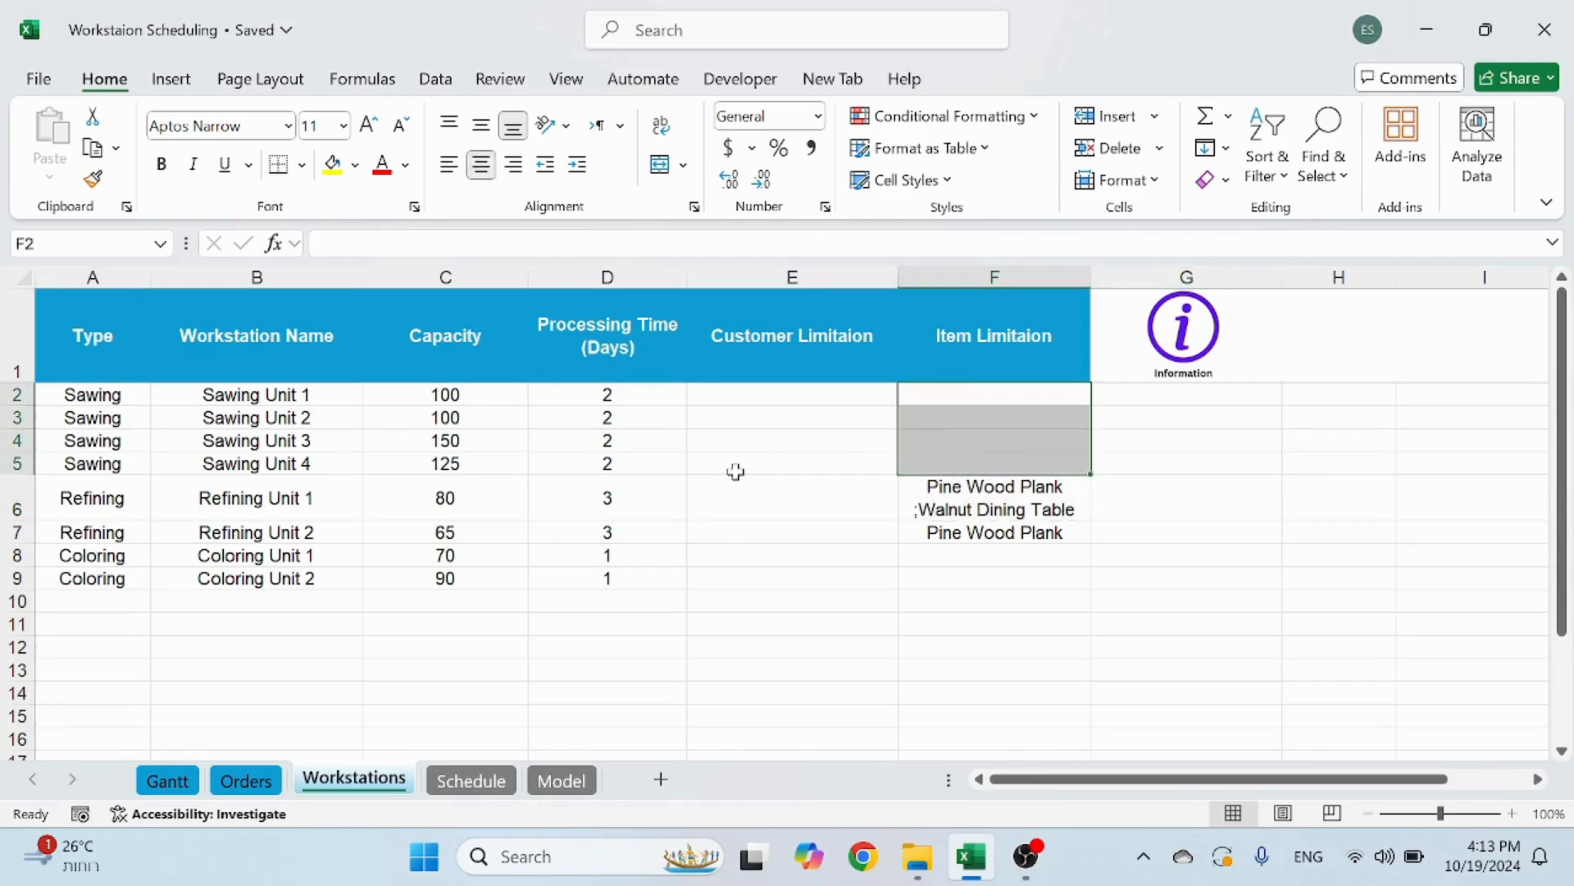
mouse_move(971, 412)
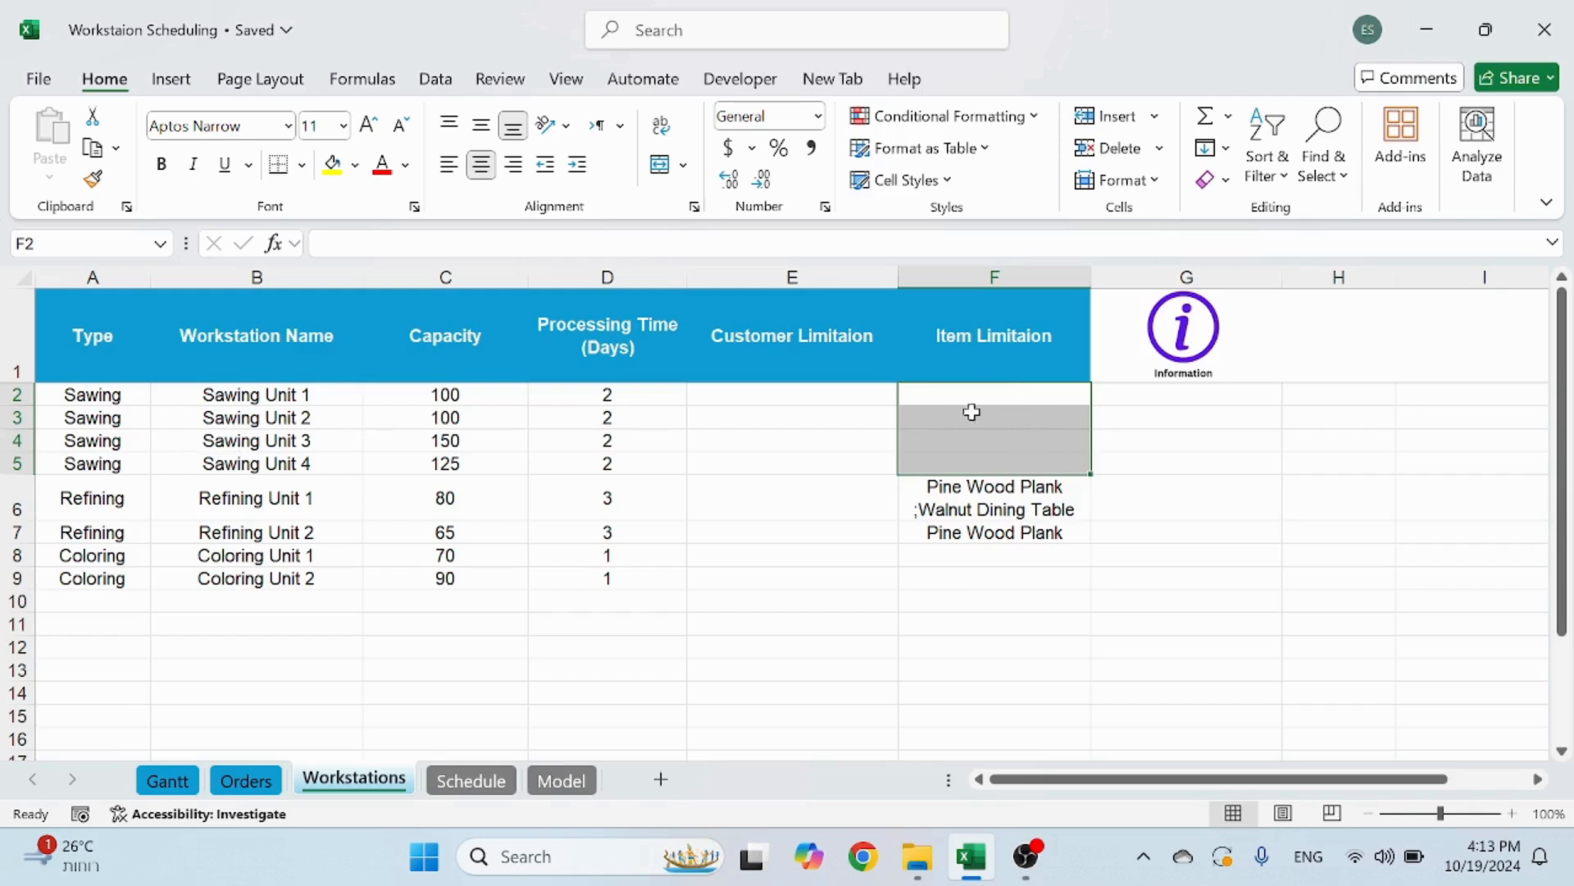
Read and dismiss the Workstations note on sequencing rules, then view the Orders schedule
click(1182, 330)
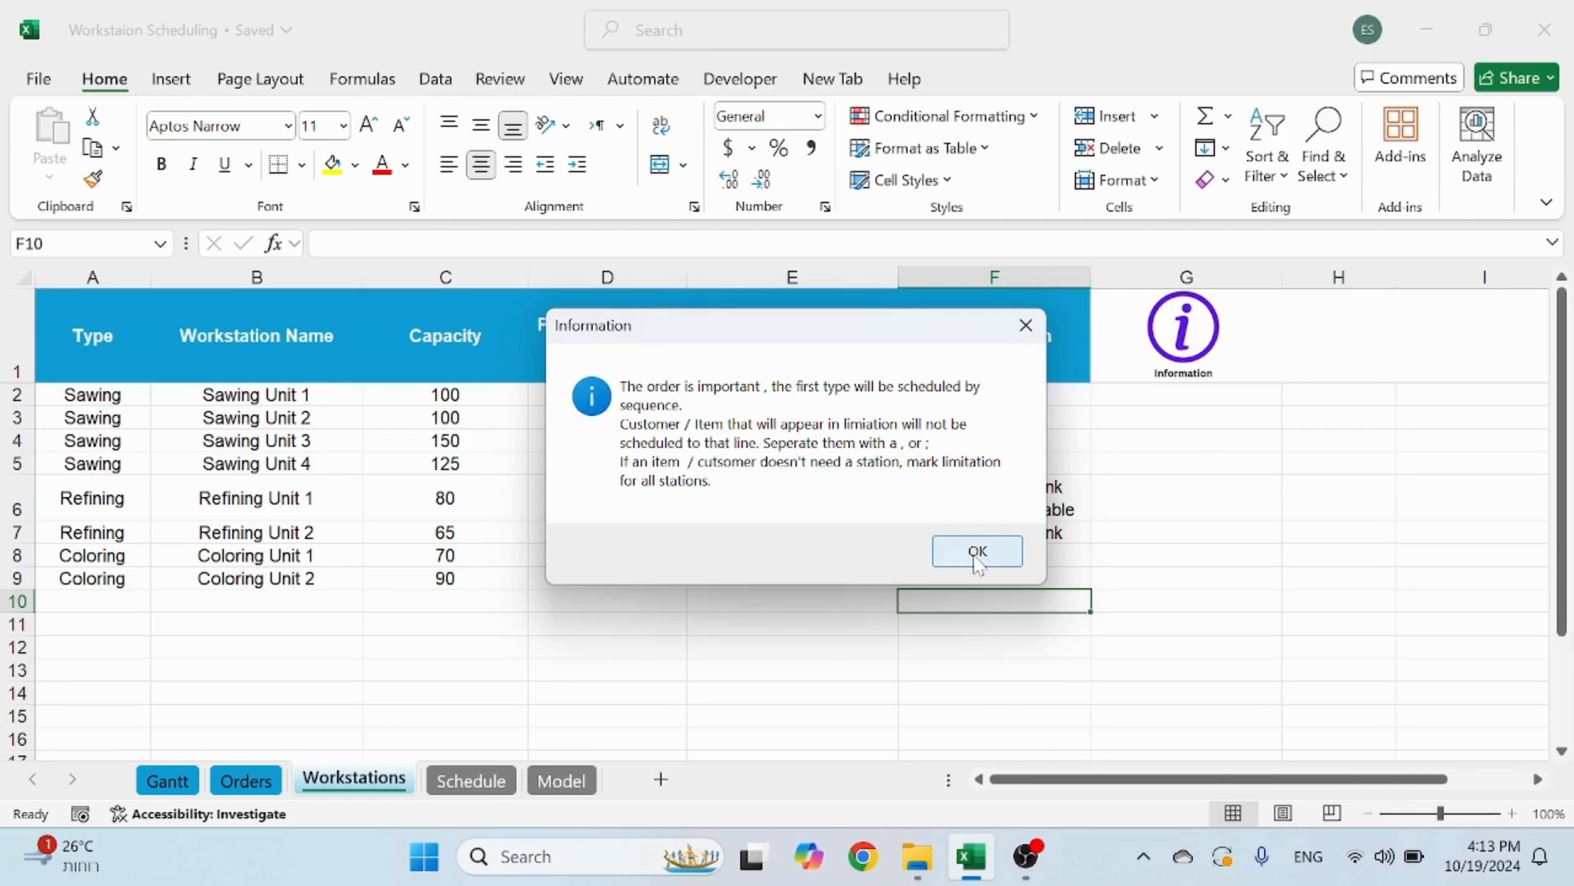
click(975, 551)
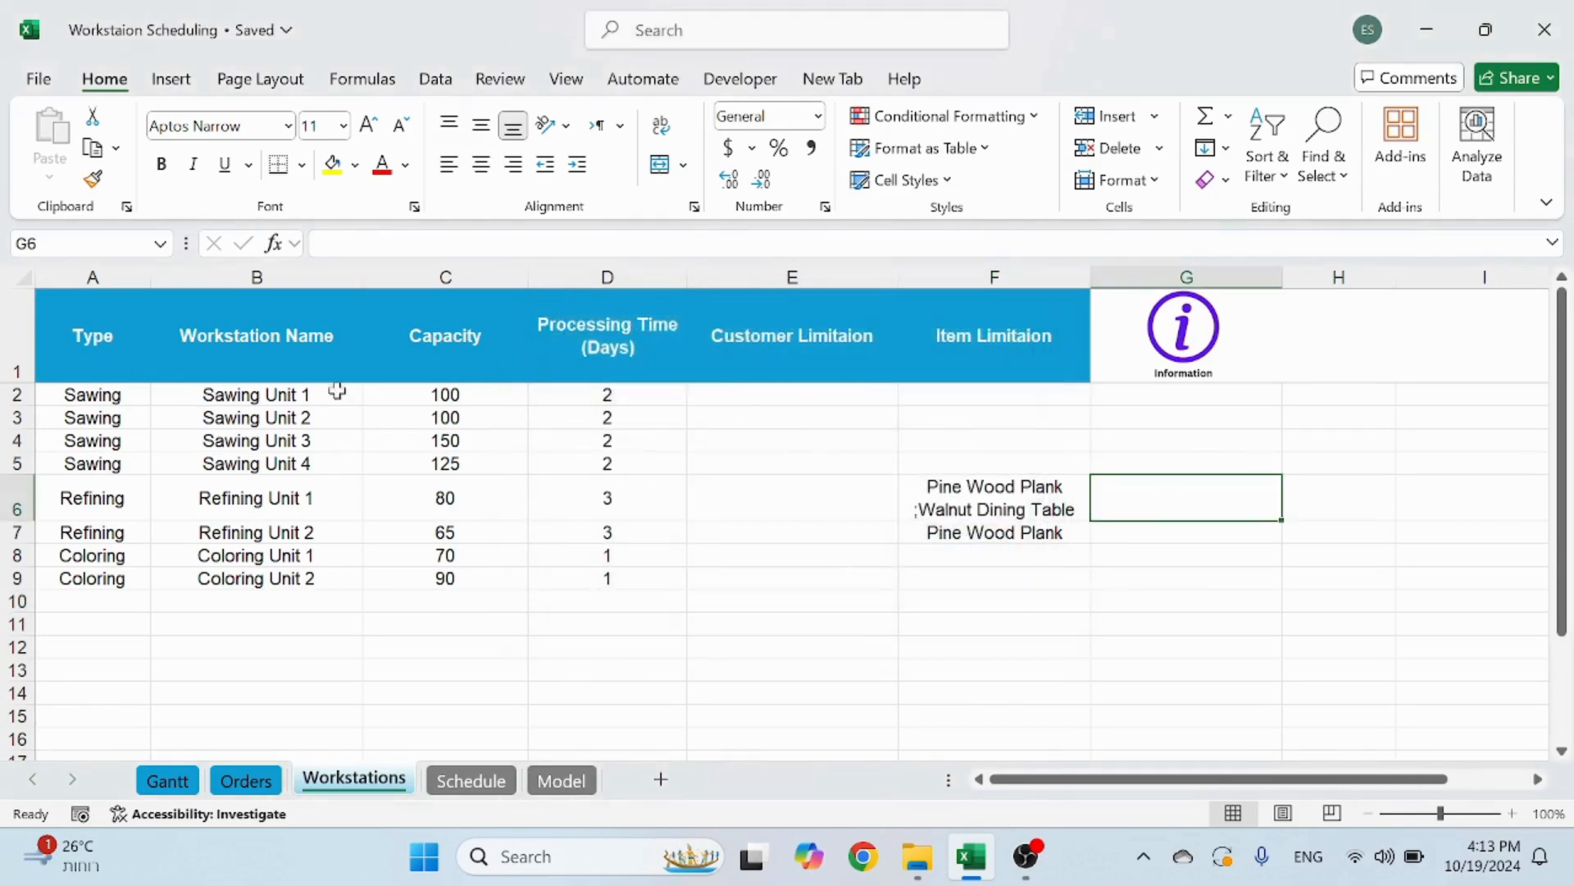
mouse_move(550, 650)
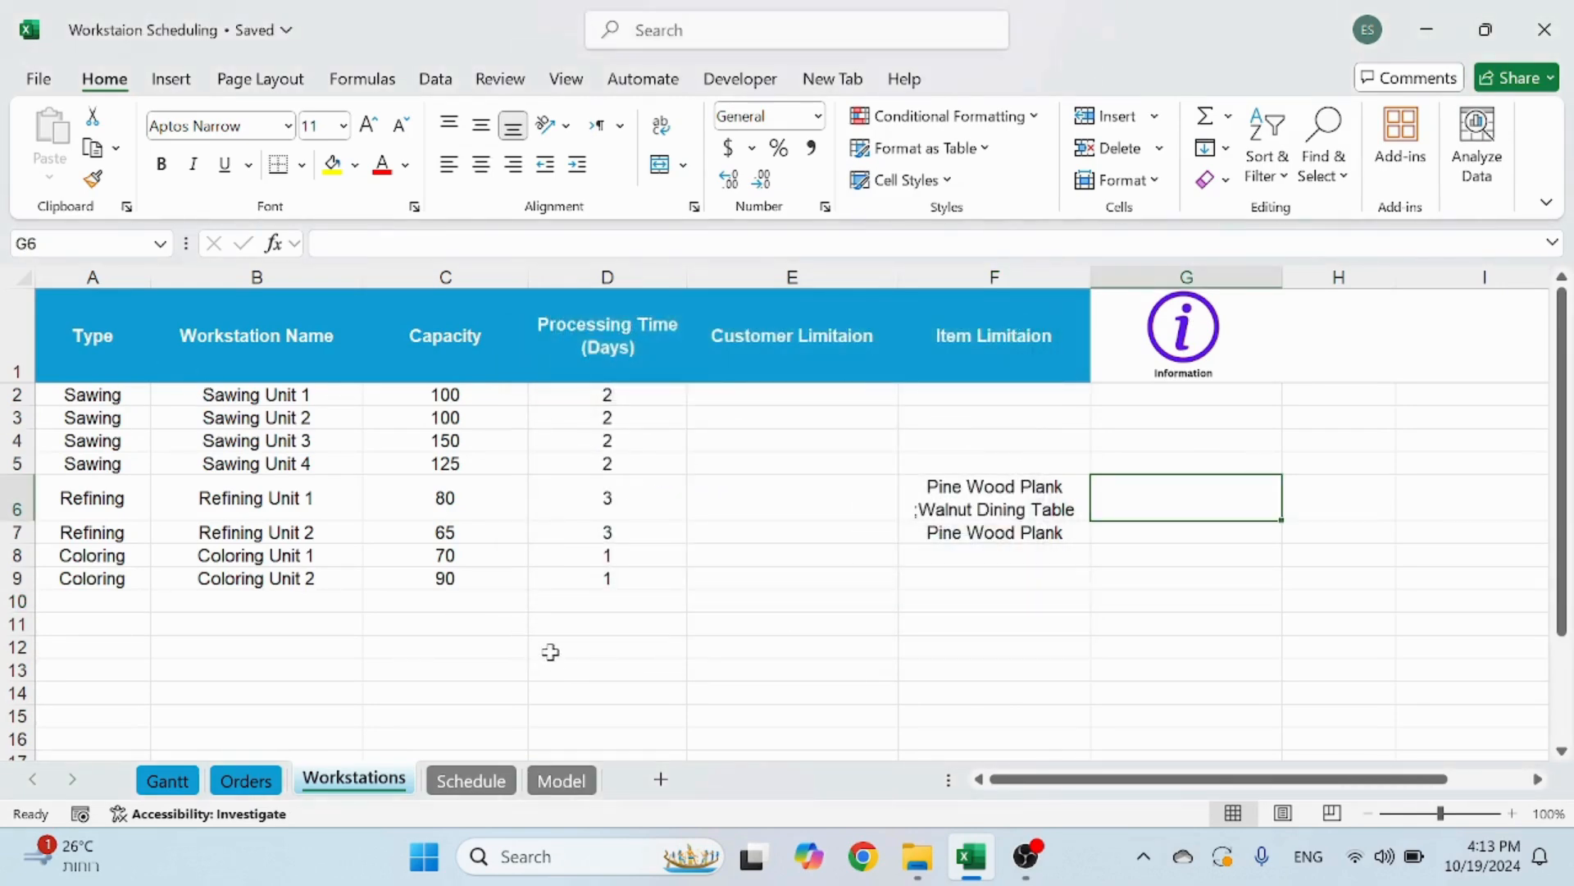
mouse_move(465, 620)
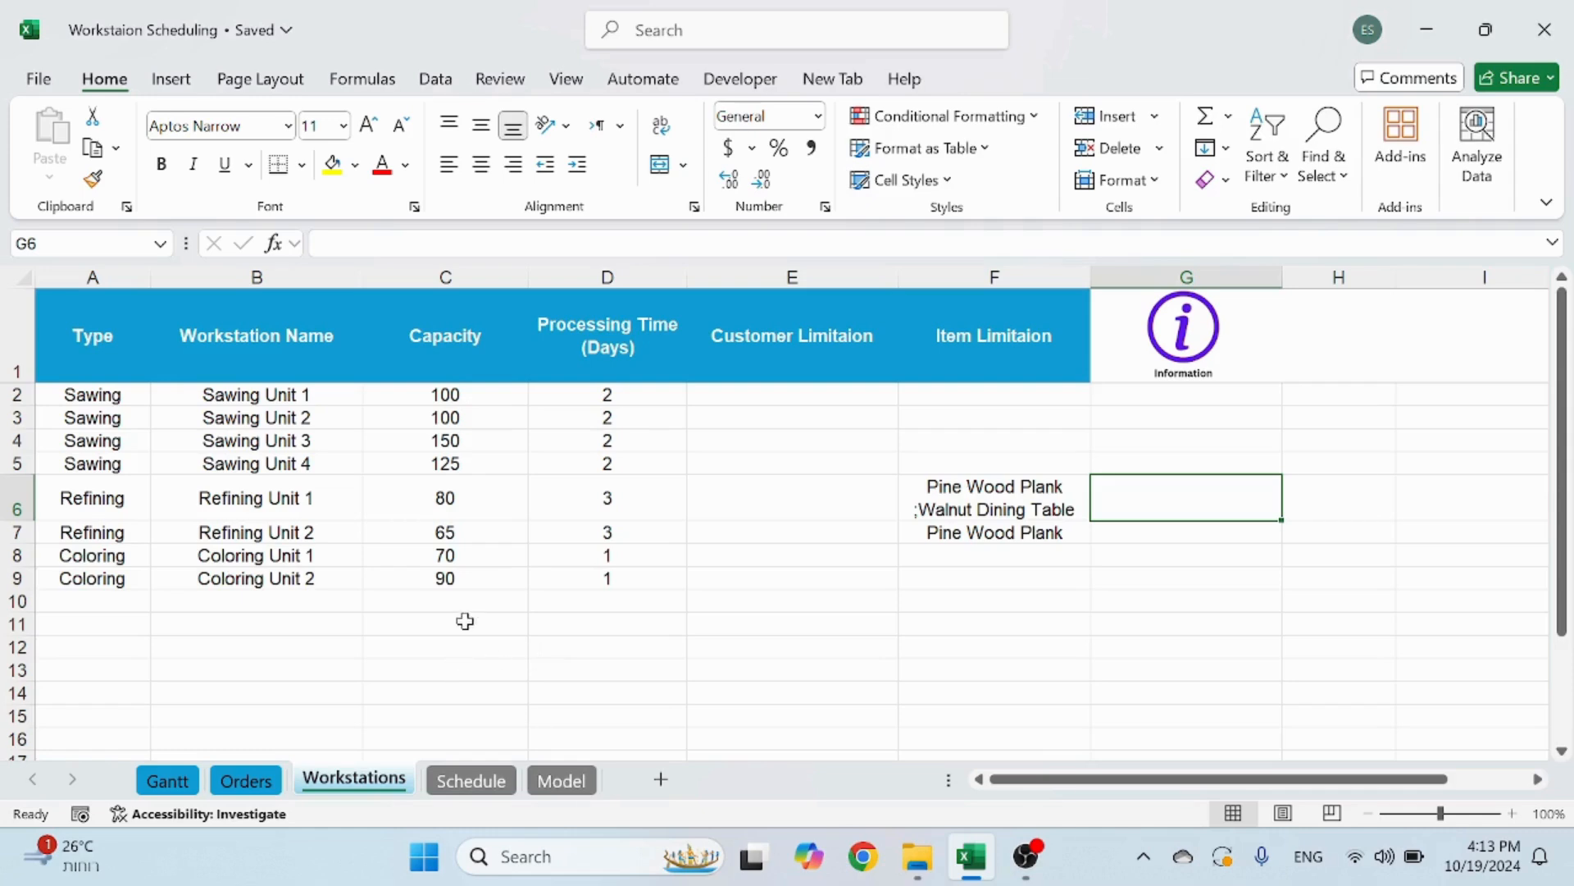
click(245, 780)
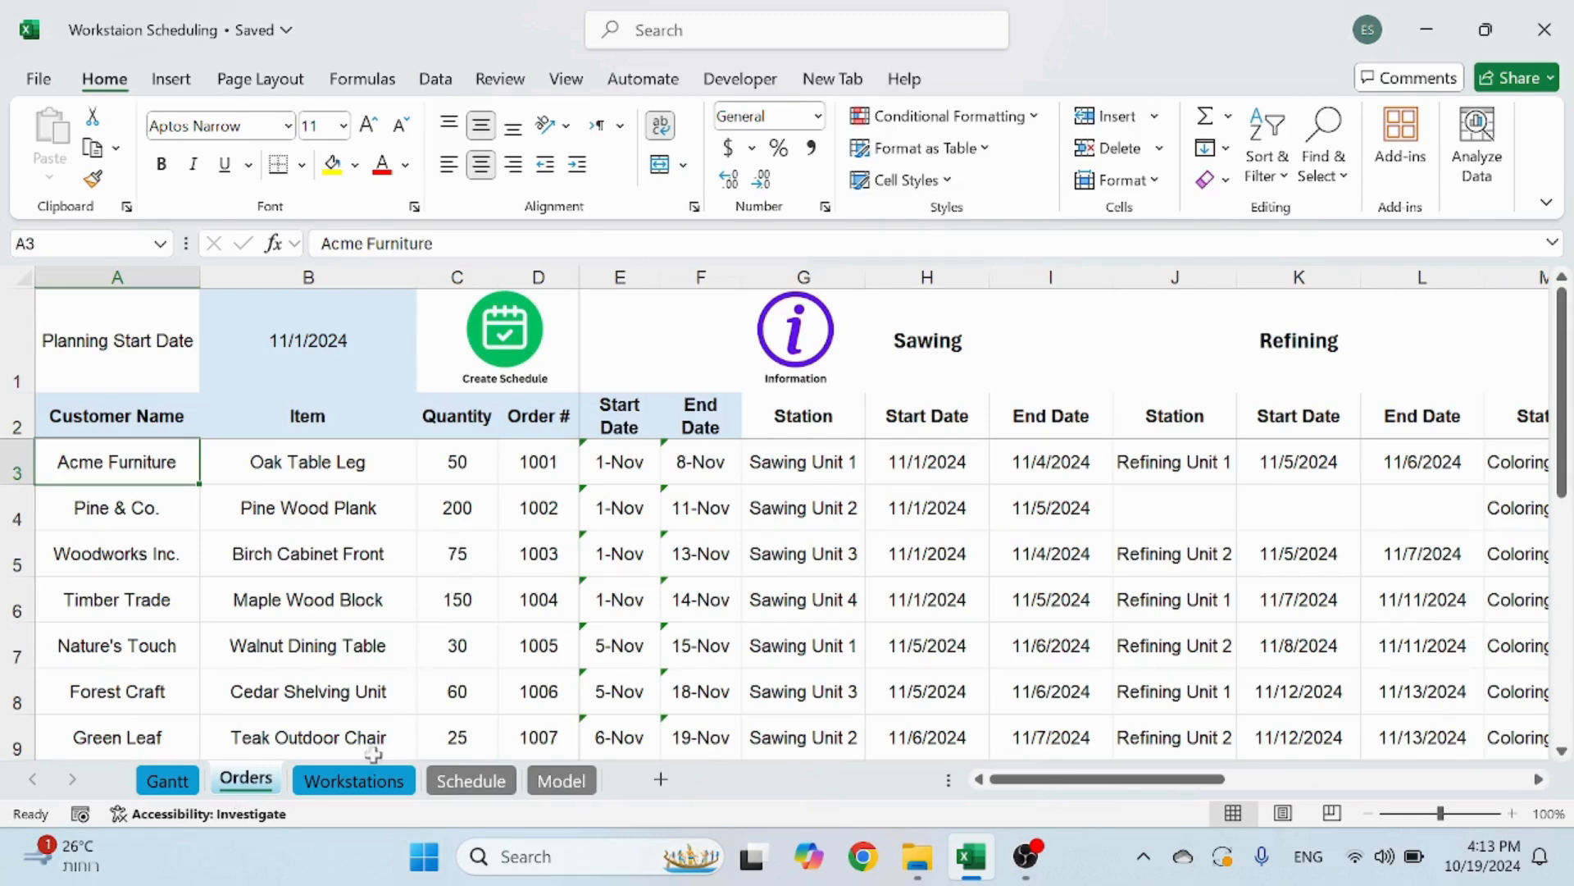
click(352, 780)
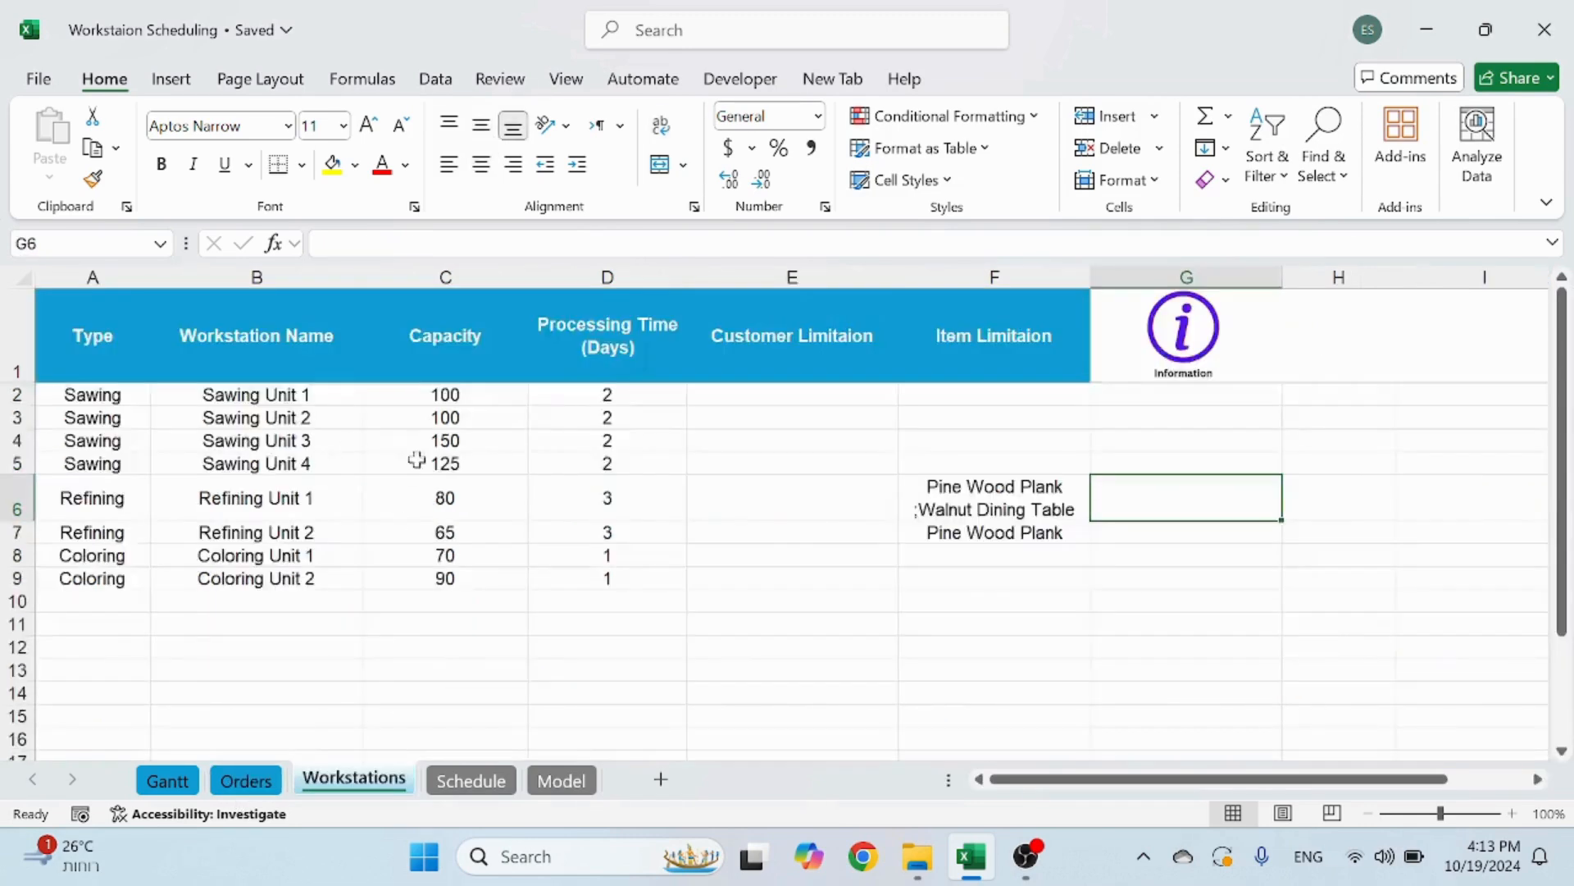
click(245, 780)
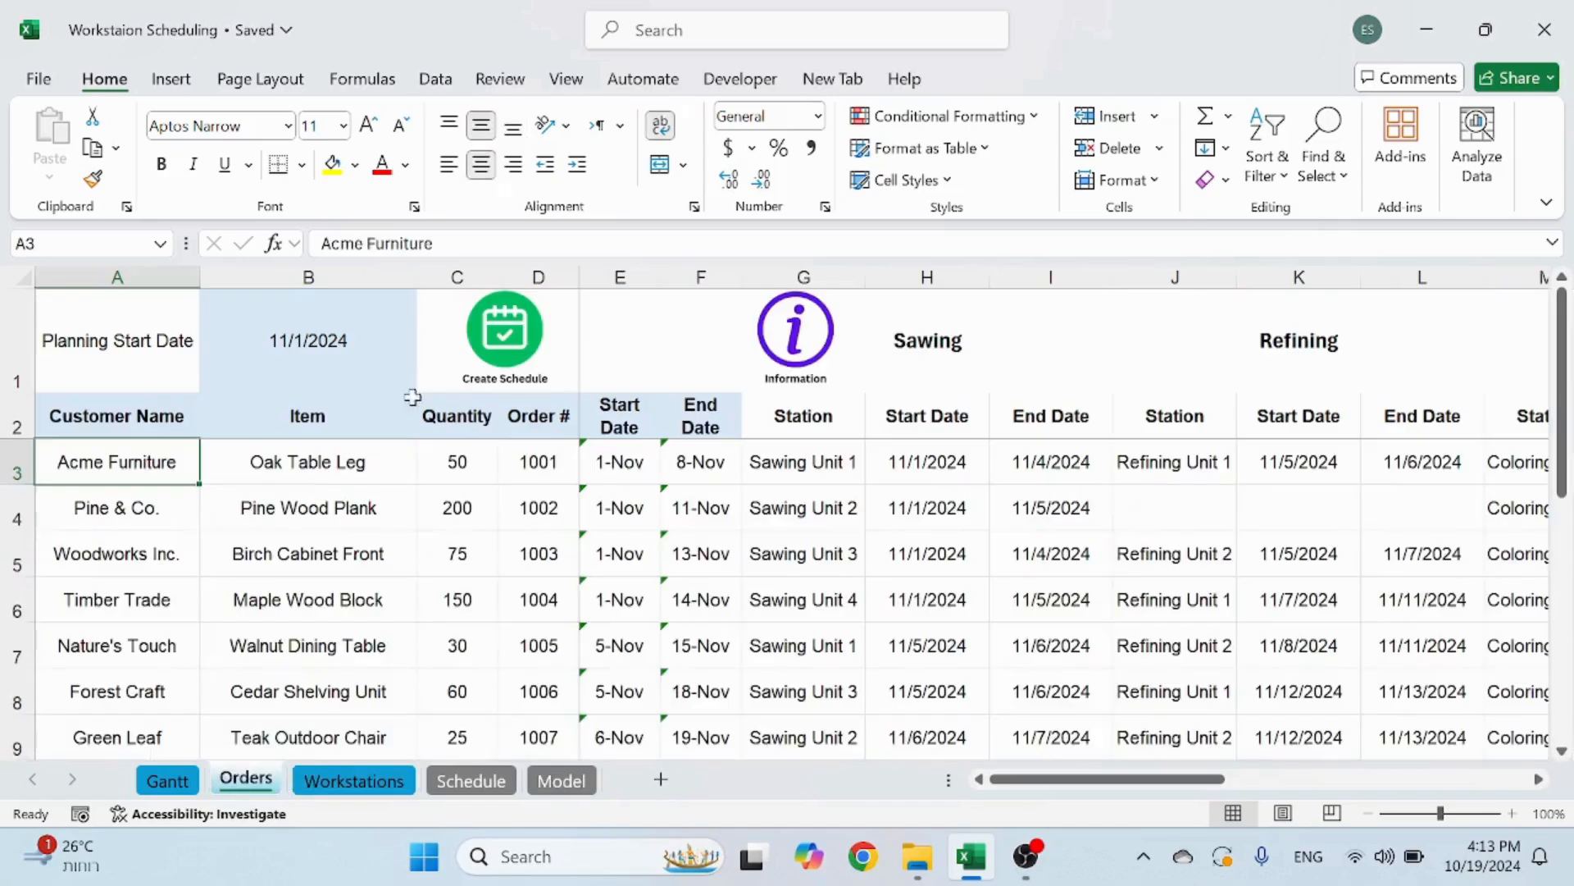
mouse_move(183, 592)
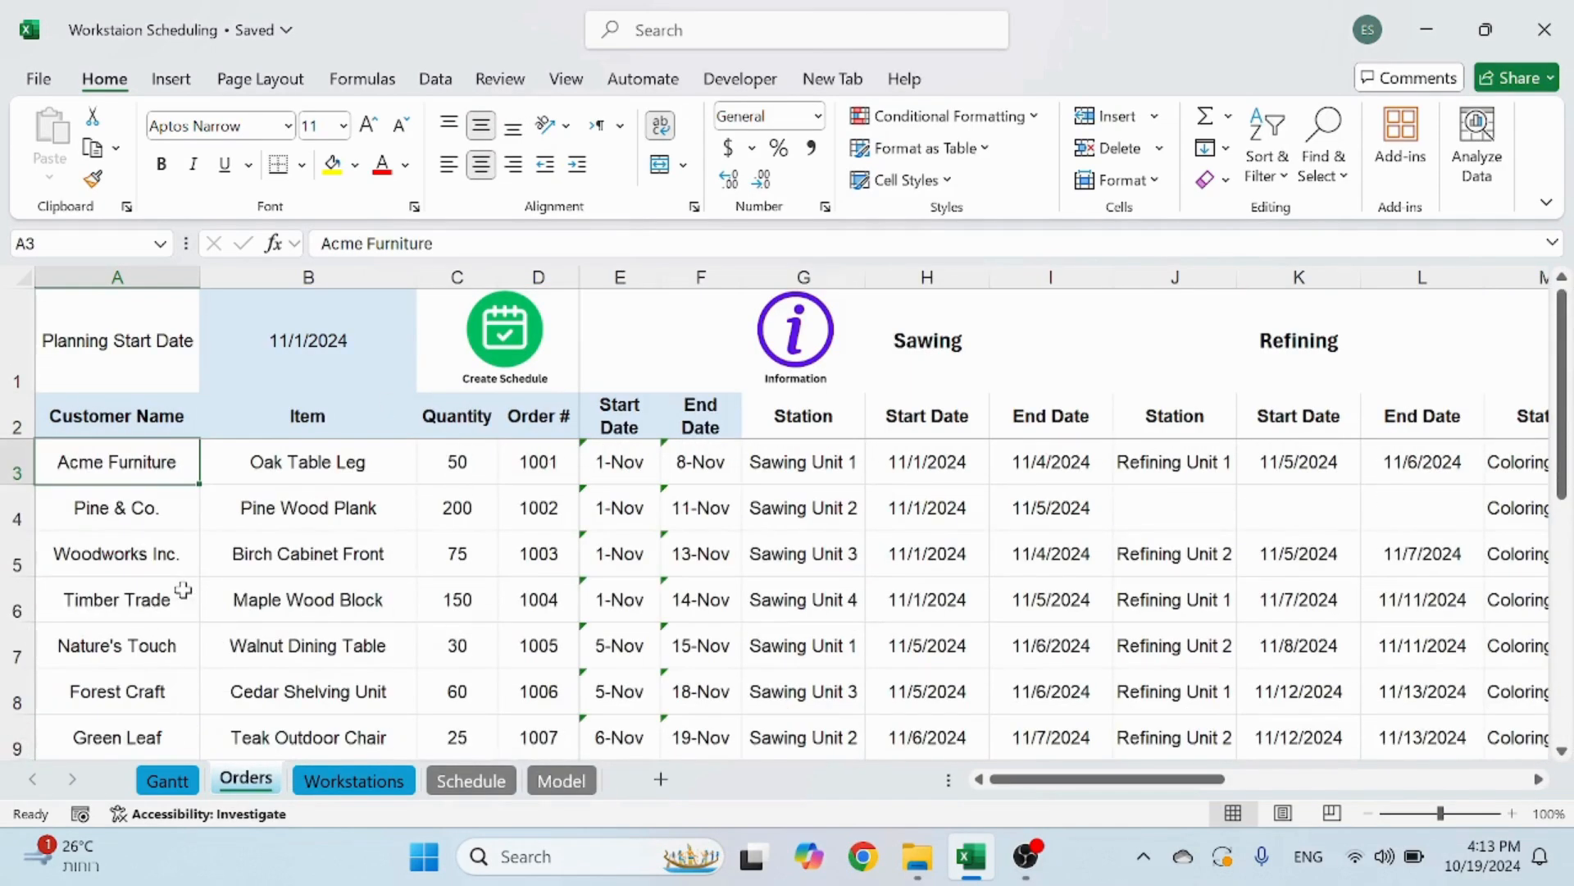
mouse_move(506, 342)
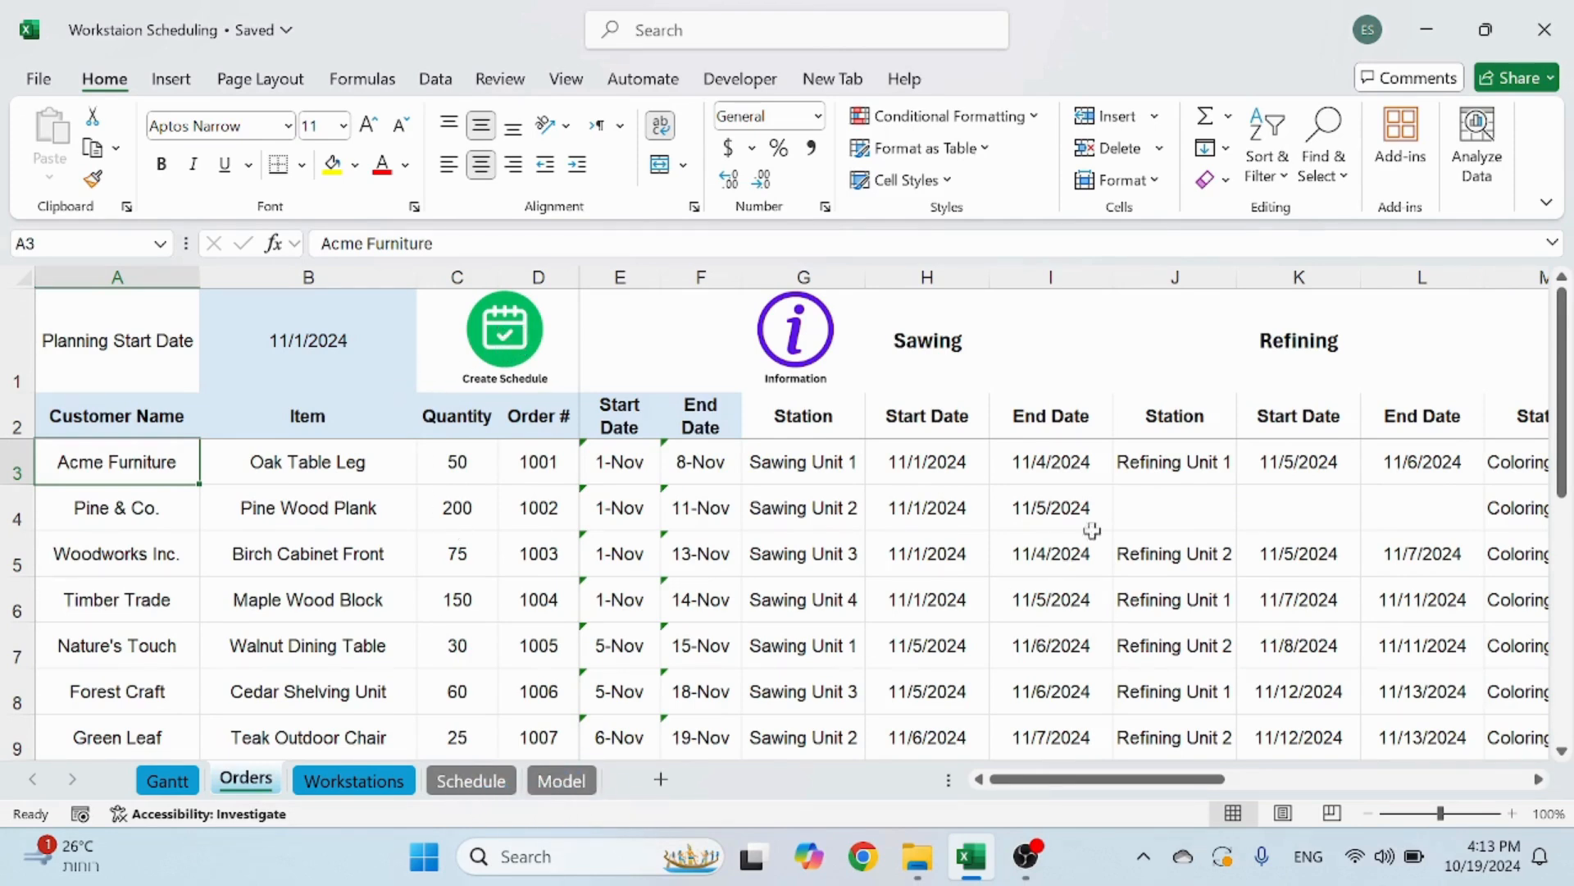
mouse_move(198, 488)
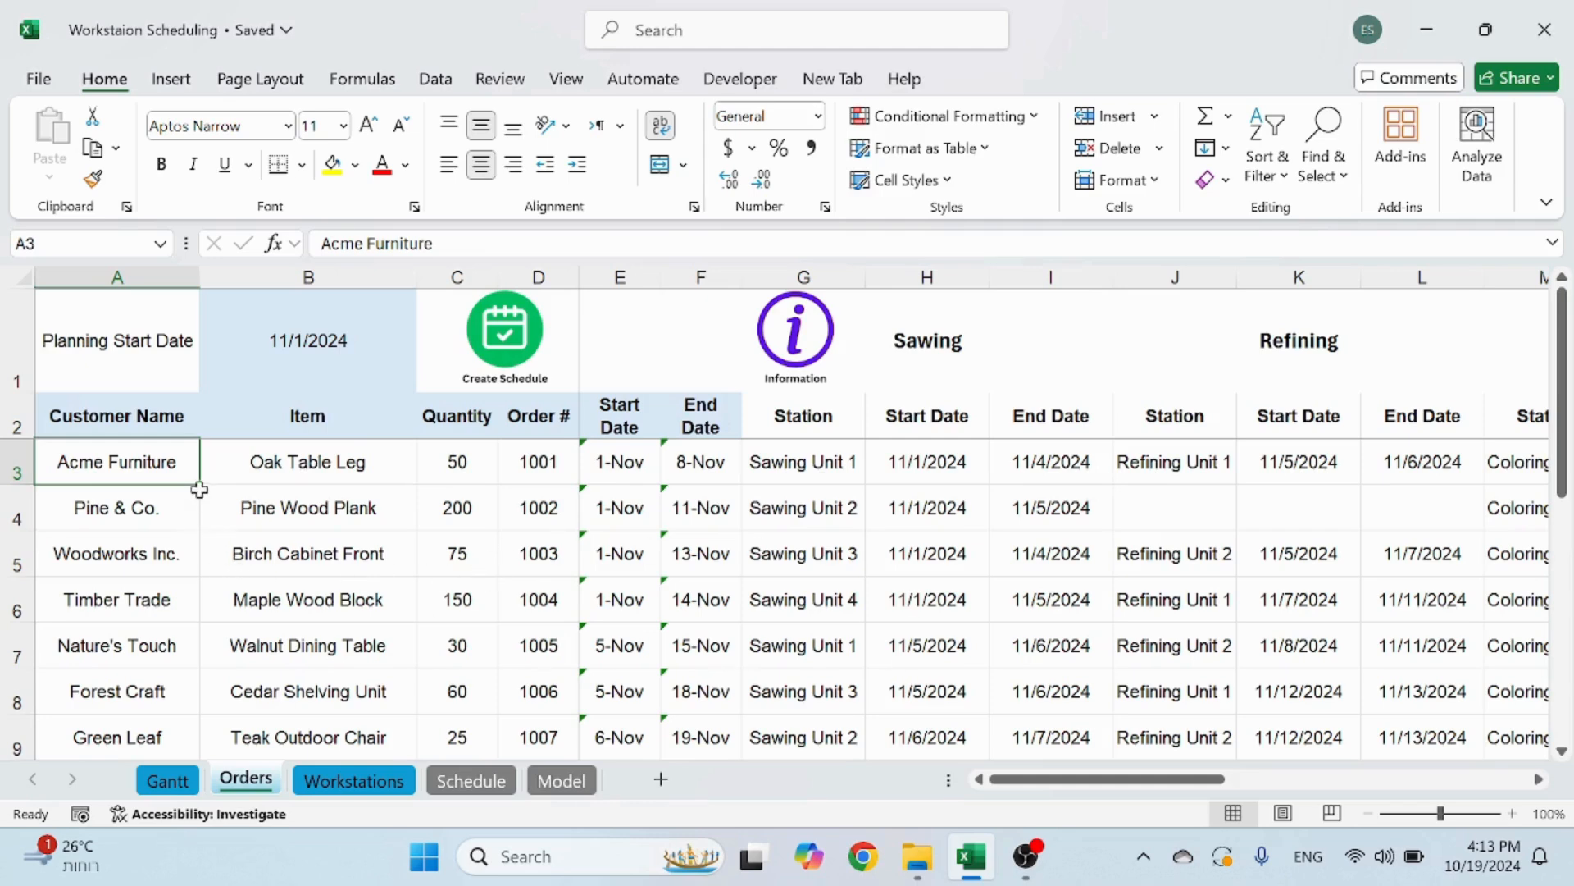
mouse_move(39, 490)
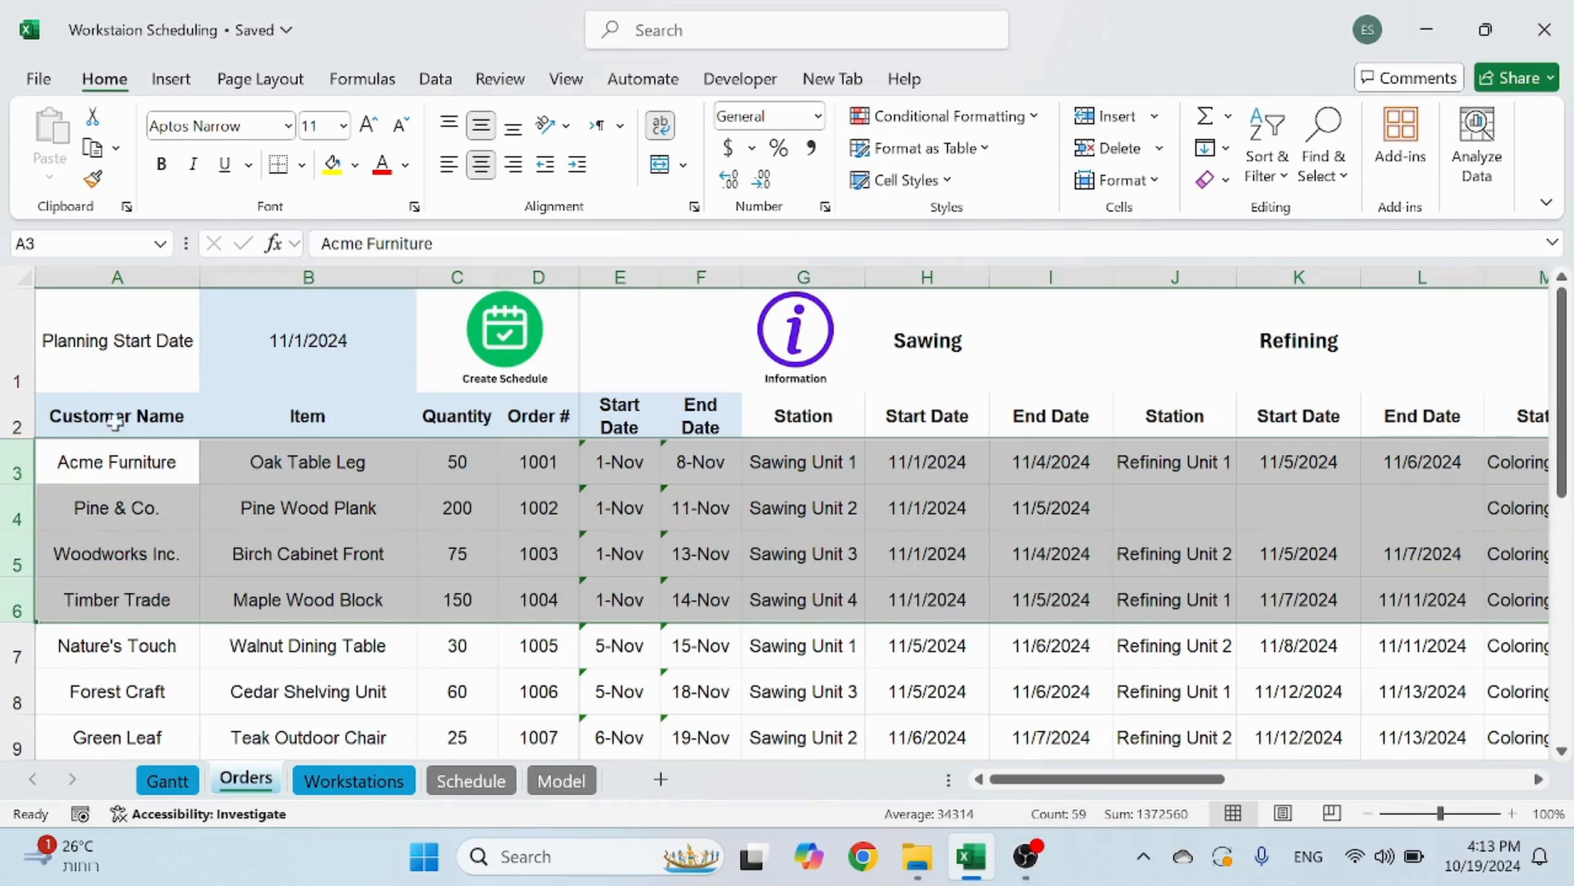
scroll(down, 3)
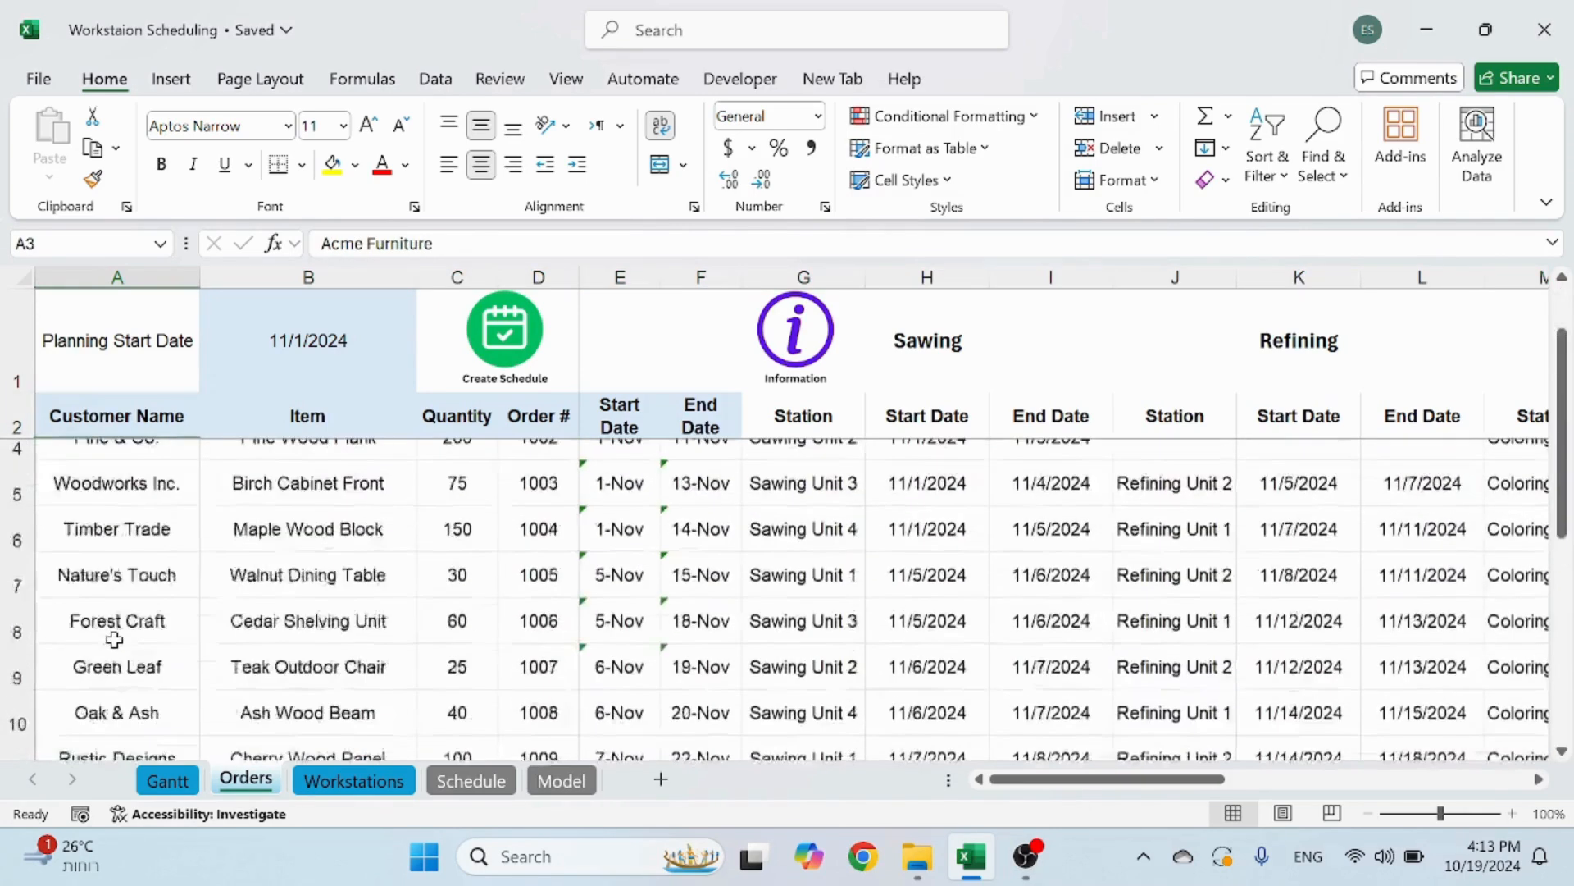
scroll(up, 3)
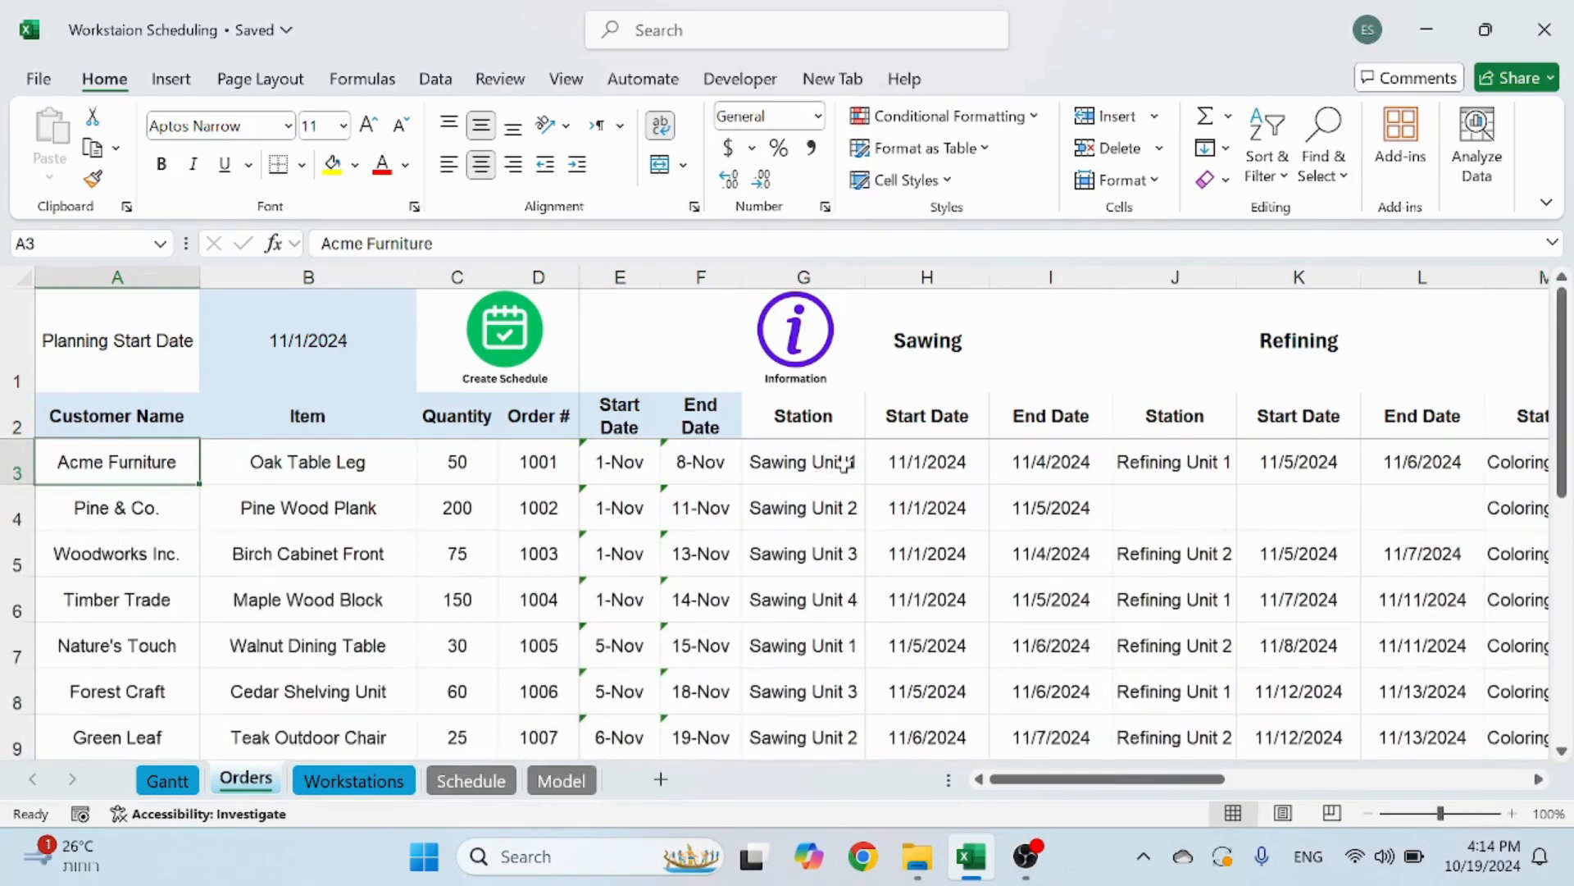
click(802, 462)
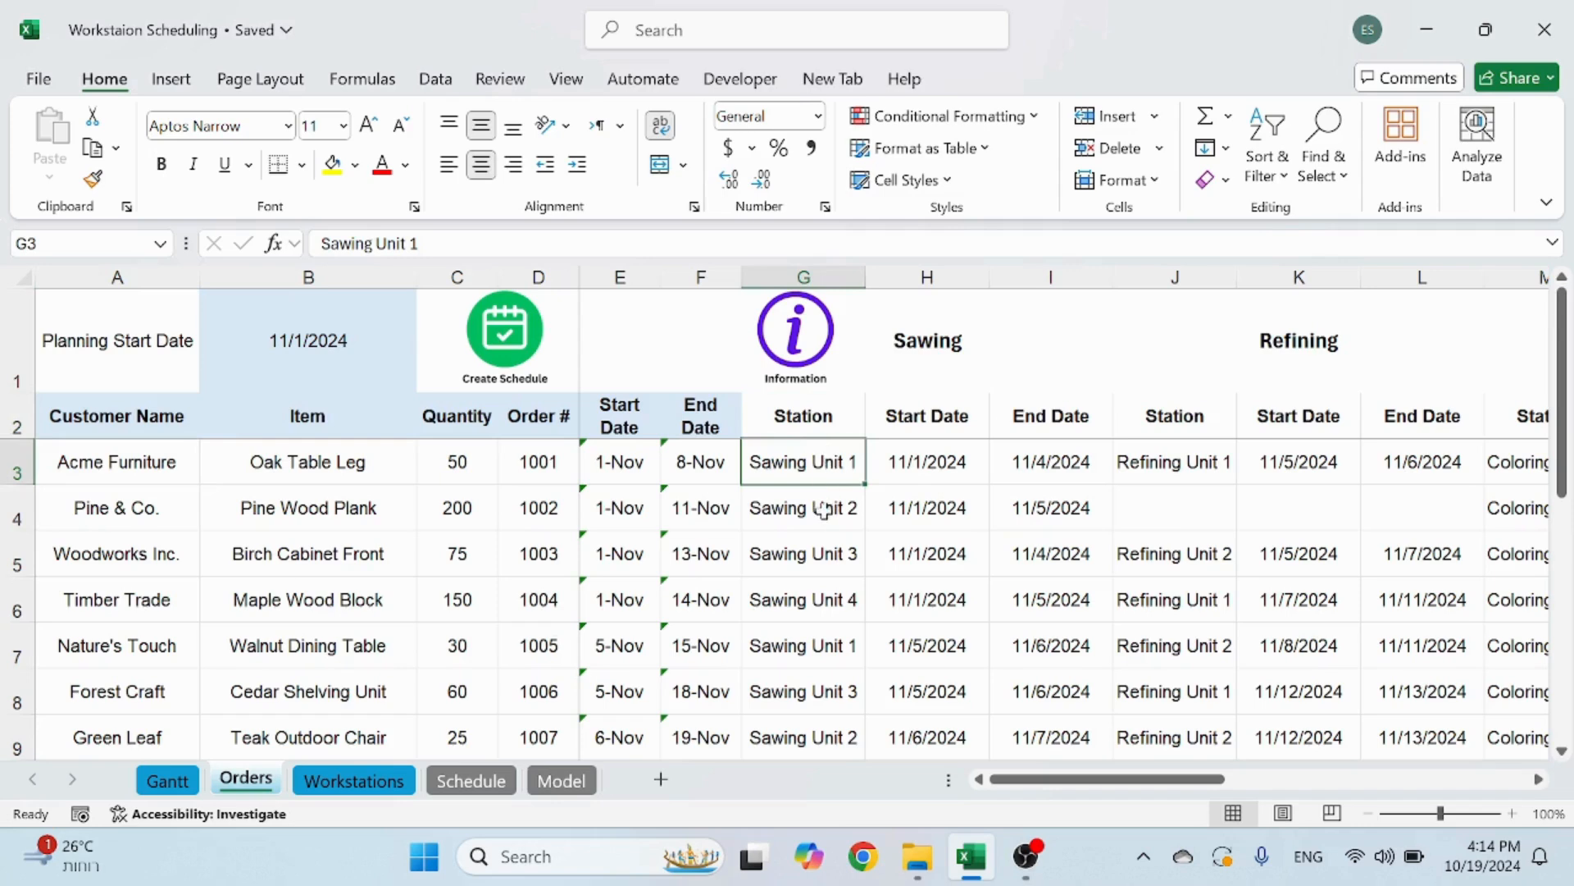
click(802, 599)
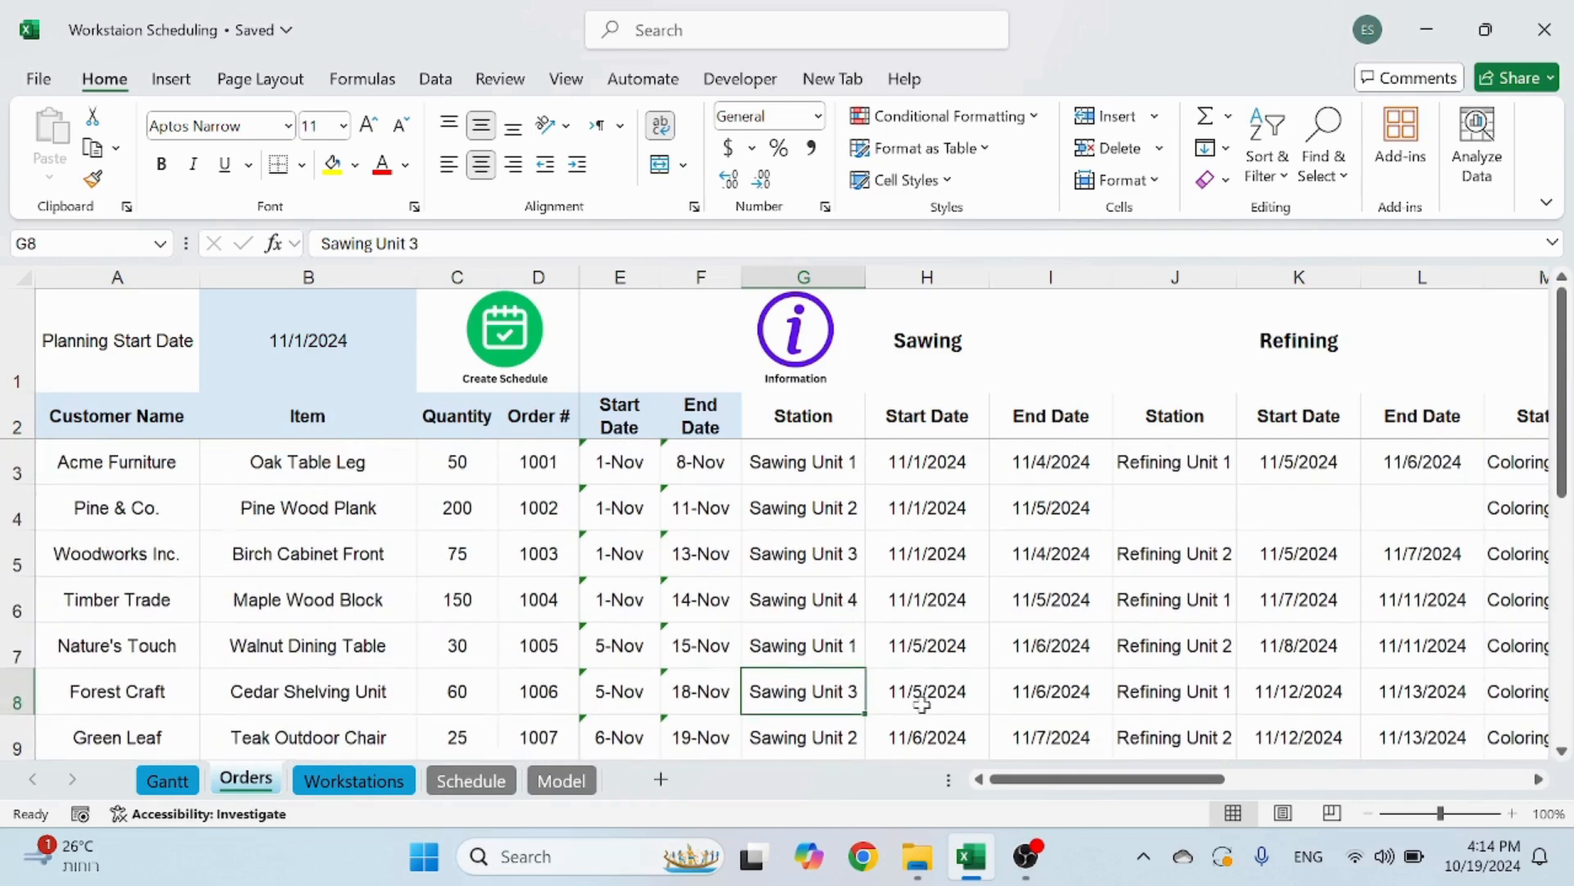
mouse_move(846, 690)
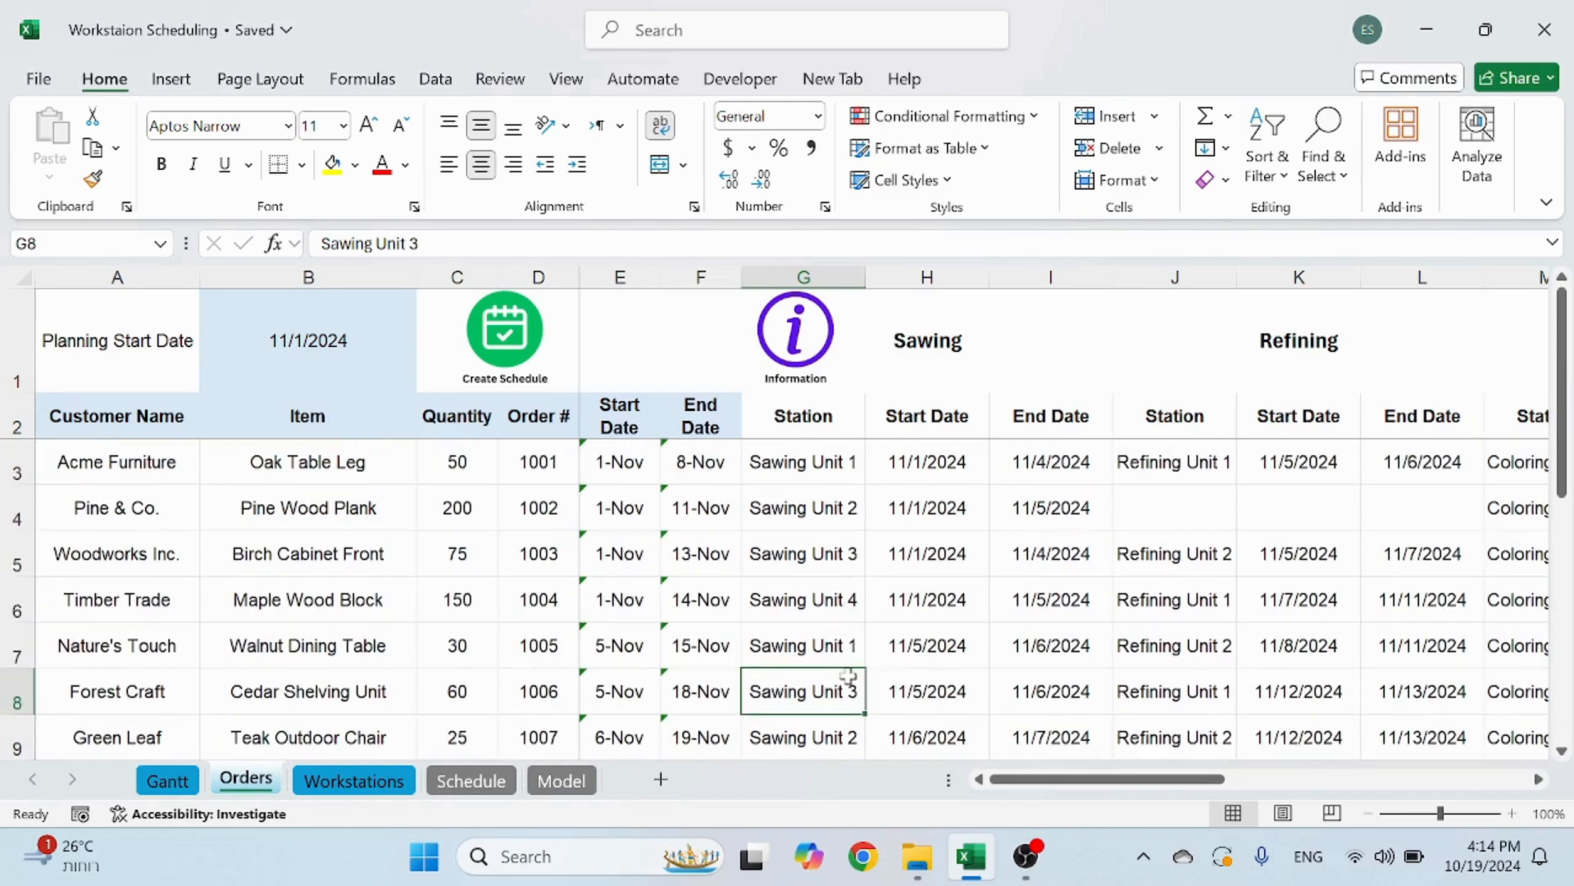
click(926, 691)
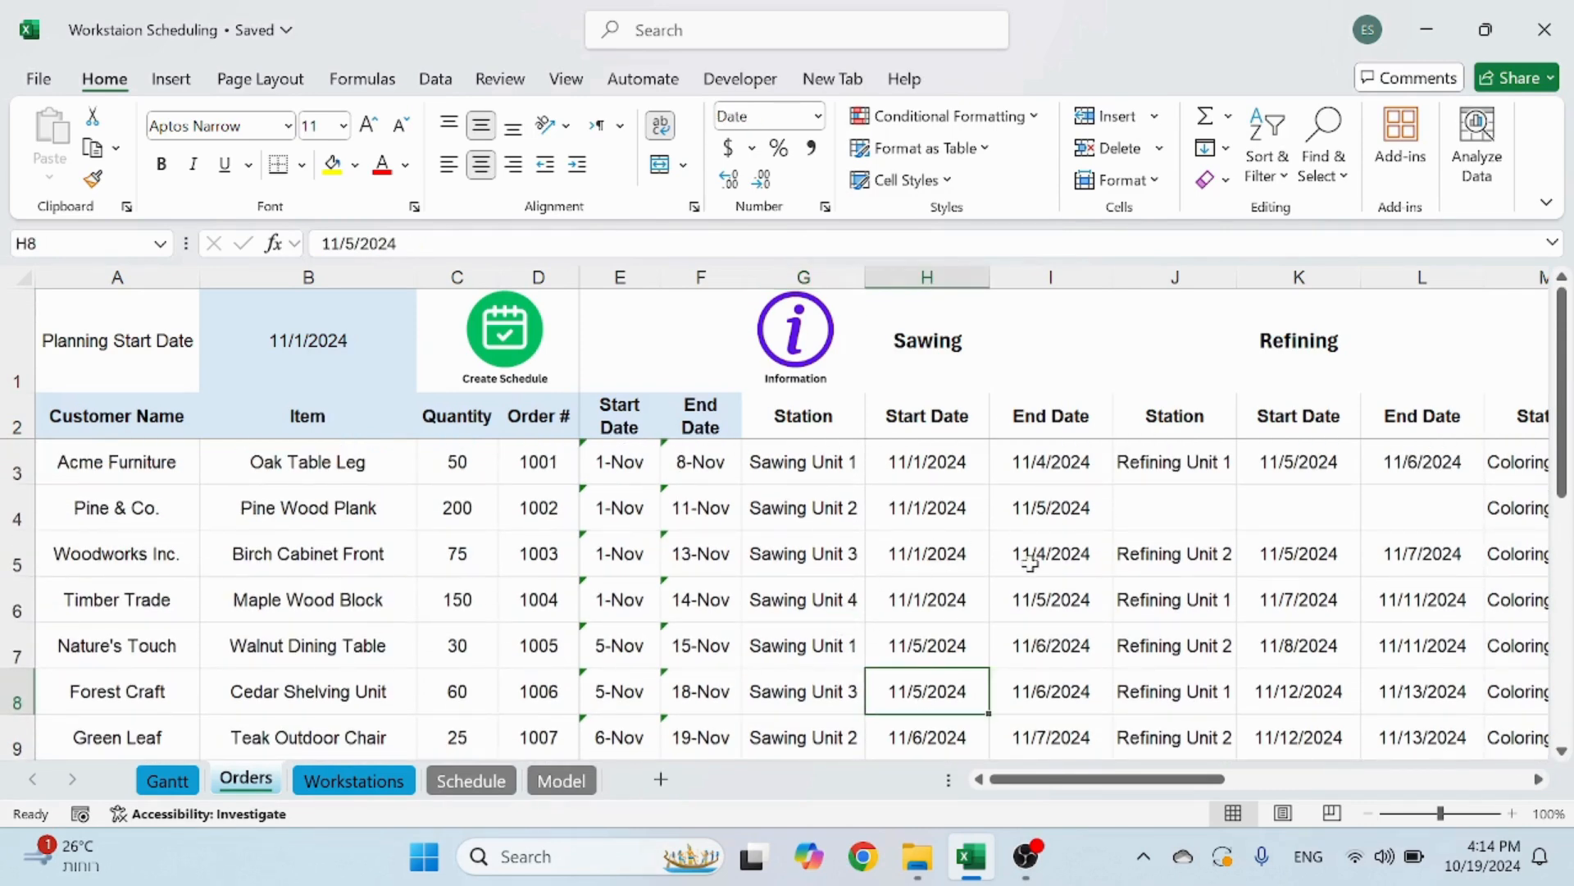
click(1050, 507)
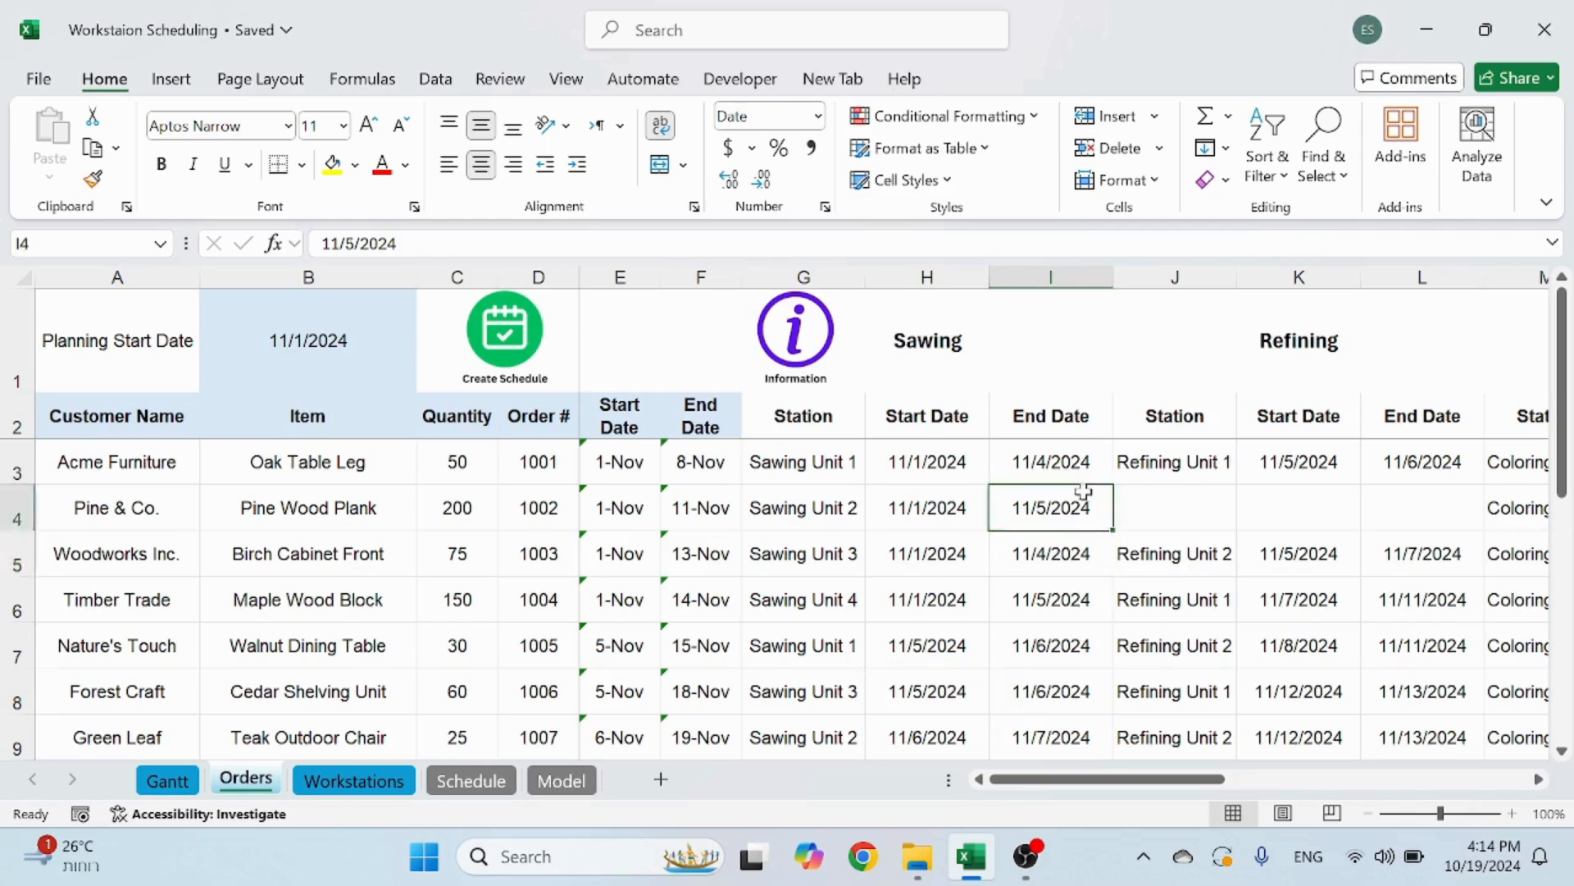
click(925, 690)
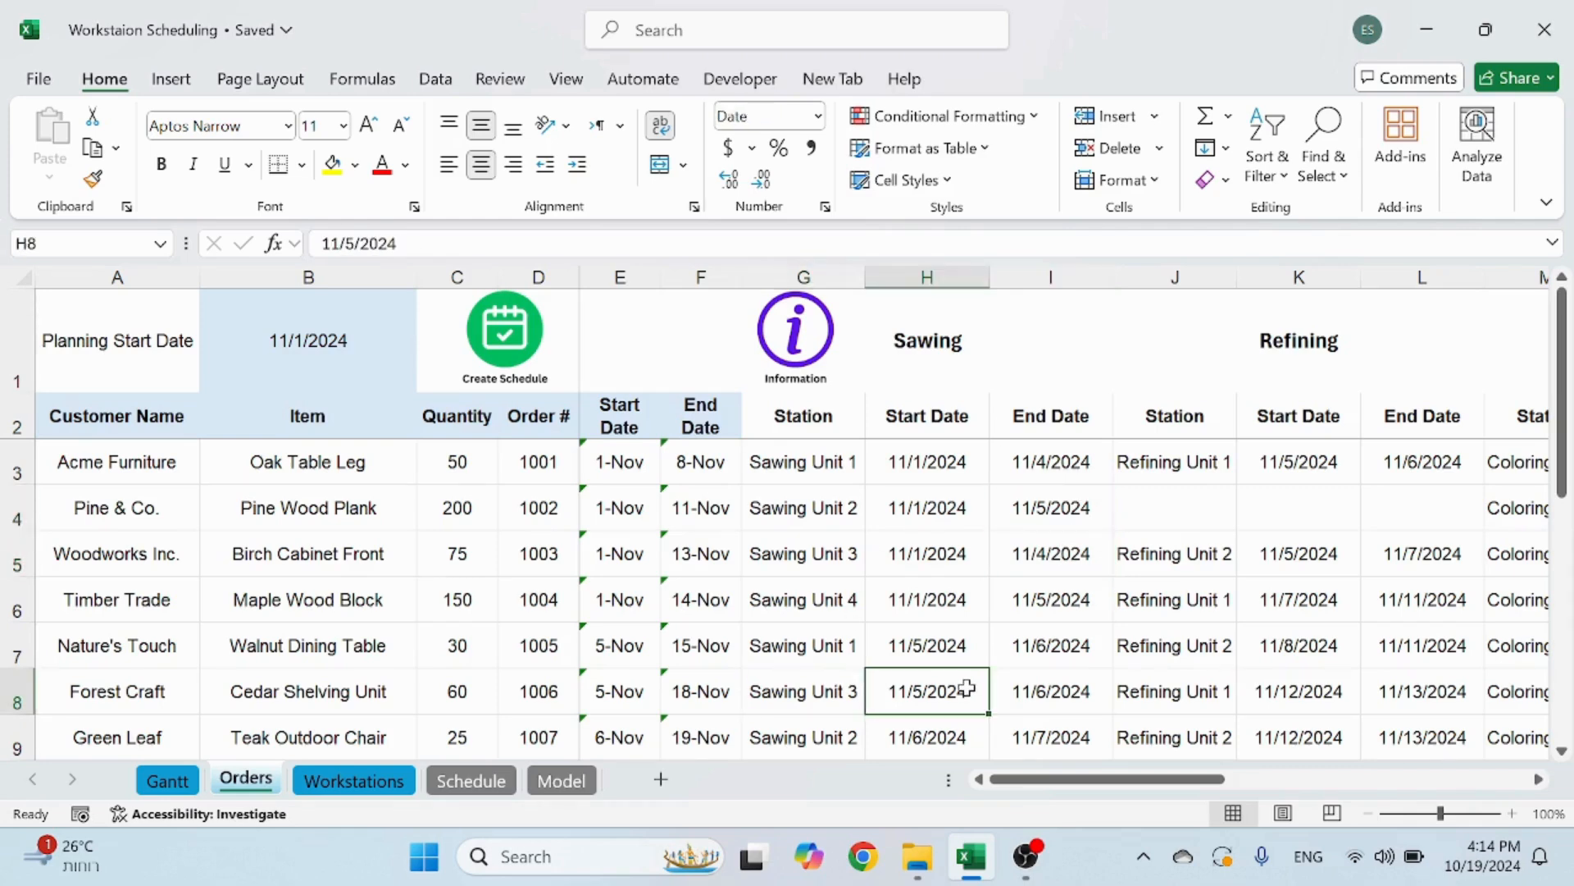
click(802, 462)
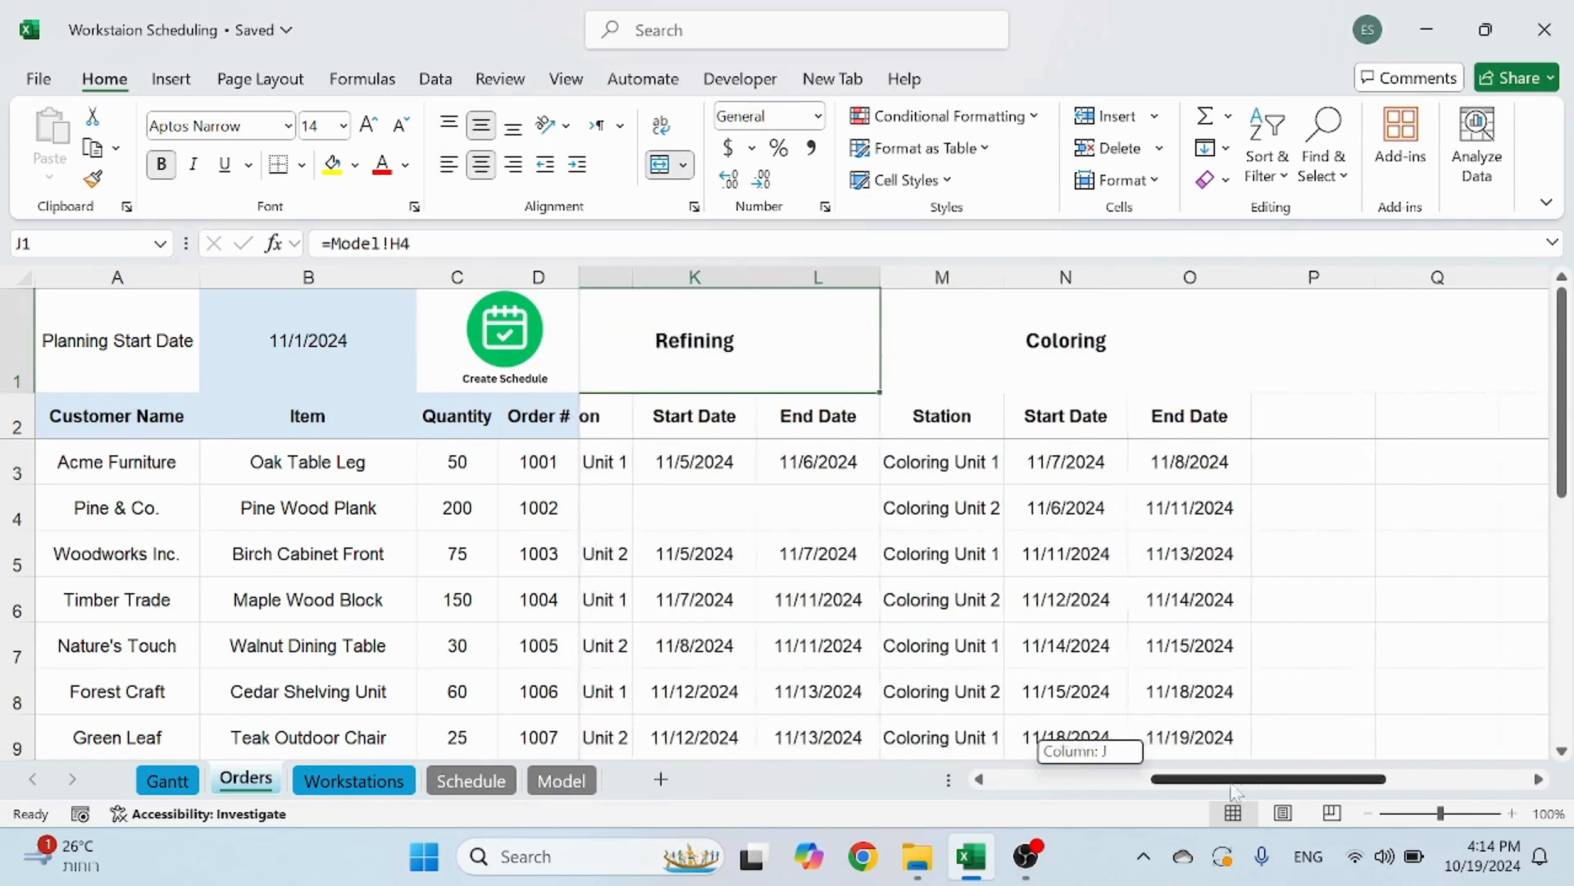
Inspect the Model sheet's UNIQUE(FILTER()) station-type formula in H3, then select a blank Workstations cell
scroll(left, 3)
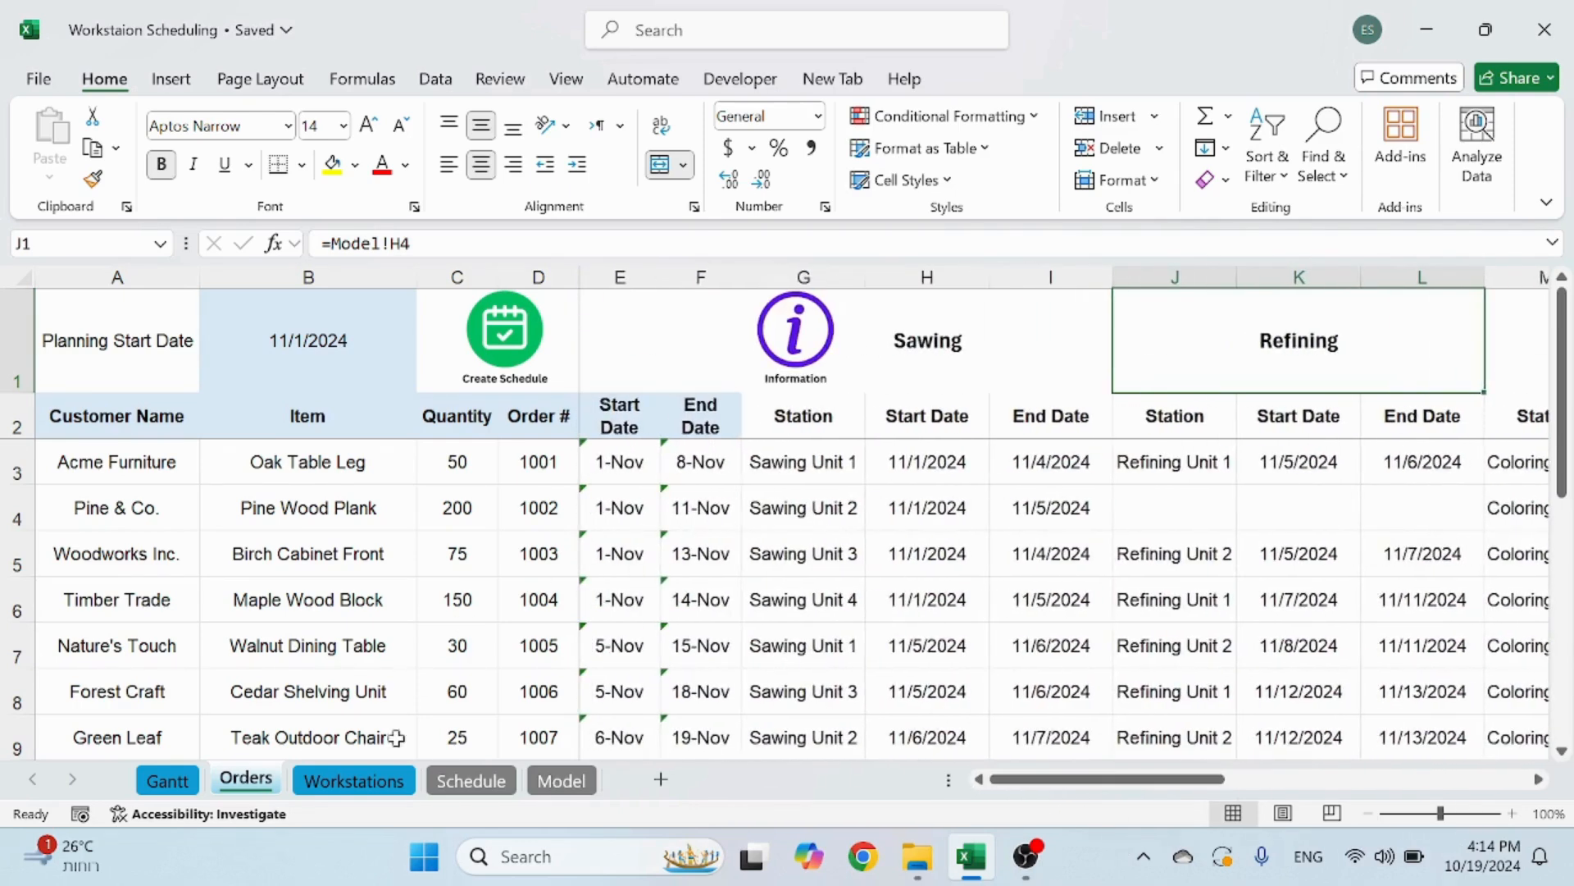
click(561, 780)
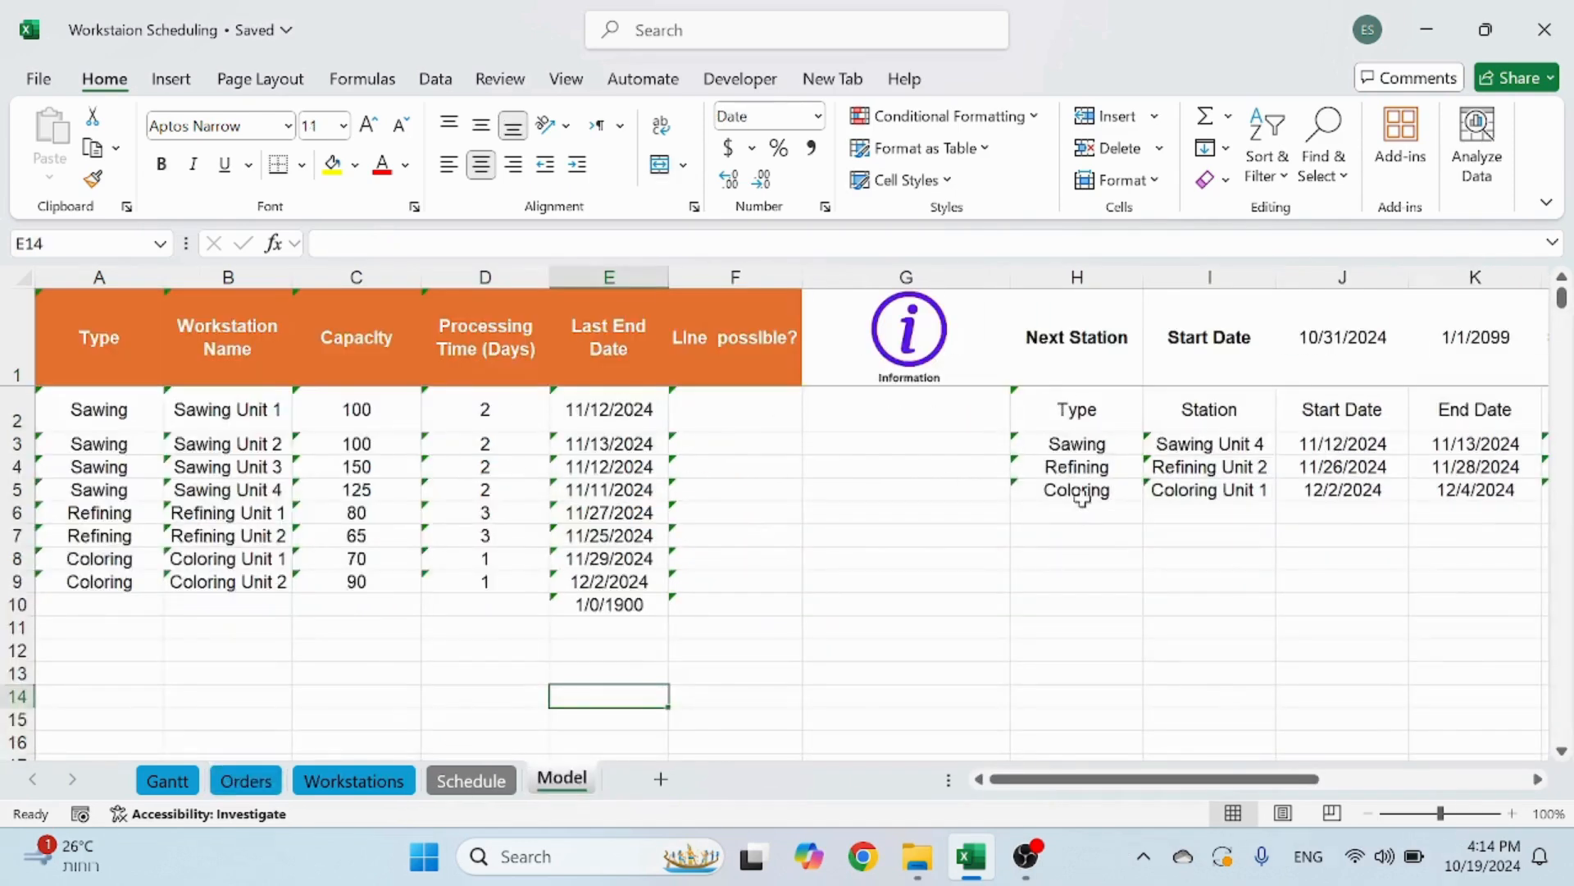
click(1075, 443)
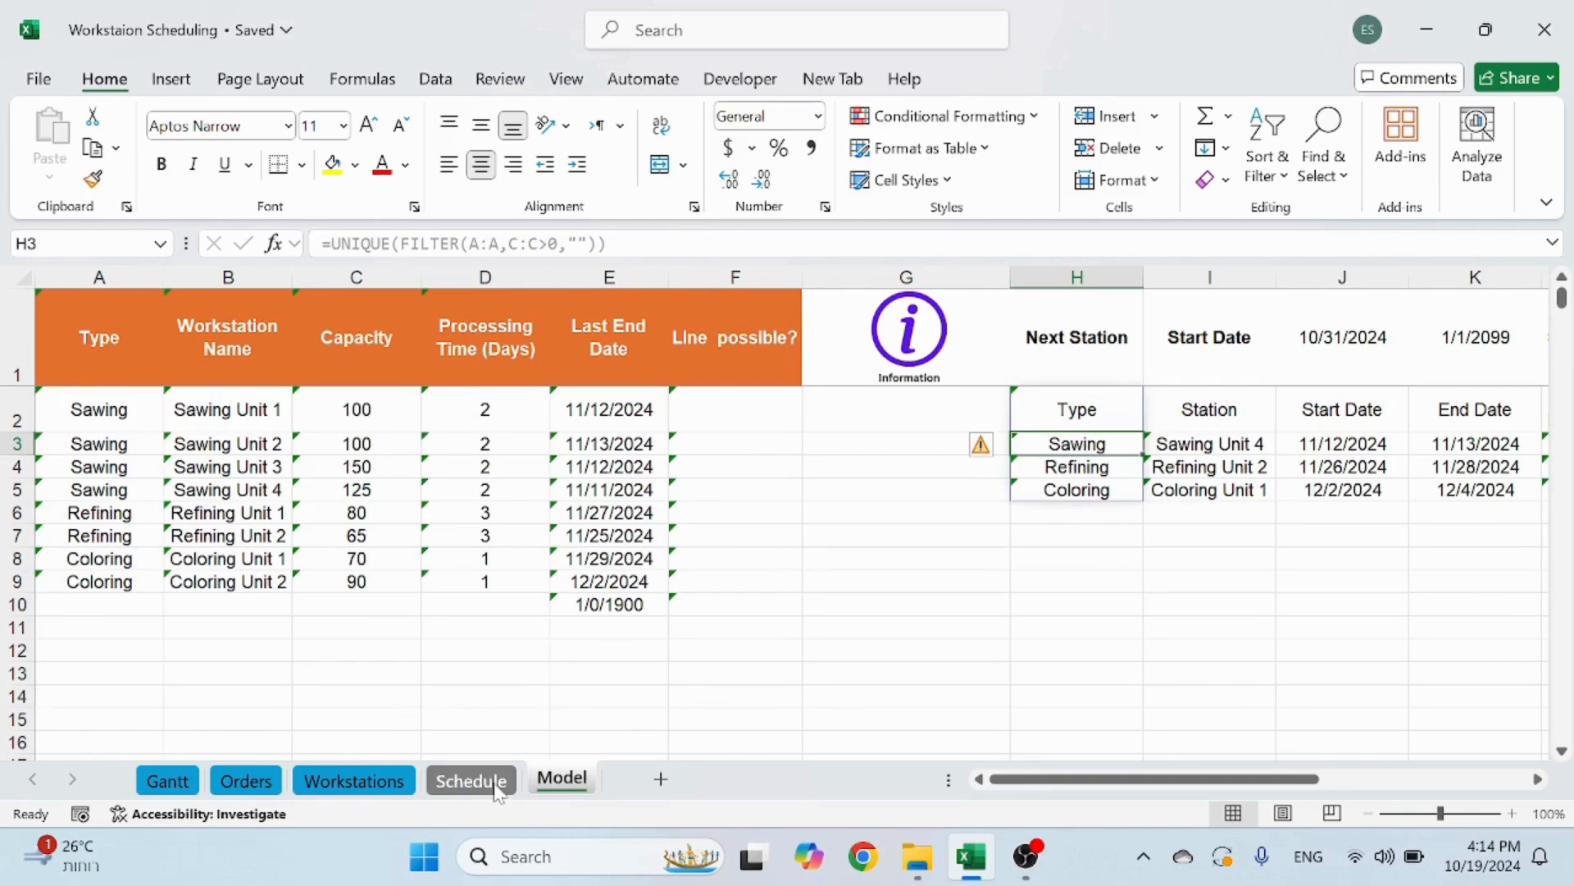
click(353, 780)
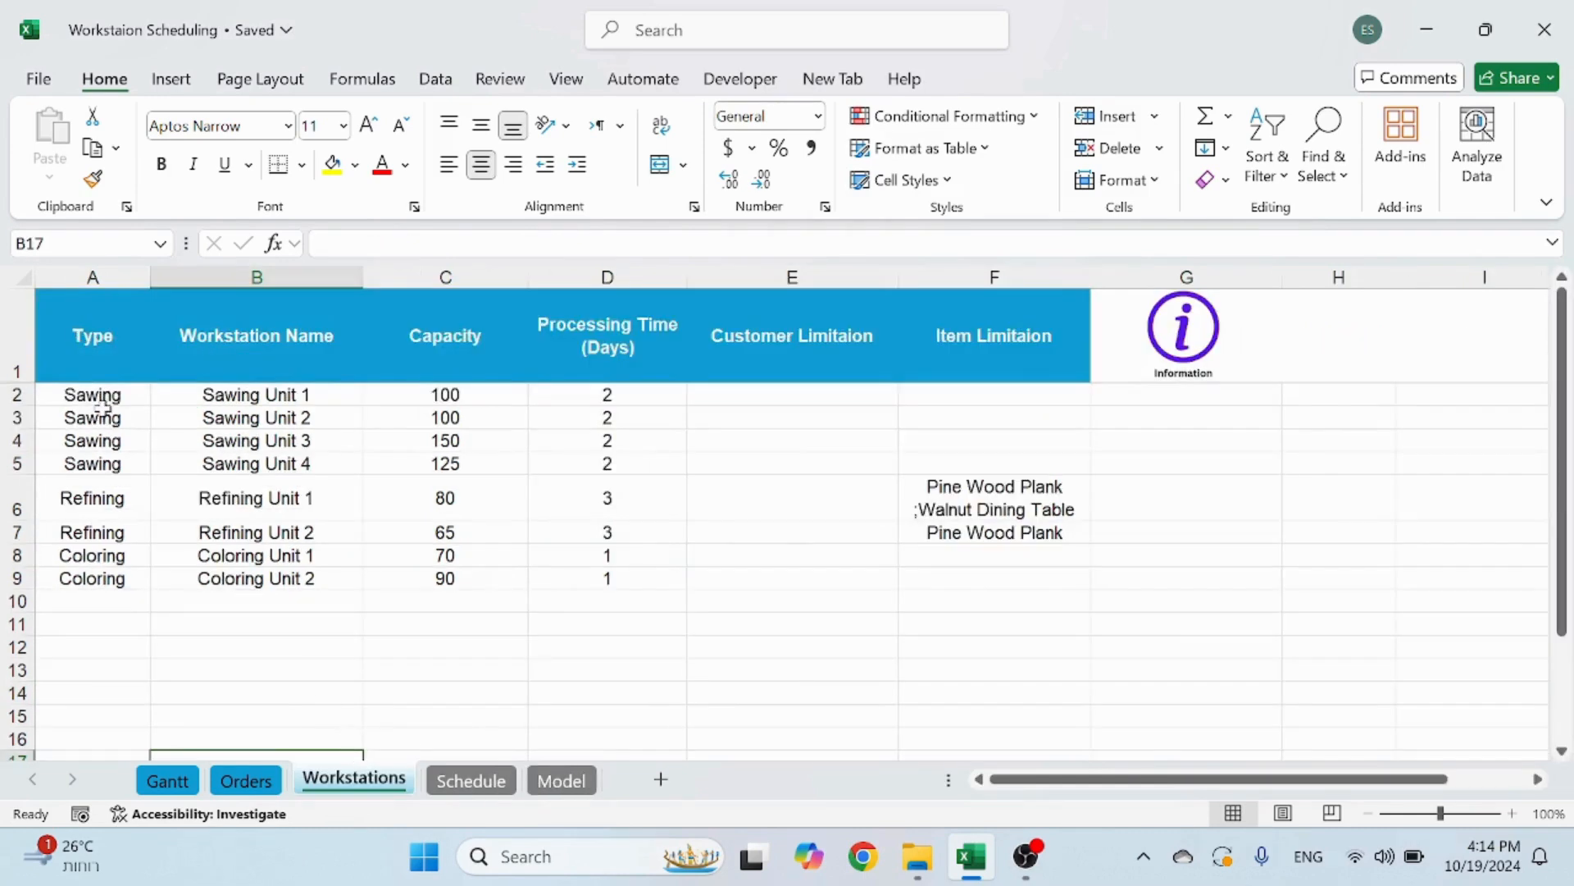
click(255, 669)
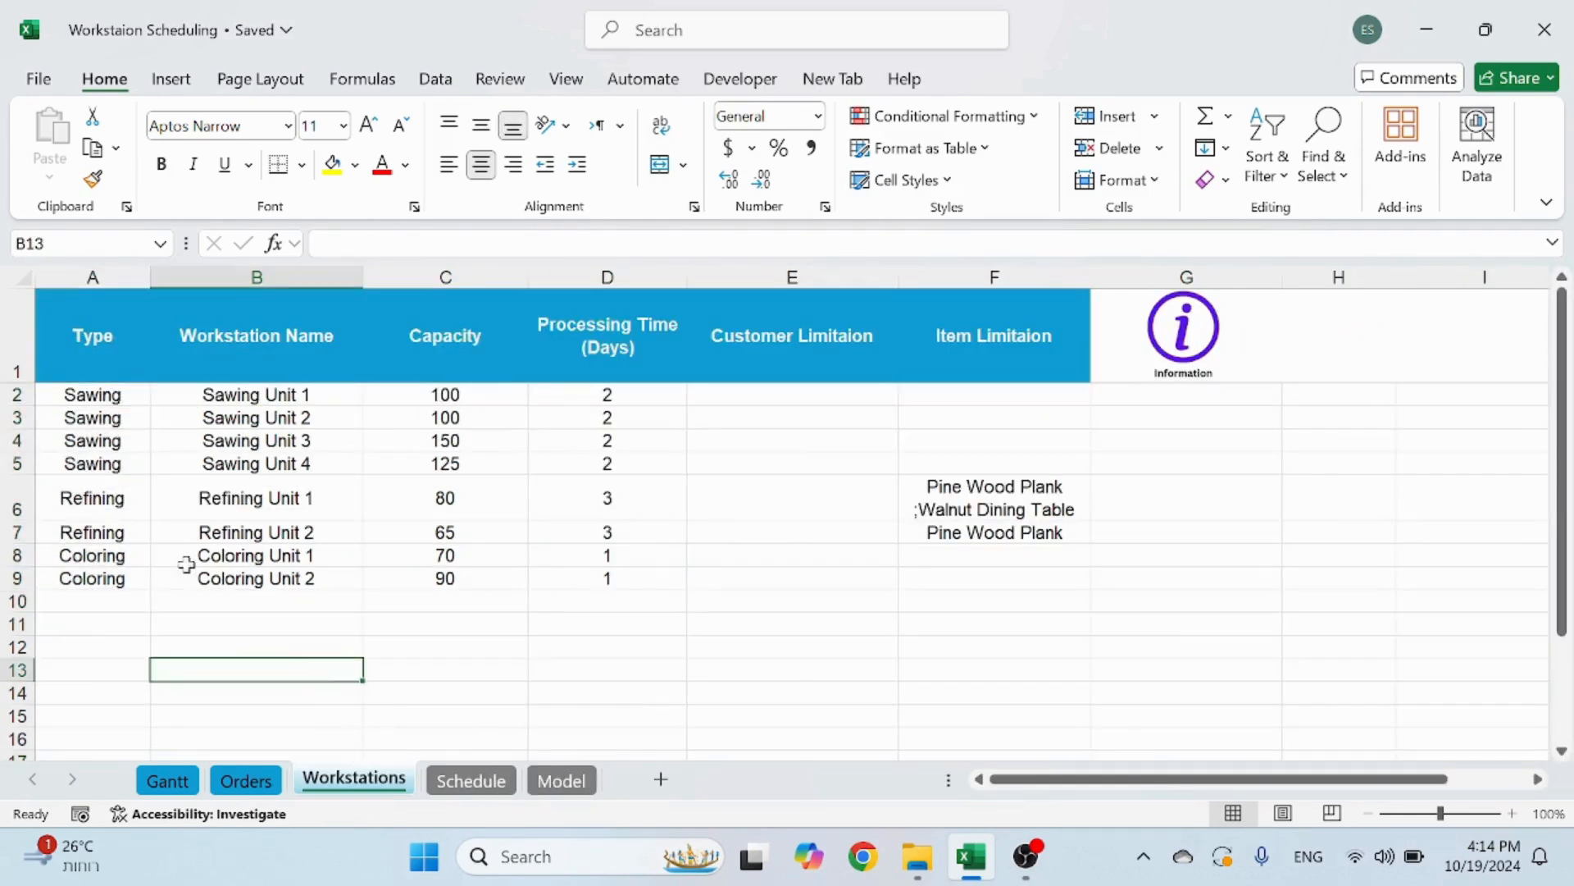
Add a 'Packing' type with unit 'Packing 1' in row 10, confirming the Model sheet picks it up
click(91, 600)
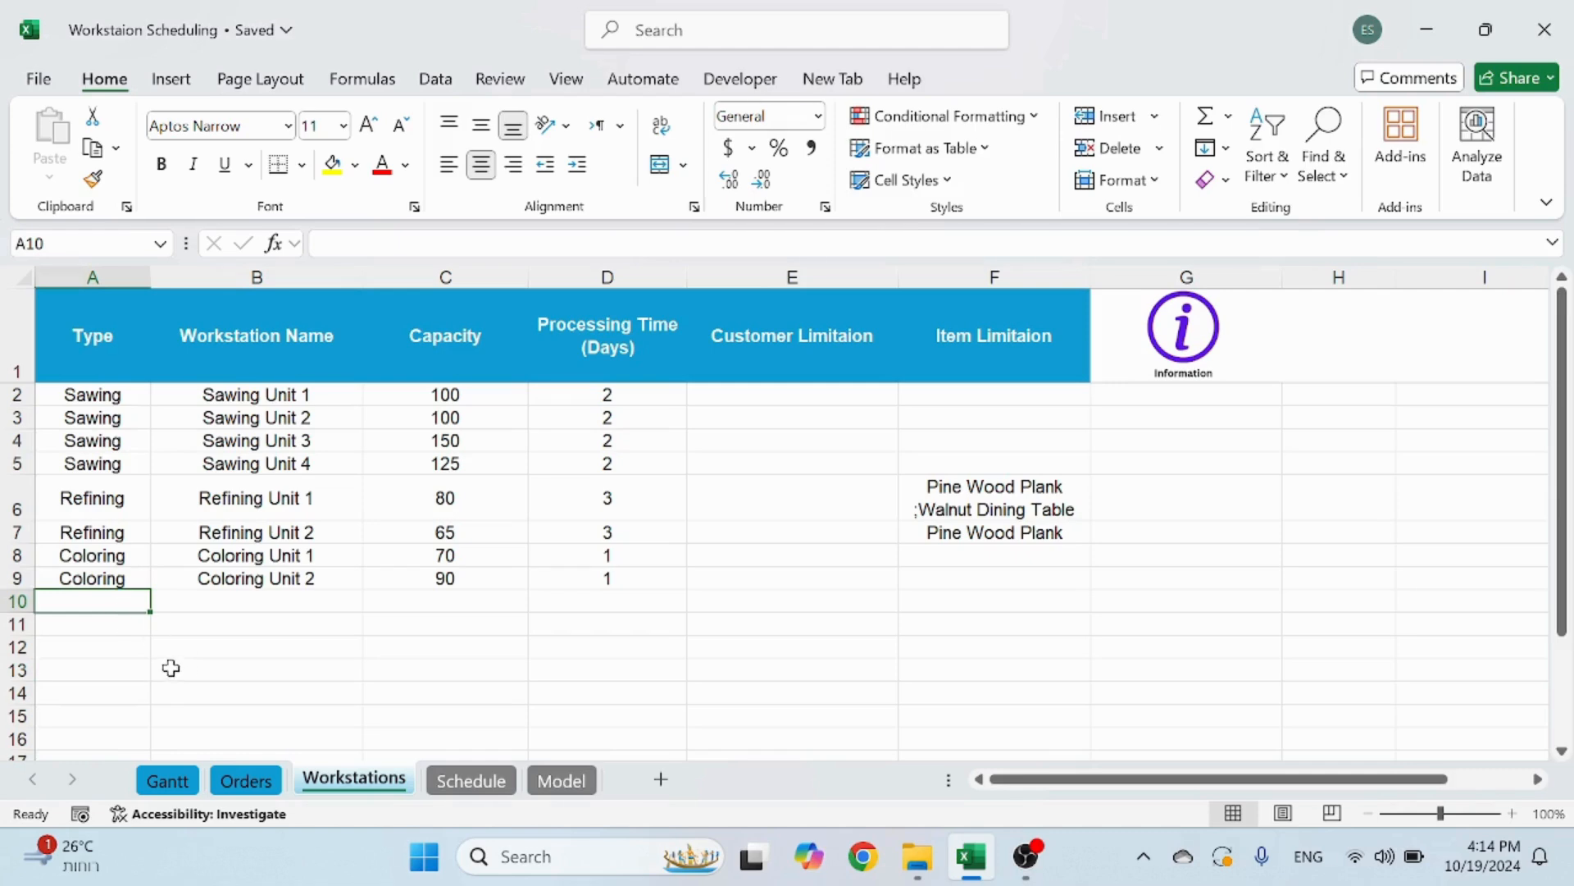
text(Packing)
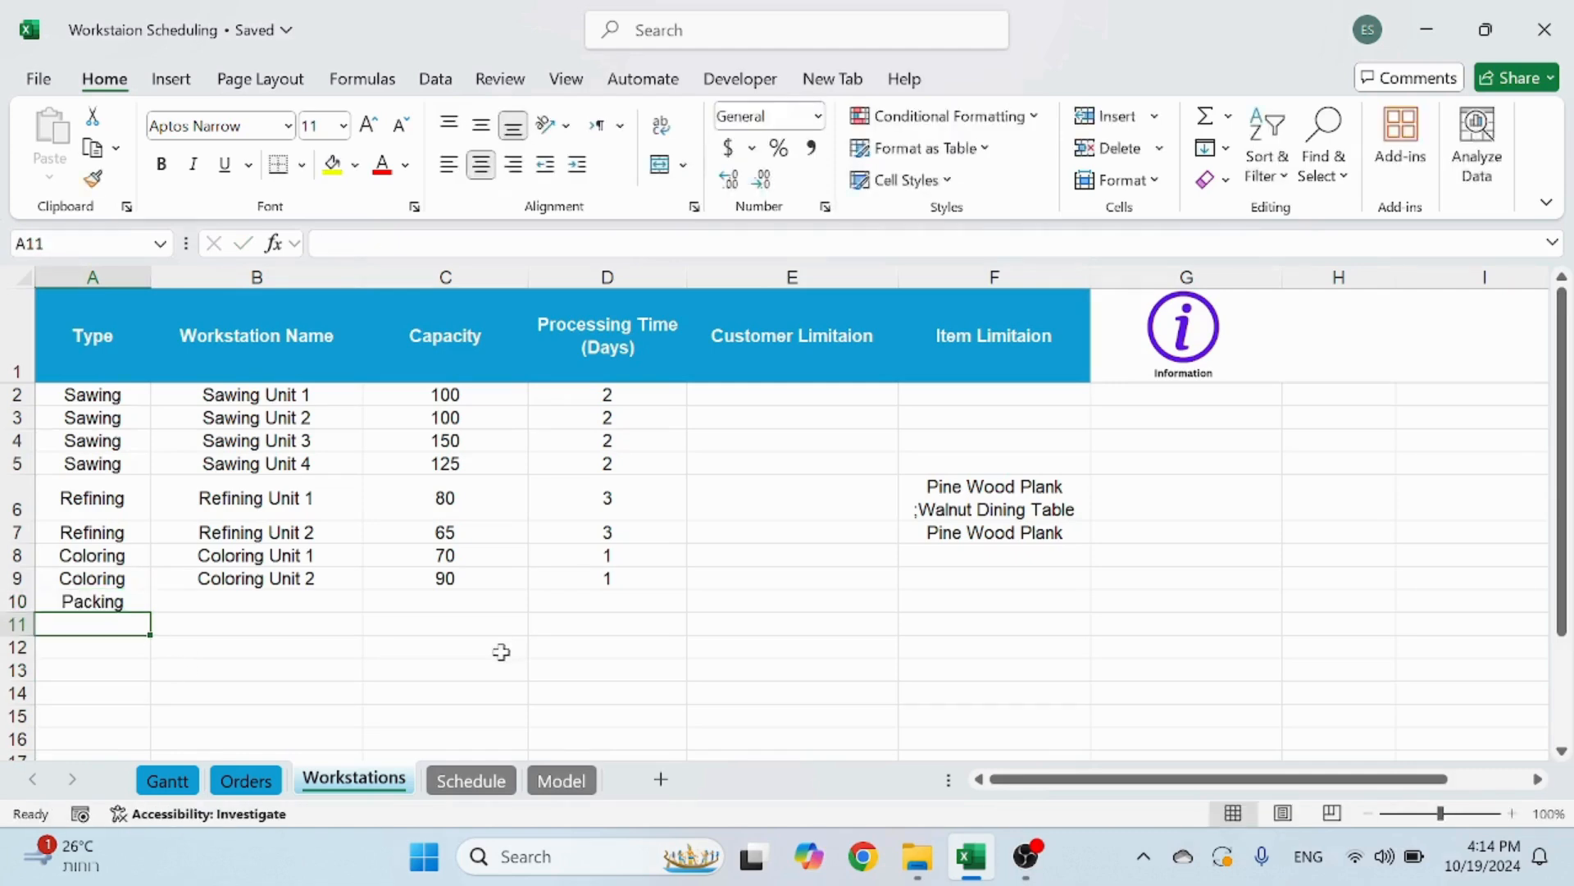
click(561, 780)
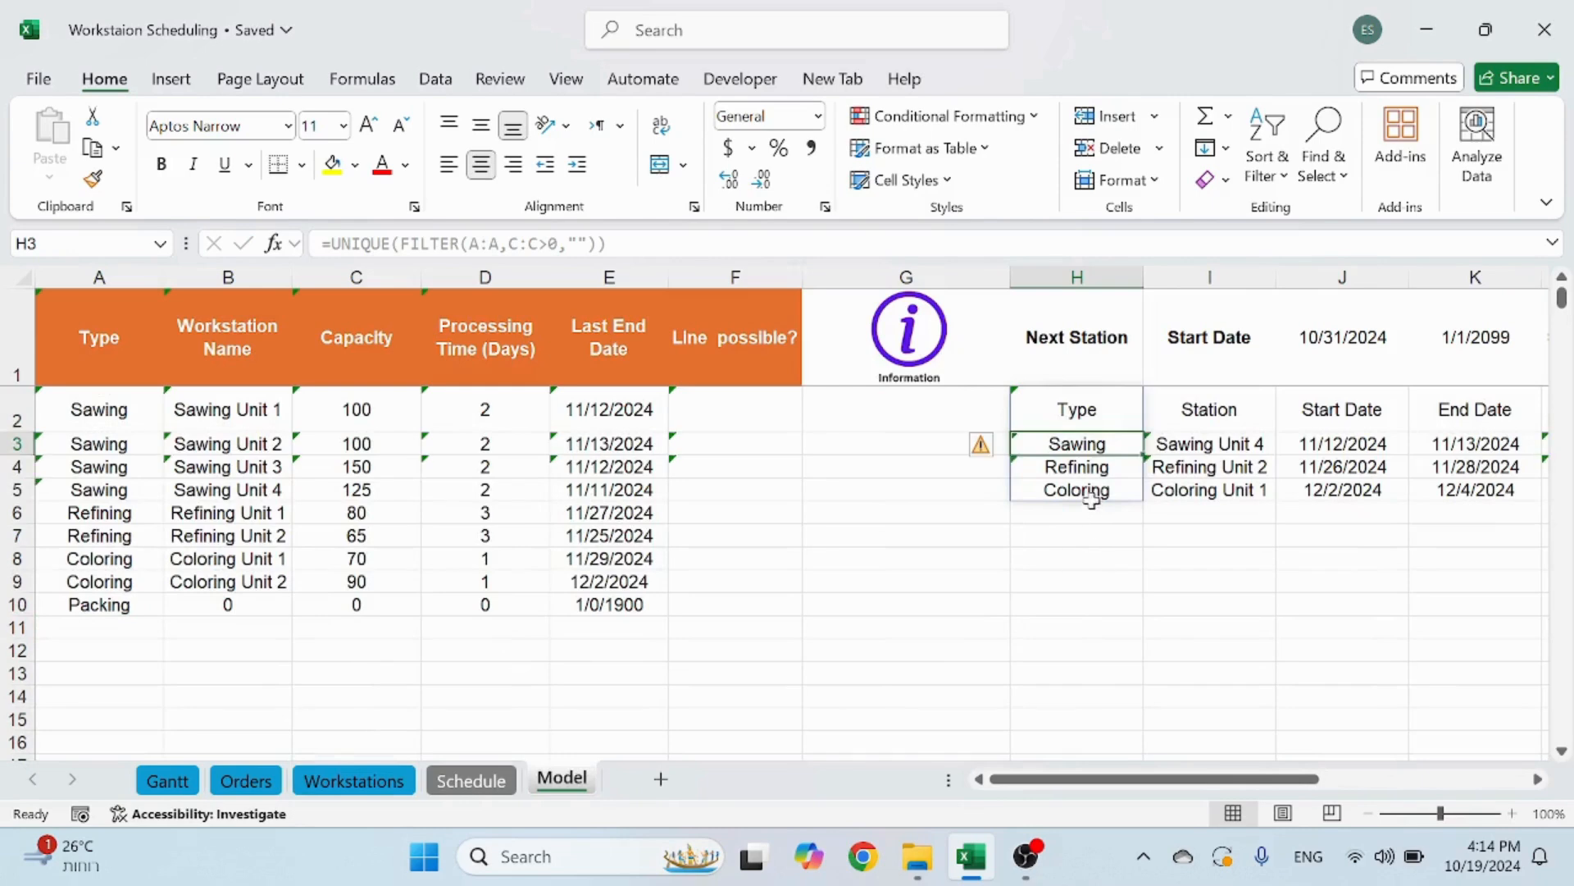
click(354, 780)
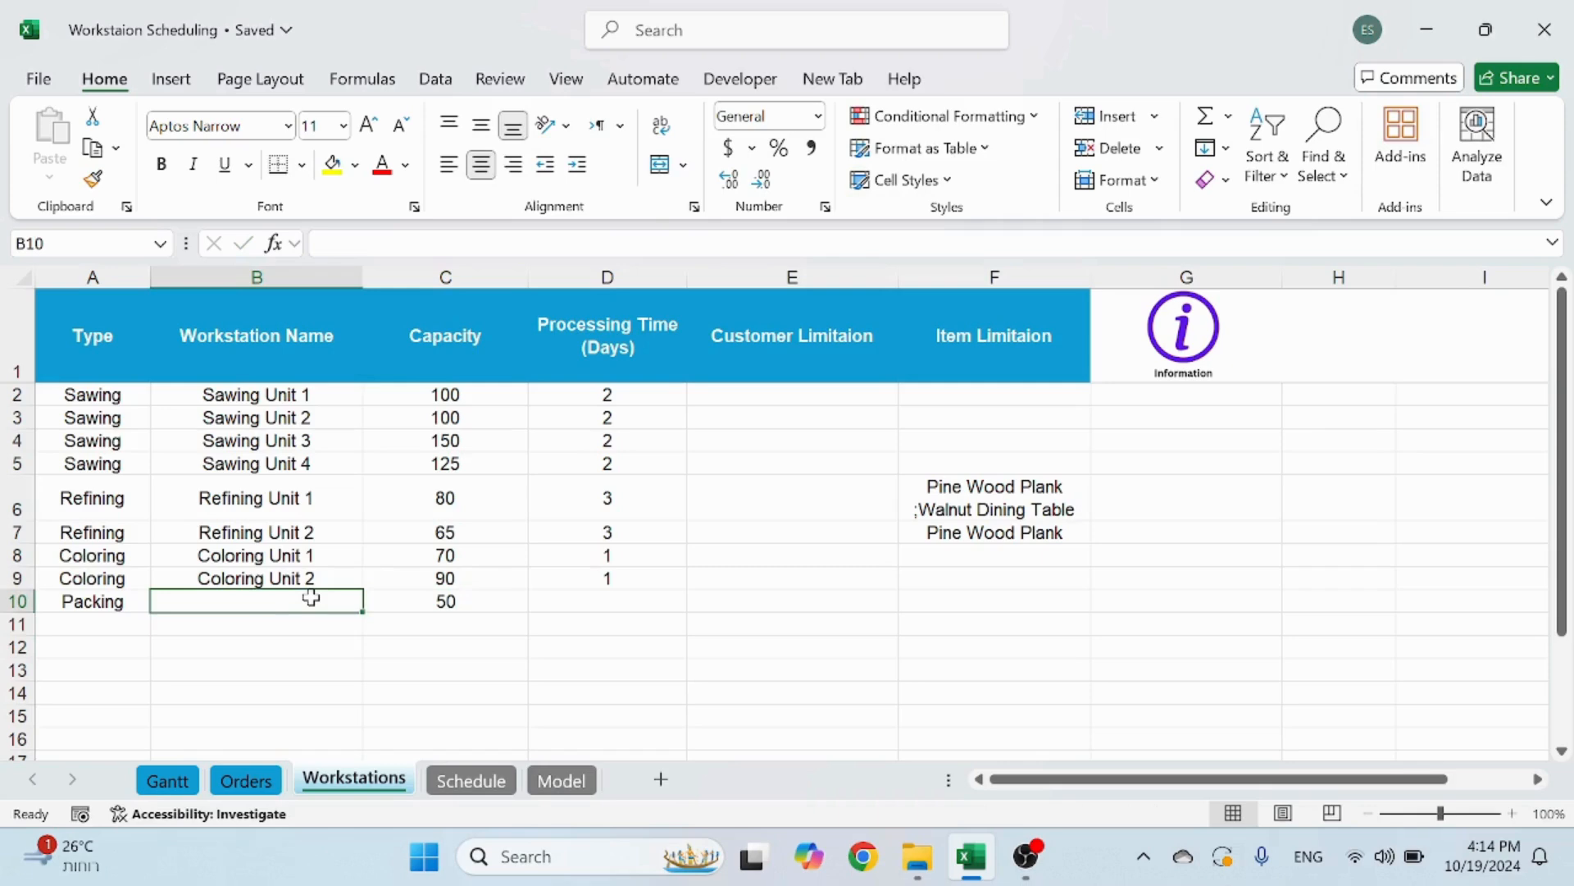
text(Packing 1)
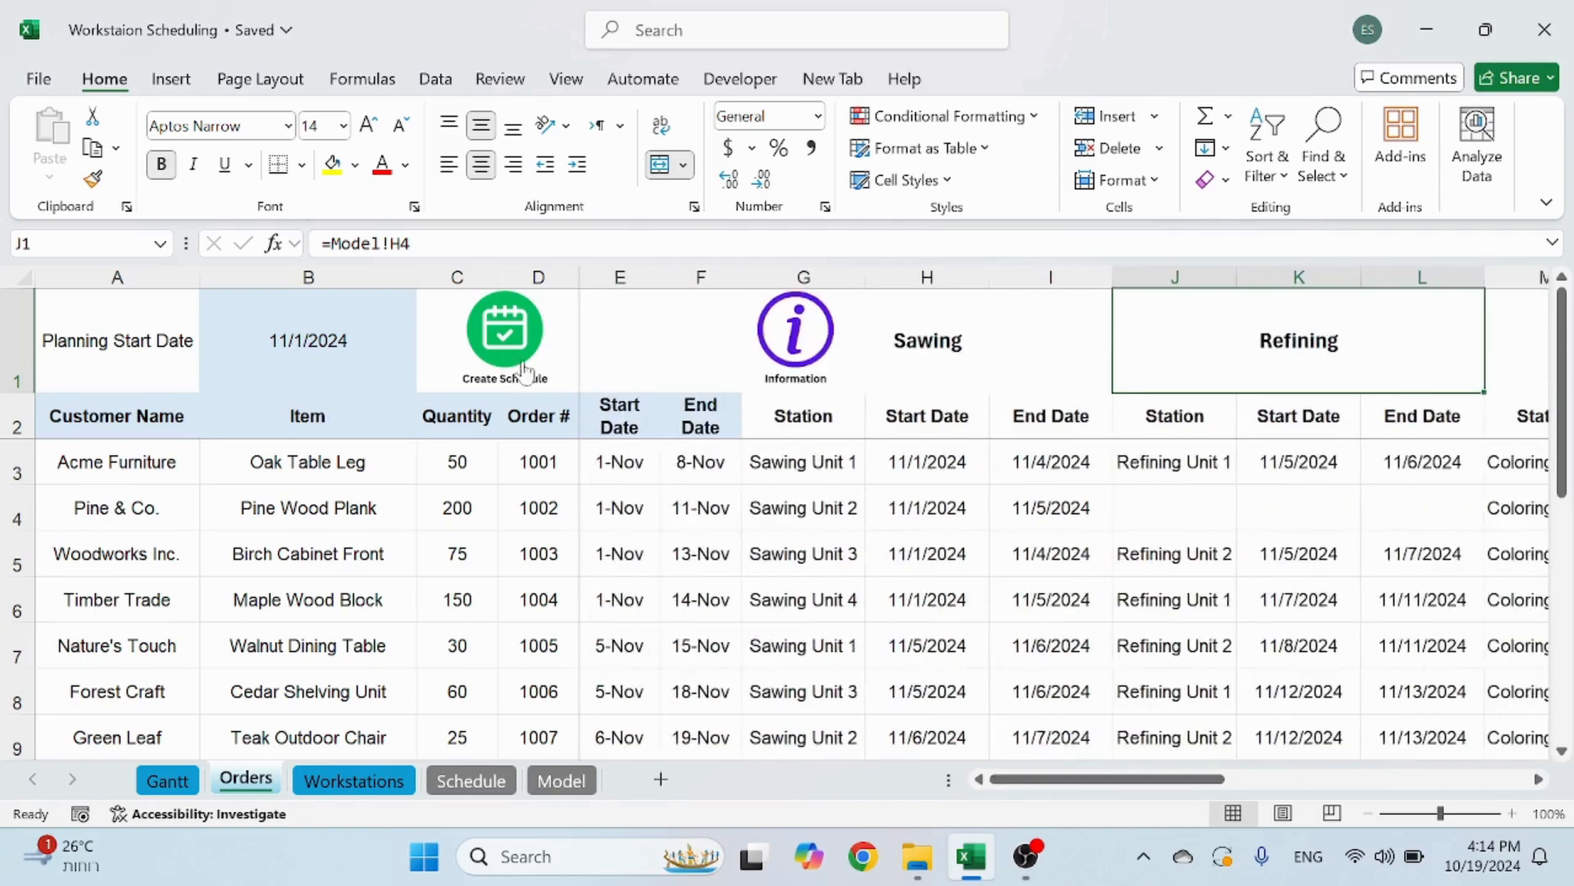
scroll(right, 3)
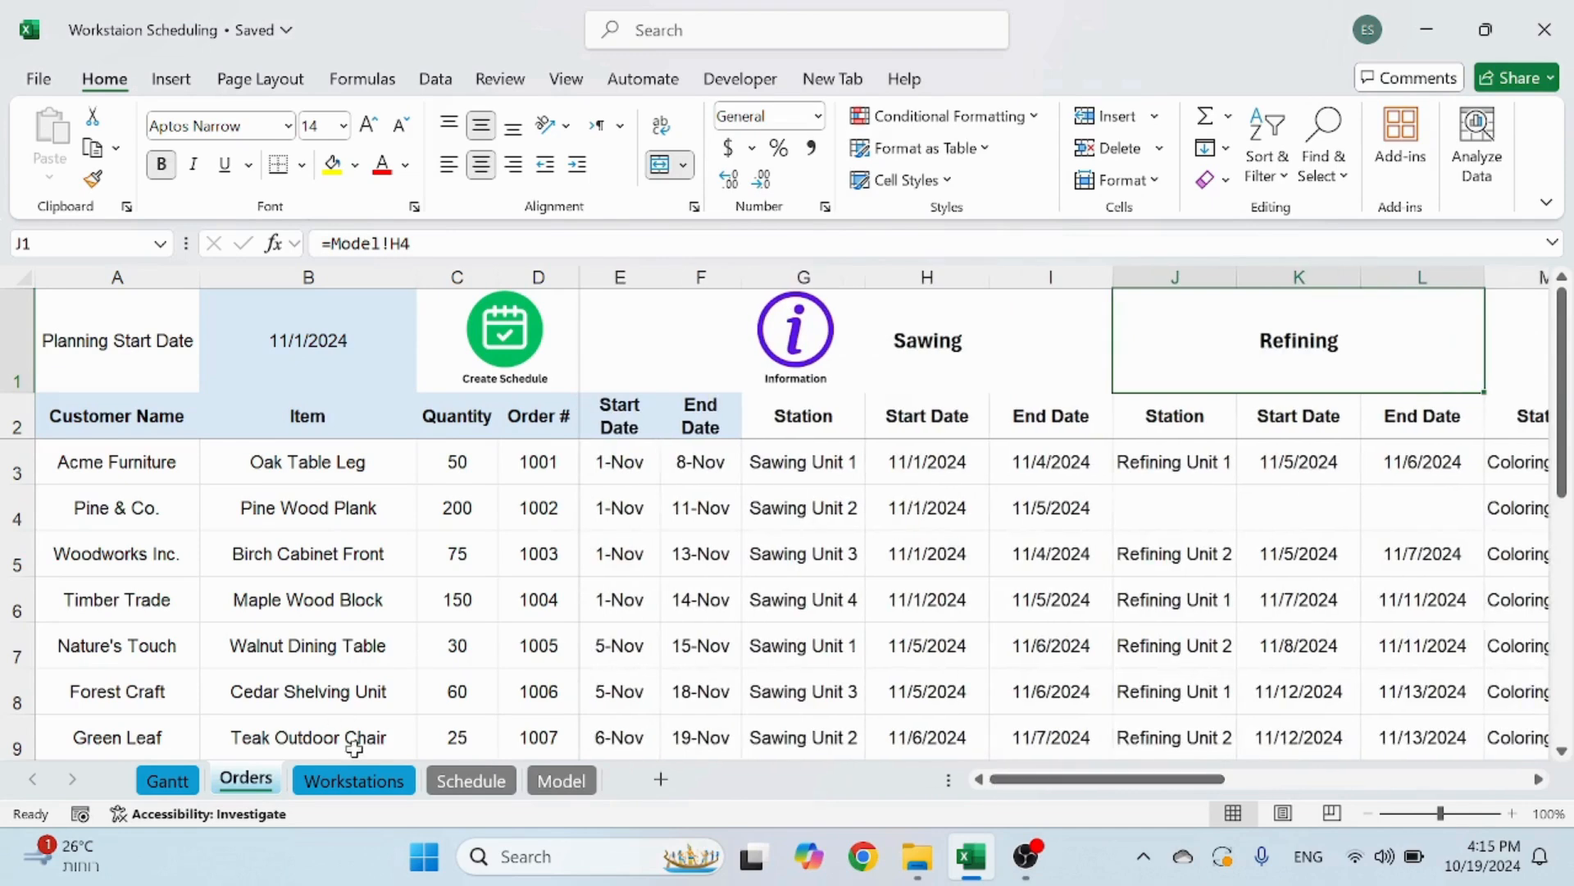
click(352, 779)
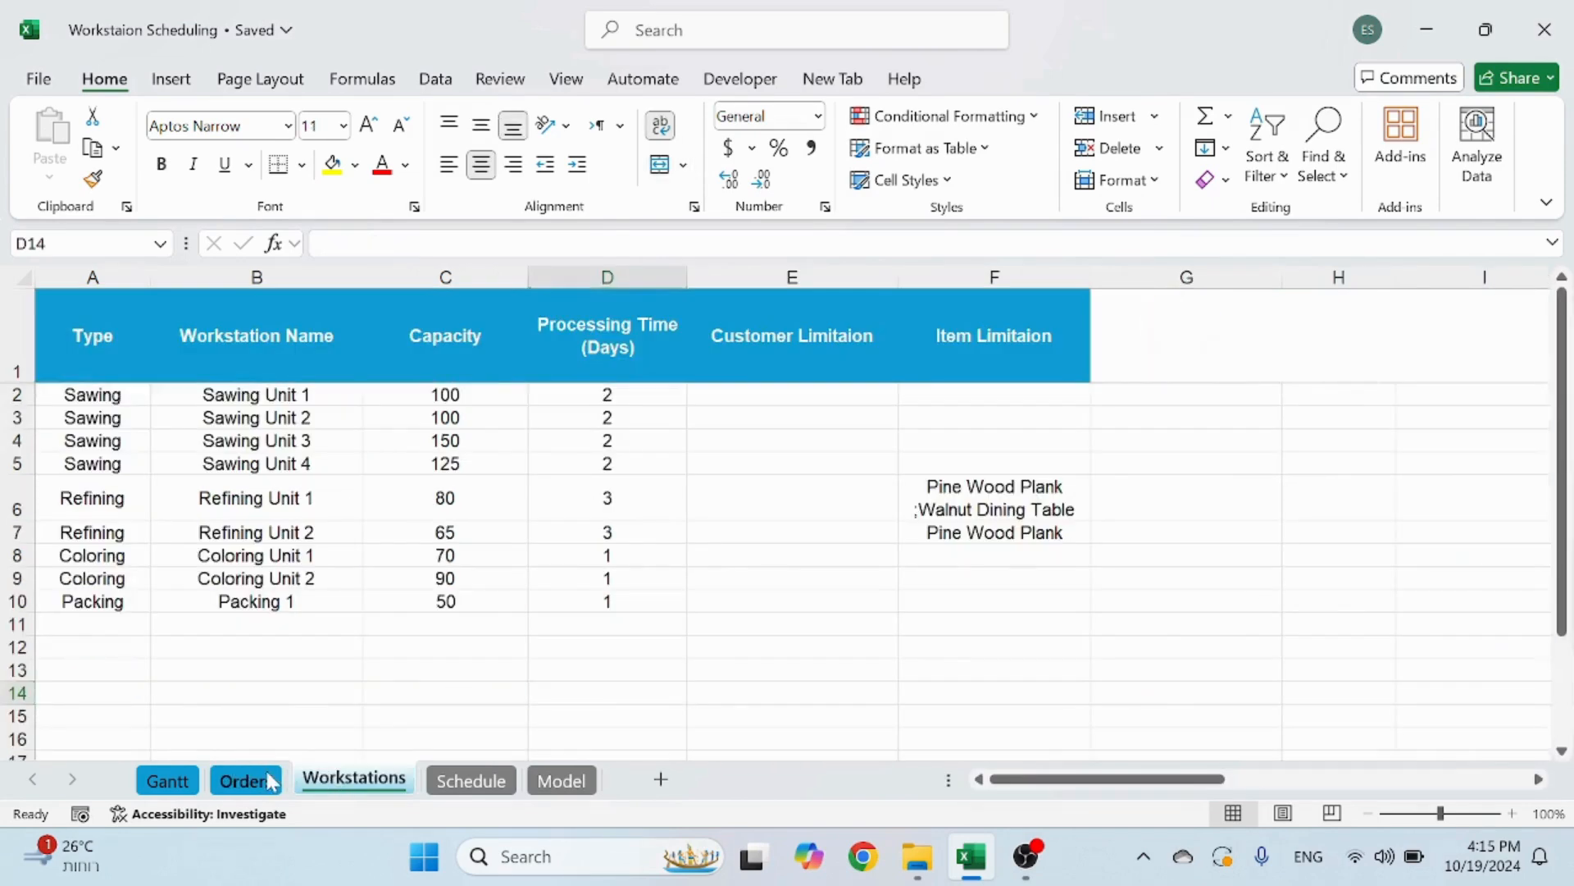
click(245, 779)
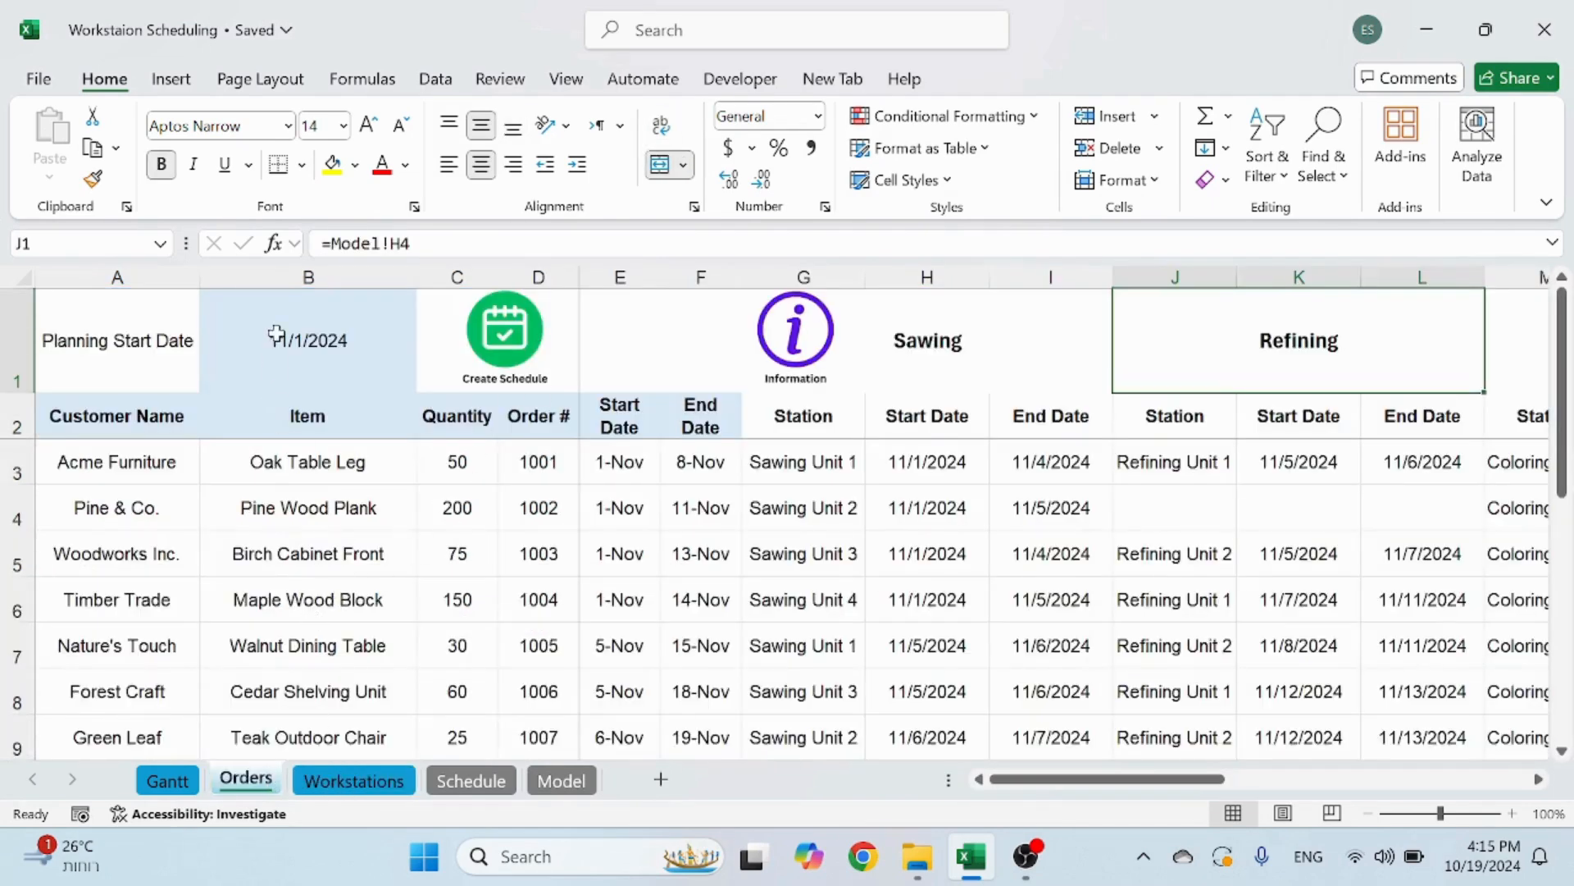
click(307, 340)
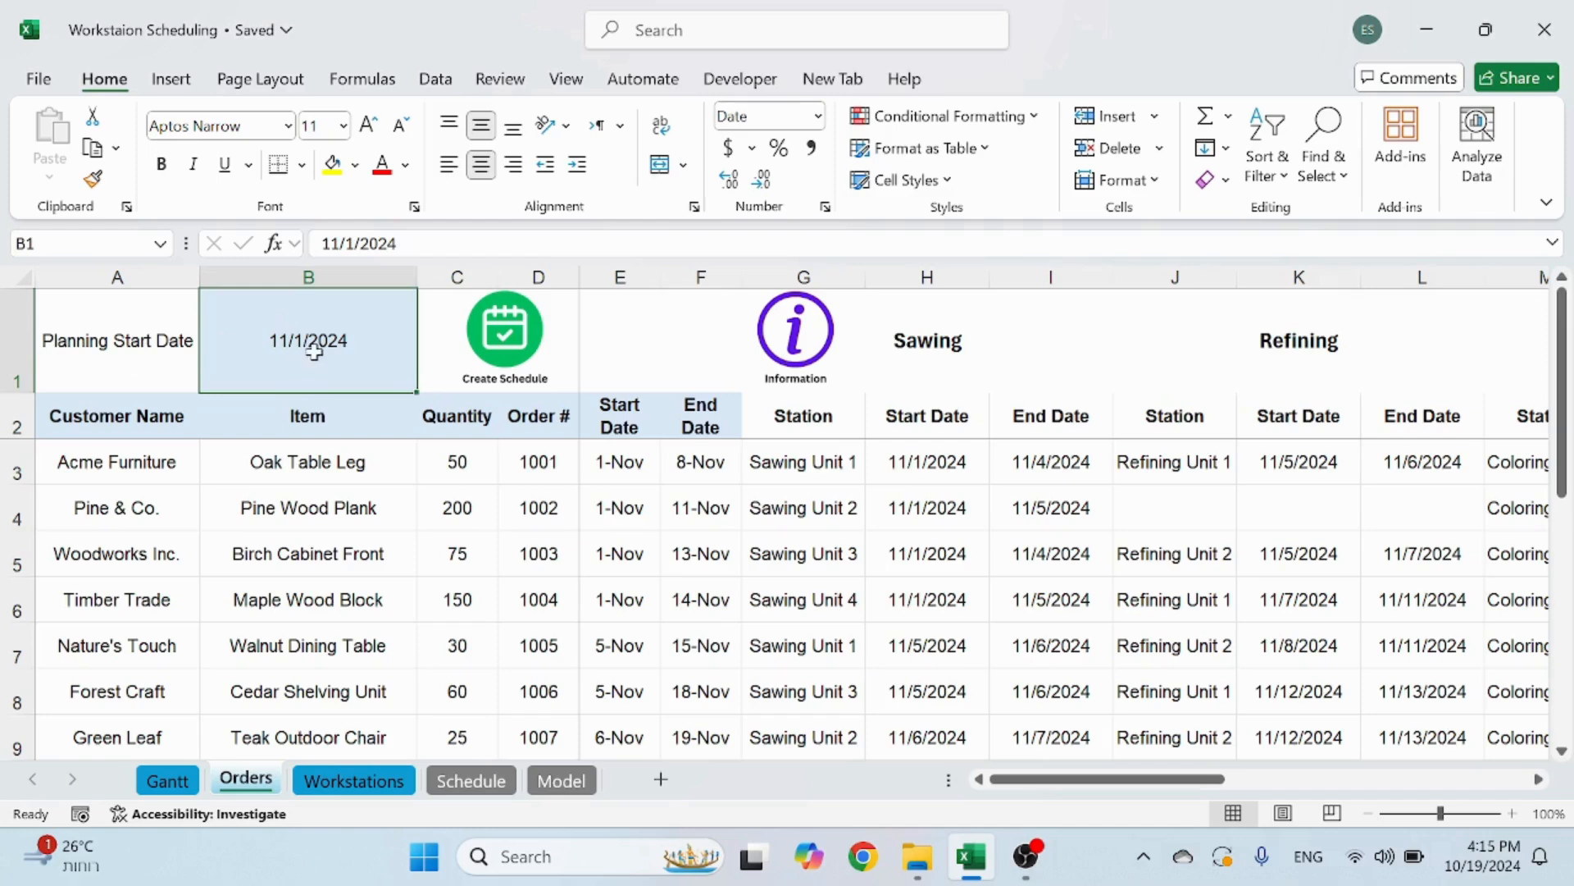
mouse_move(312, 328)
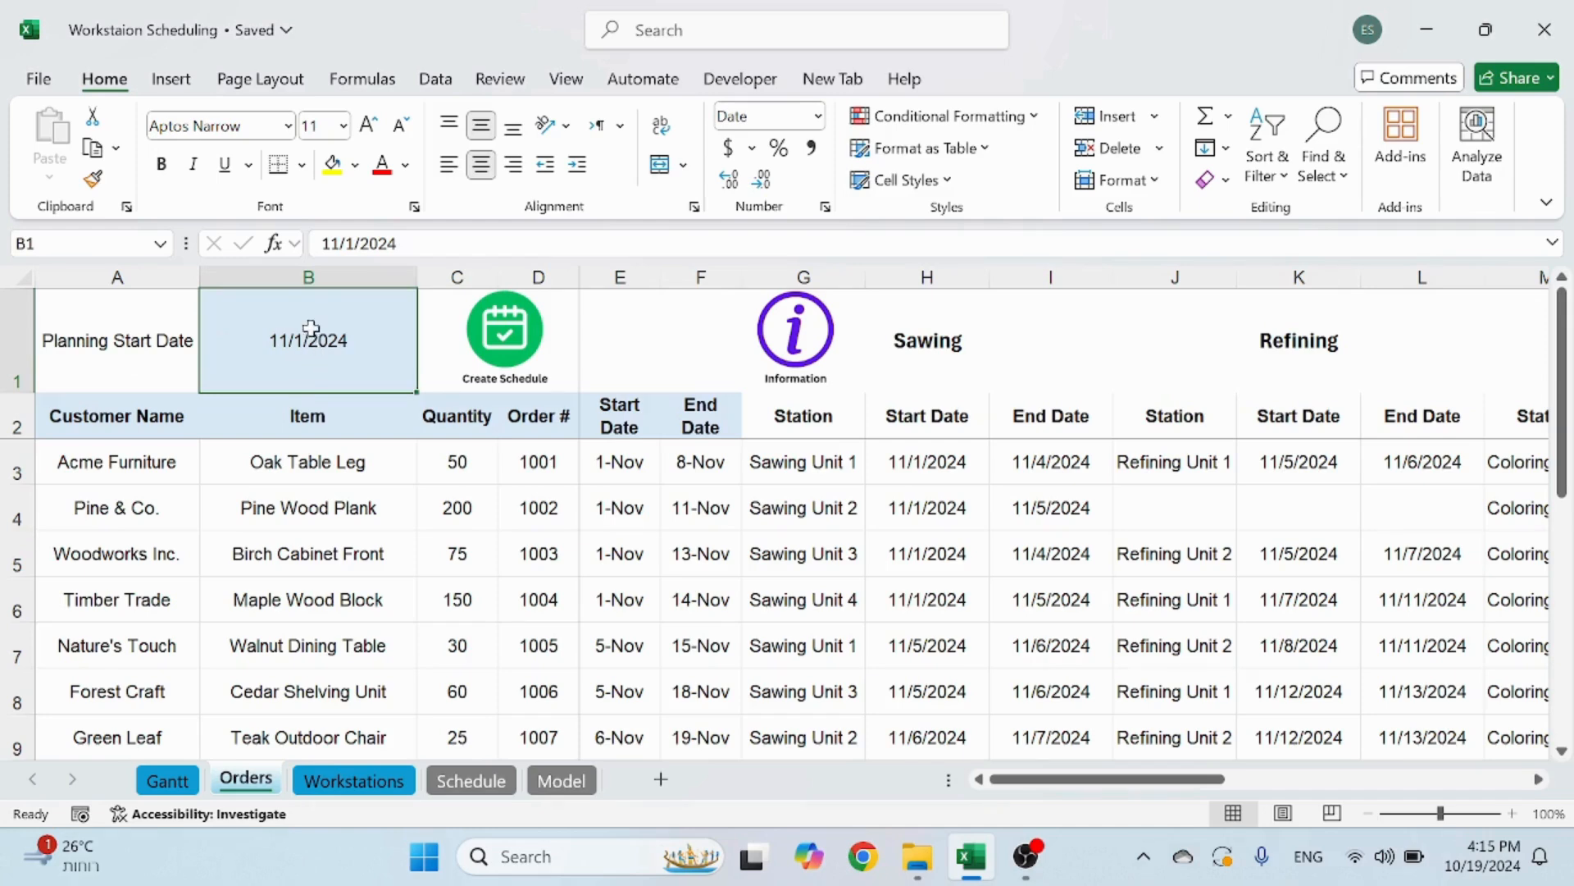
mouse_move(321, 339)
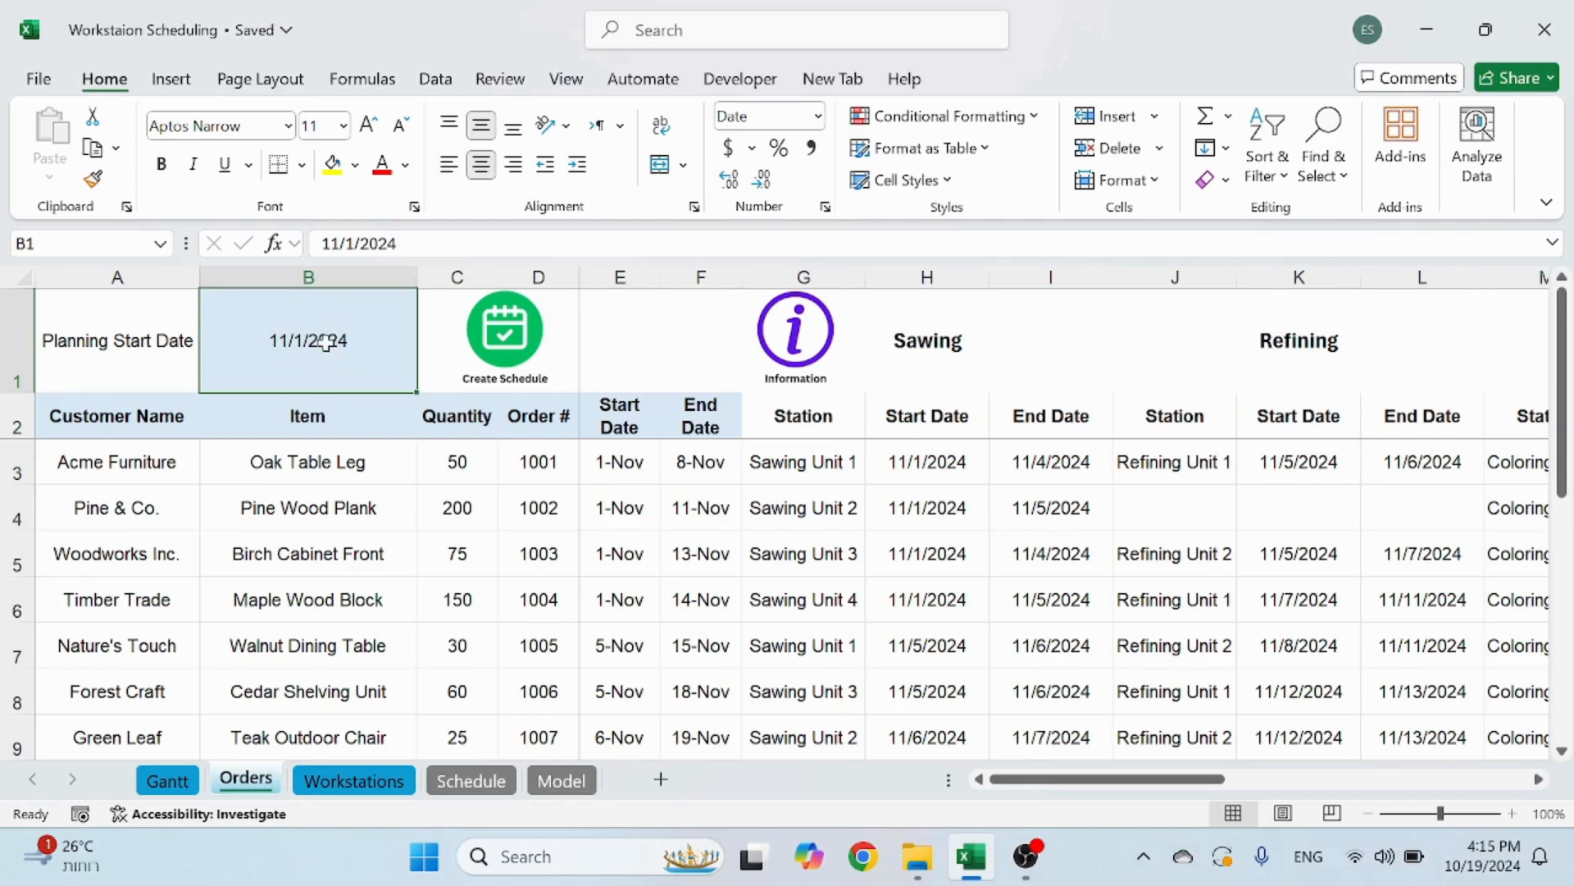
text(12/1/)
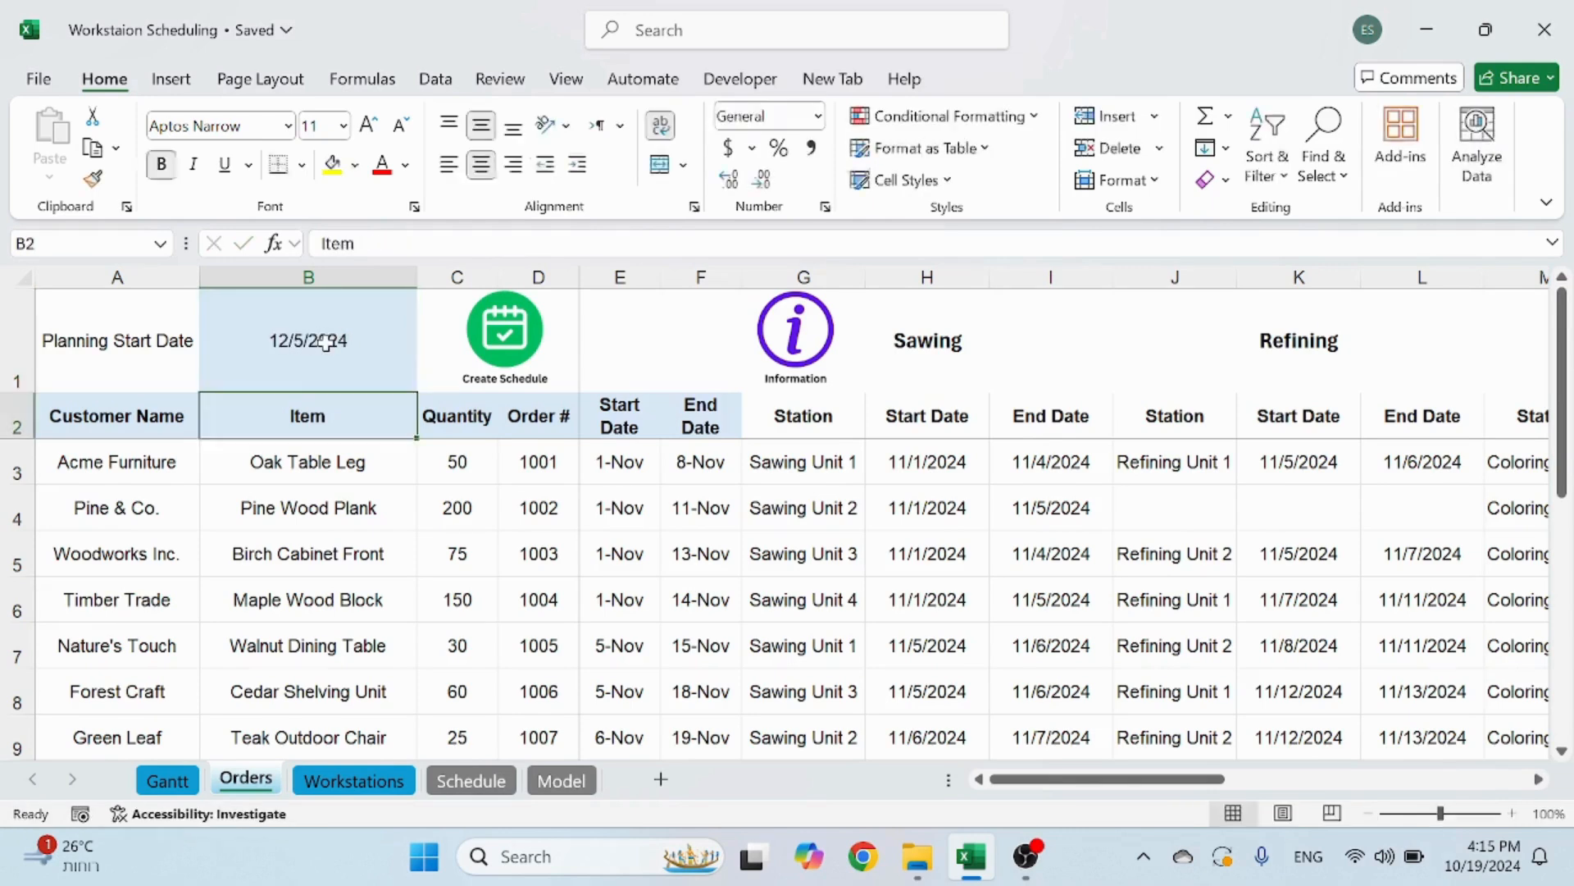
click(307, 341)
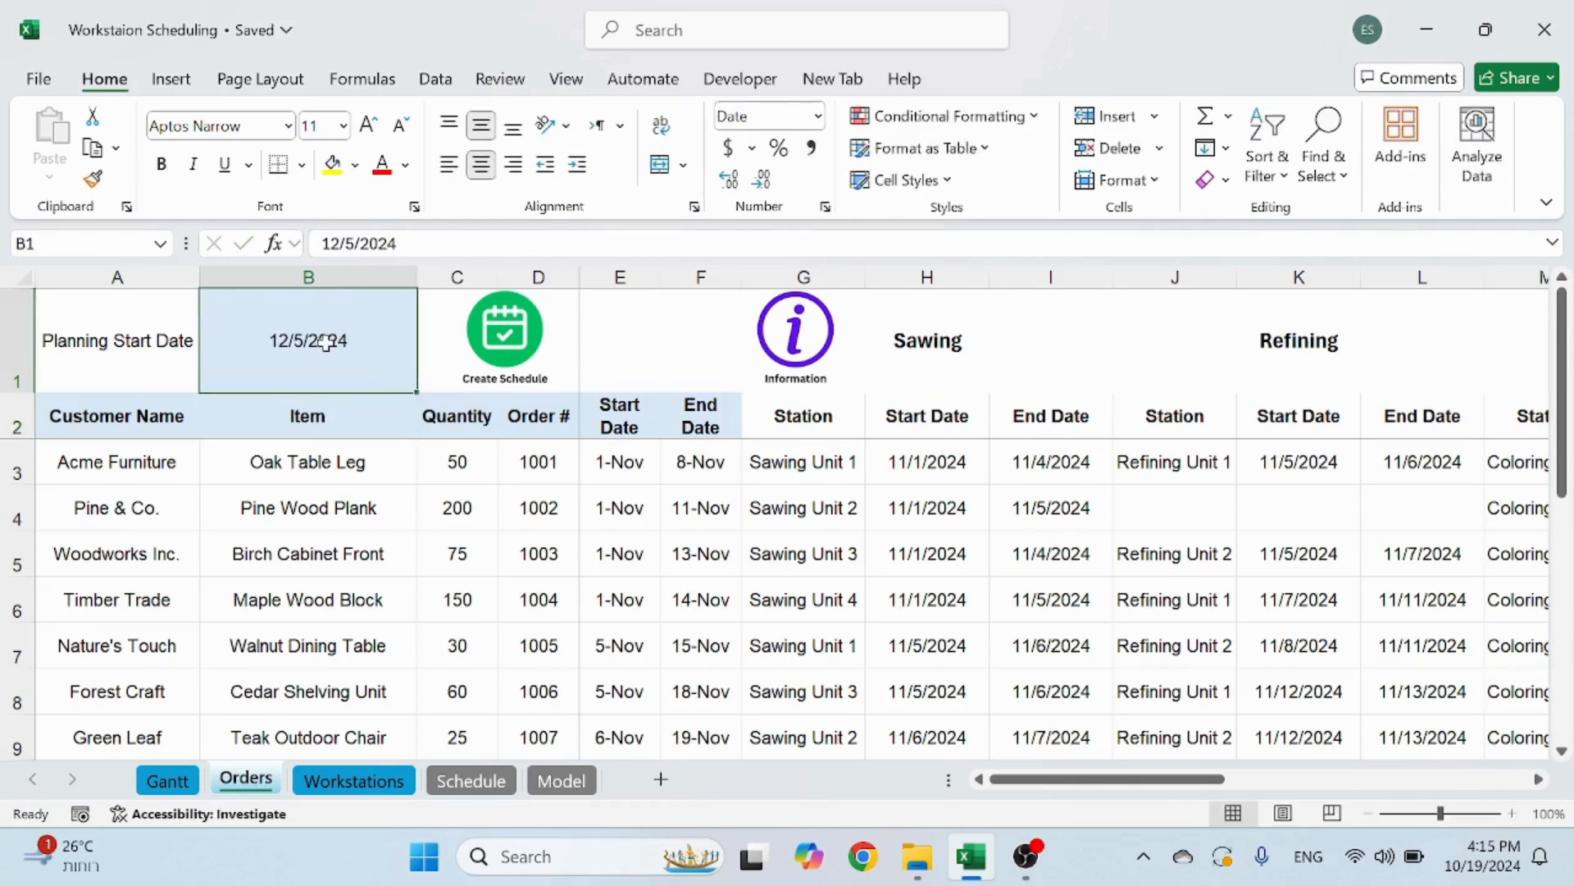
text(11/1/2024)
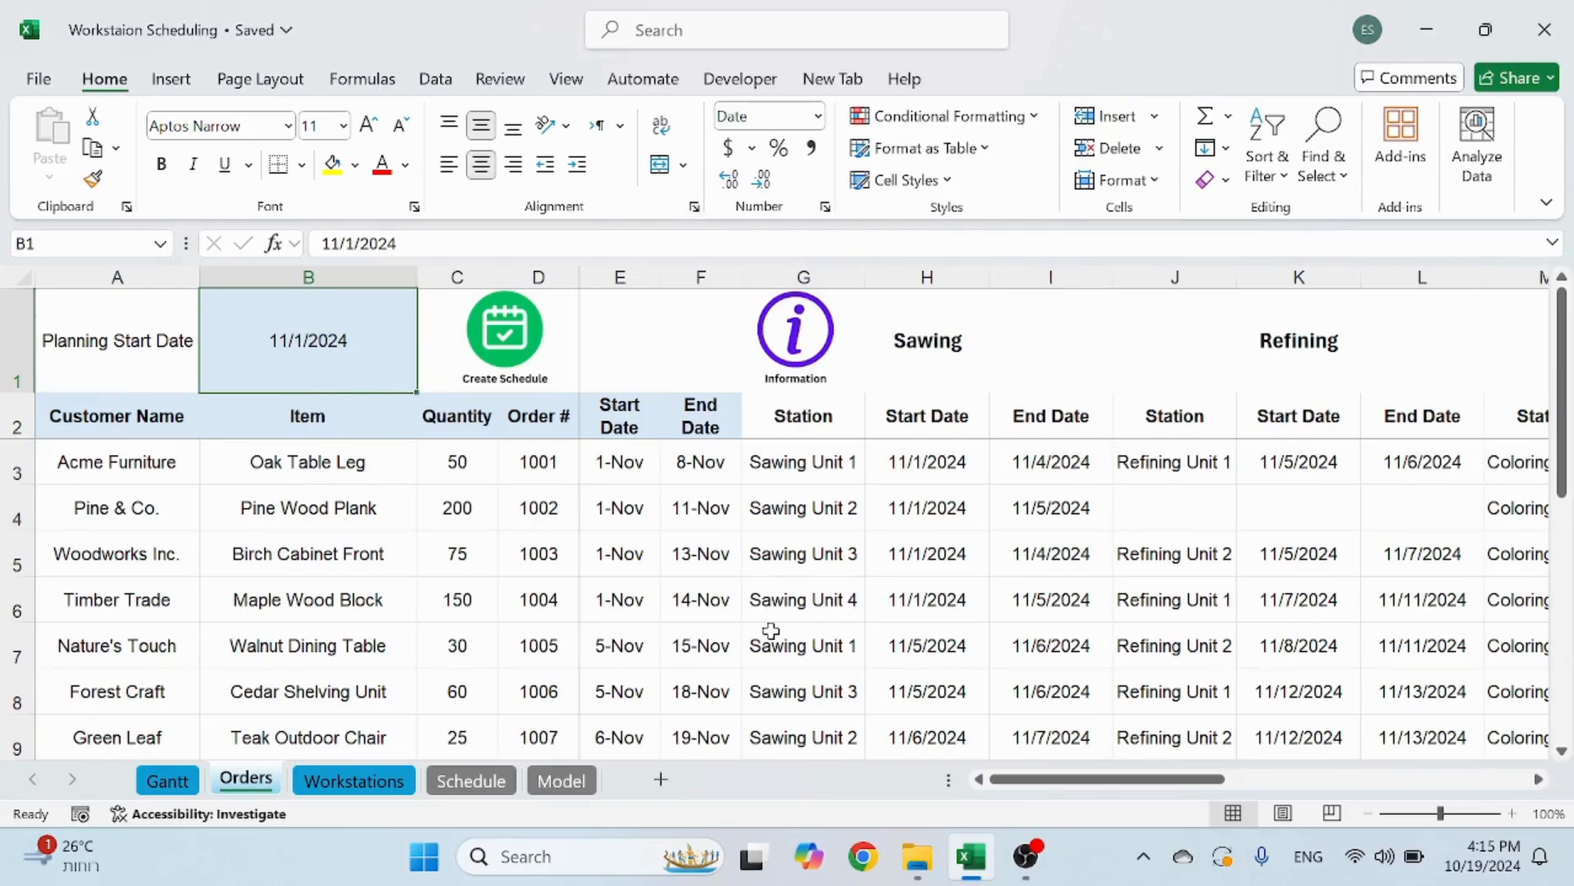
mouse_move(599, 464)
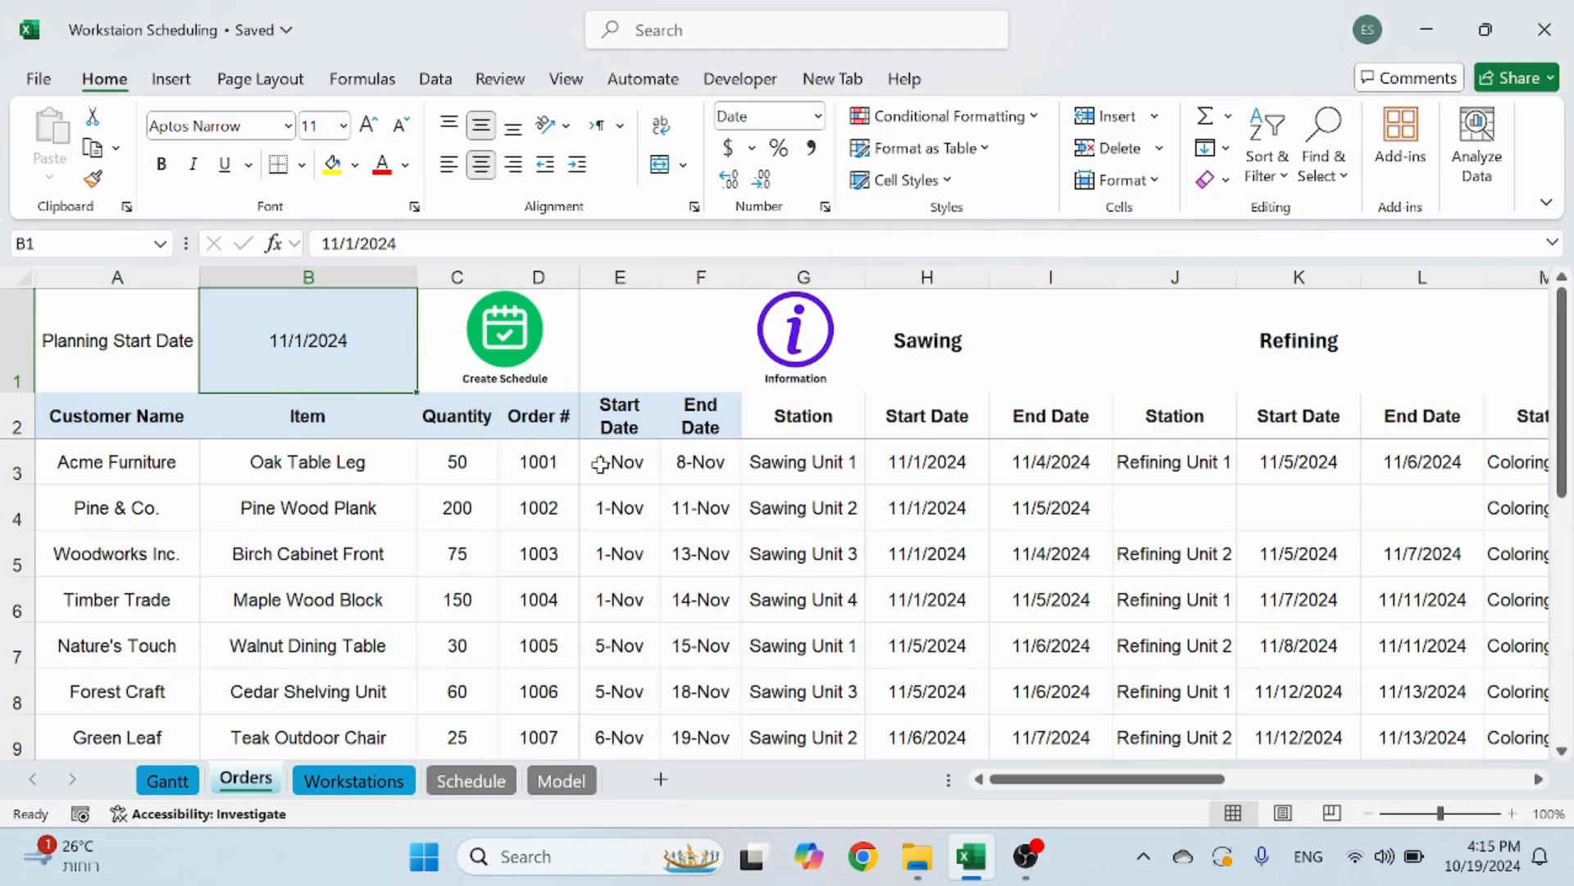
Insert two blank columns E:F before Start Date and select their heading cells
click(16, 461)
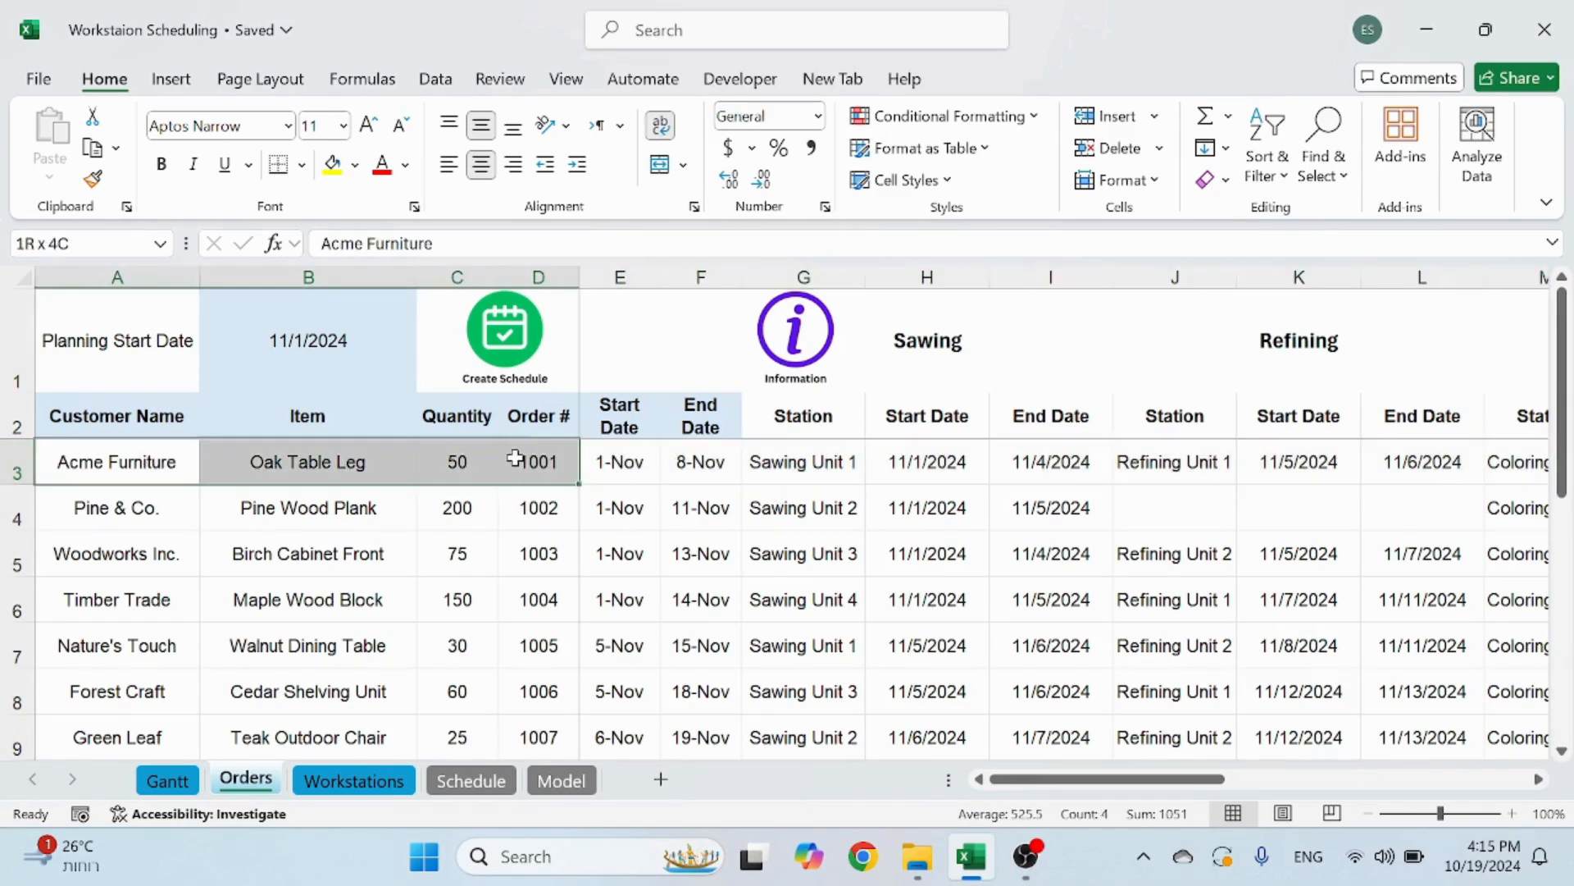
click(116, 462)
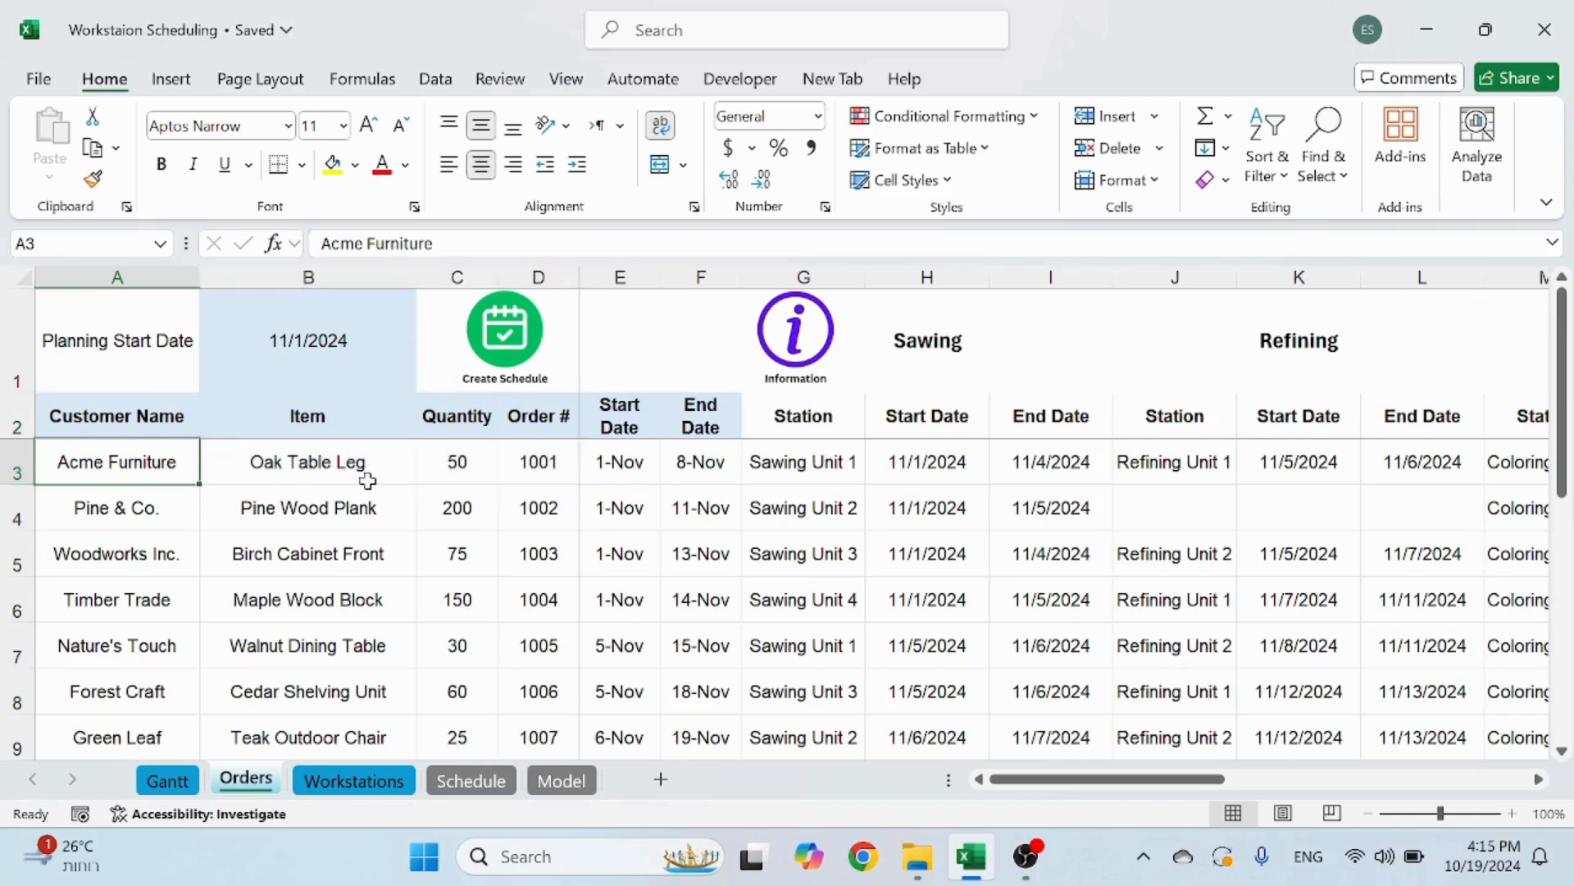
click(538, 462)
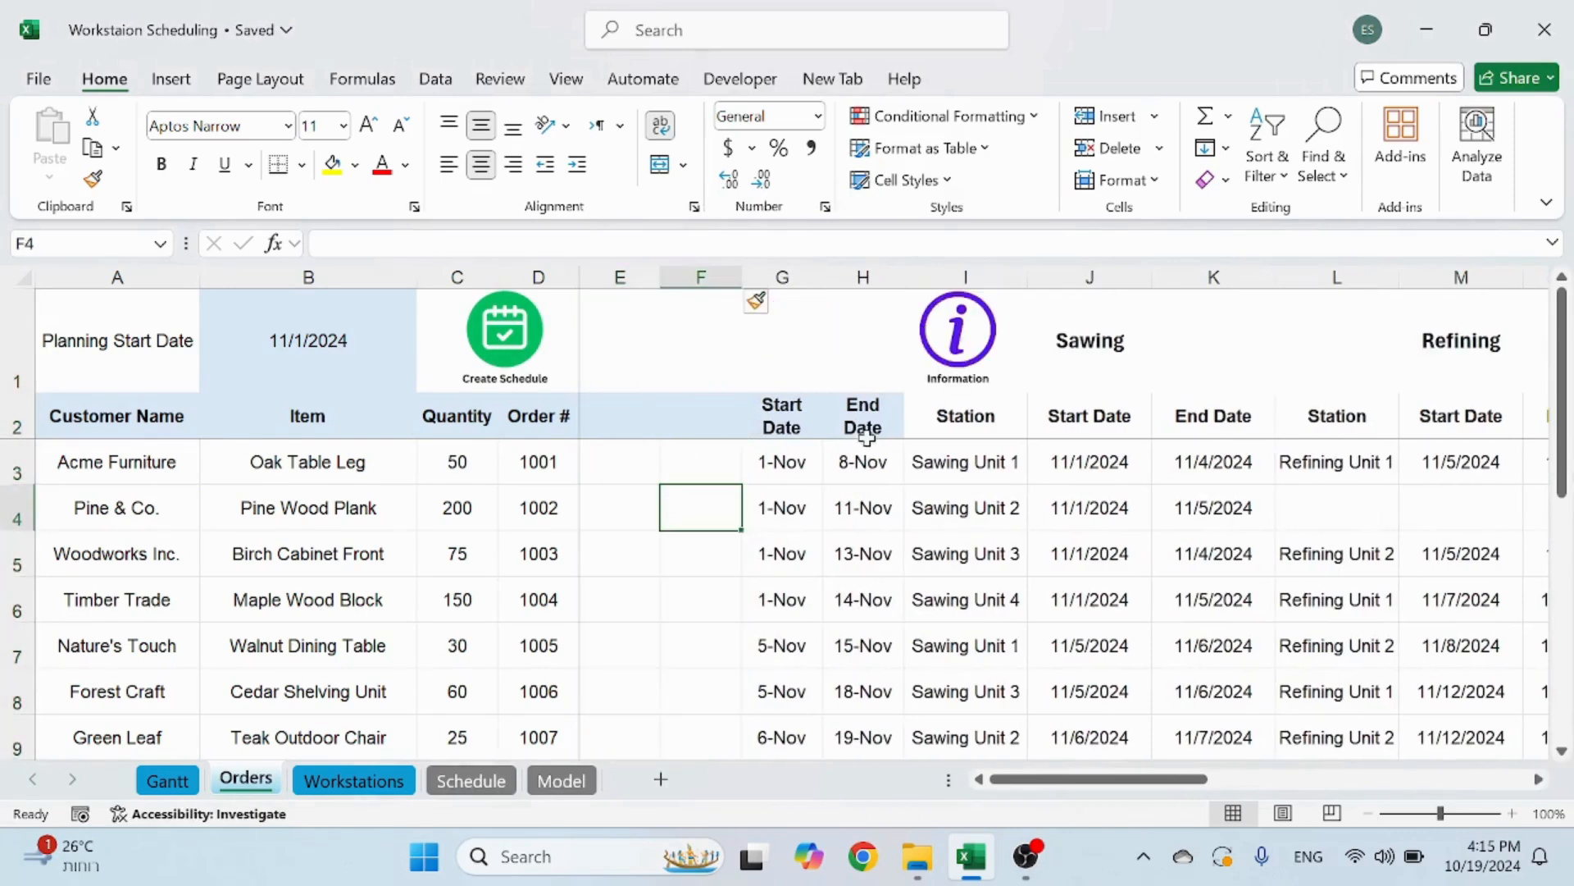
click(965, 416)
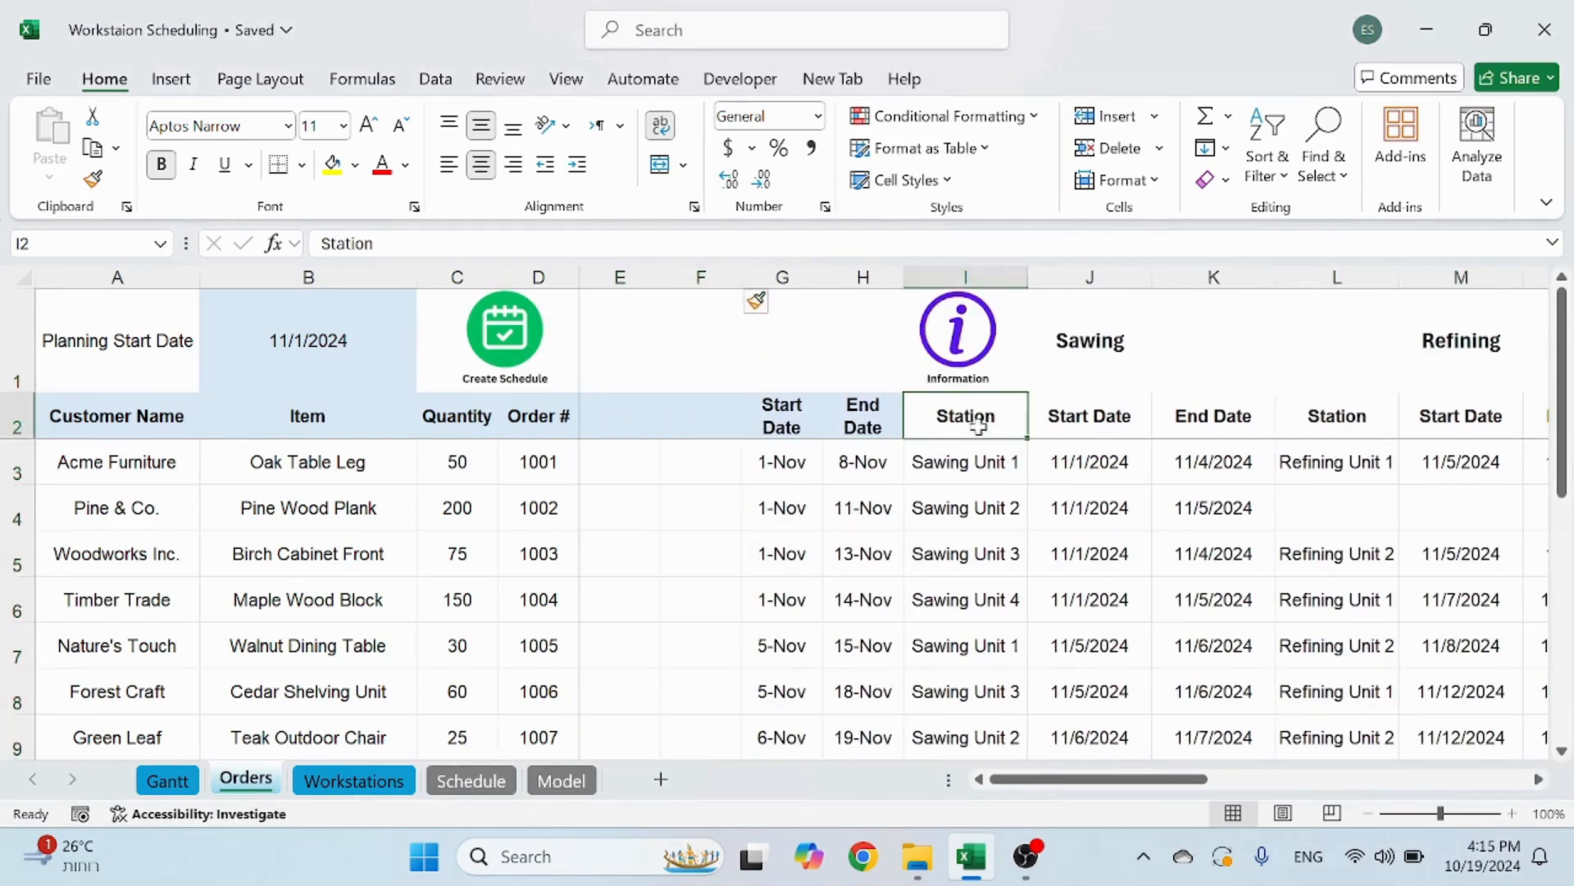
mouse_move(954, 467)
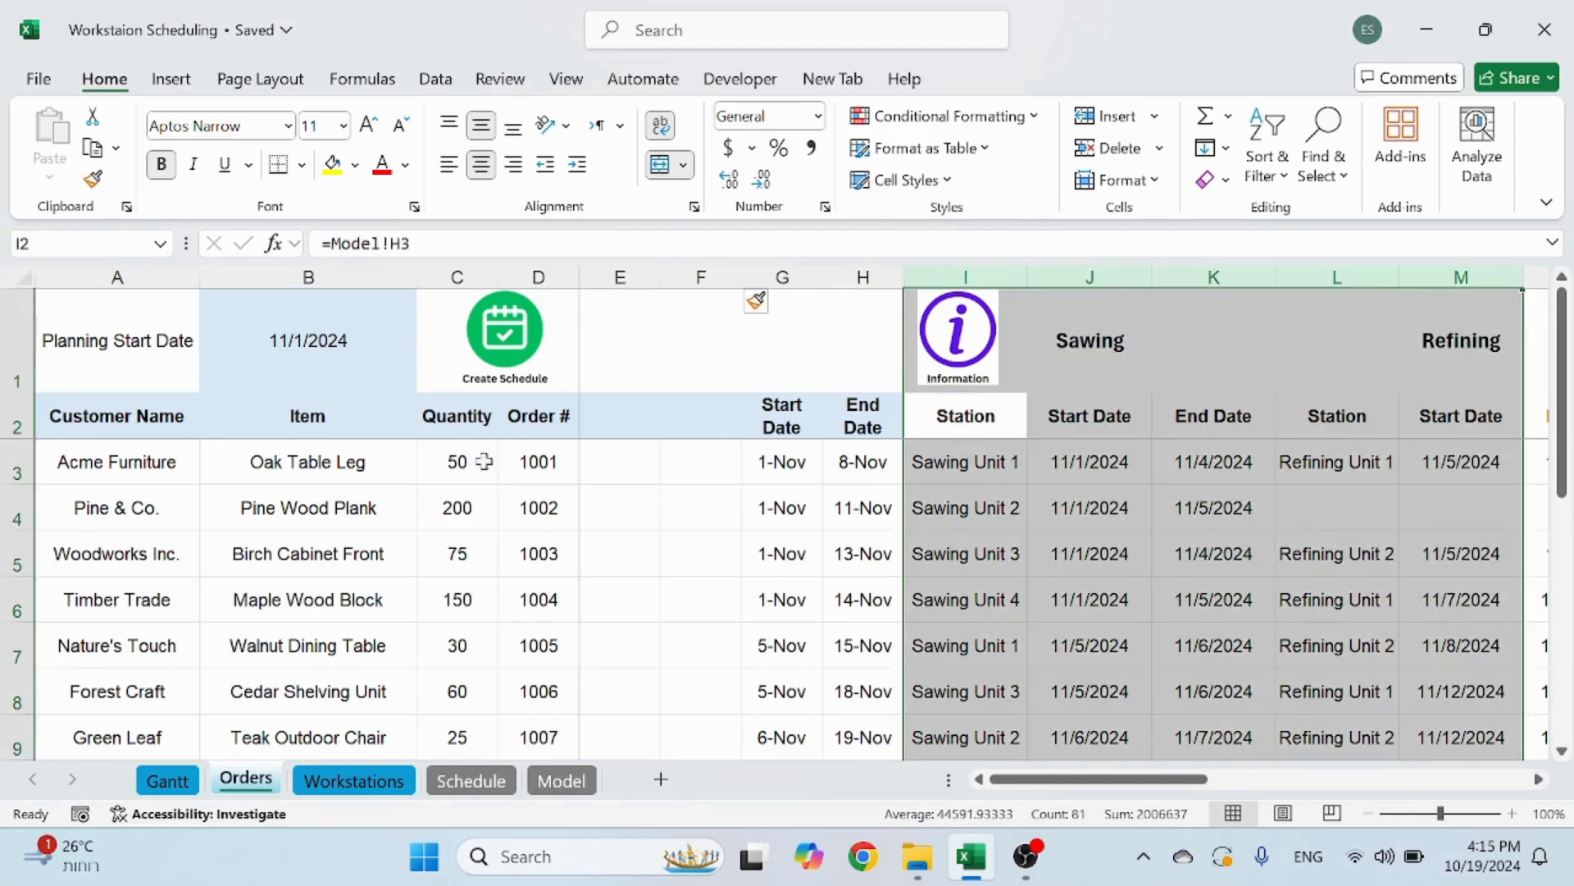
click(700, 415)
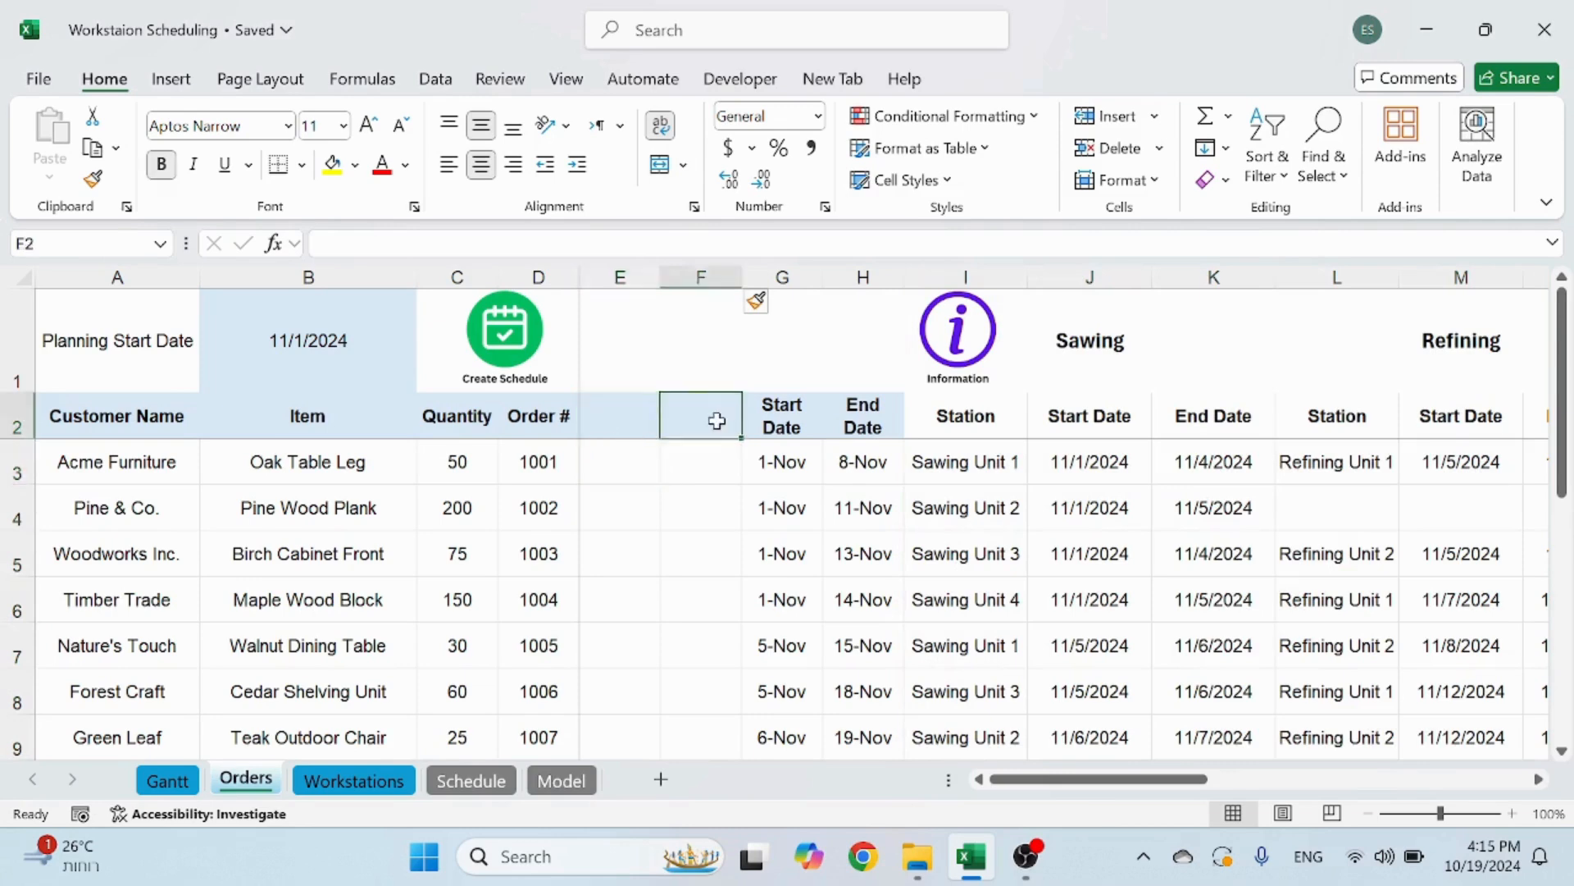
click(619, 416)
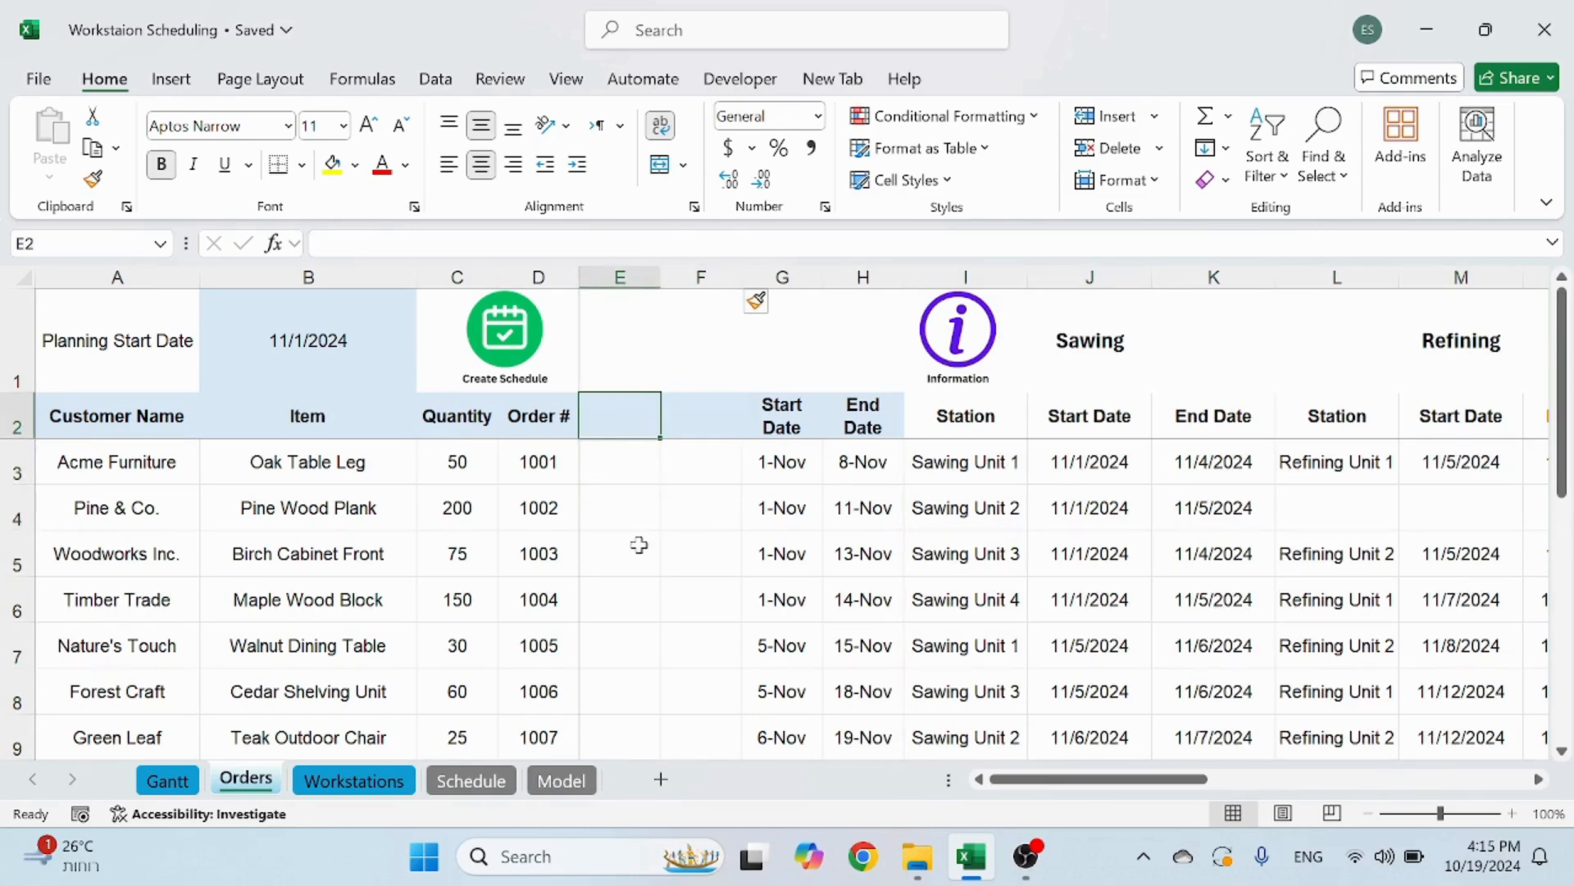
Enter the headings Priority (typed 'Priotiy') in E2 and Sales Rep in F2
text(Priotiy)
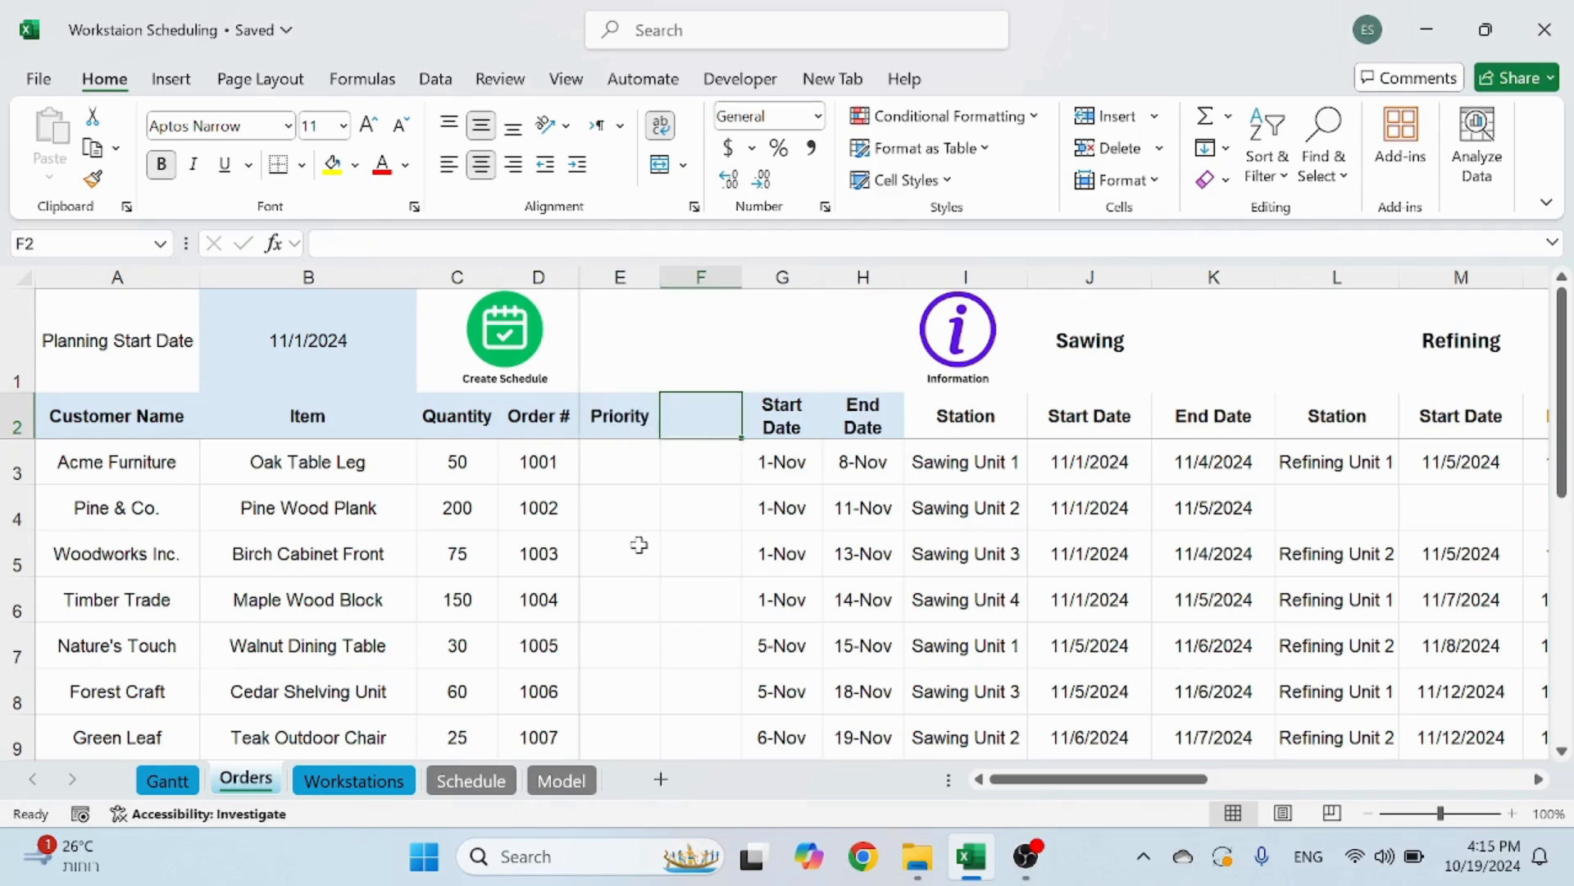
text(Sales Rep)
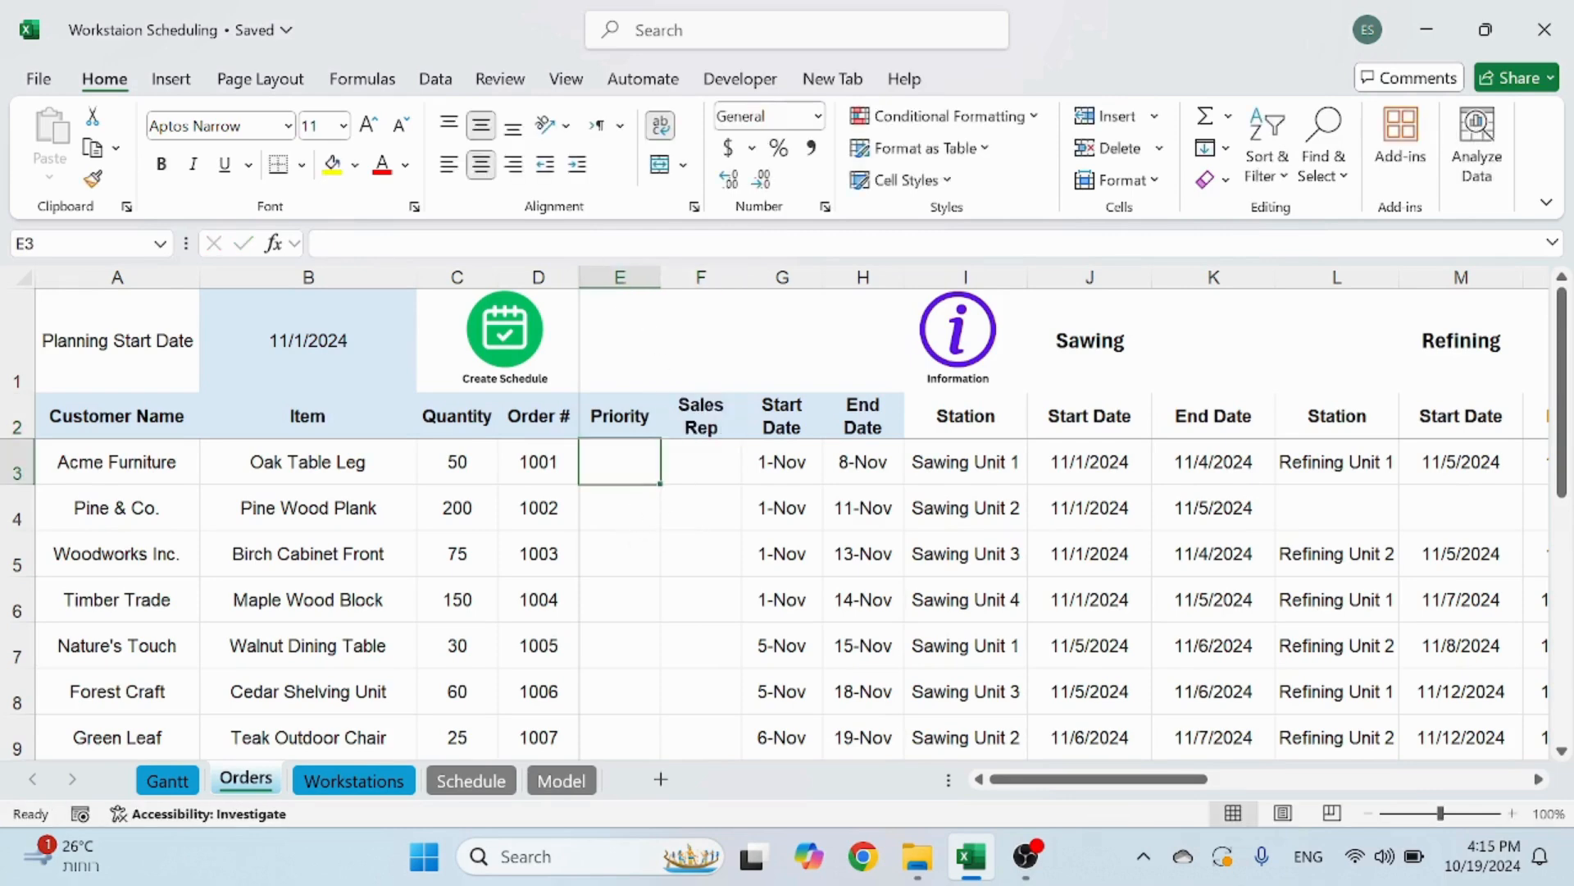
mouse_move(818, 444)
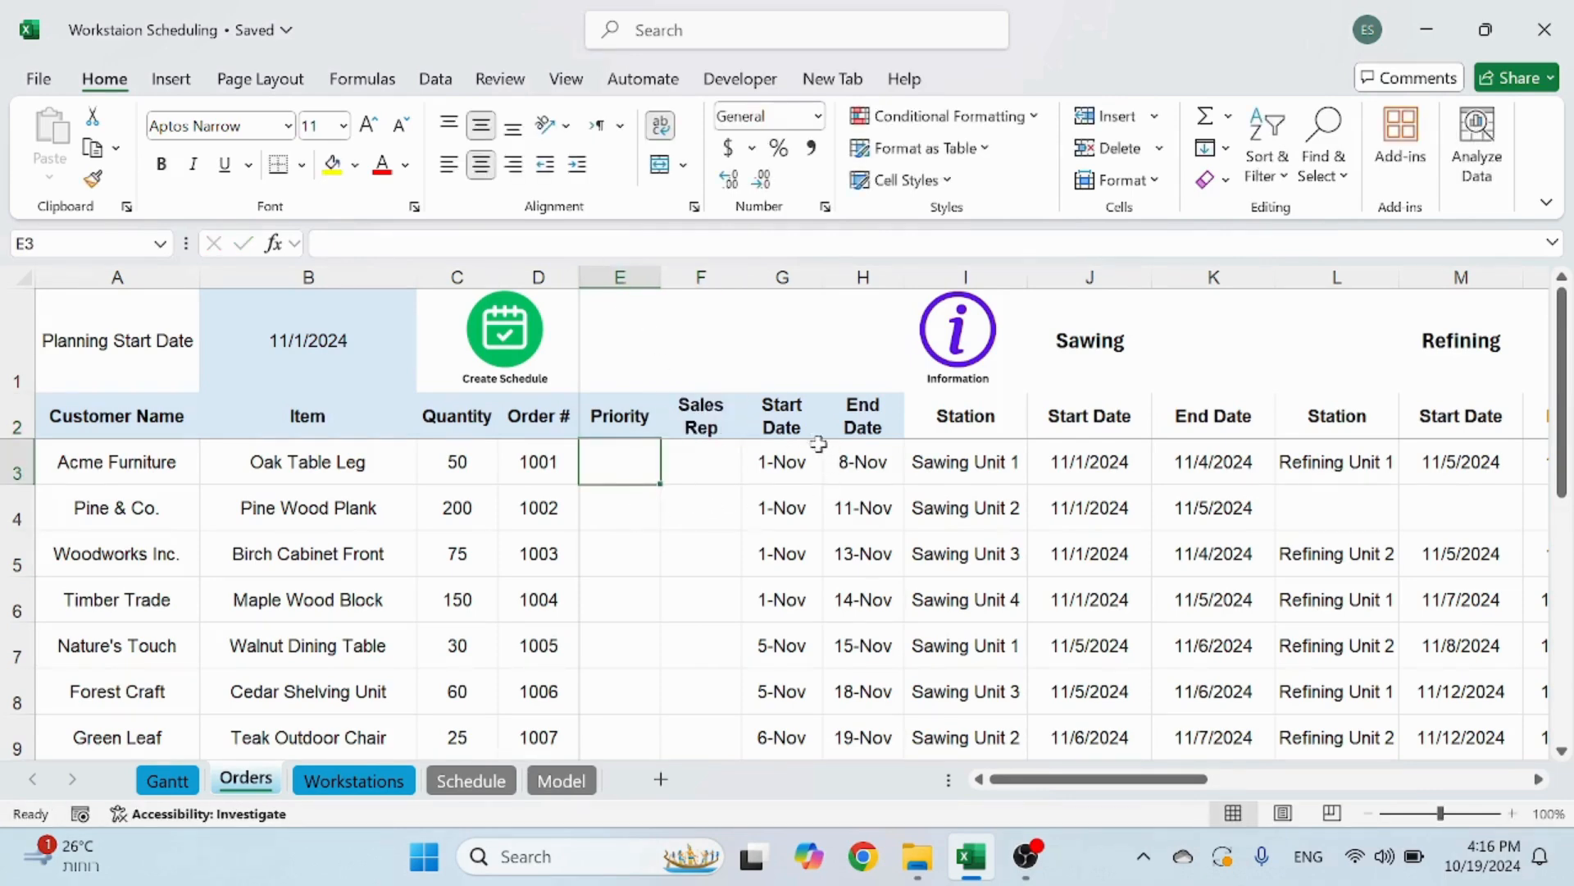
click(862, 462)
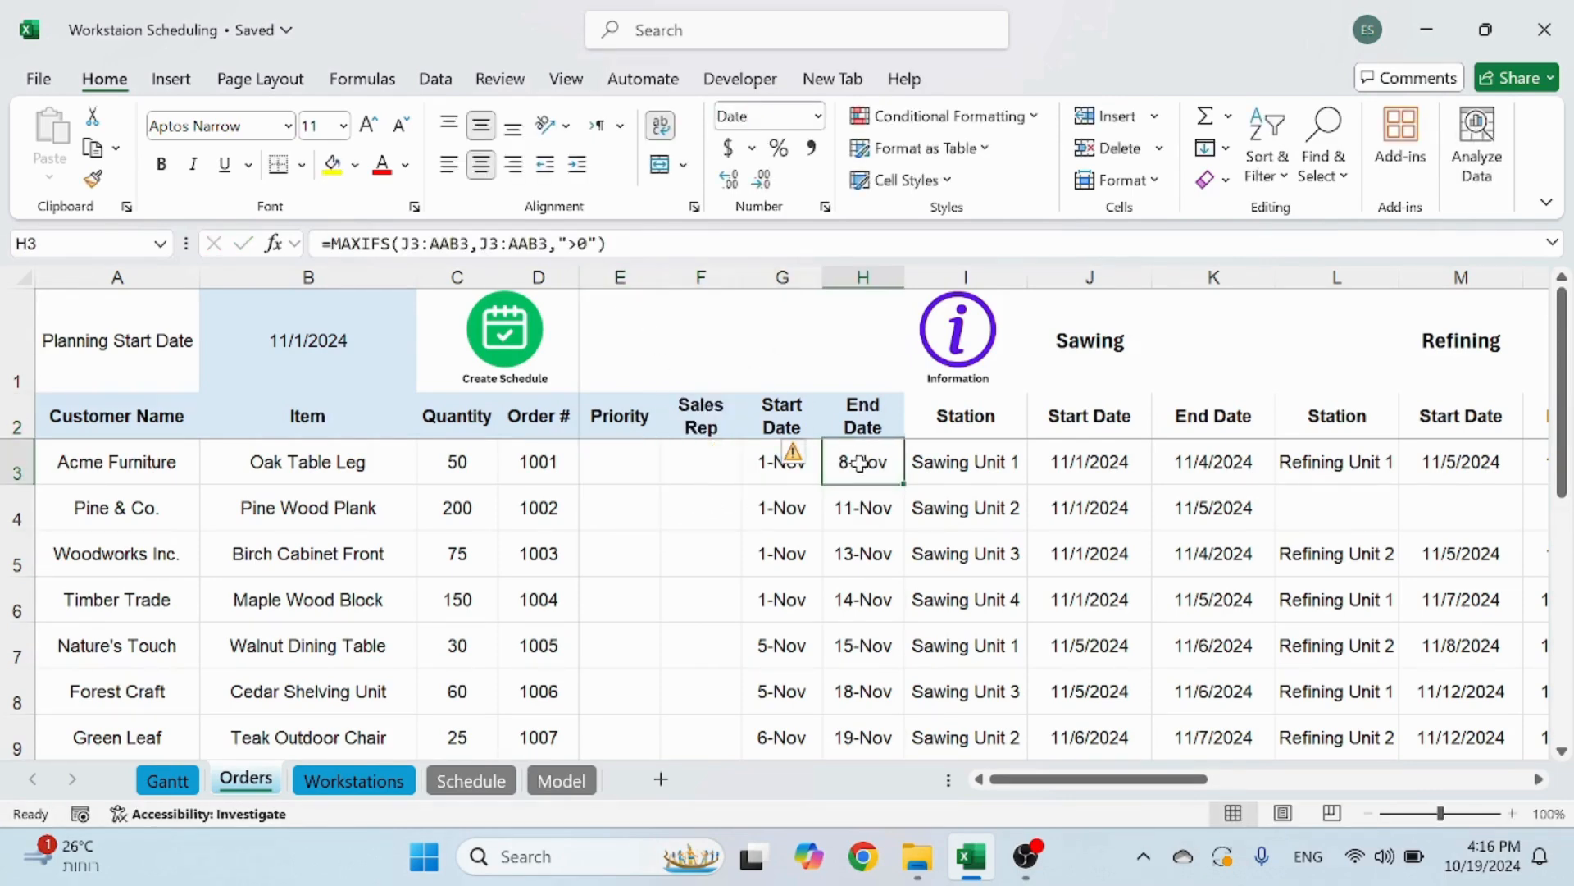
click(782, 462)
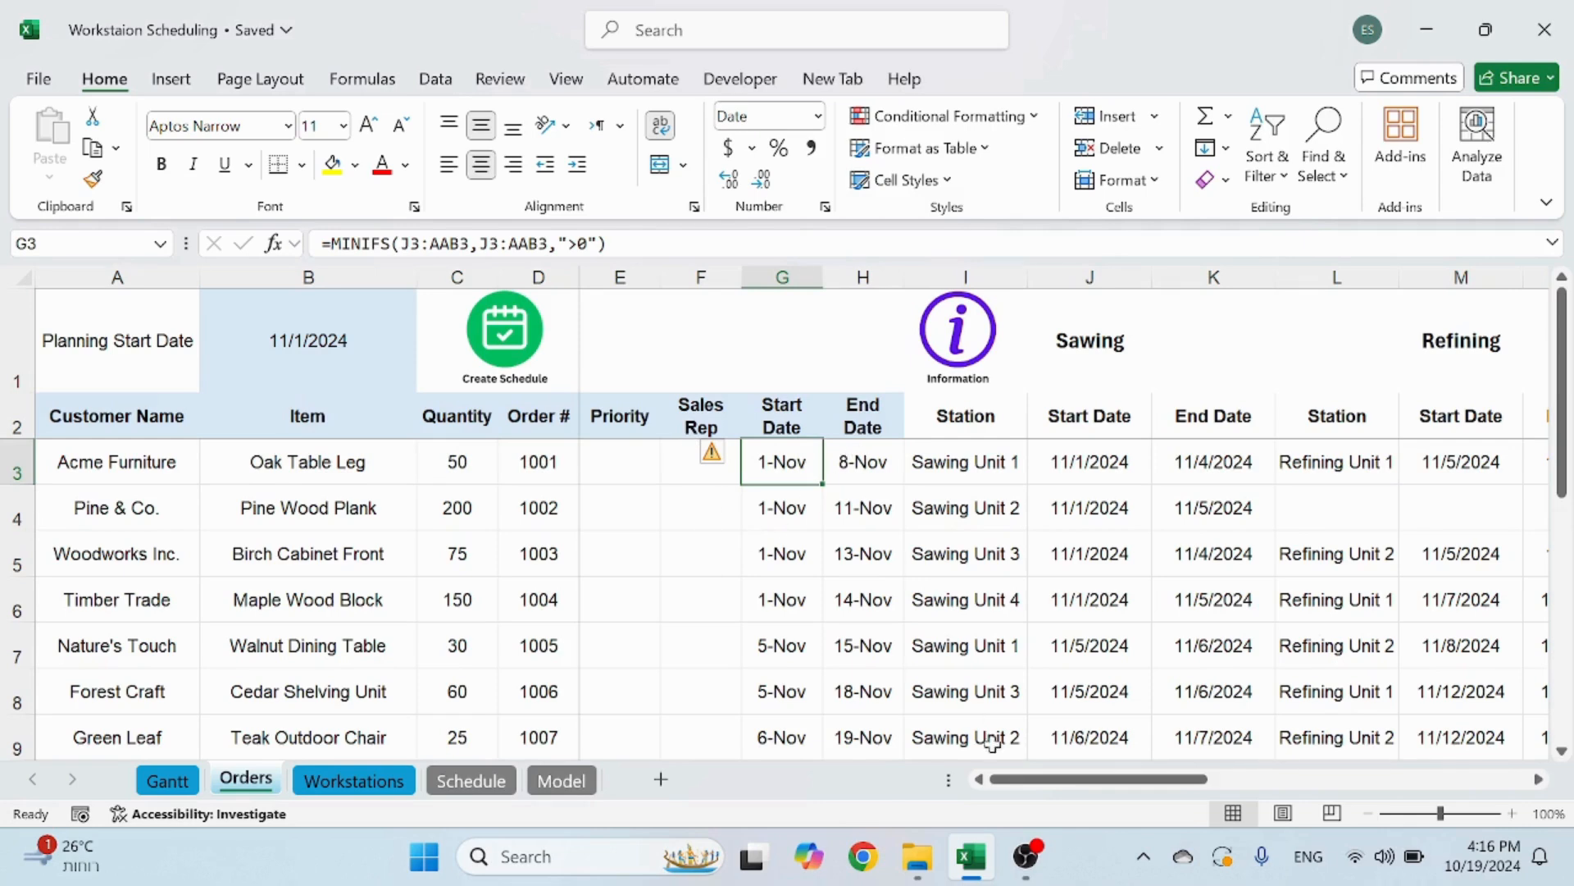
scroll(right, 3)
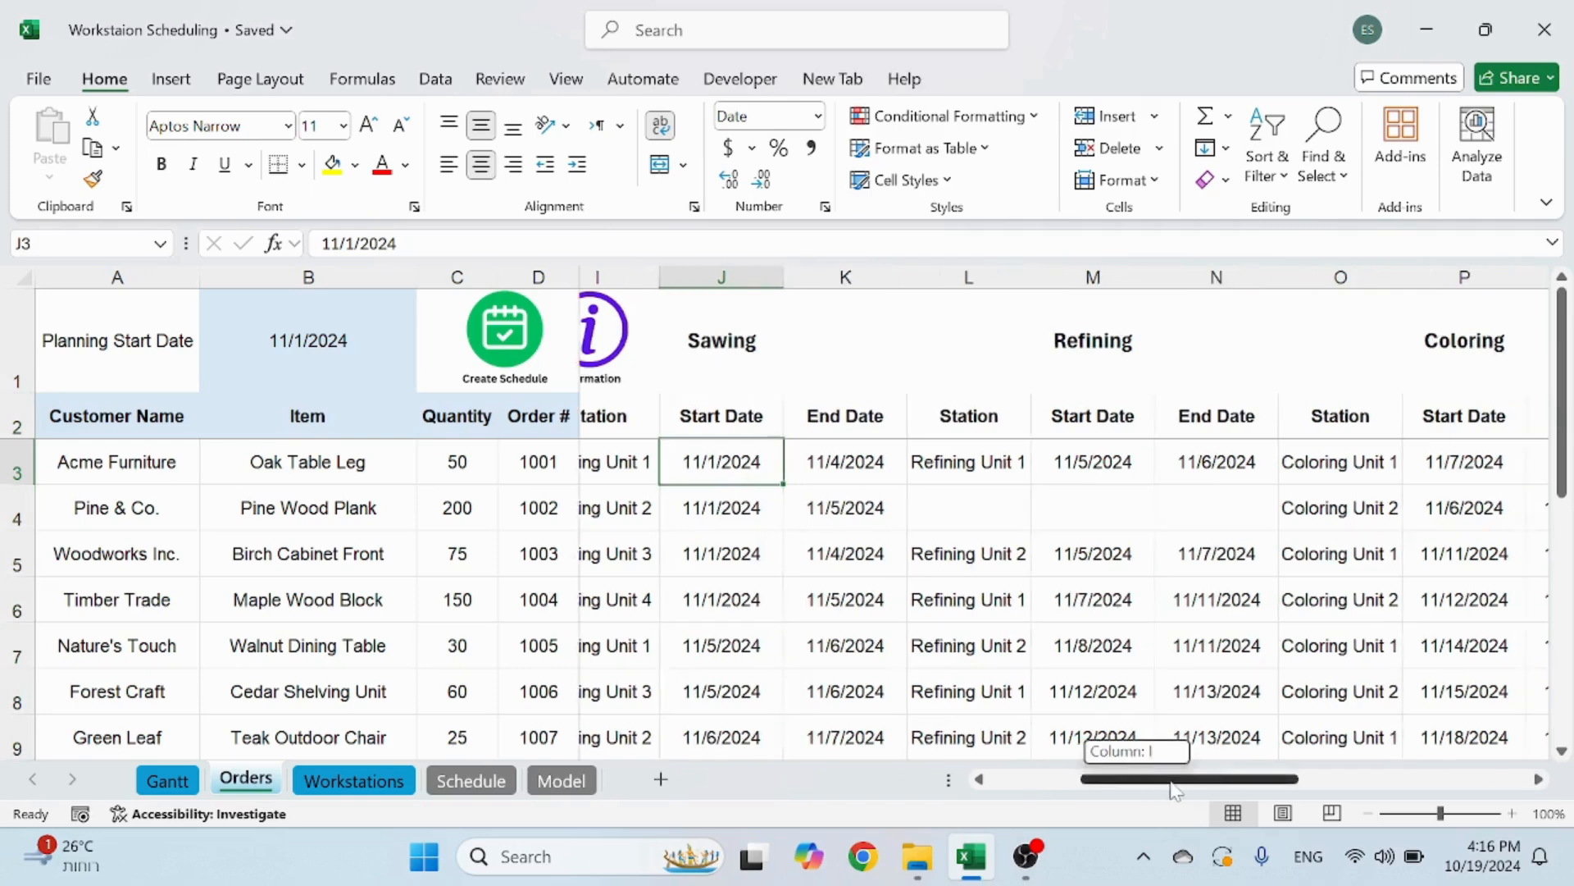
scroll(left, 3)
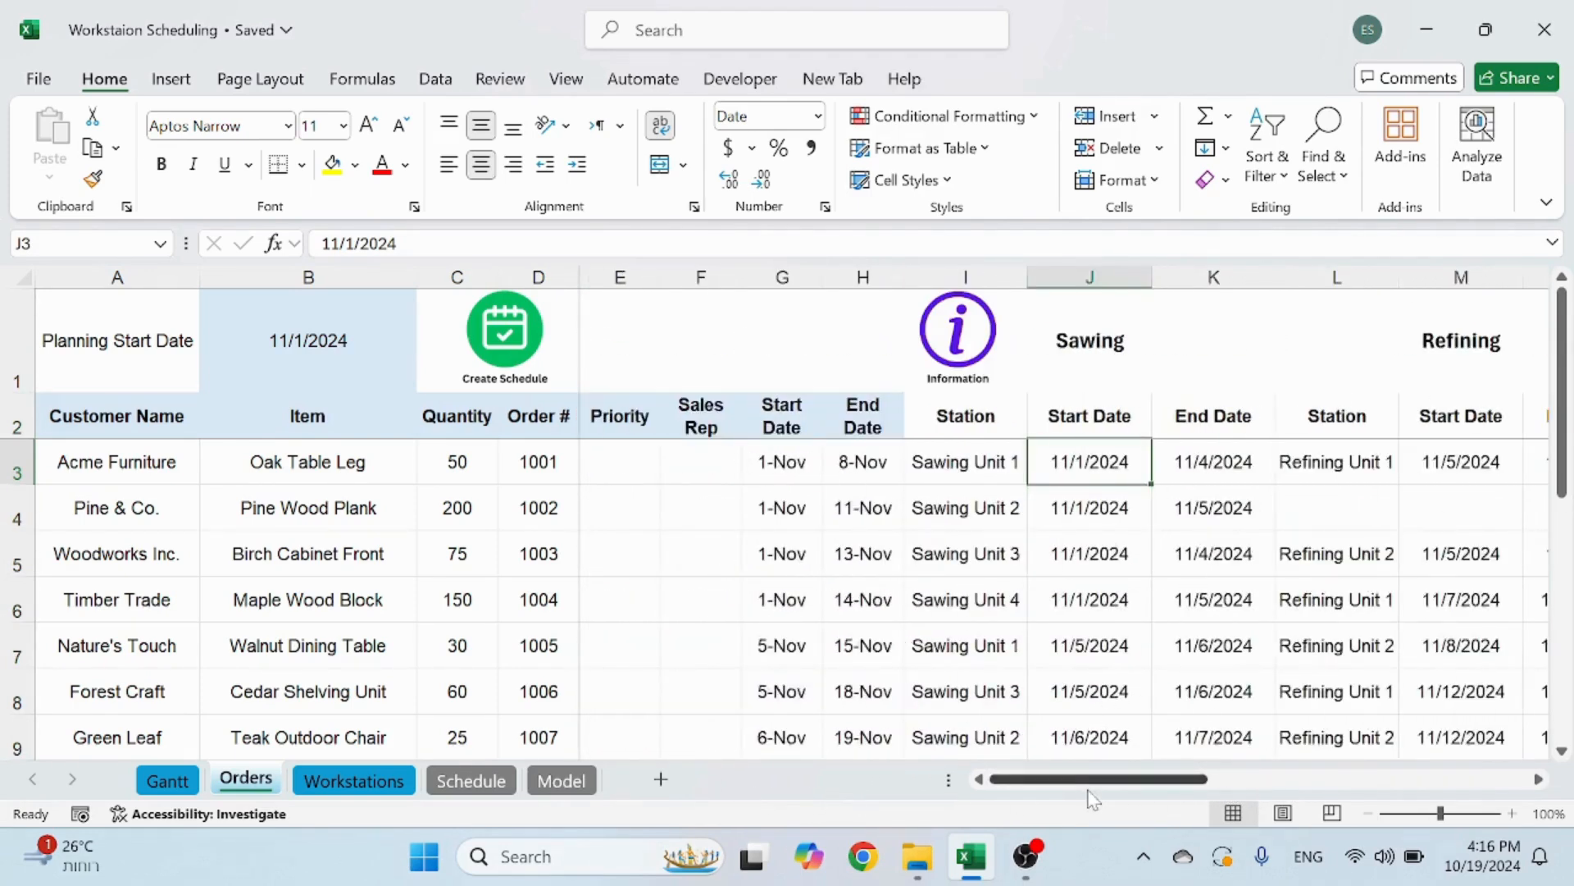
click(699, 553)
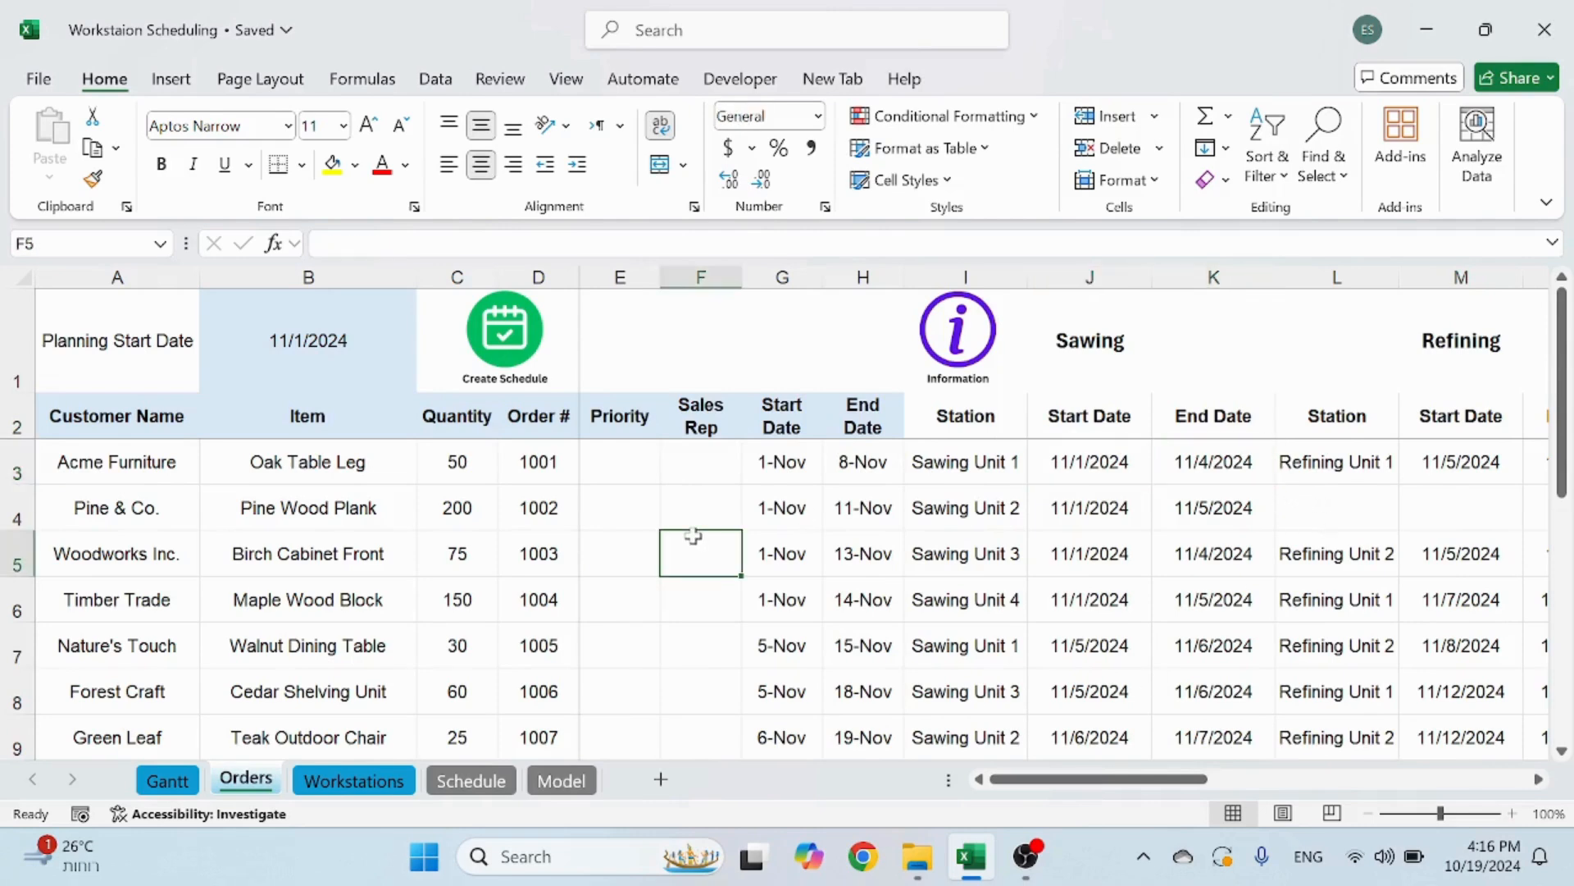
click(699, 462)
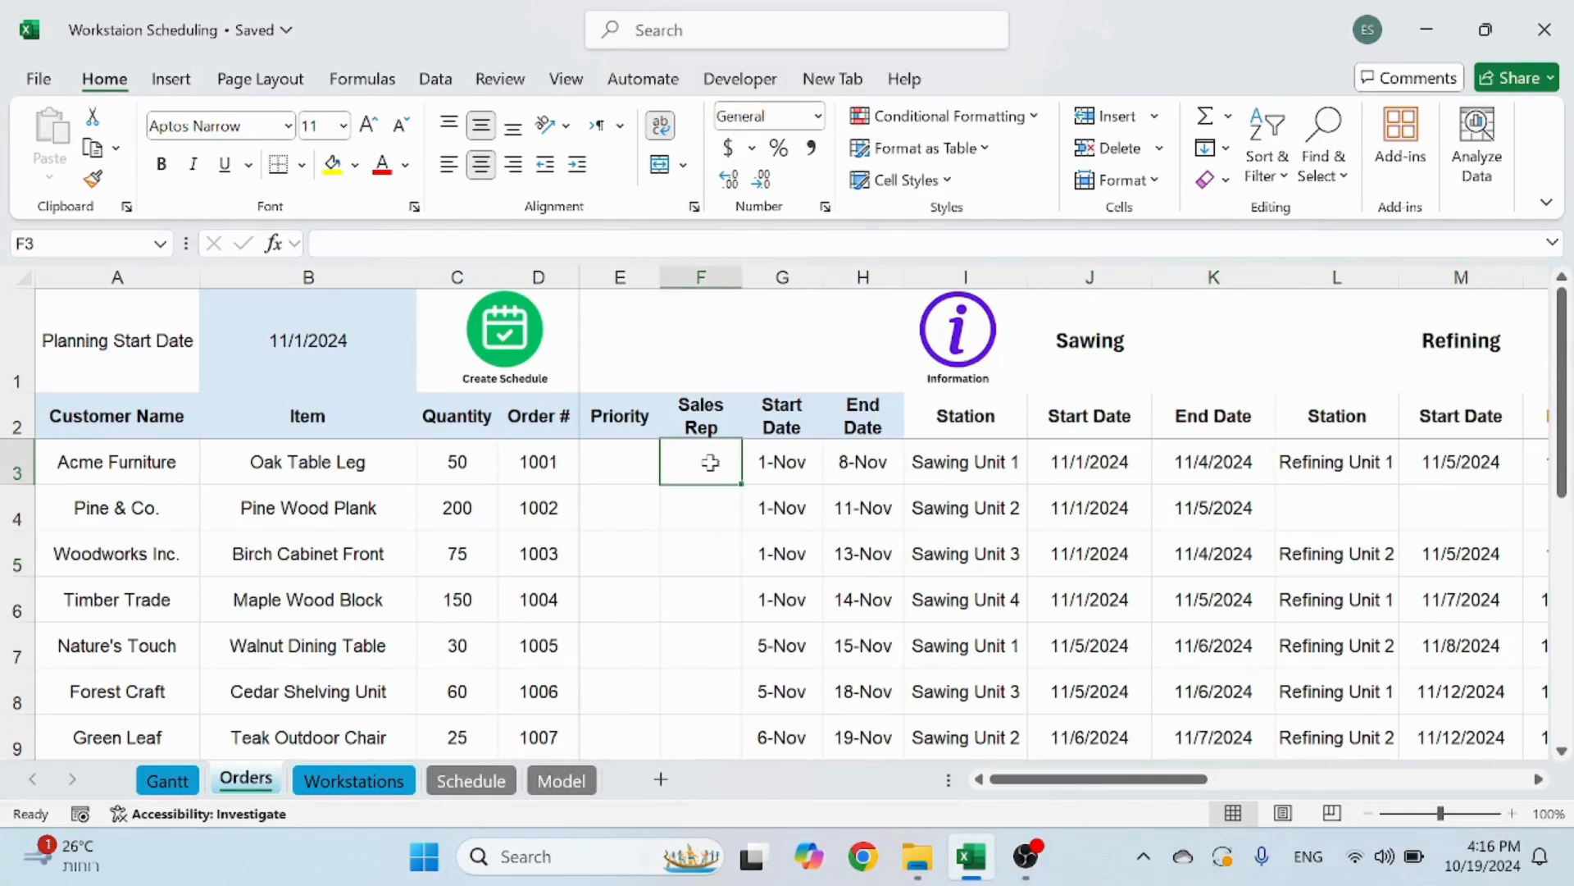
mouse_move(1151, 450)
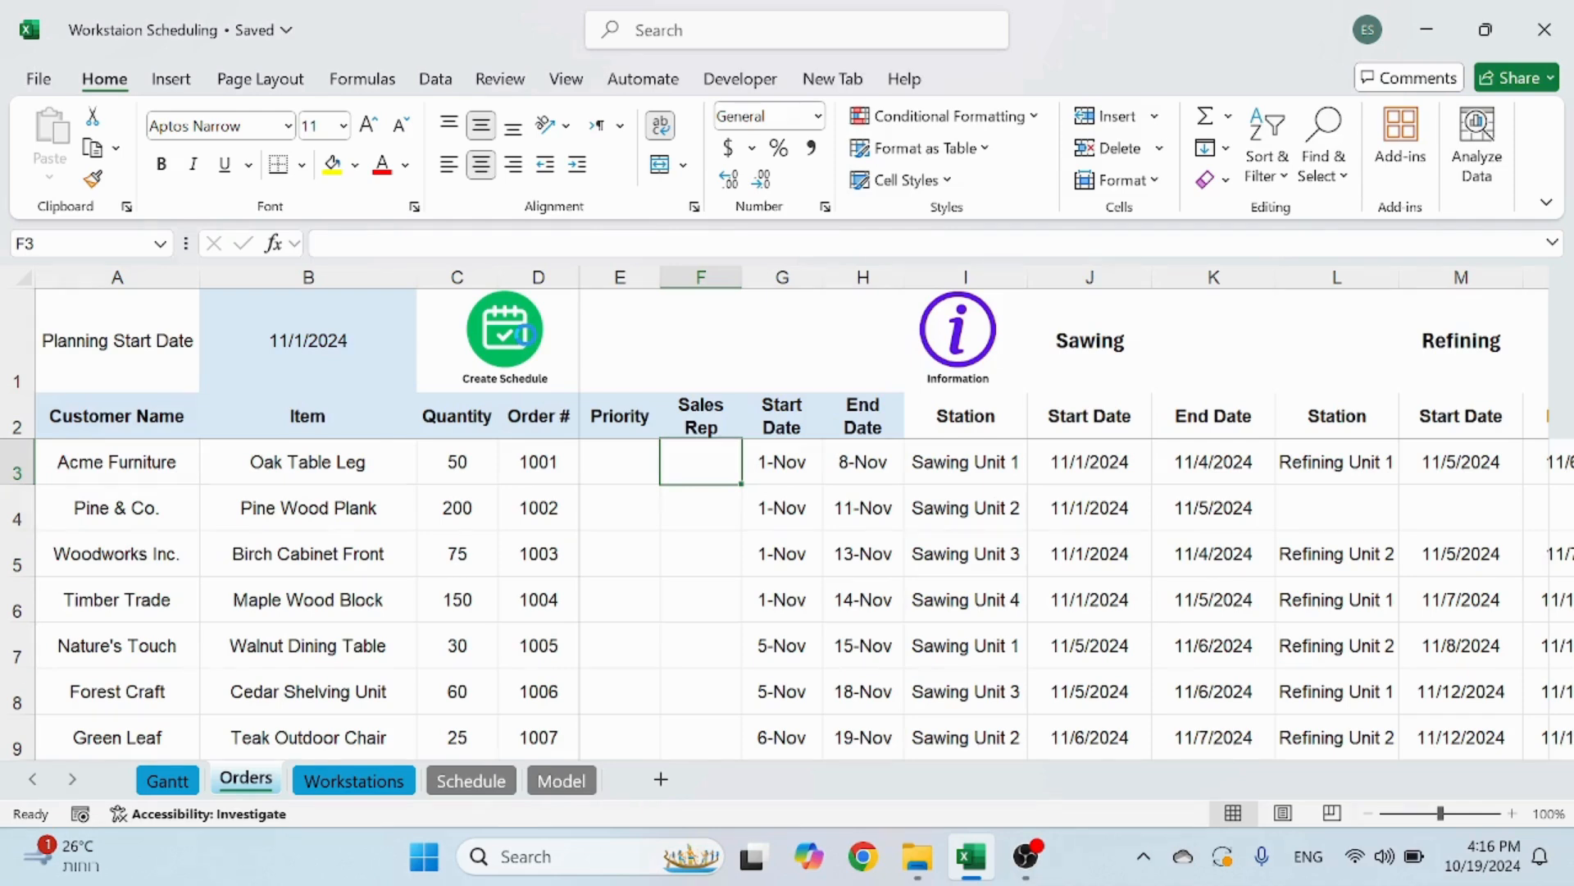
Dismiss the Schedule Created message to reveal the regenerated schedule with Packing 1 dates
click(504, 328)
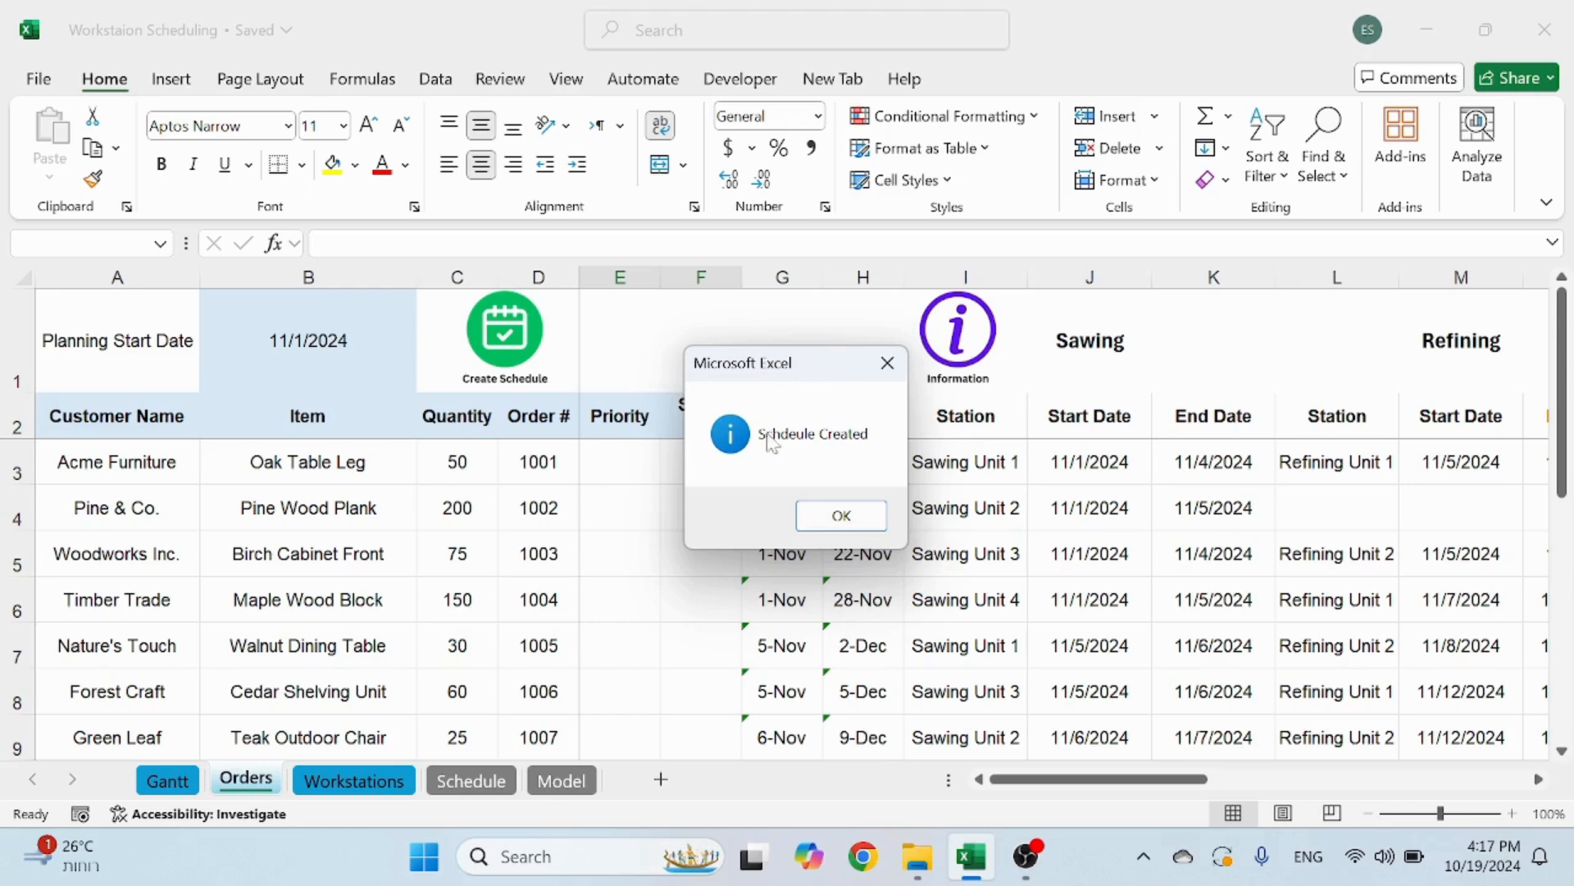
click(841, 515)
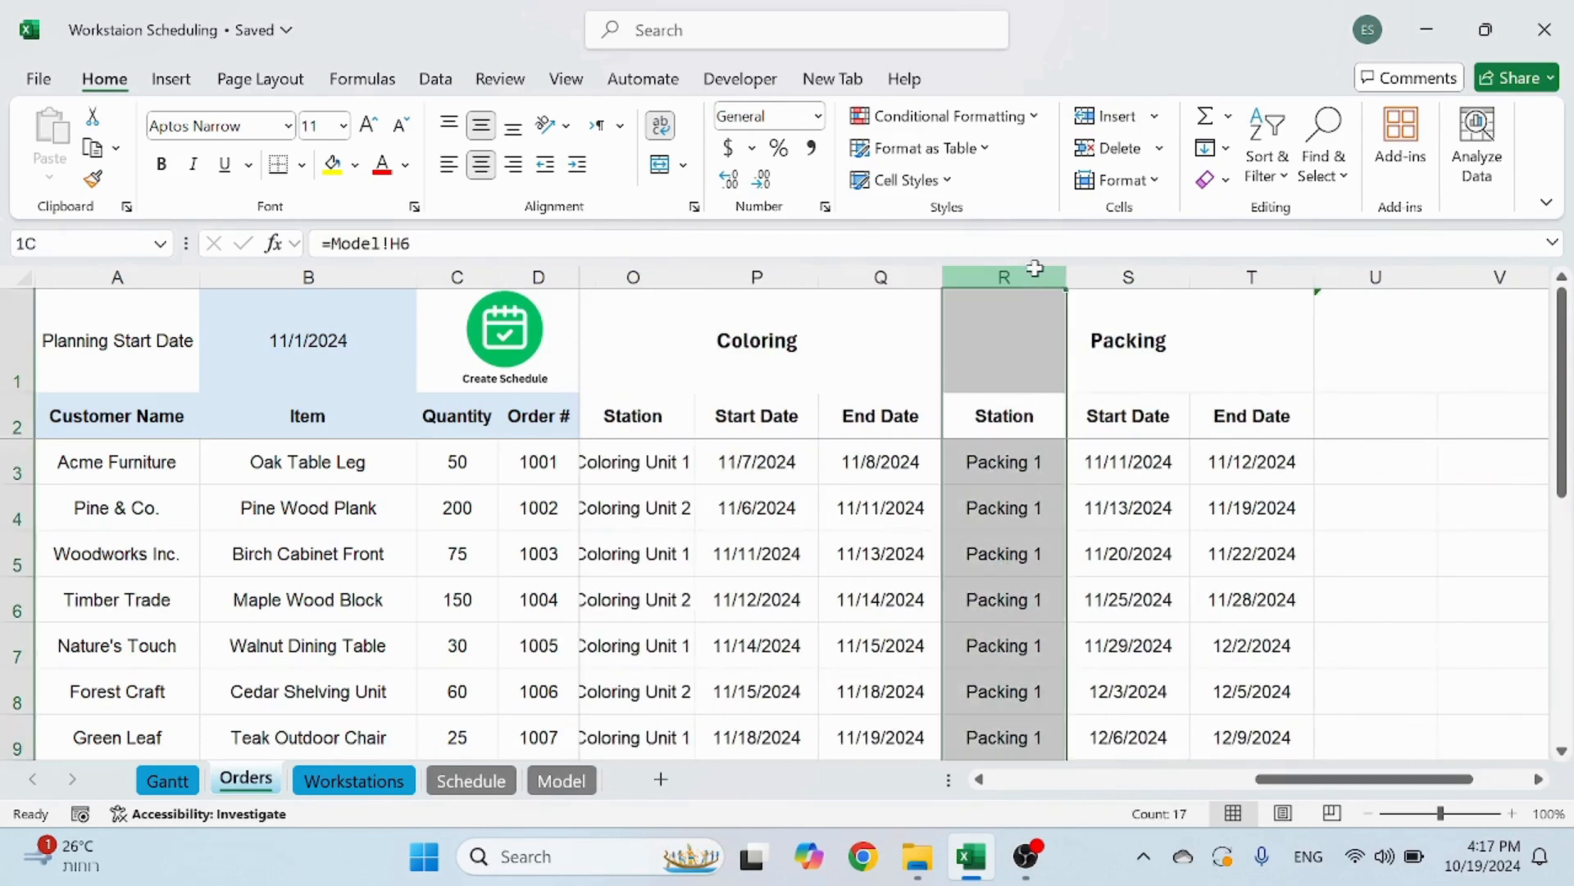
click(1374, 462)
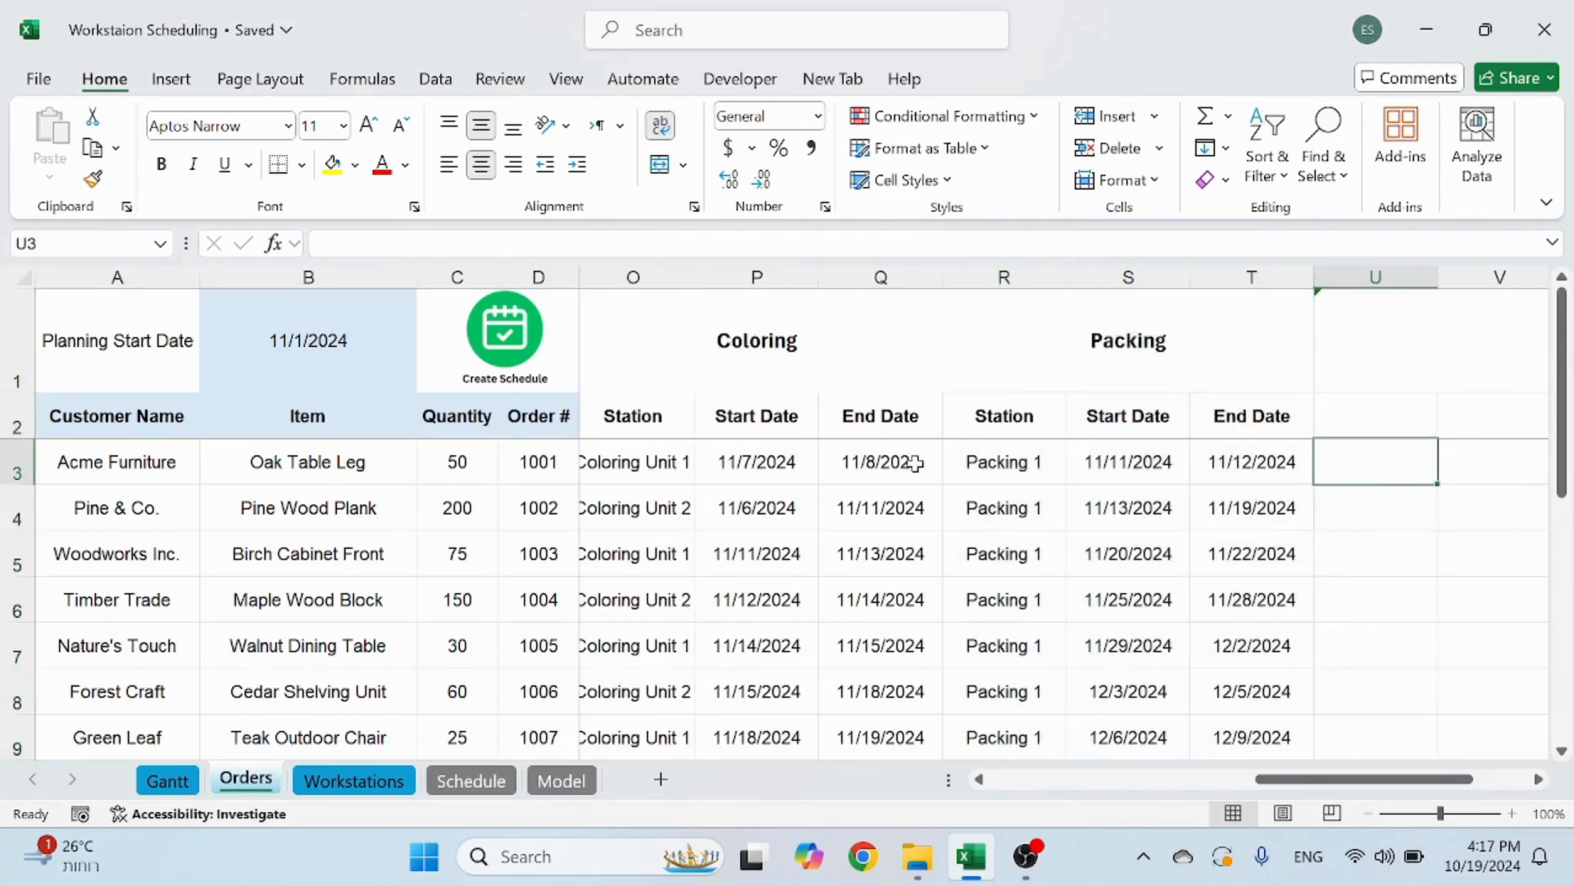
scroll(left, 3)
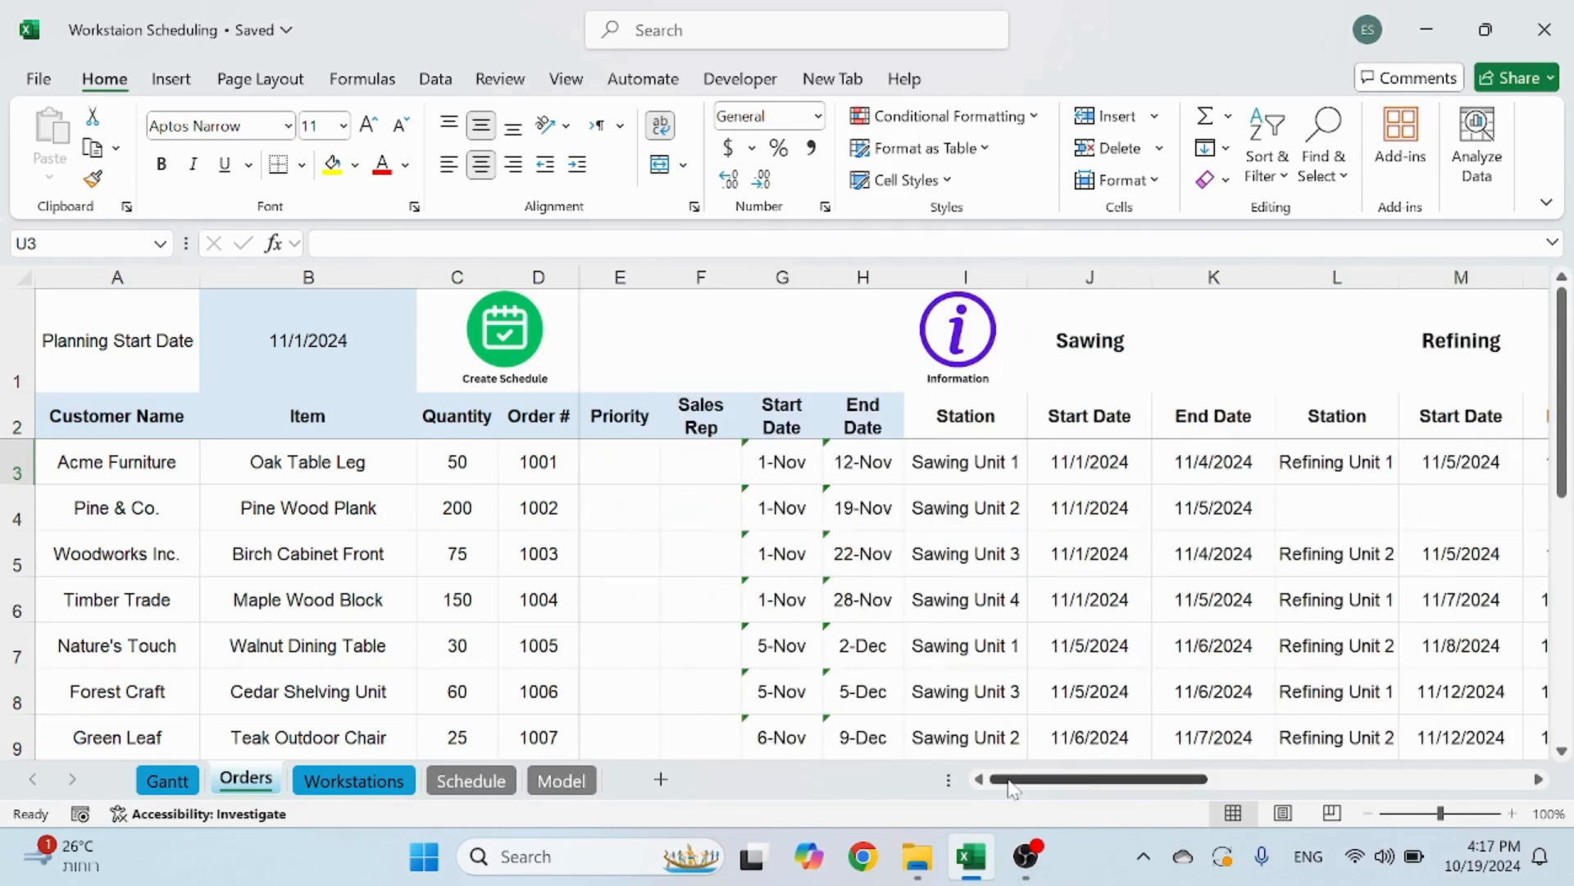
scroll(right, 3)
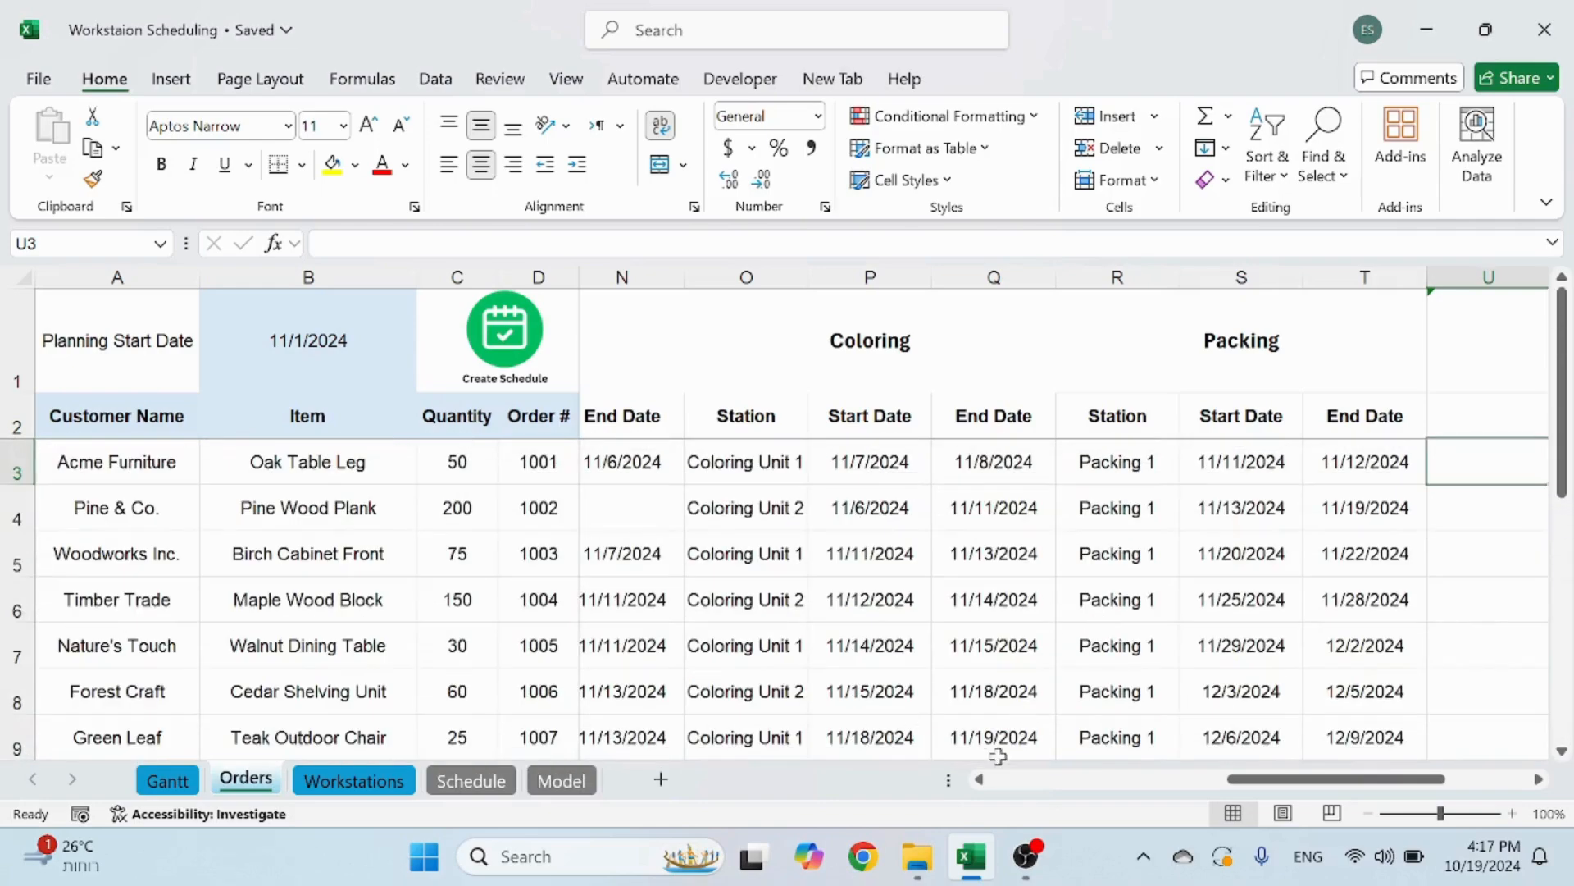
scroll(left, 3)
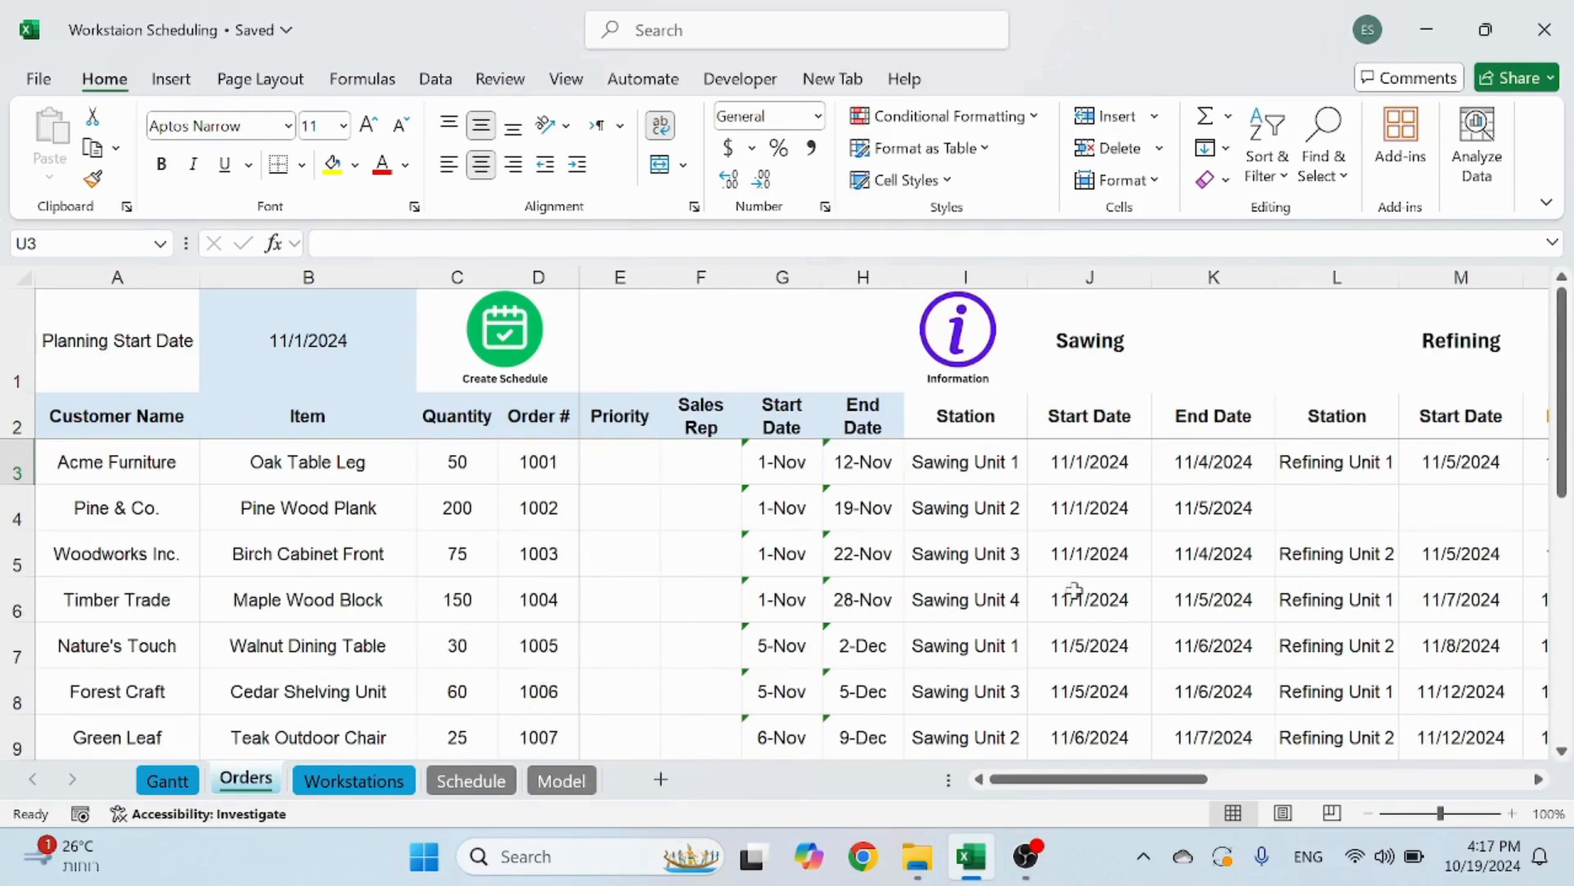
scroll(right, 3)
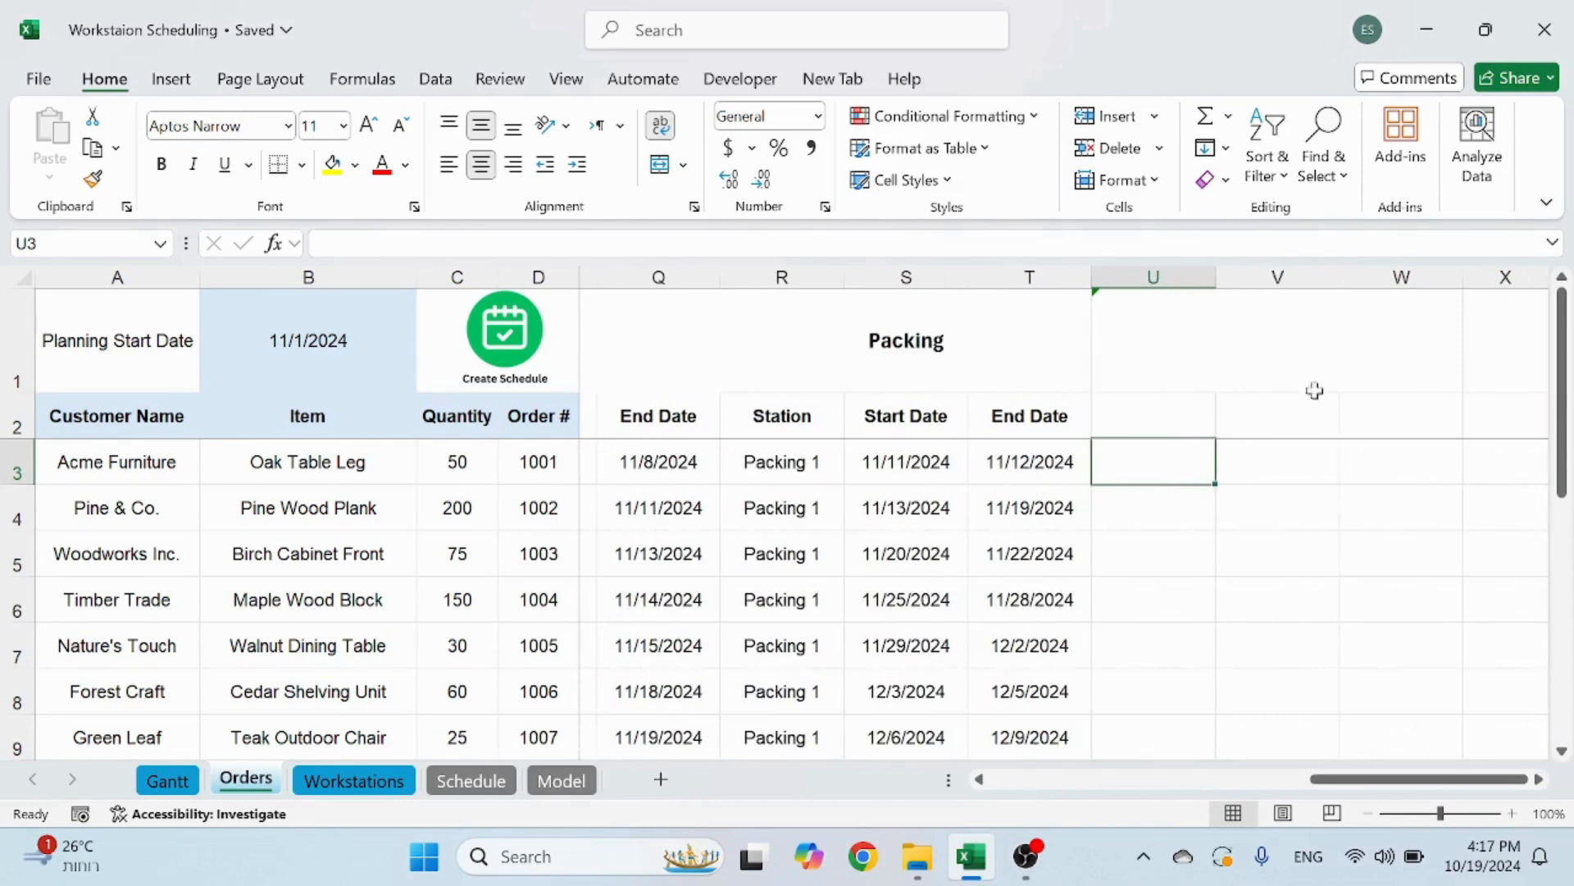
click(1275, 340)
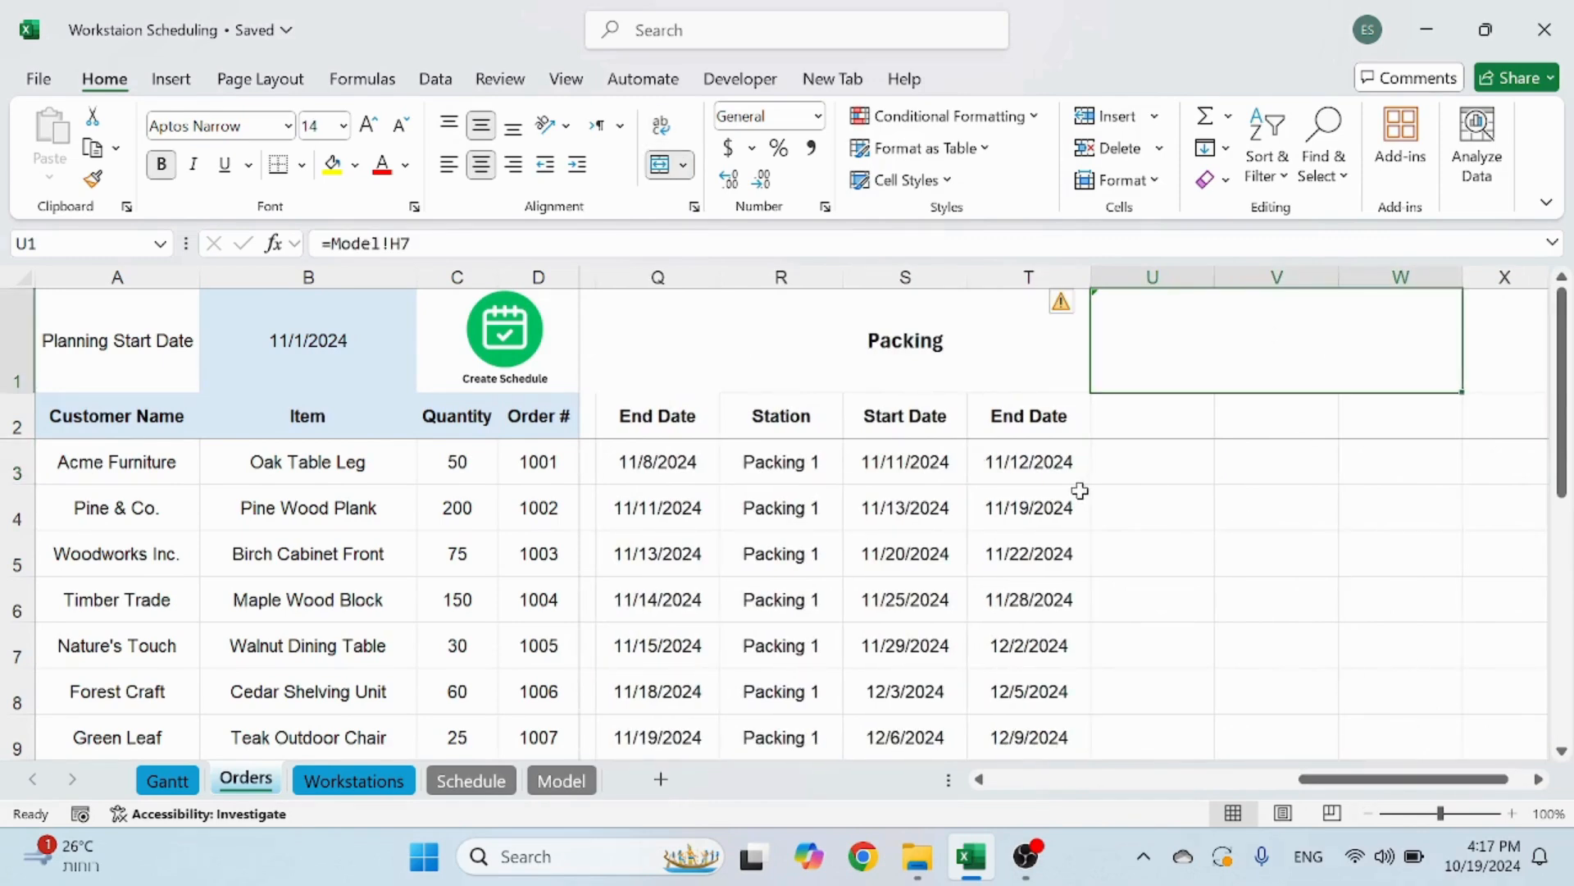
scroll(left, 3)
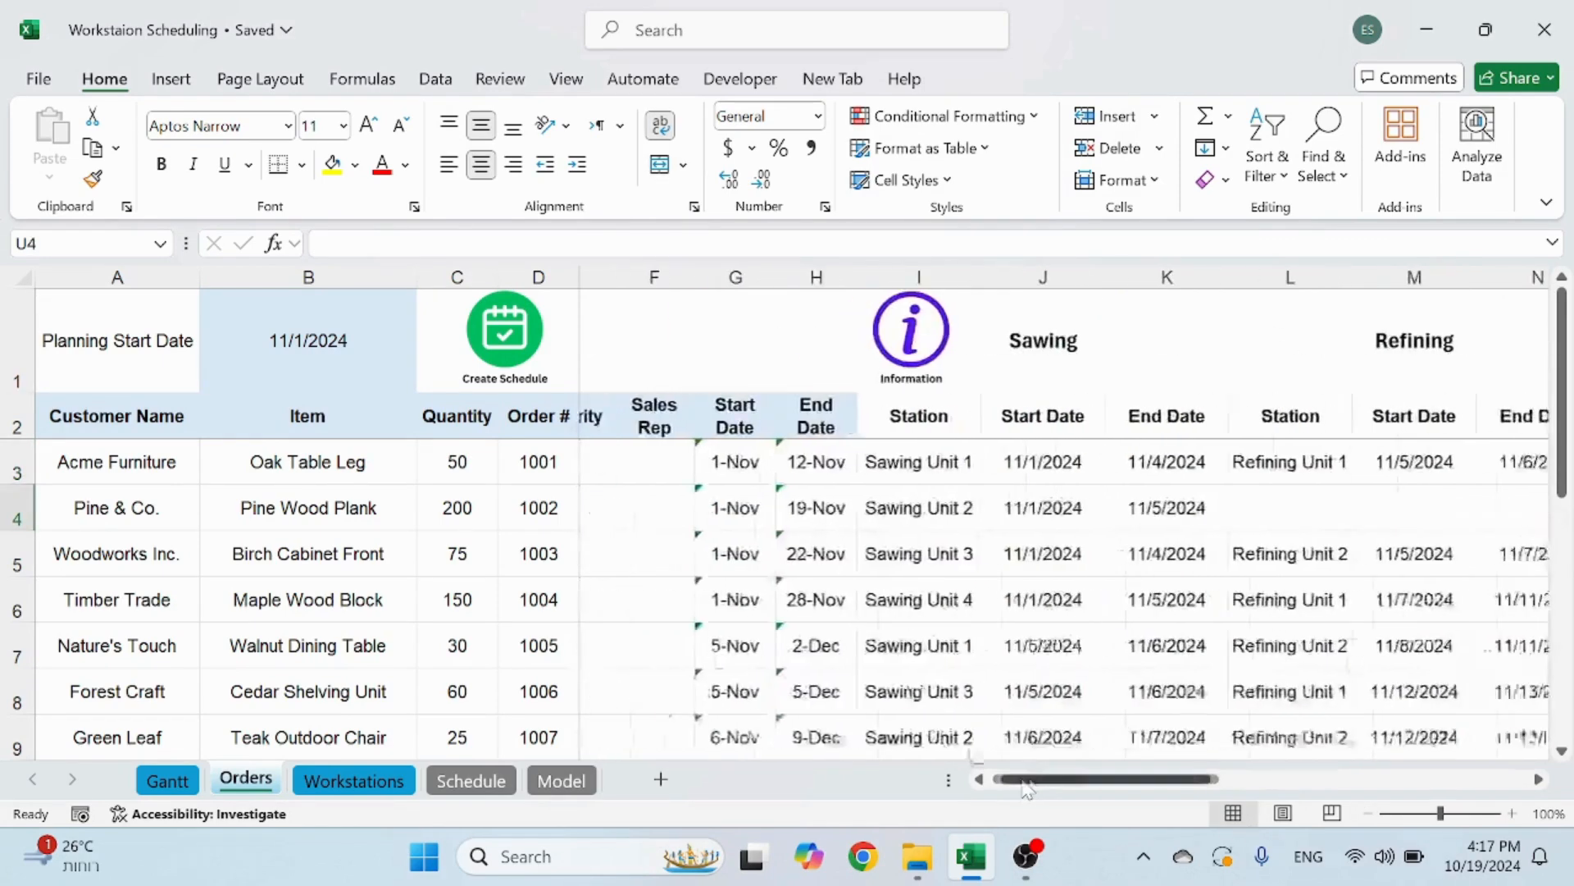
scroll(left, 3)
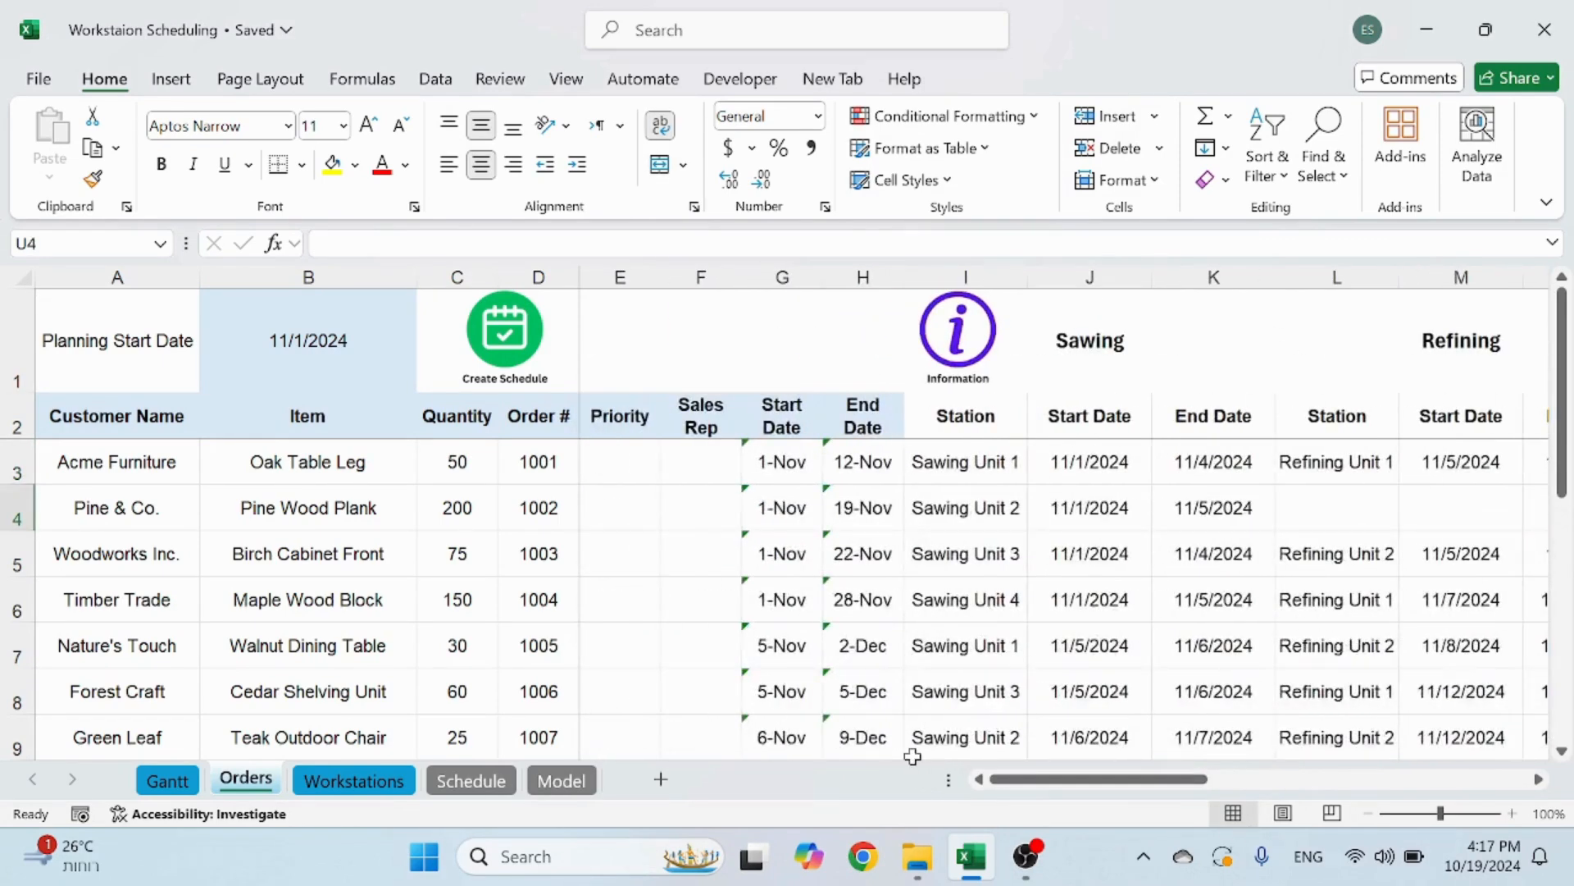
mouse_move(892, 693)
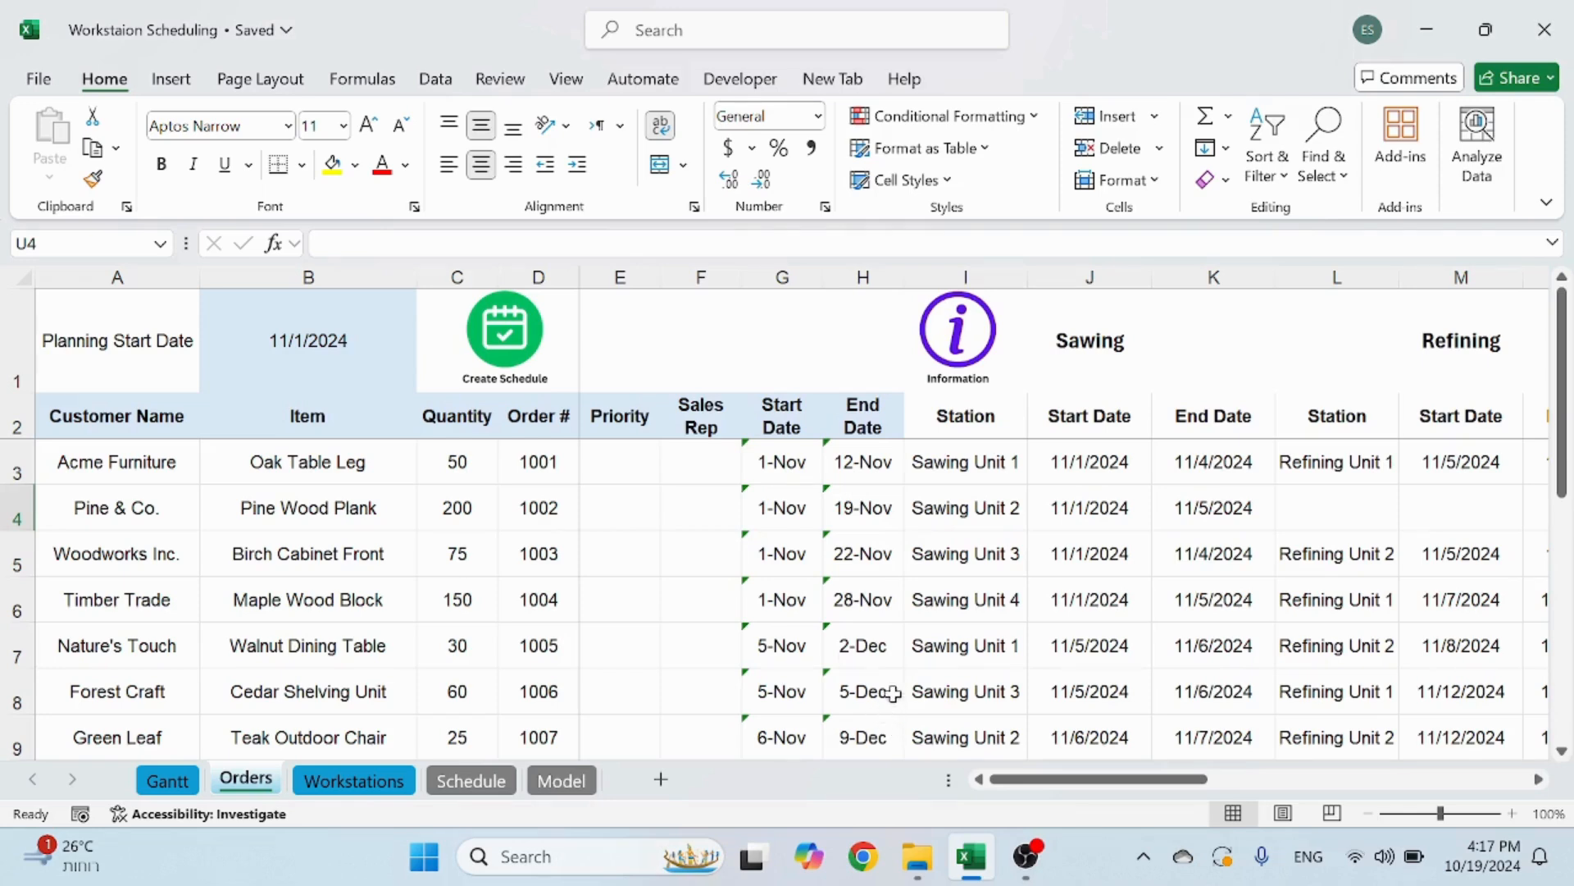
mouse_move(206, 813)
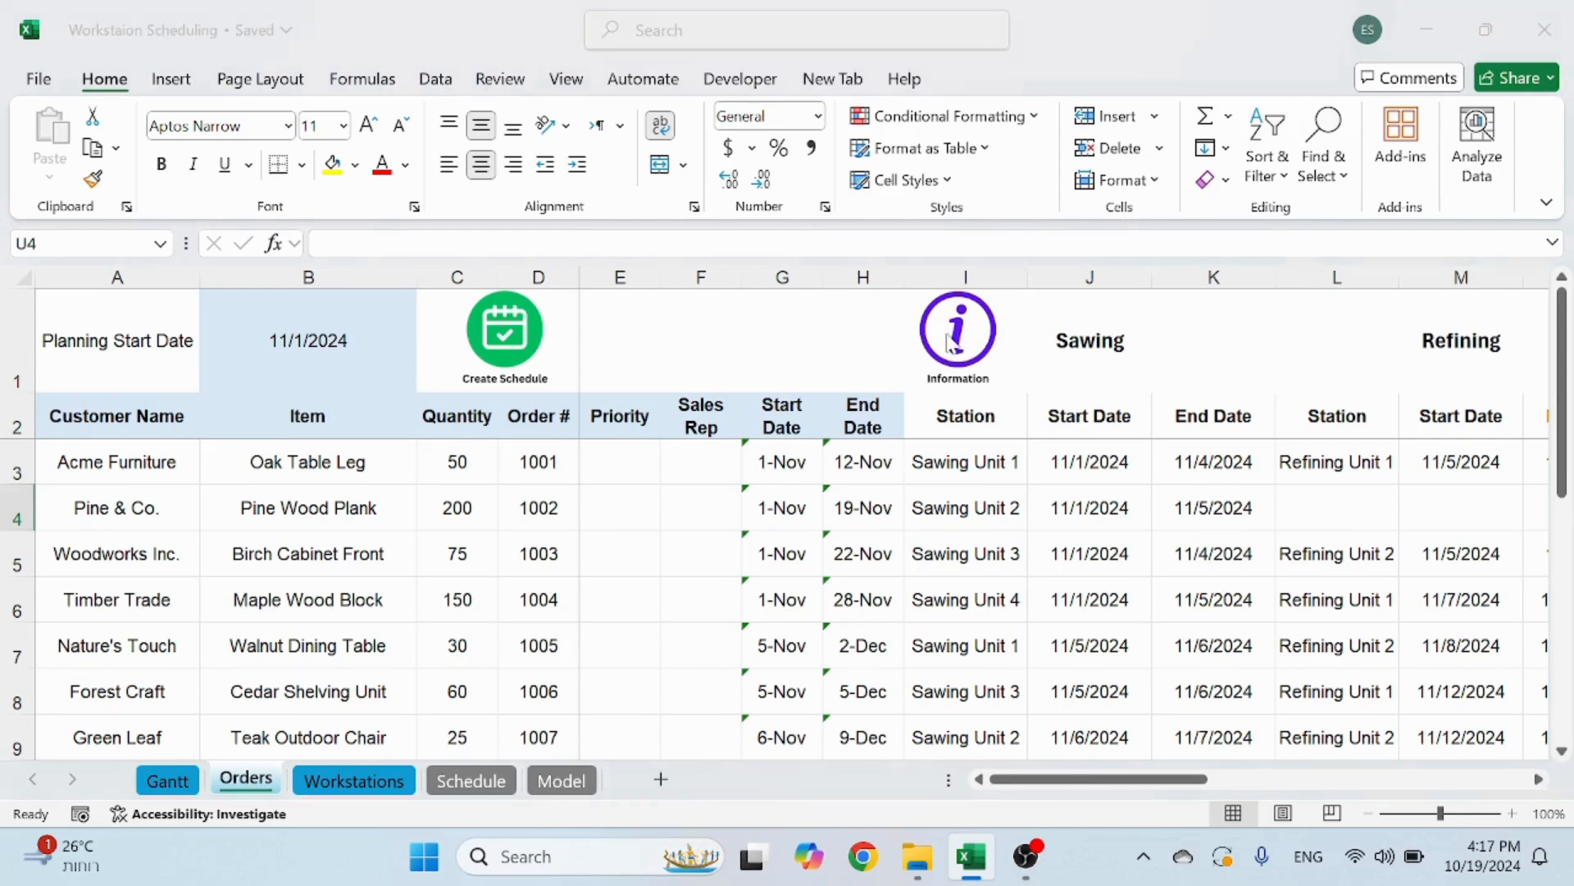
Read the Orders note on changing start dates and adding columns, then open the Gantt sheet
click(957, 336)
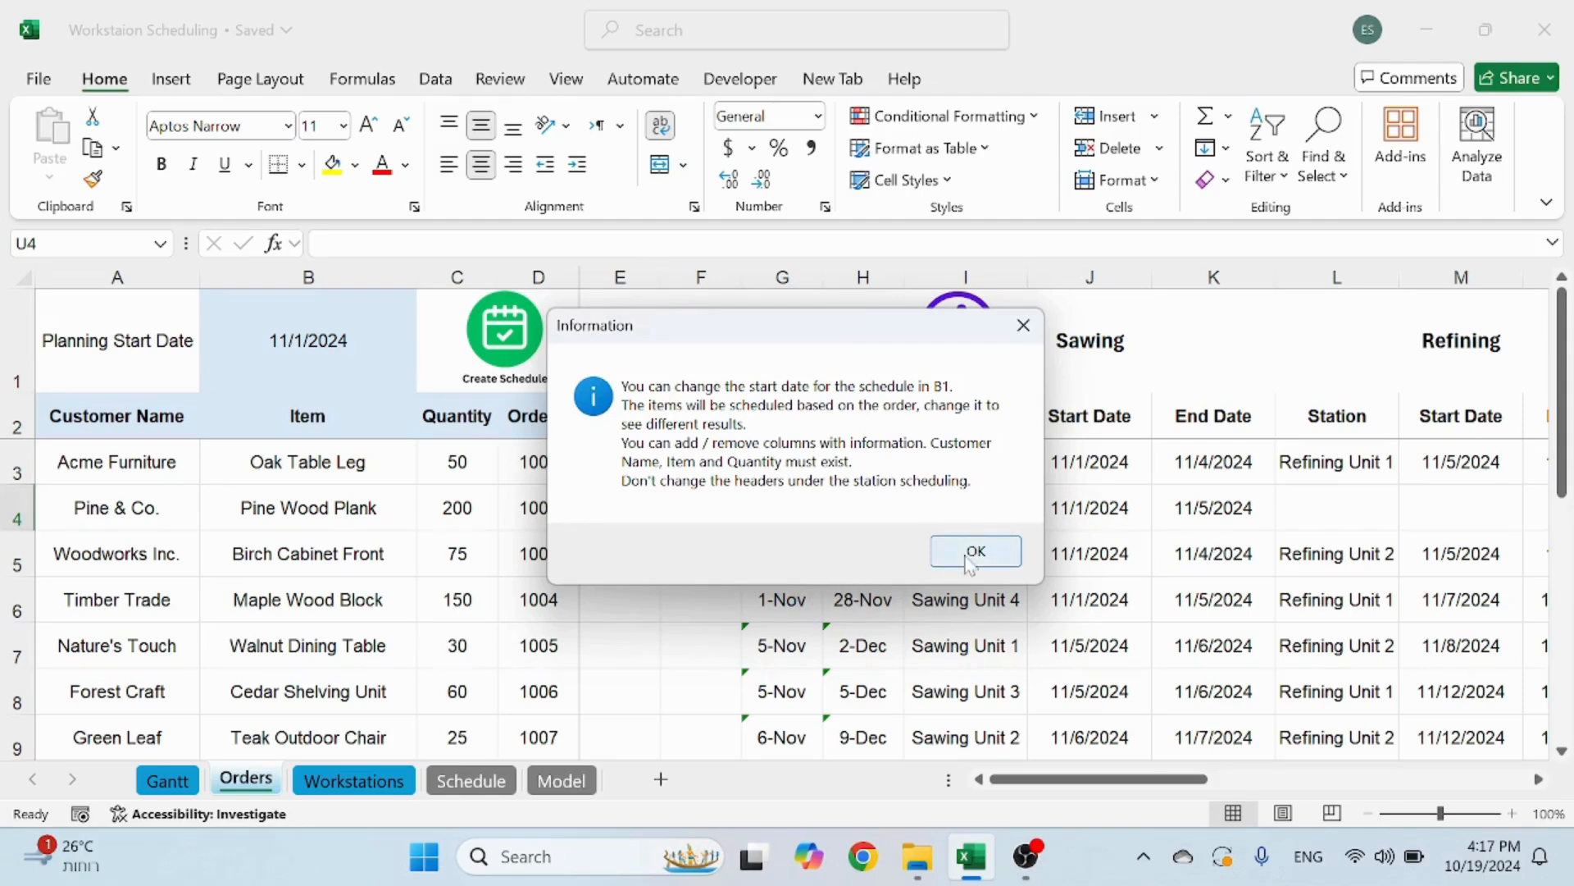
click(974, 552)
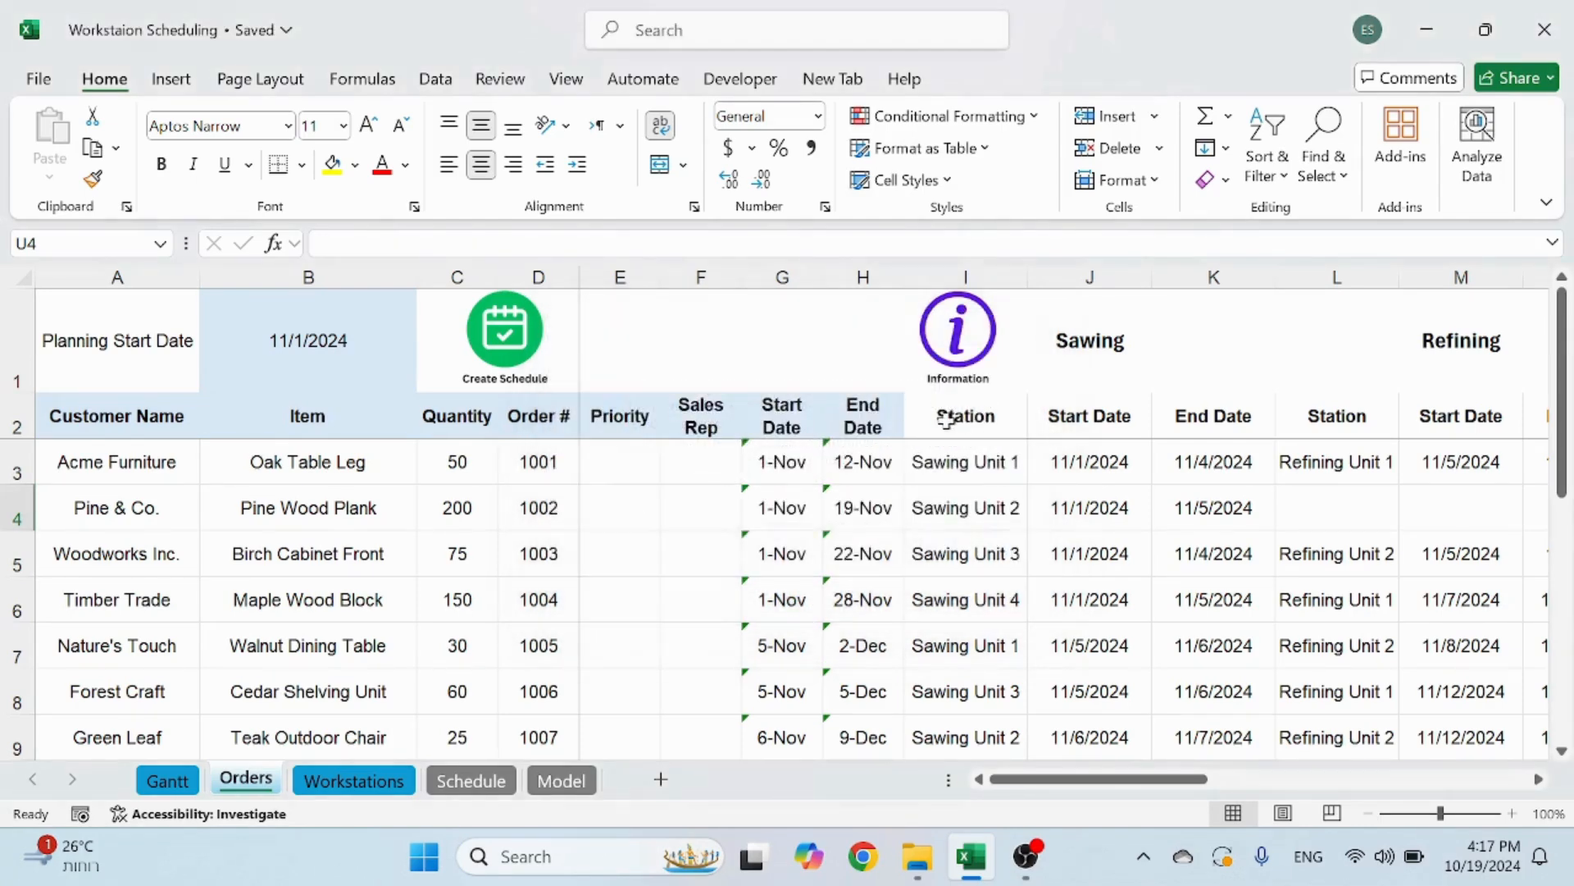
click(965, 415)
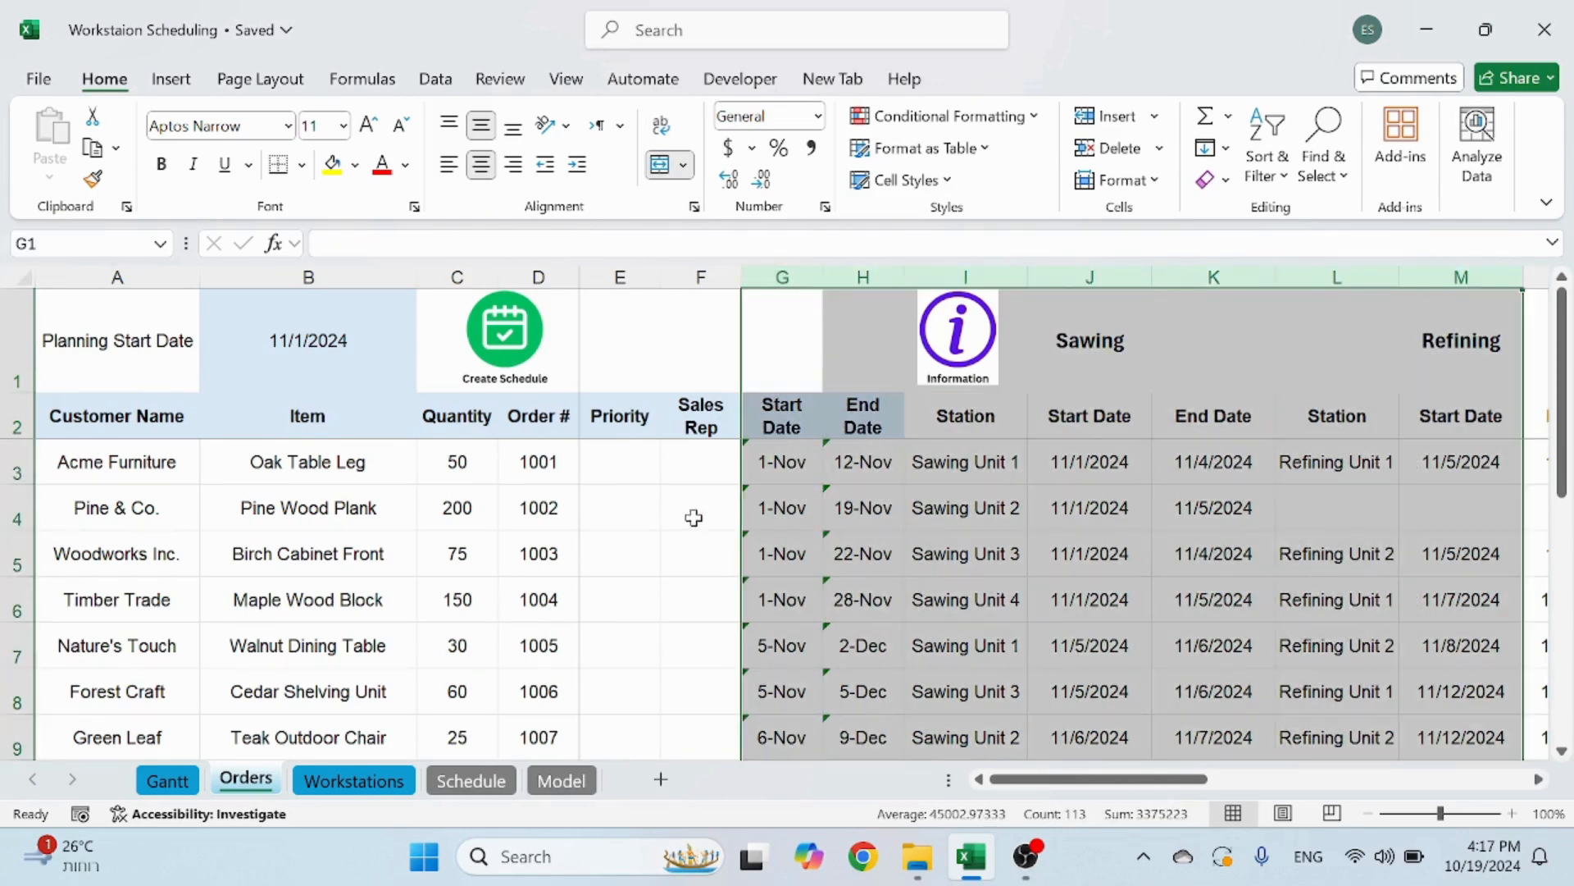
click(620, 461)
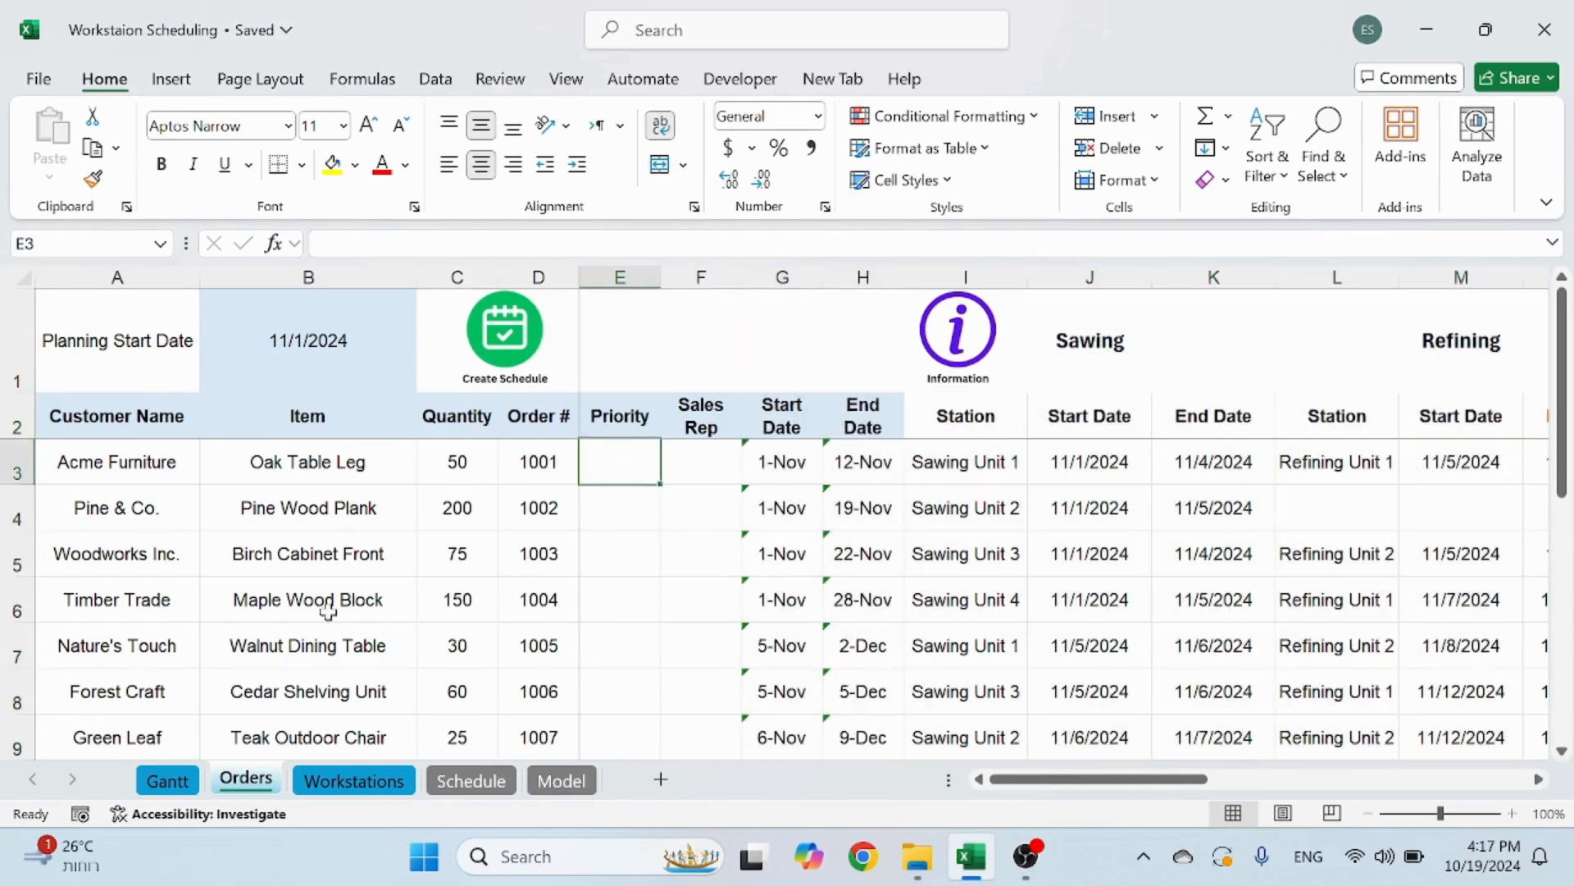
click(167, 780)
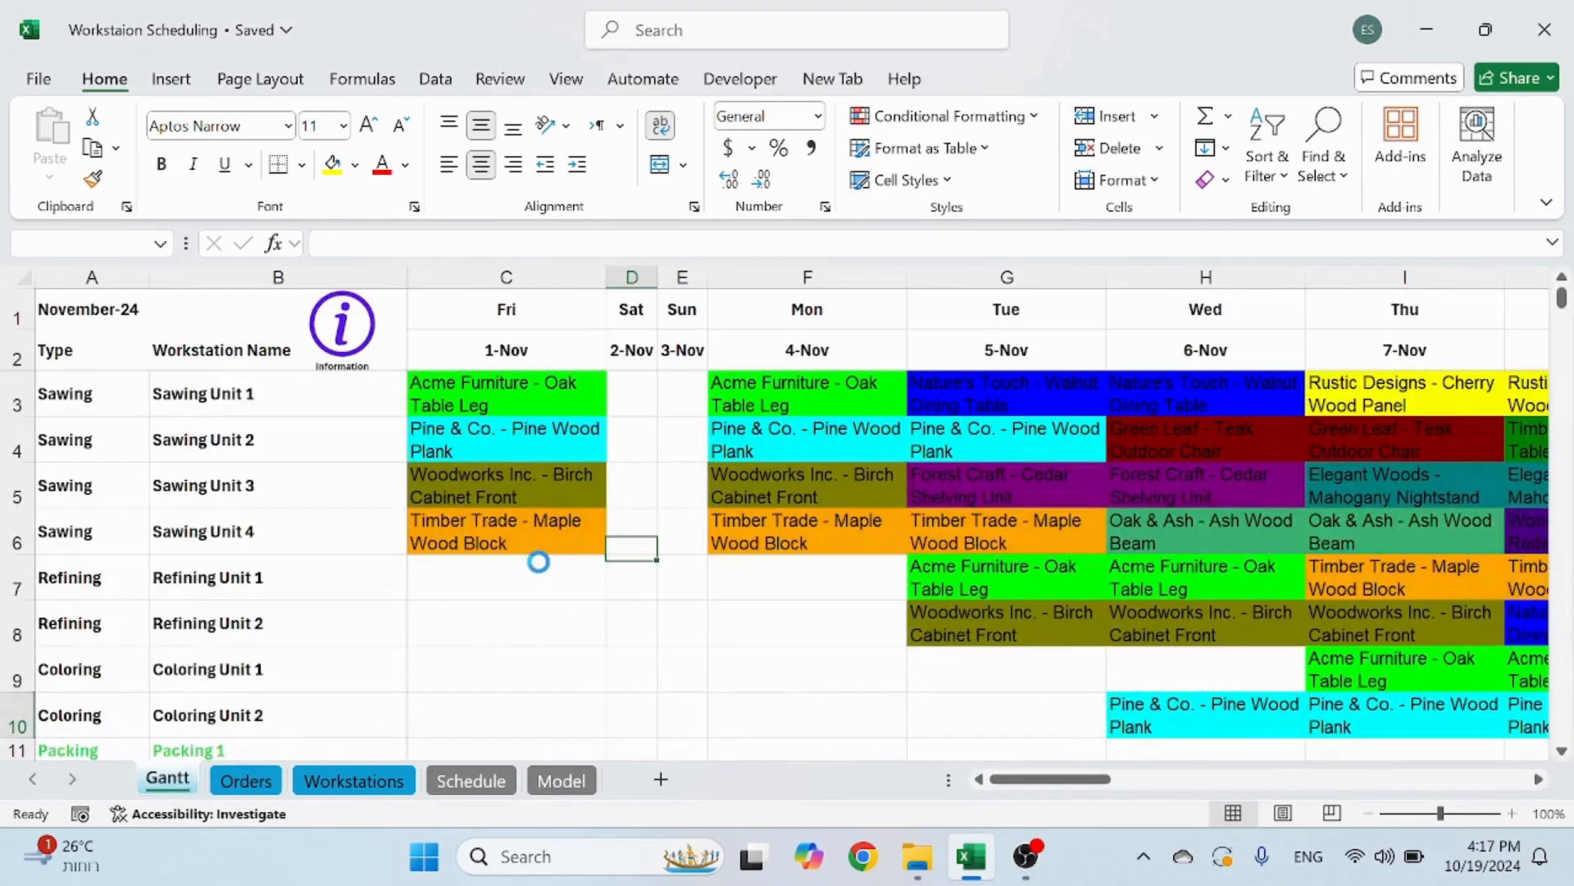
click(631, 715)
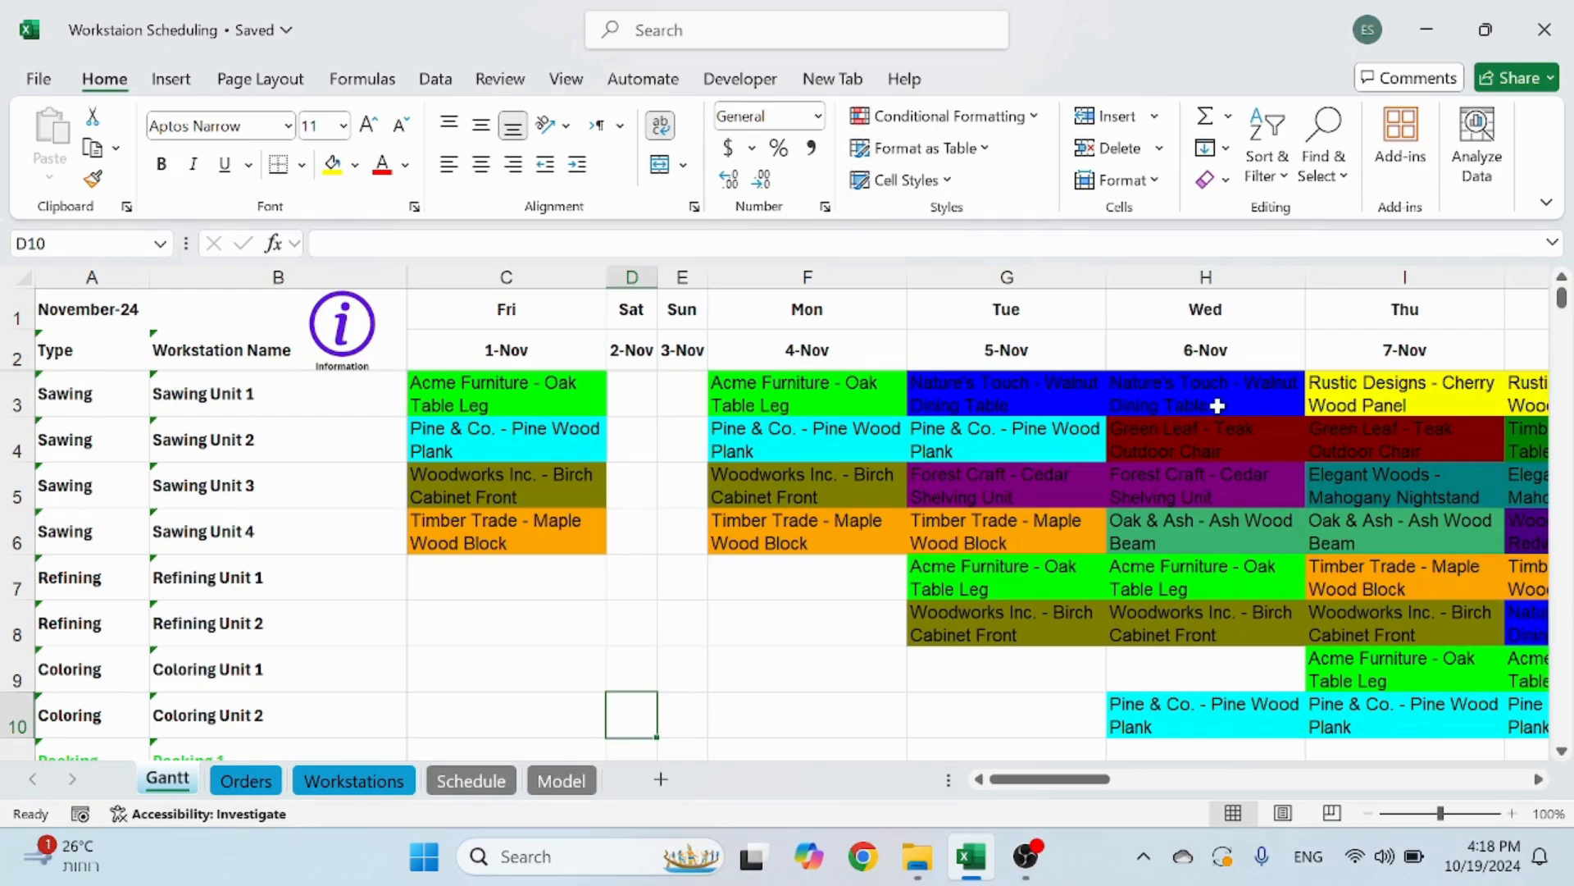
mouse_move(92, 393)
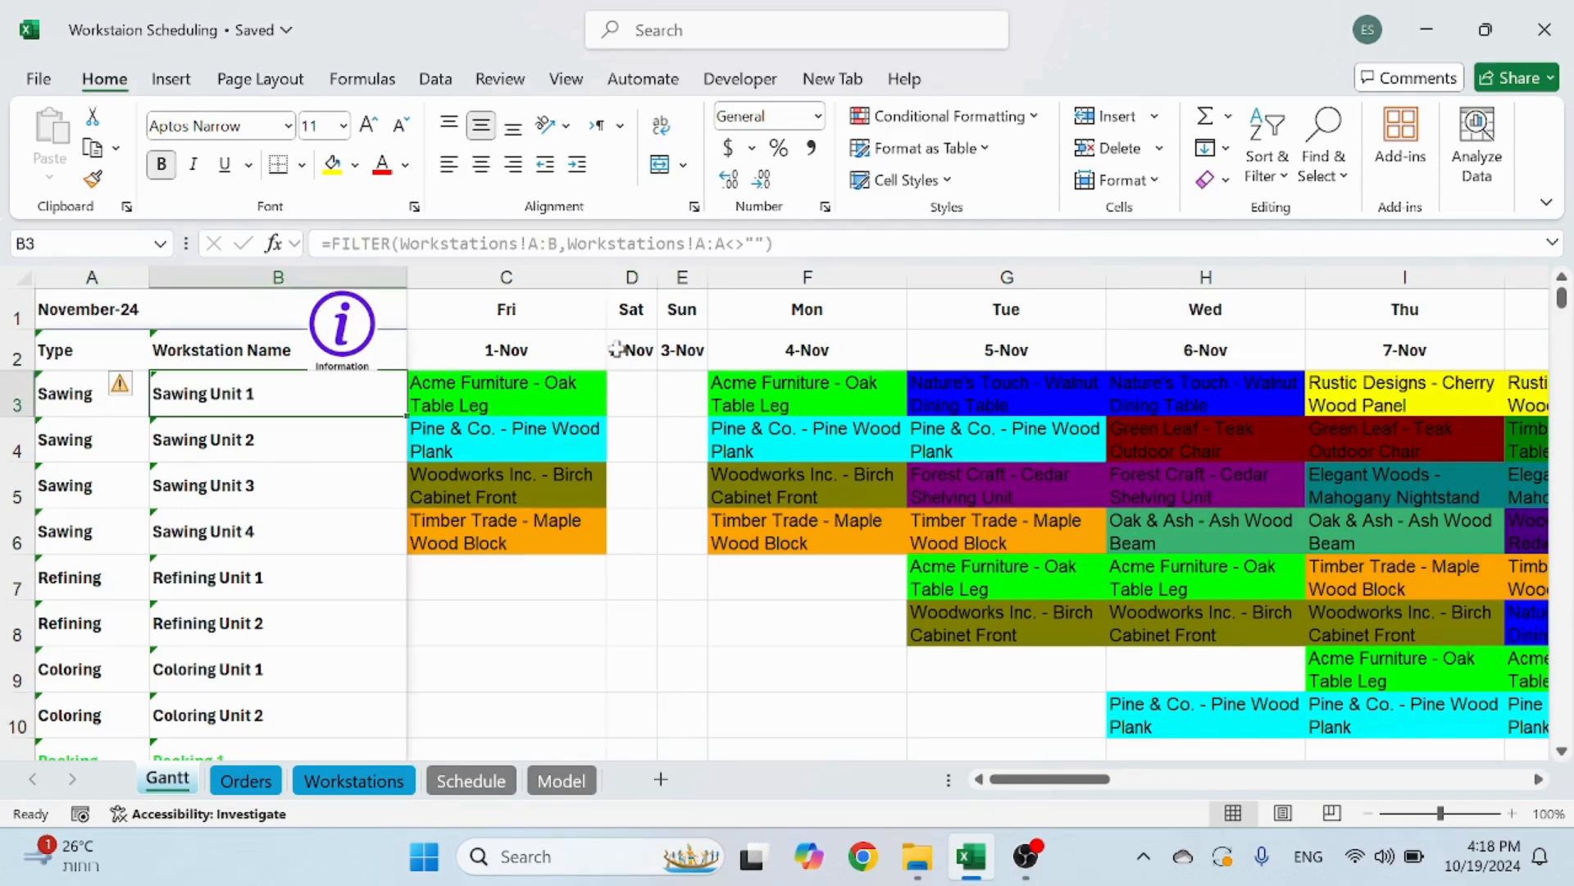
click(681, 393)
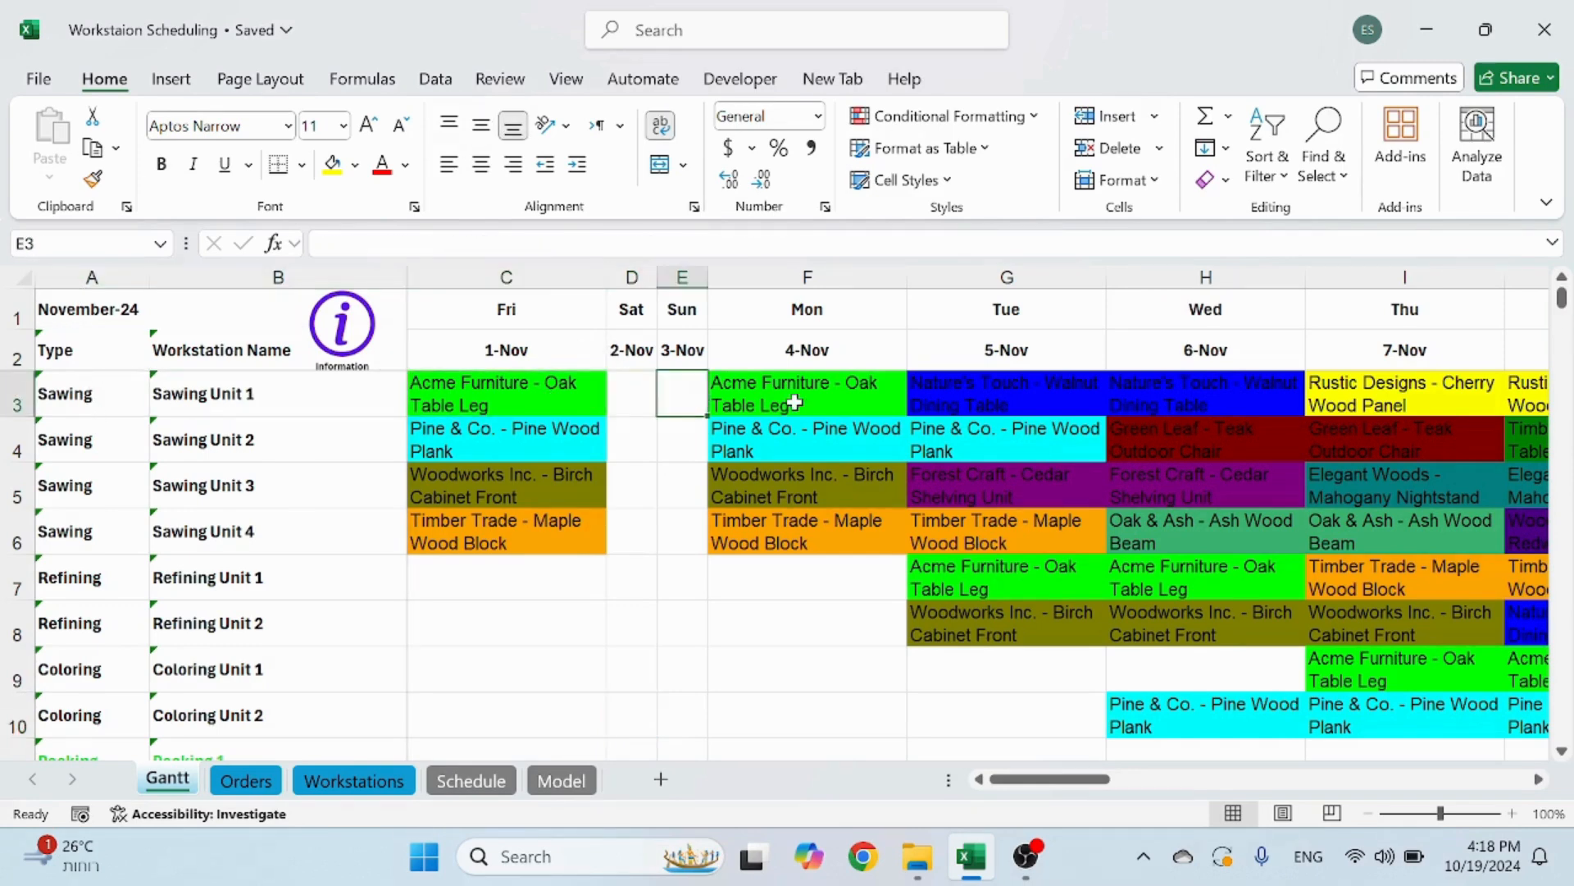
click(806, 394)
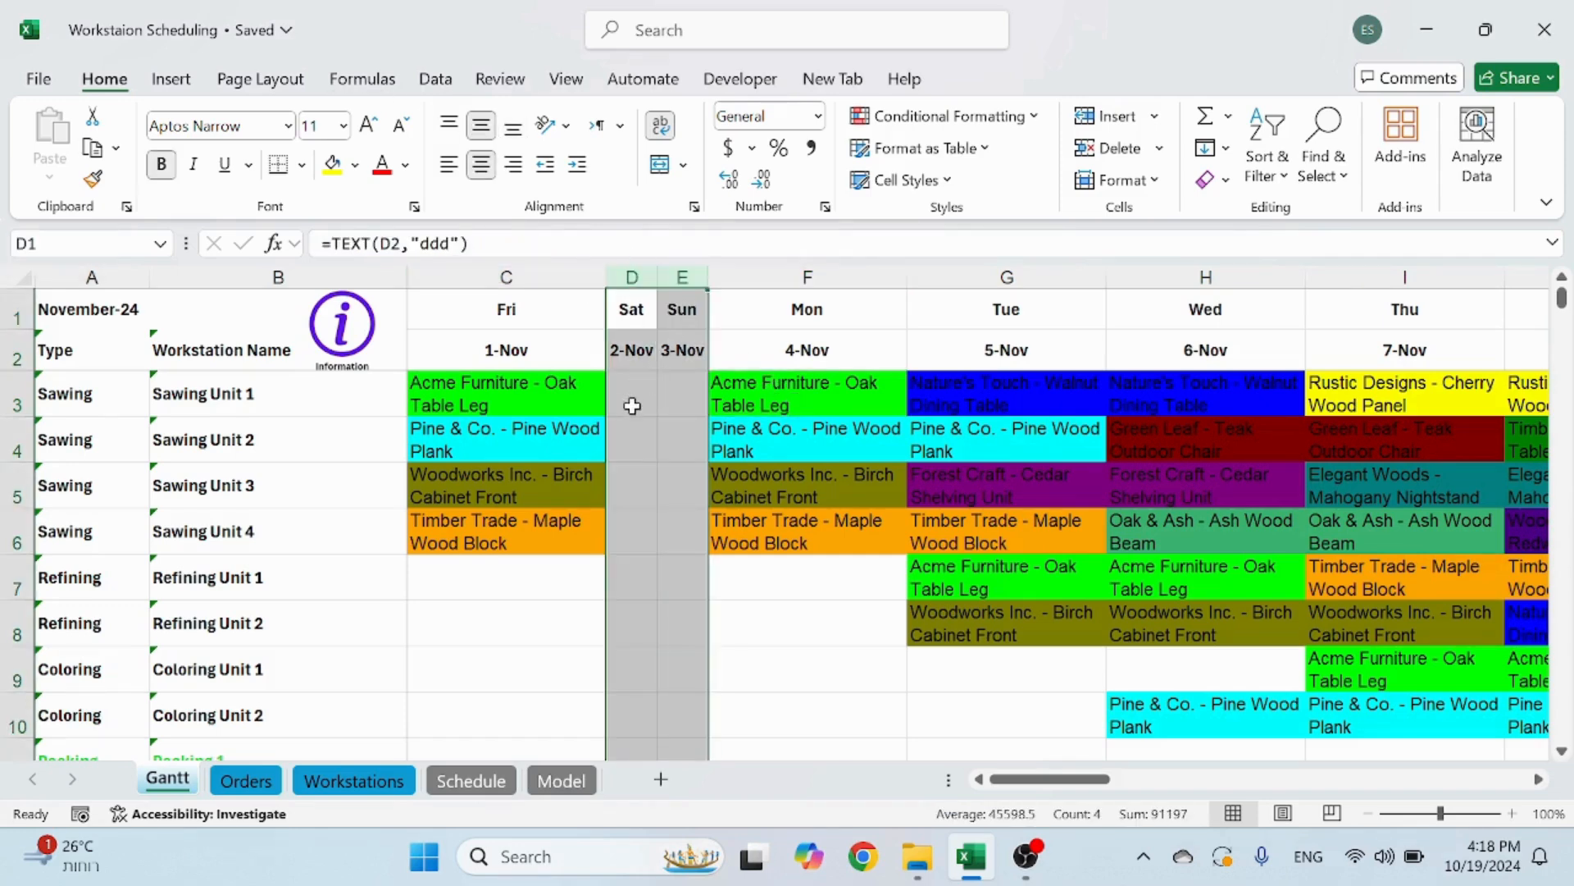
click(631, 394)
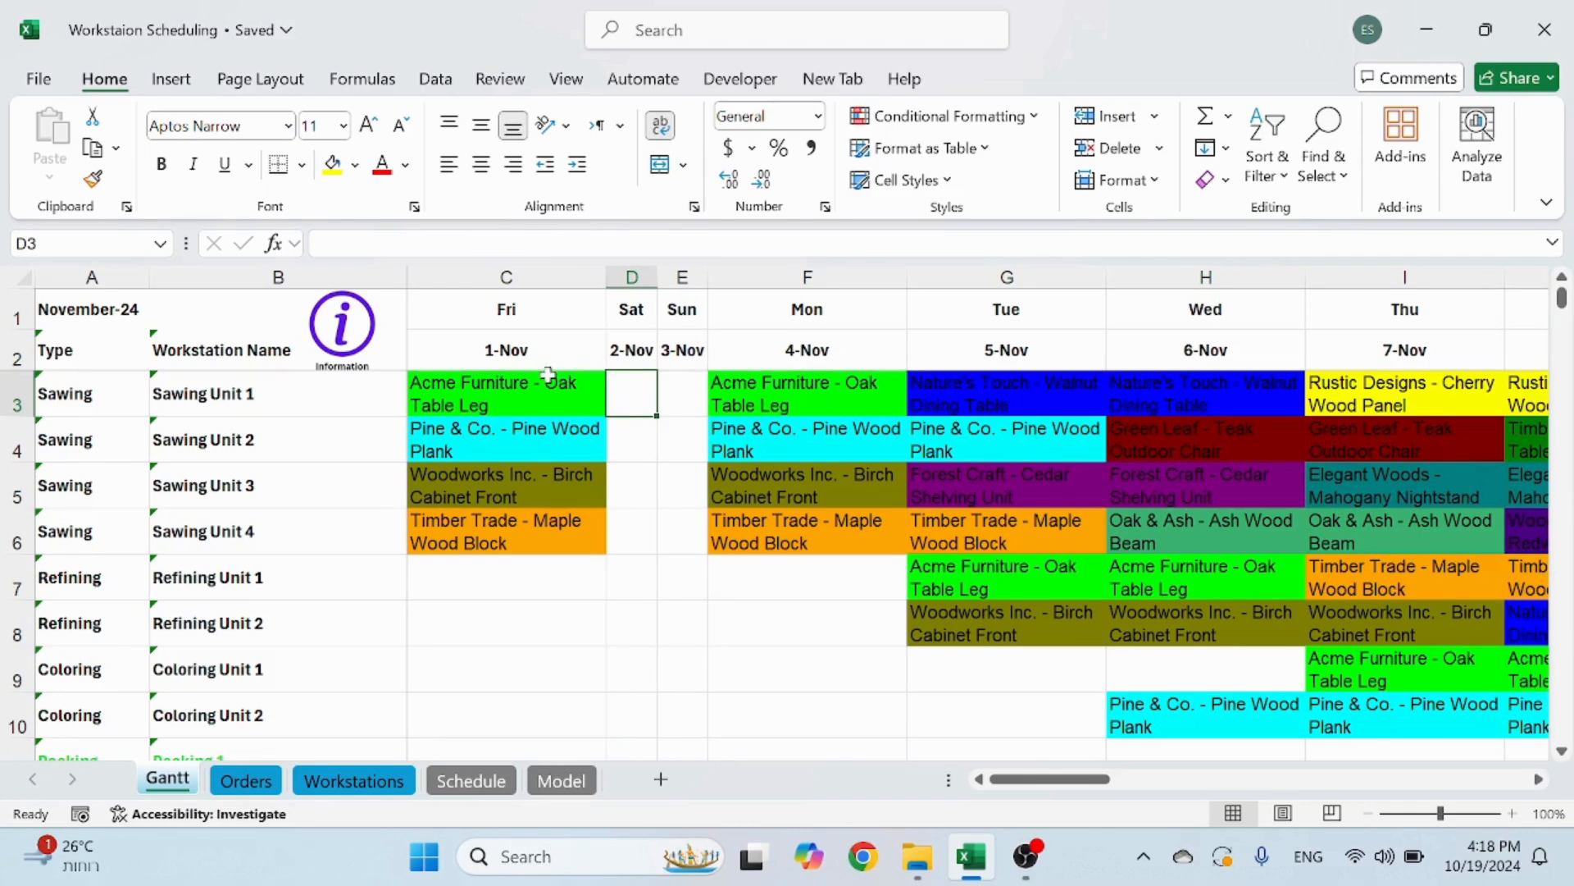
click(505, 393)
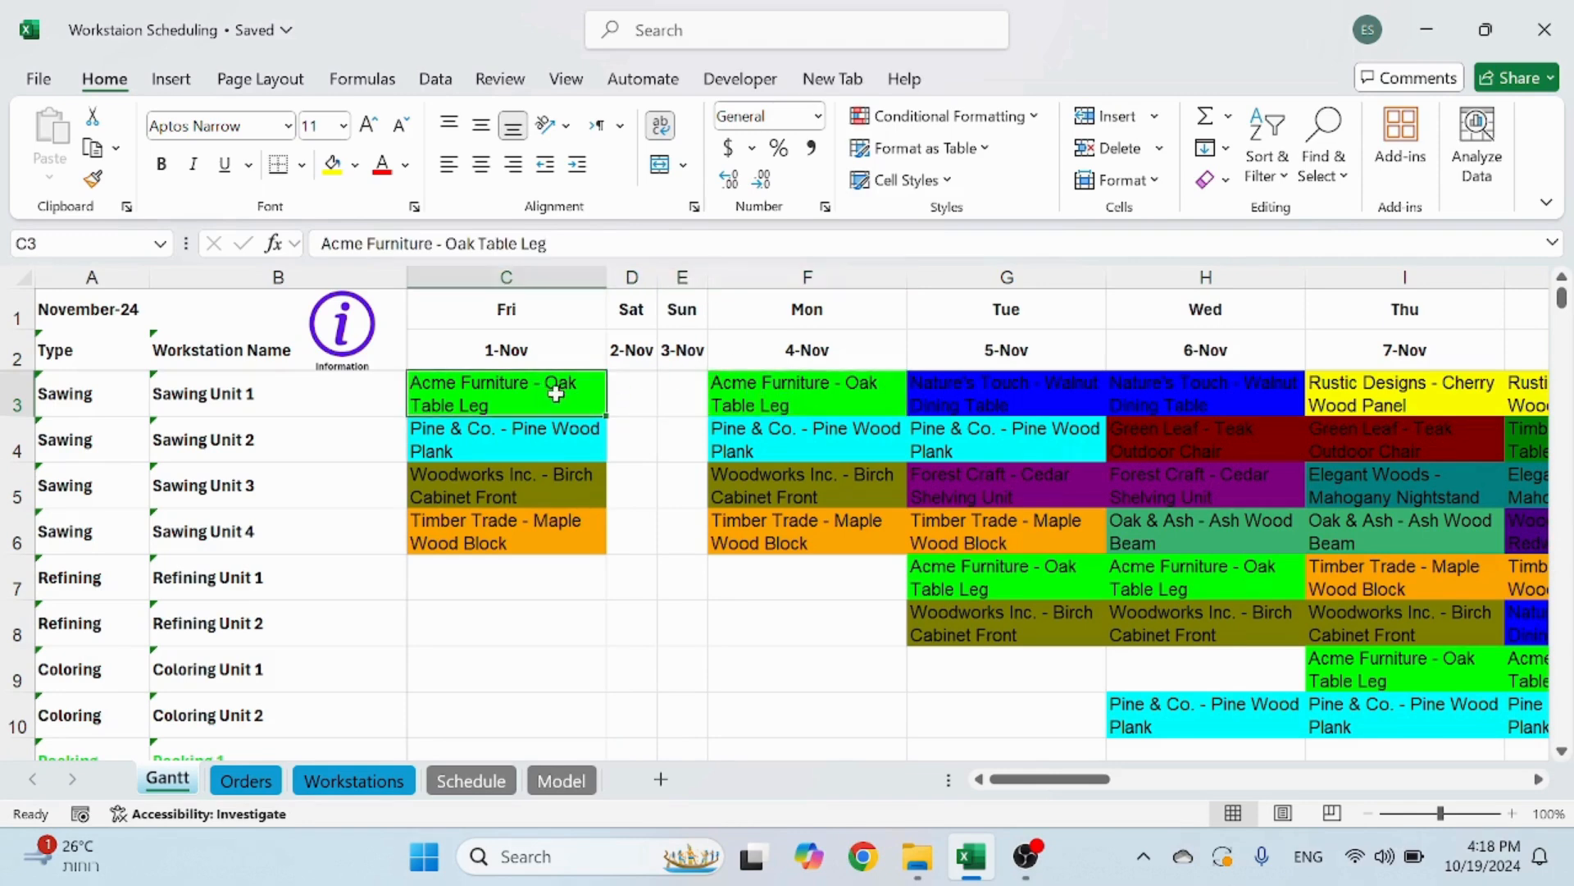
click(806, 393)
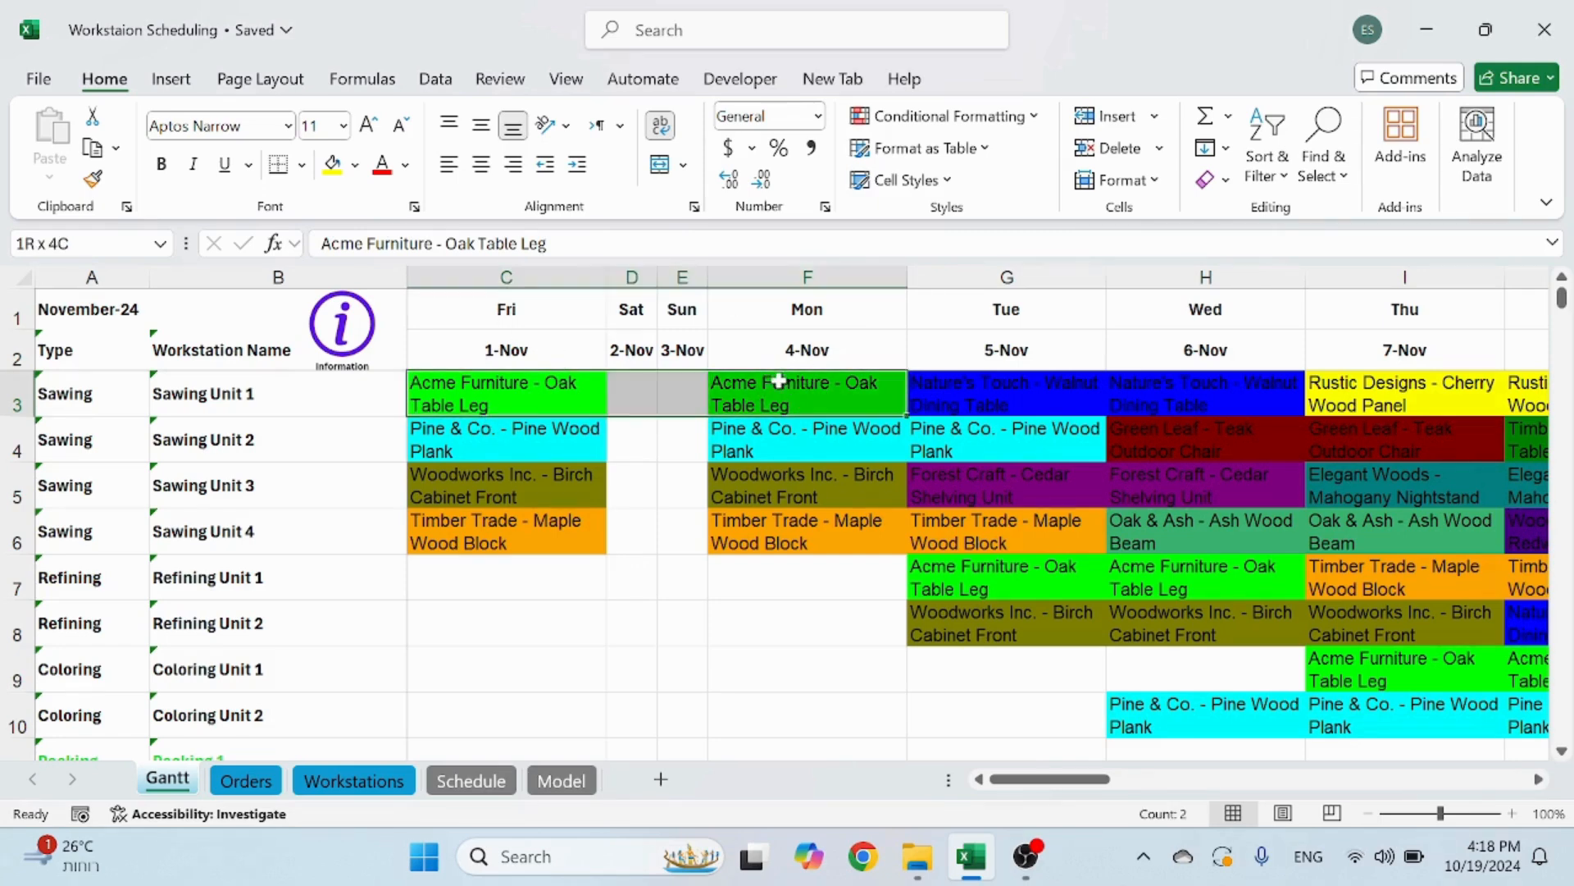
click(631, 393)
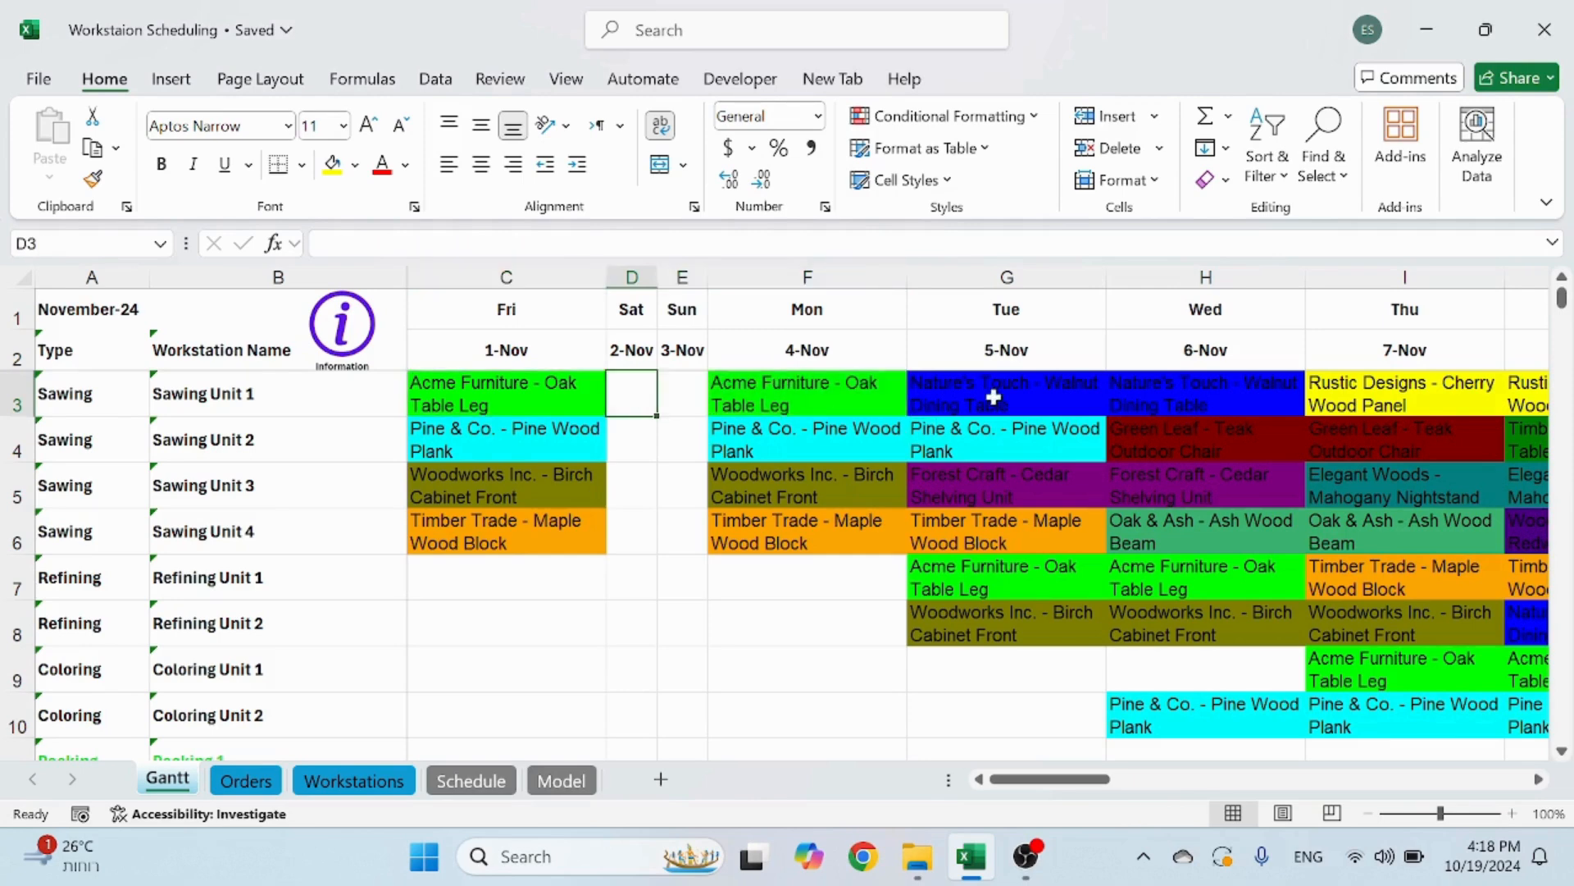
click(1404, 394)
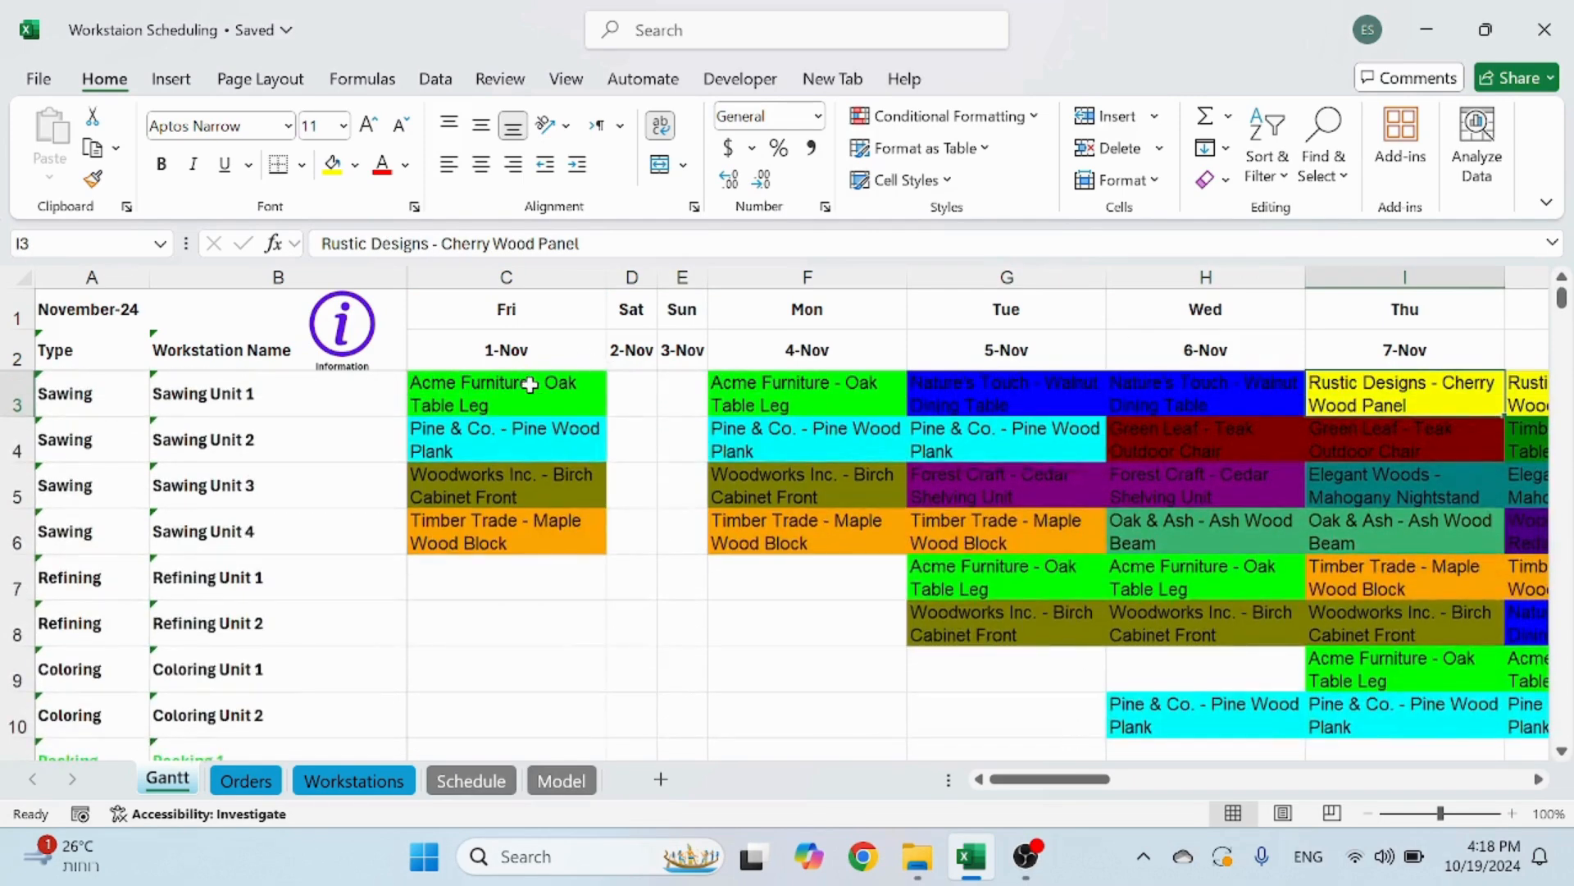
click(505, 393)
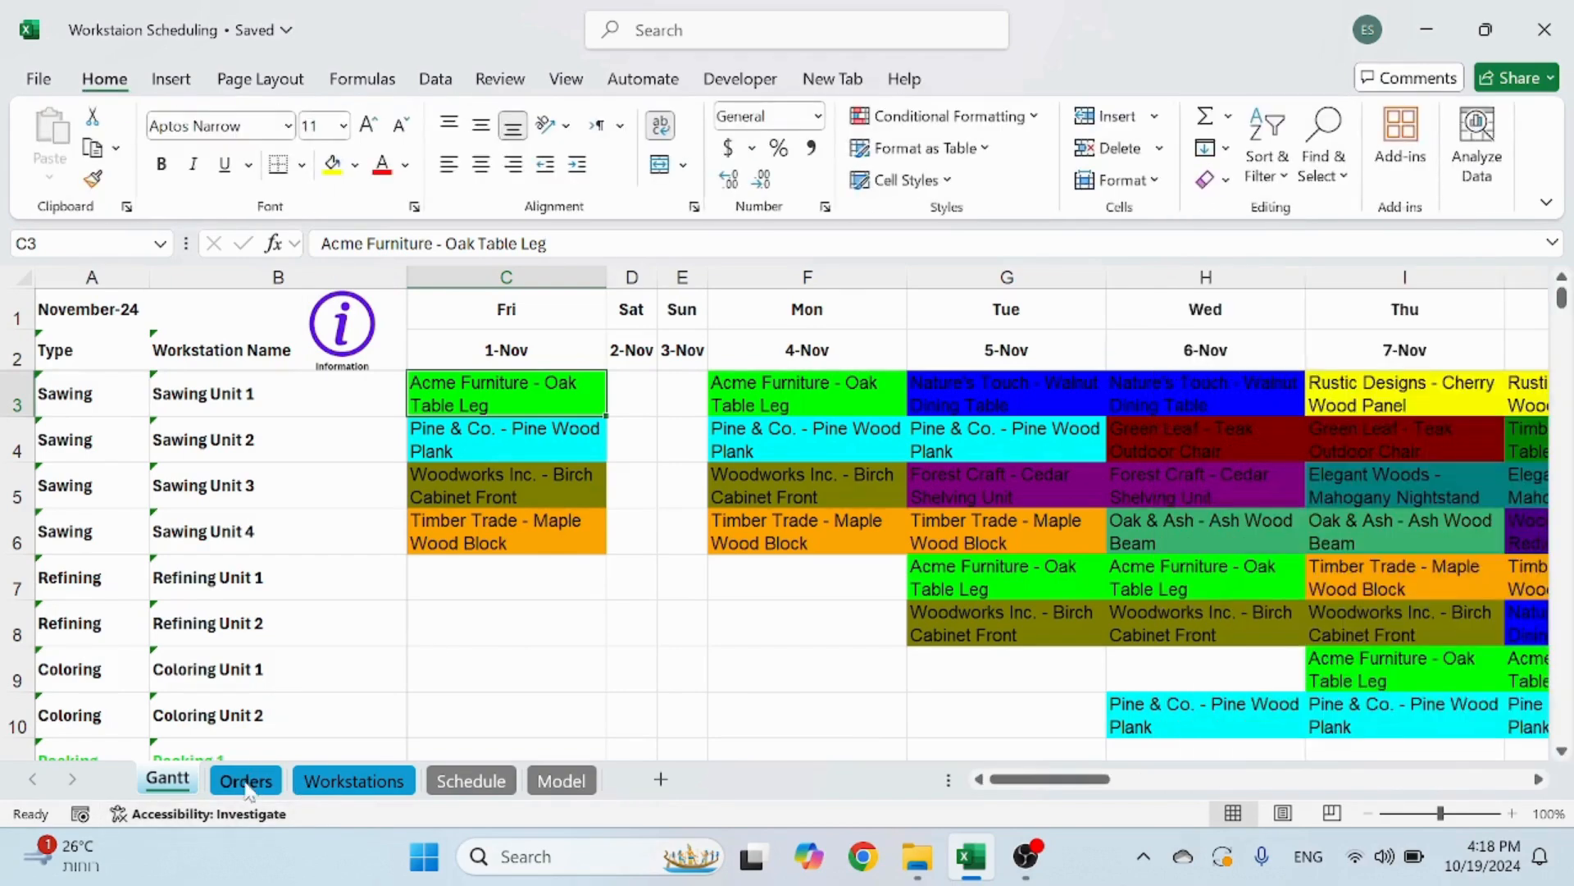
Recheck order 1001's Oak Table Leg on Orders, then return to the Gantt chart
click(245, 780)
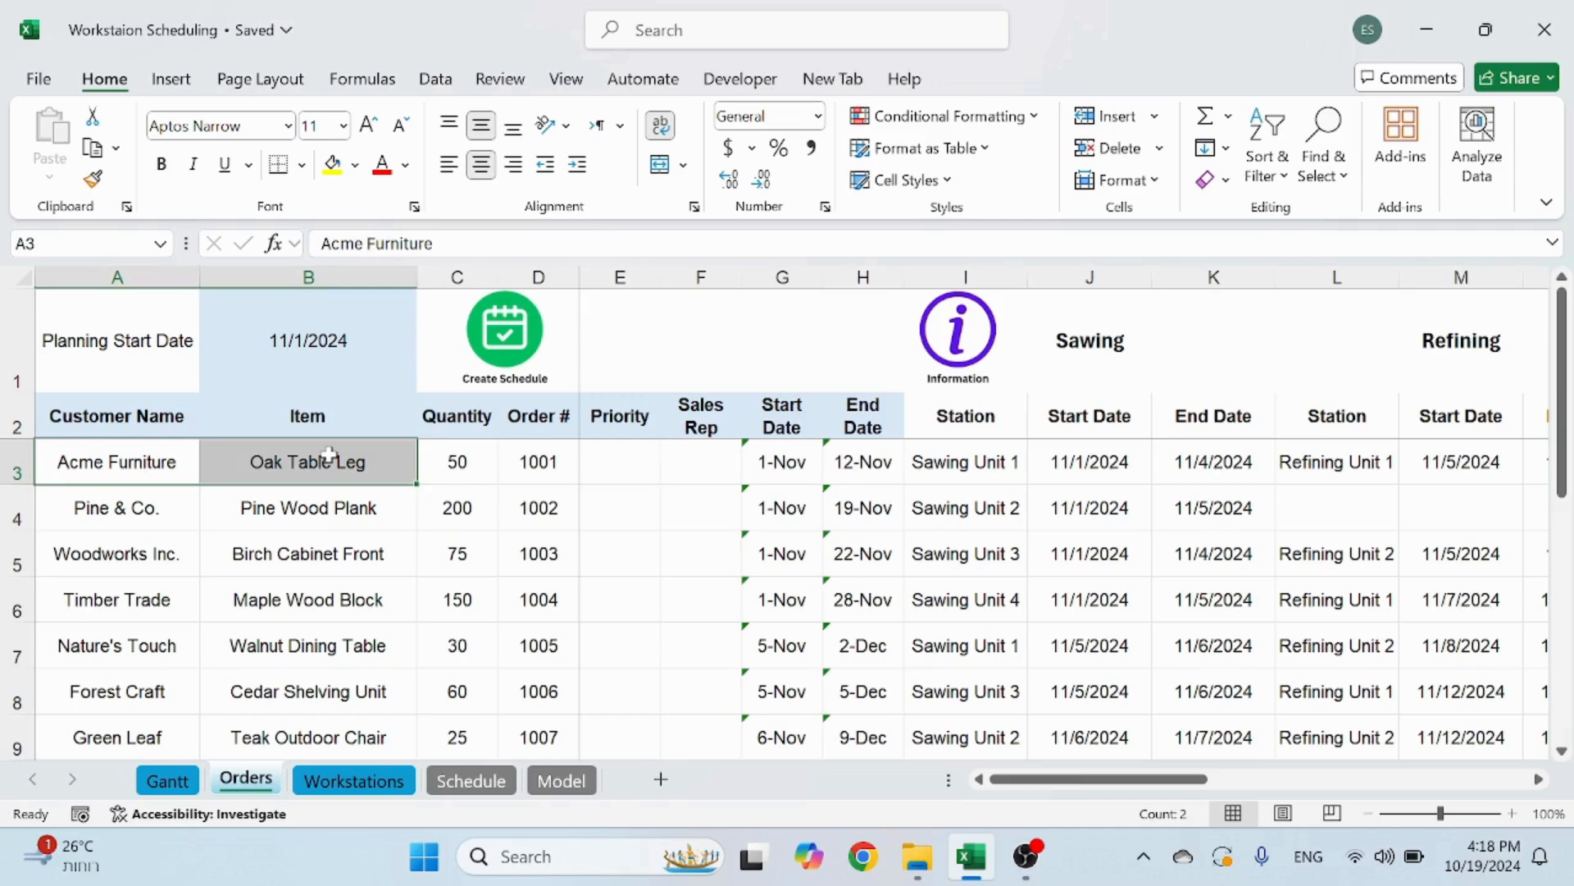
mouse_move(247, 668)
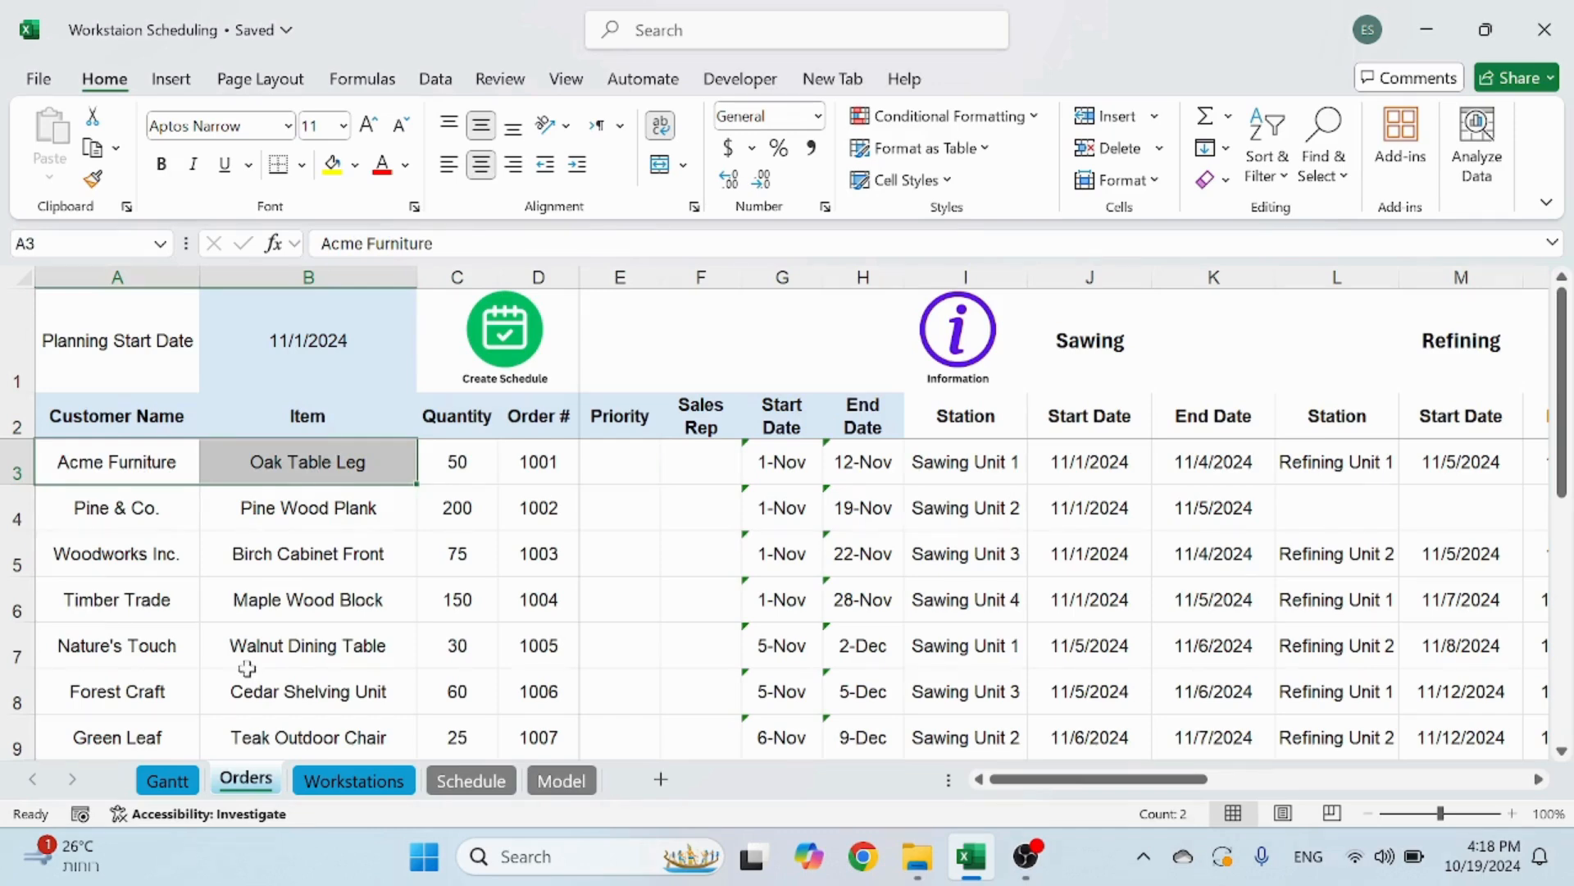
click(167, 780)
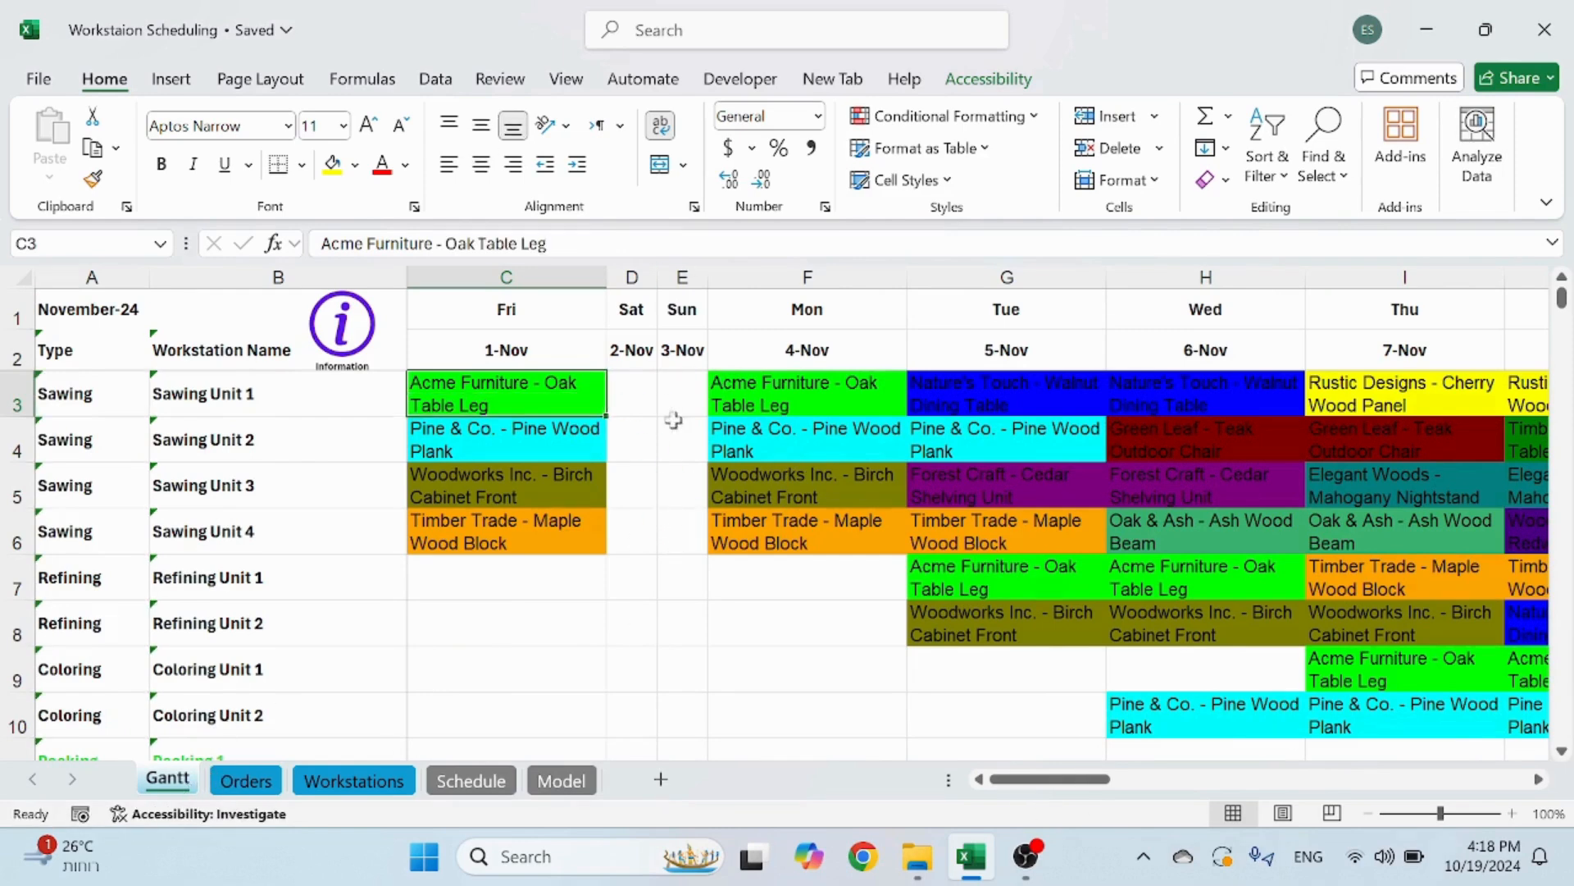
mouse_move(775, 395)
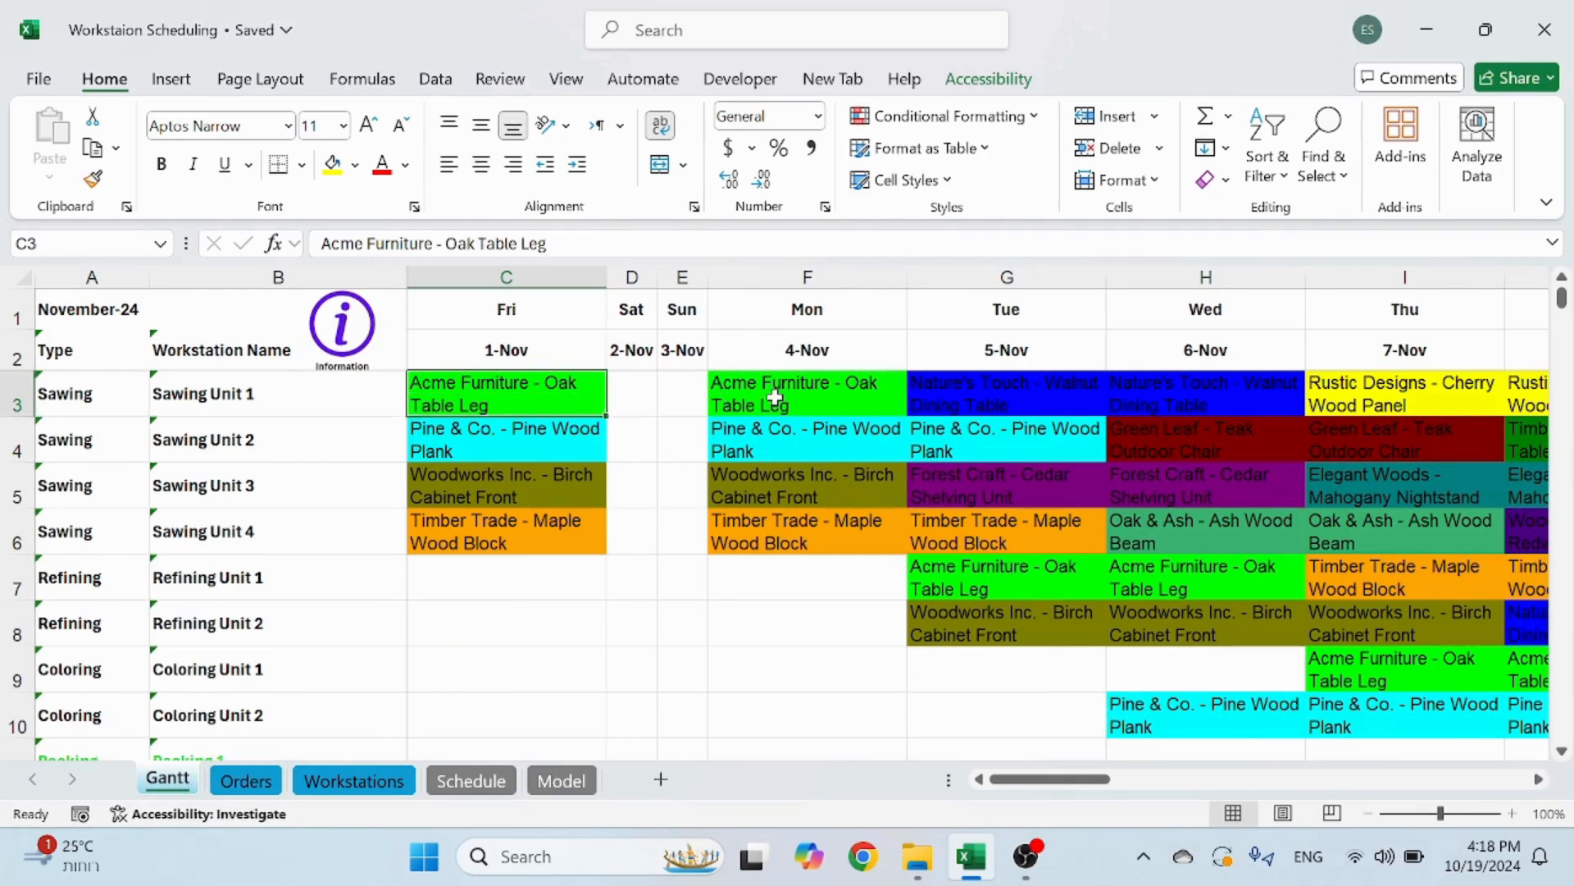
click(1005, 577)
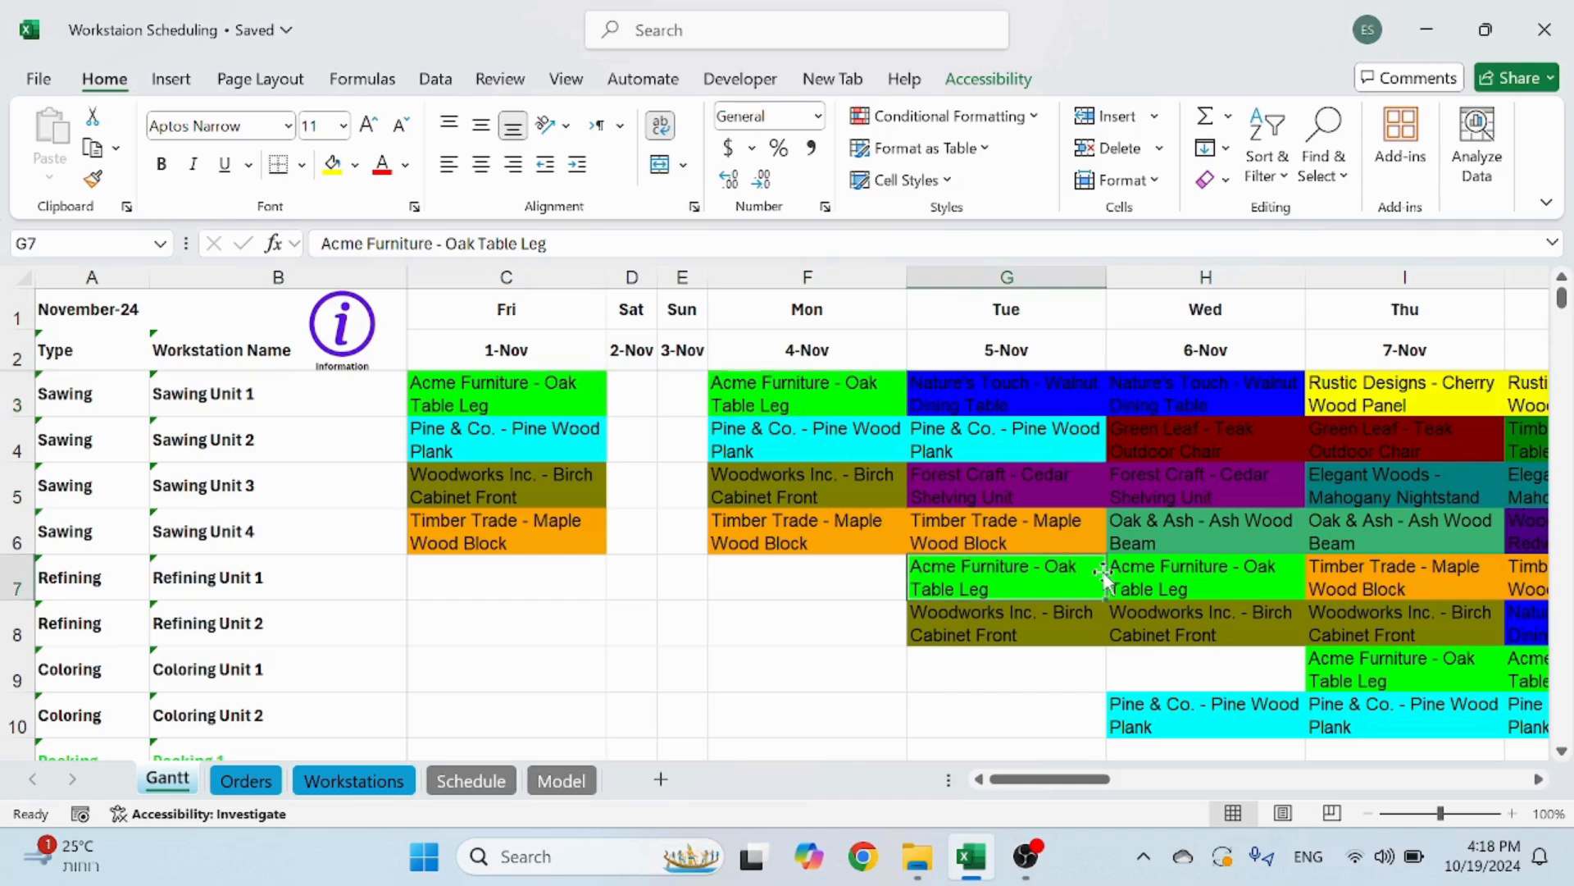
click(1404, 669)
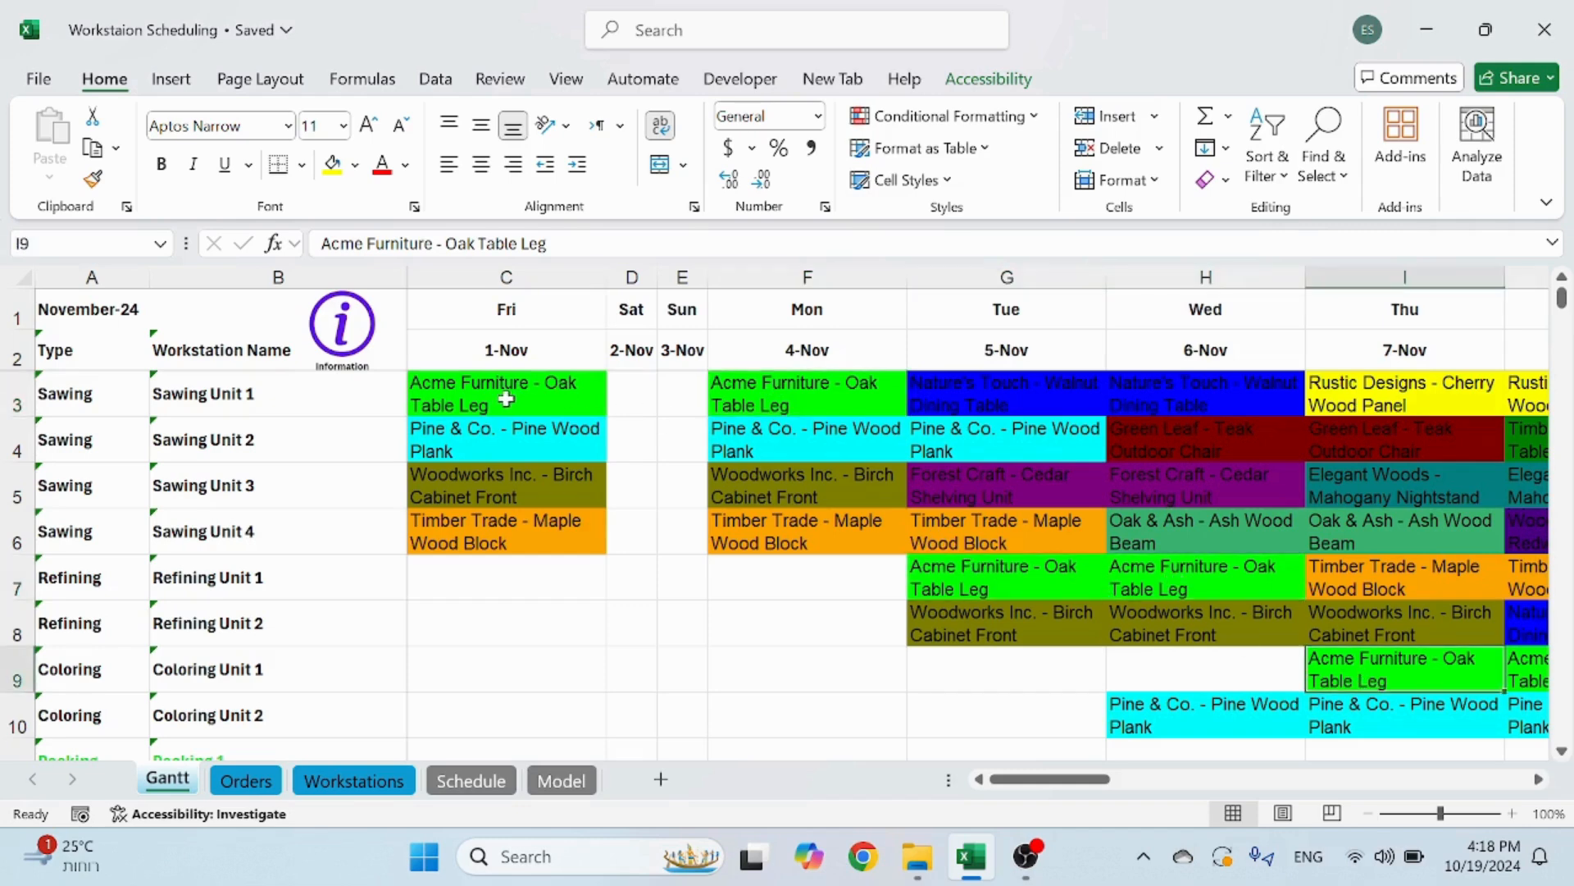
click(506, 392)
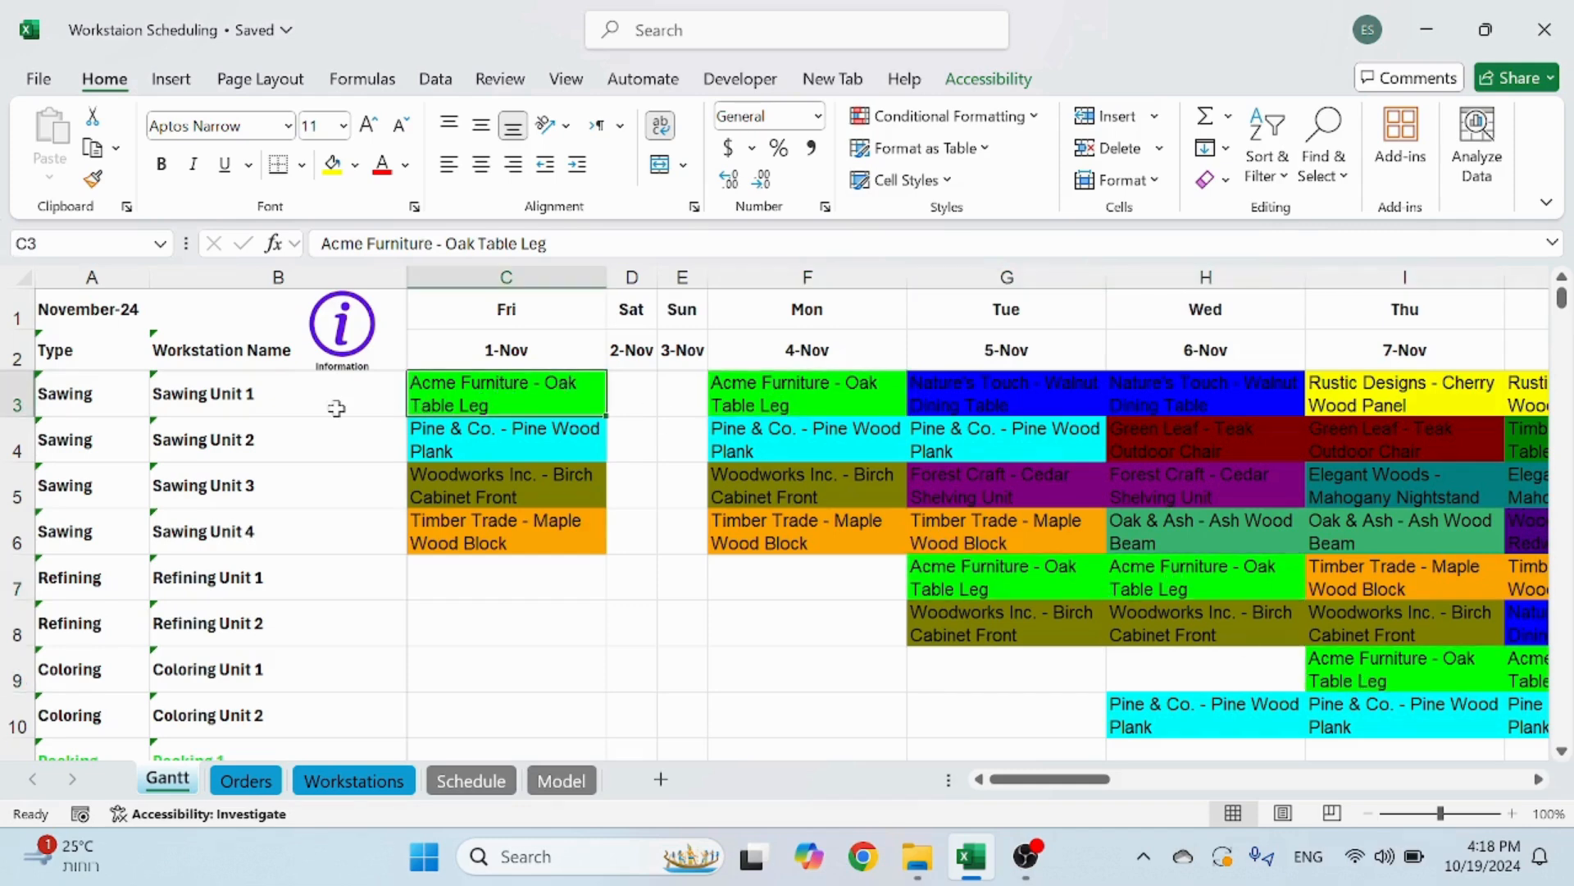
mouse_move(784, 391)
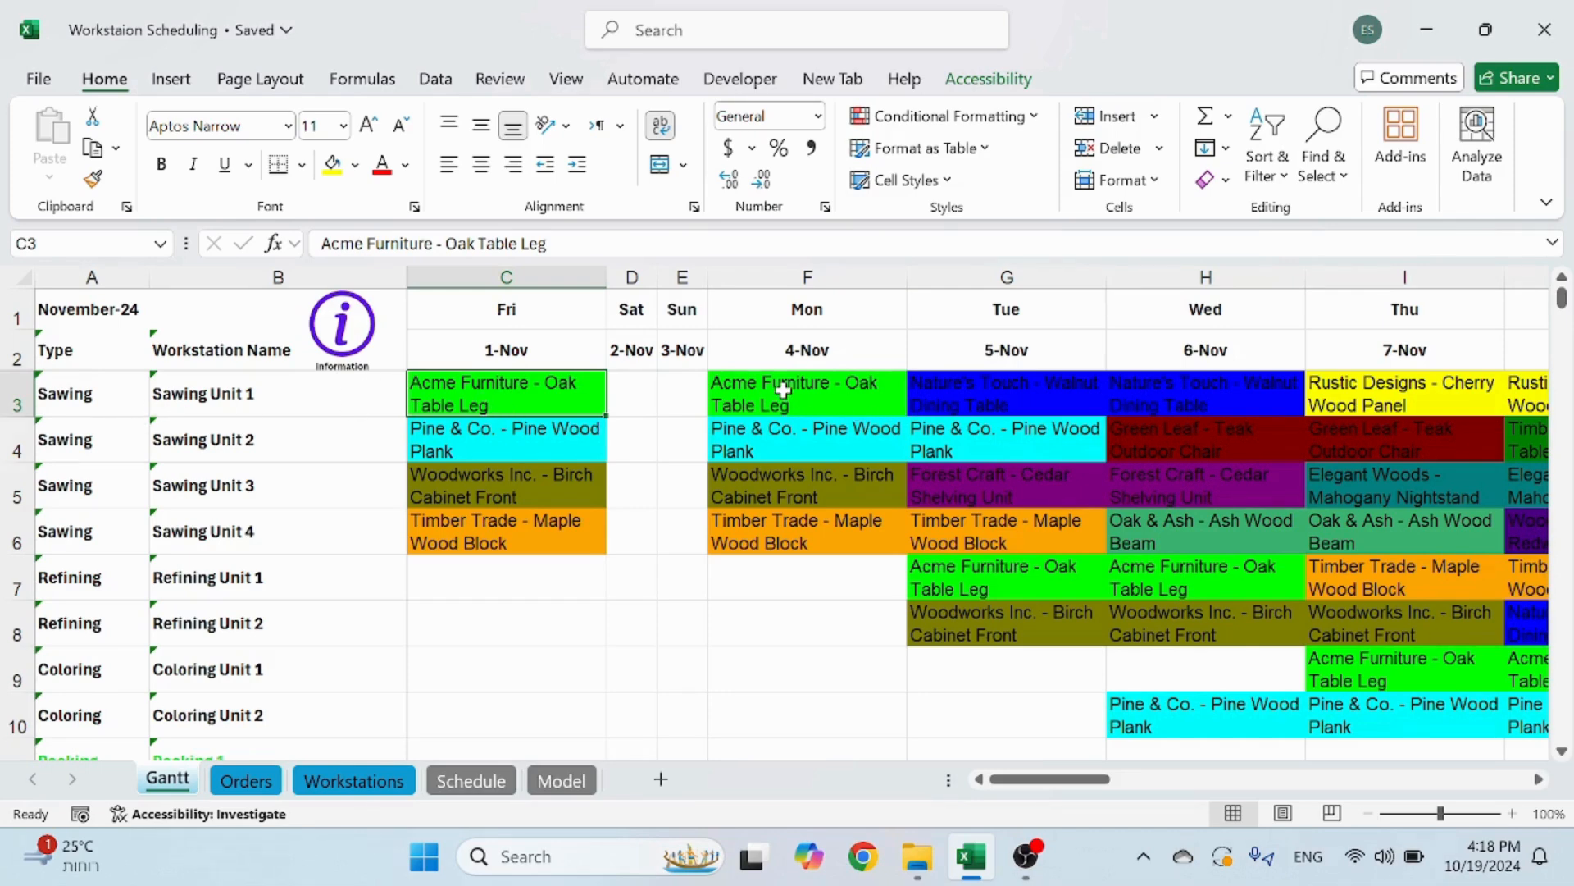
click(1006, 576)
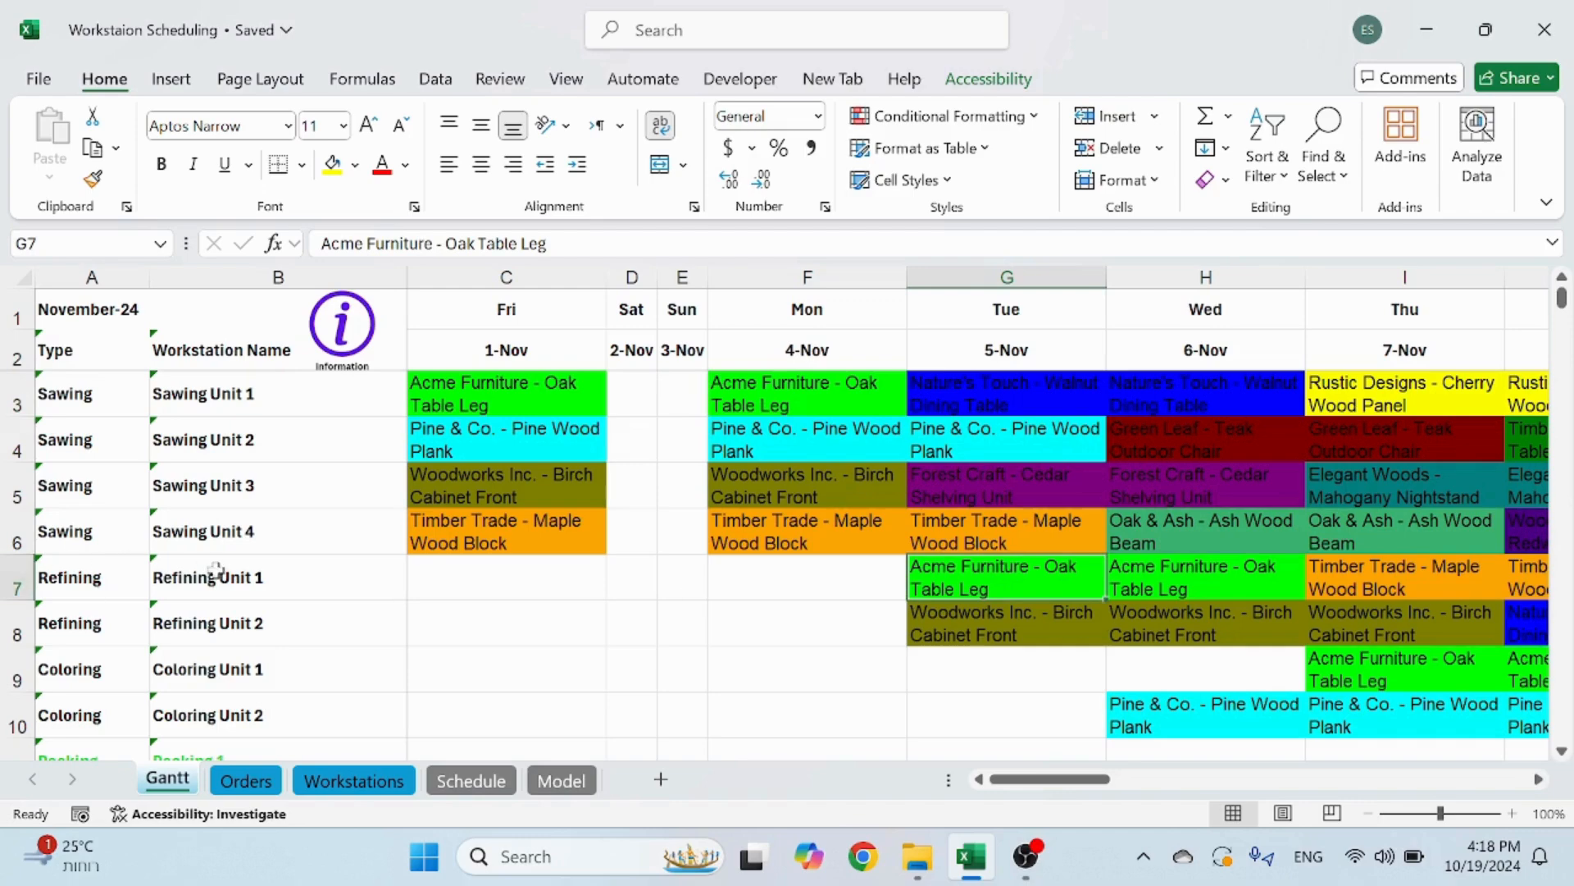
click(1403, 669)
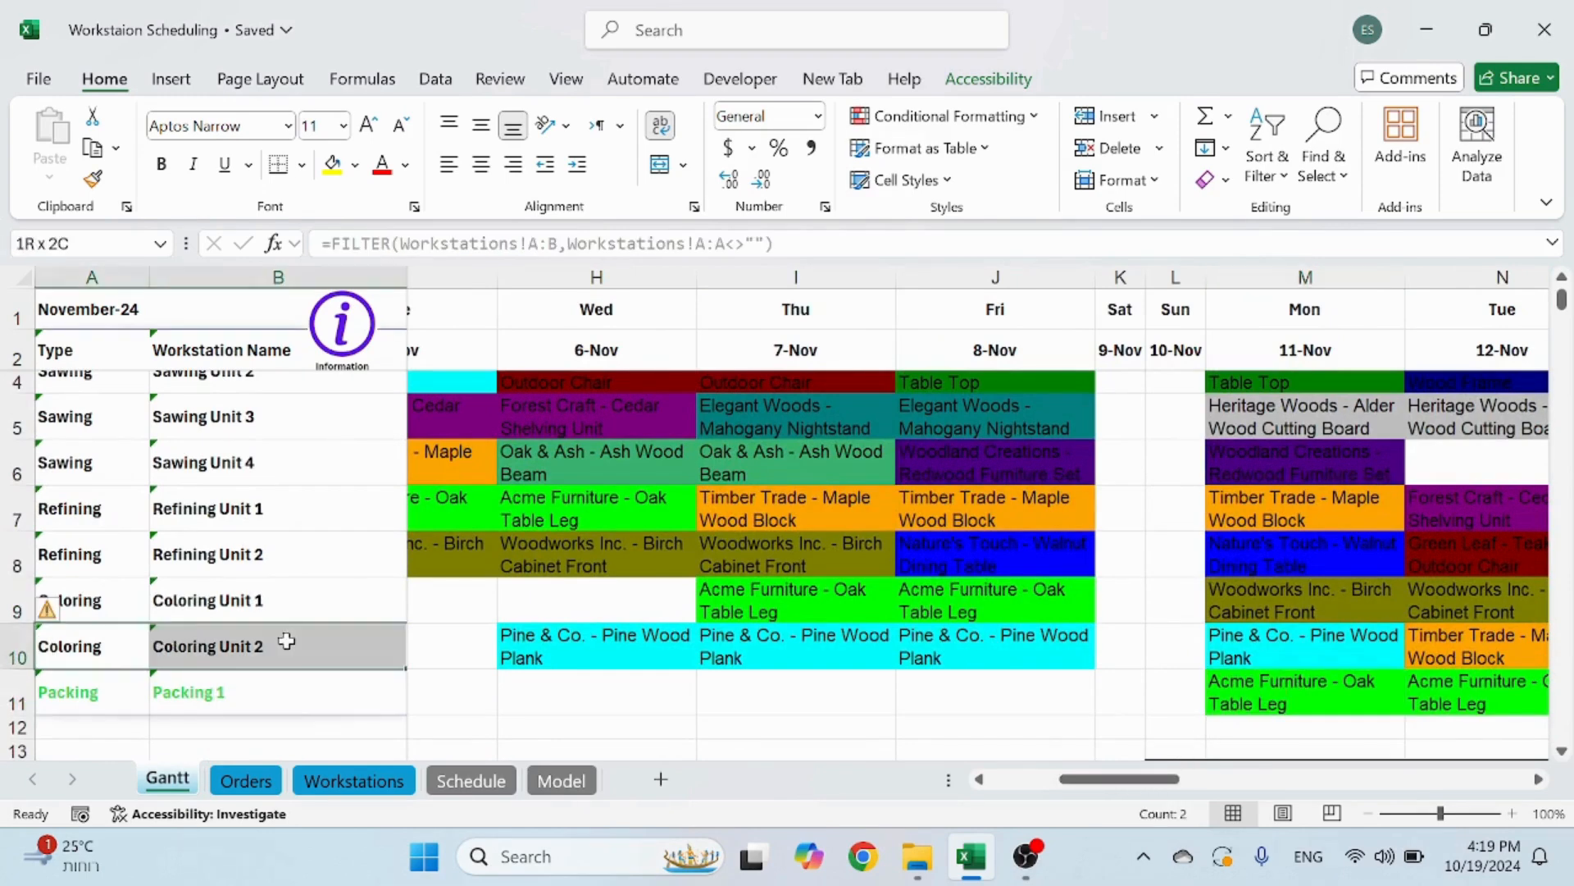
click(67, 692)
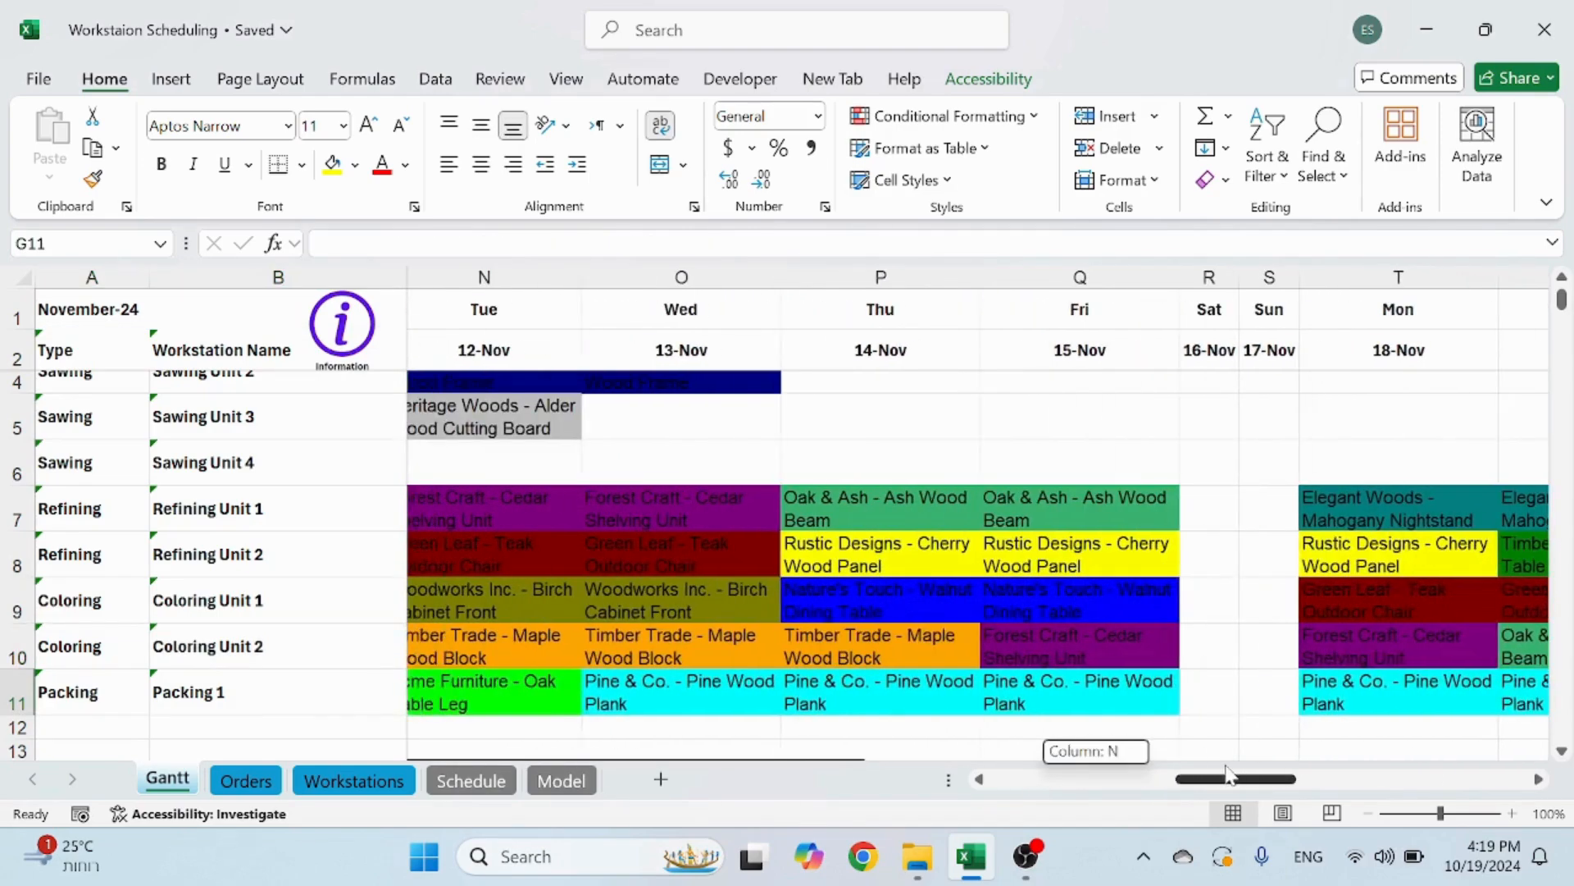
scroll(right, 3)
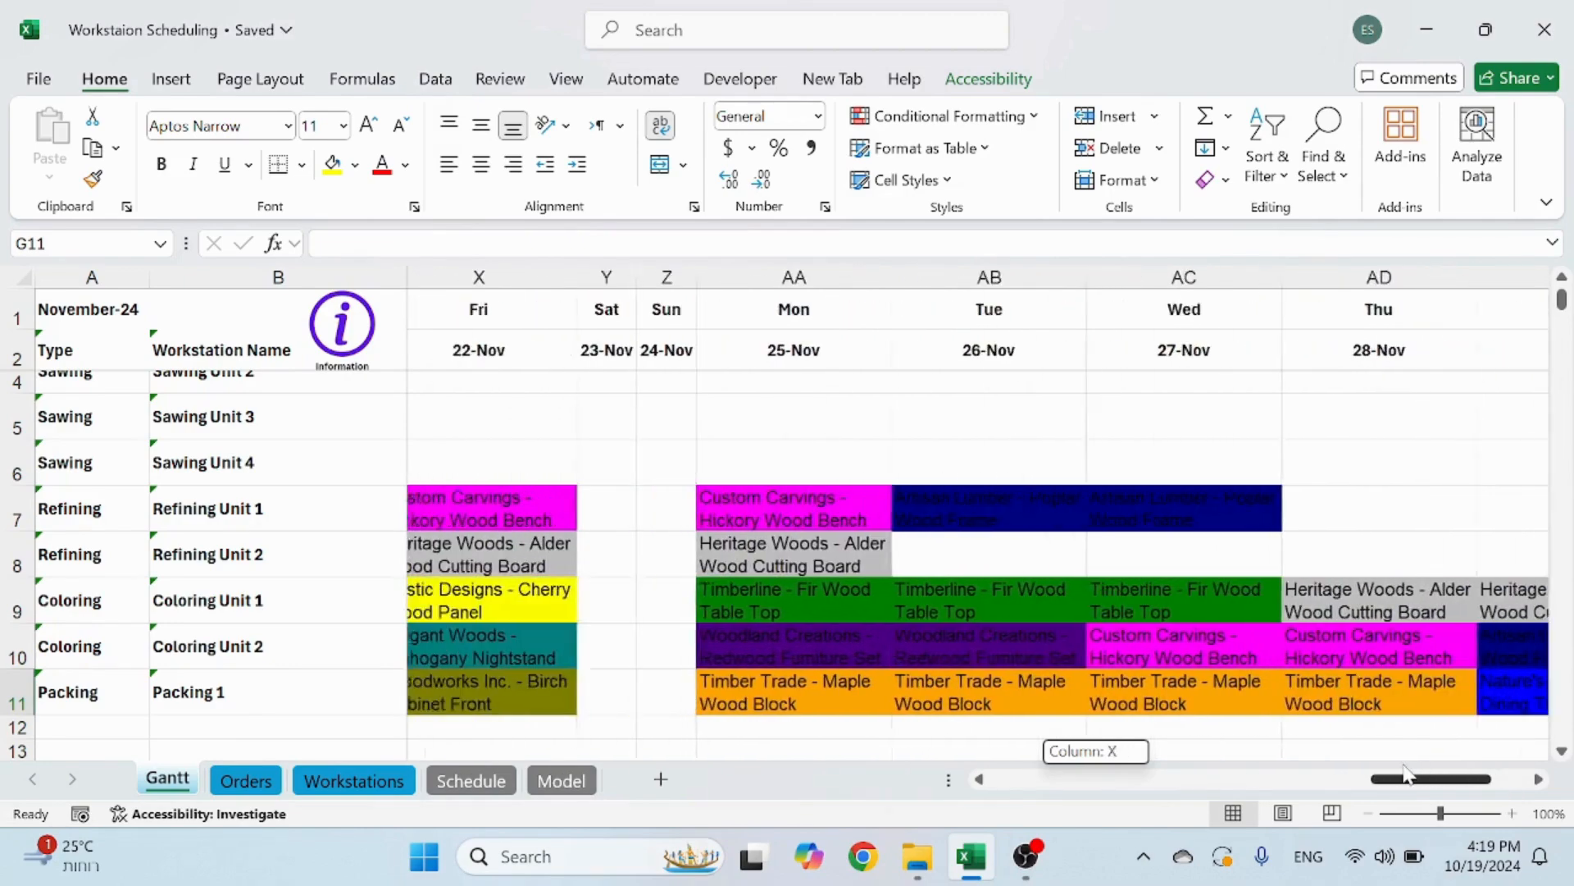
scroll(left, 3)
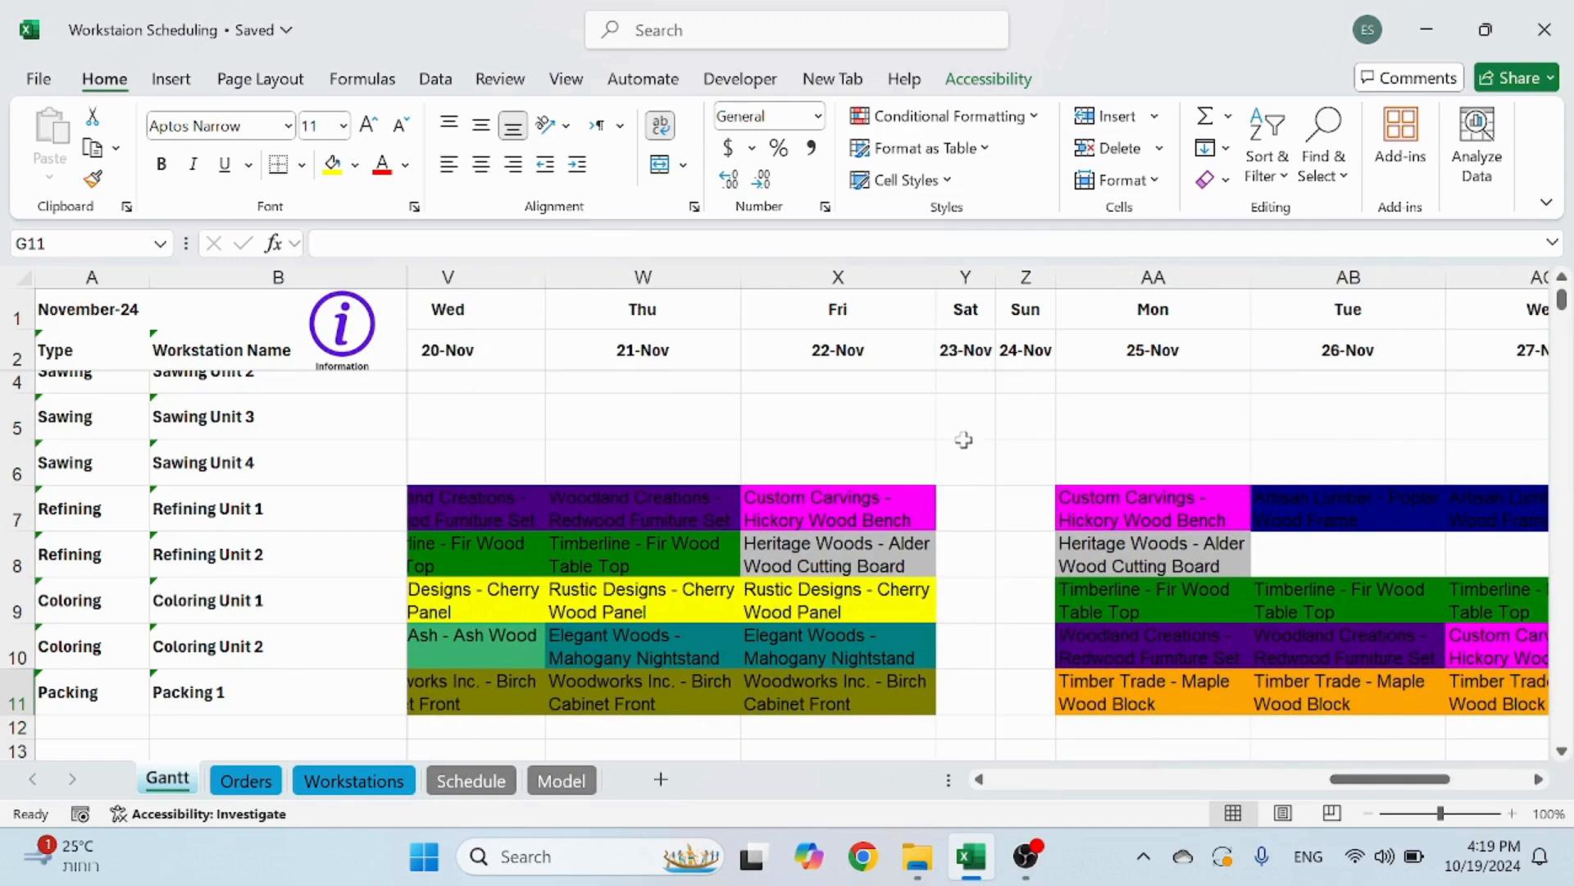
scroll(left, 3)
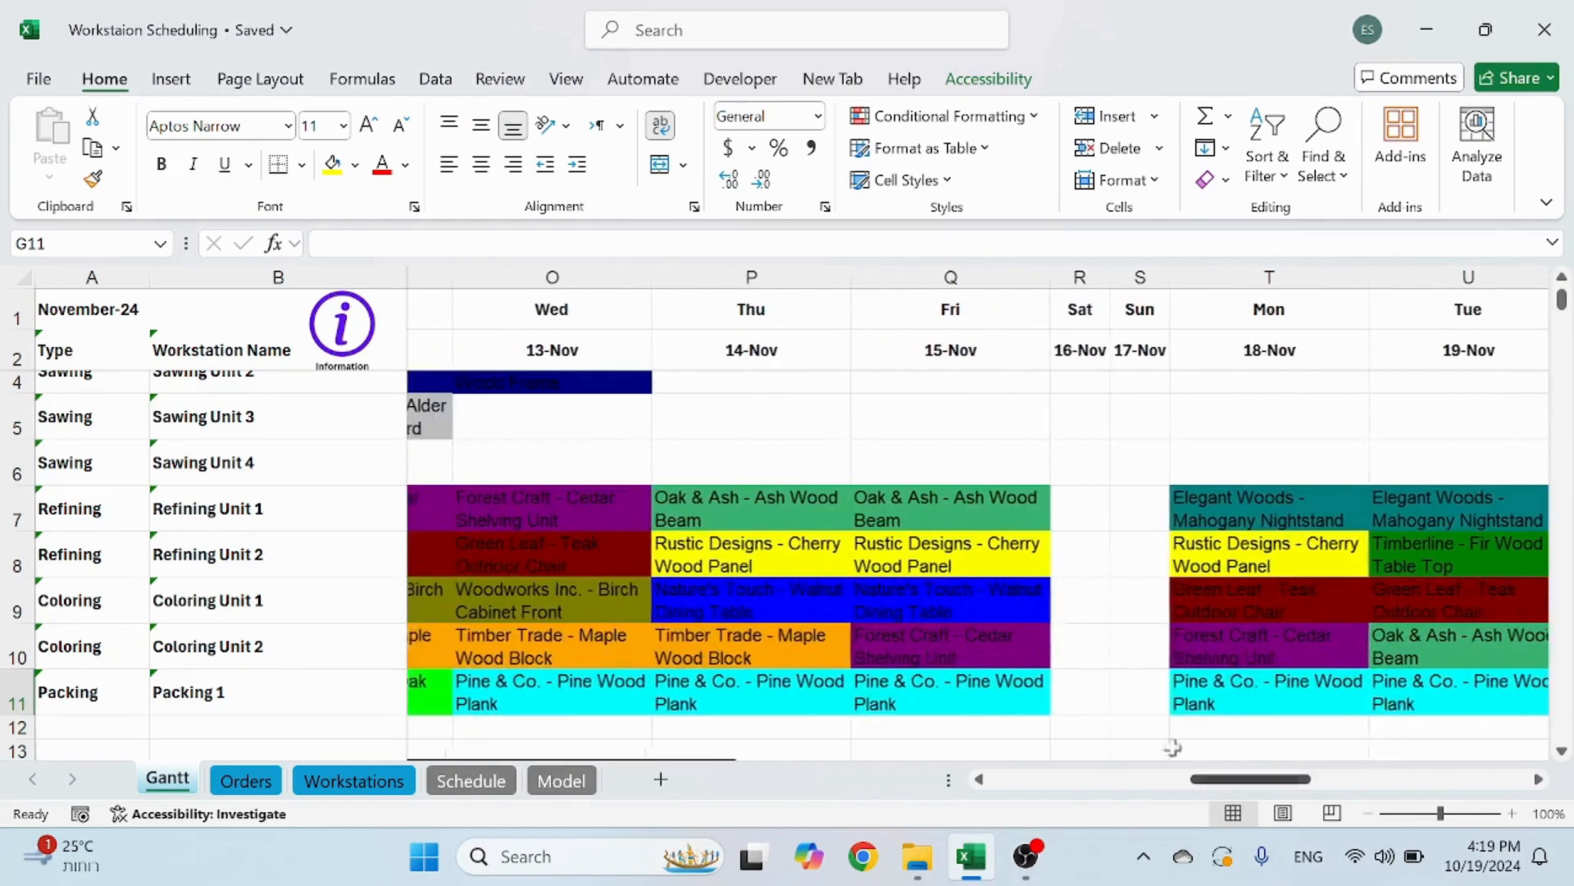
scroll(left, 3)
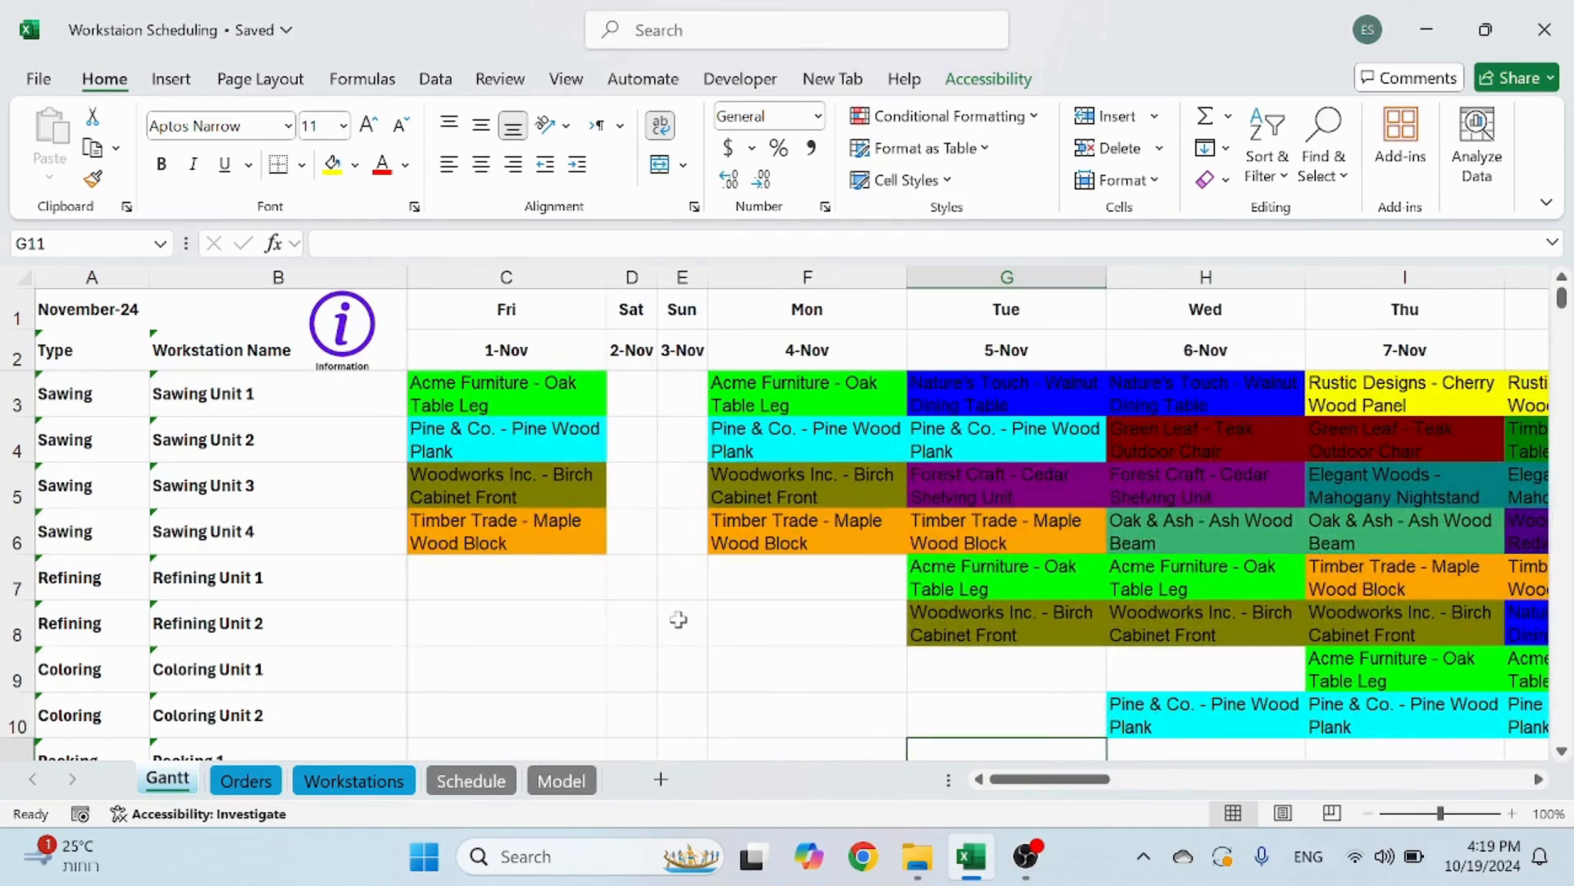
mouse_move(362, 439)
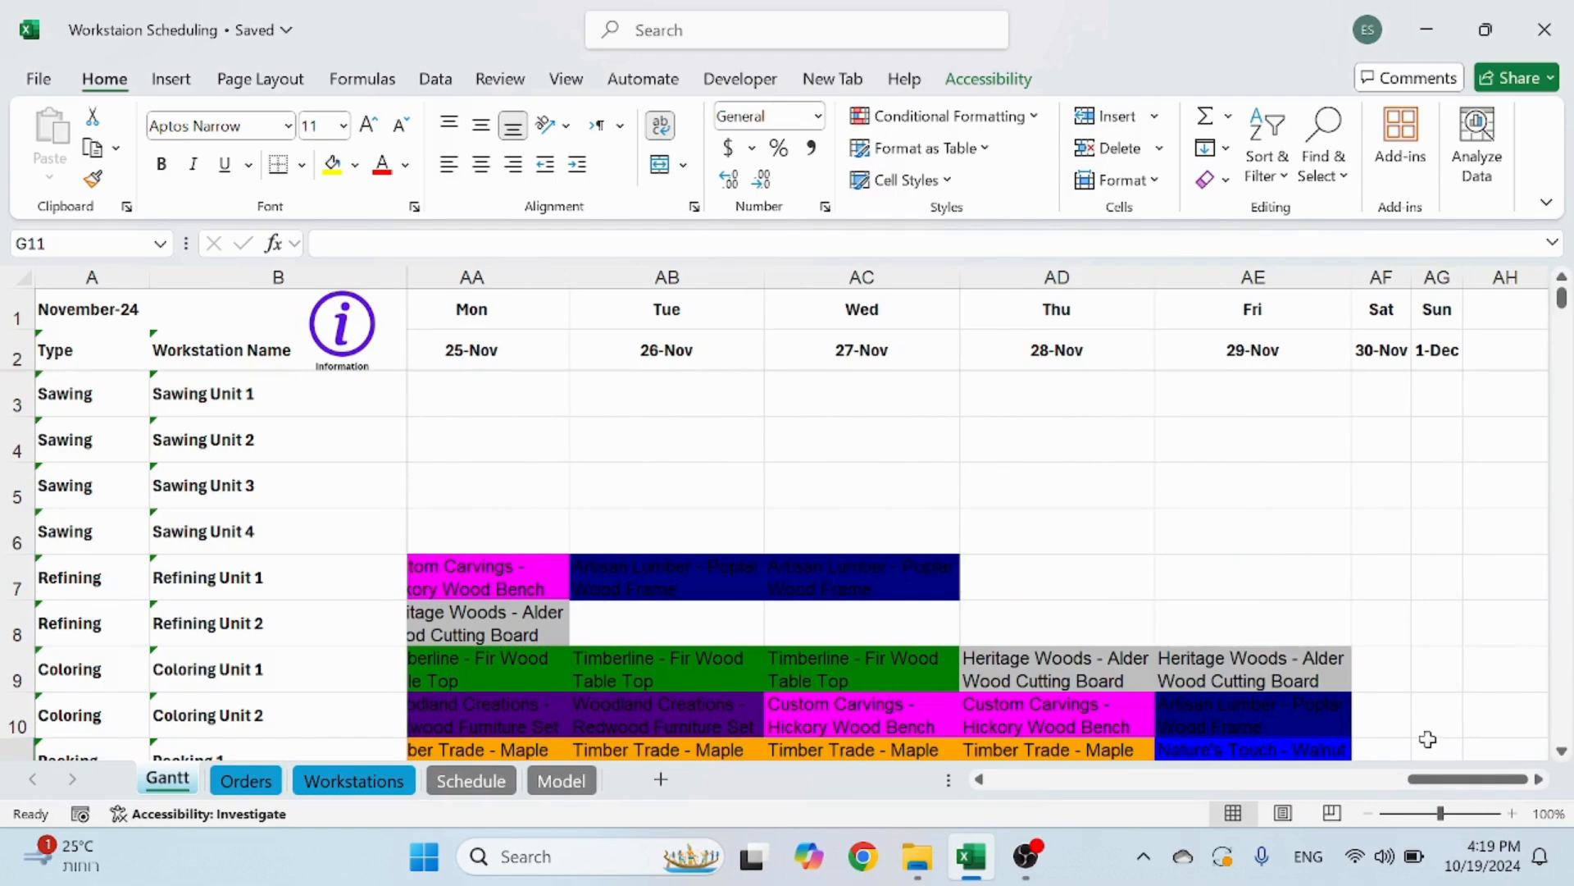
scroll(down, 3)
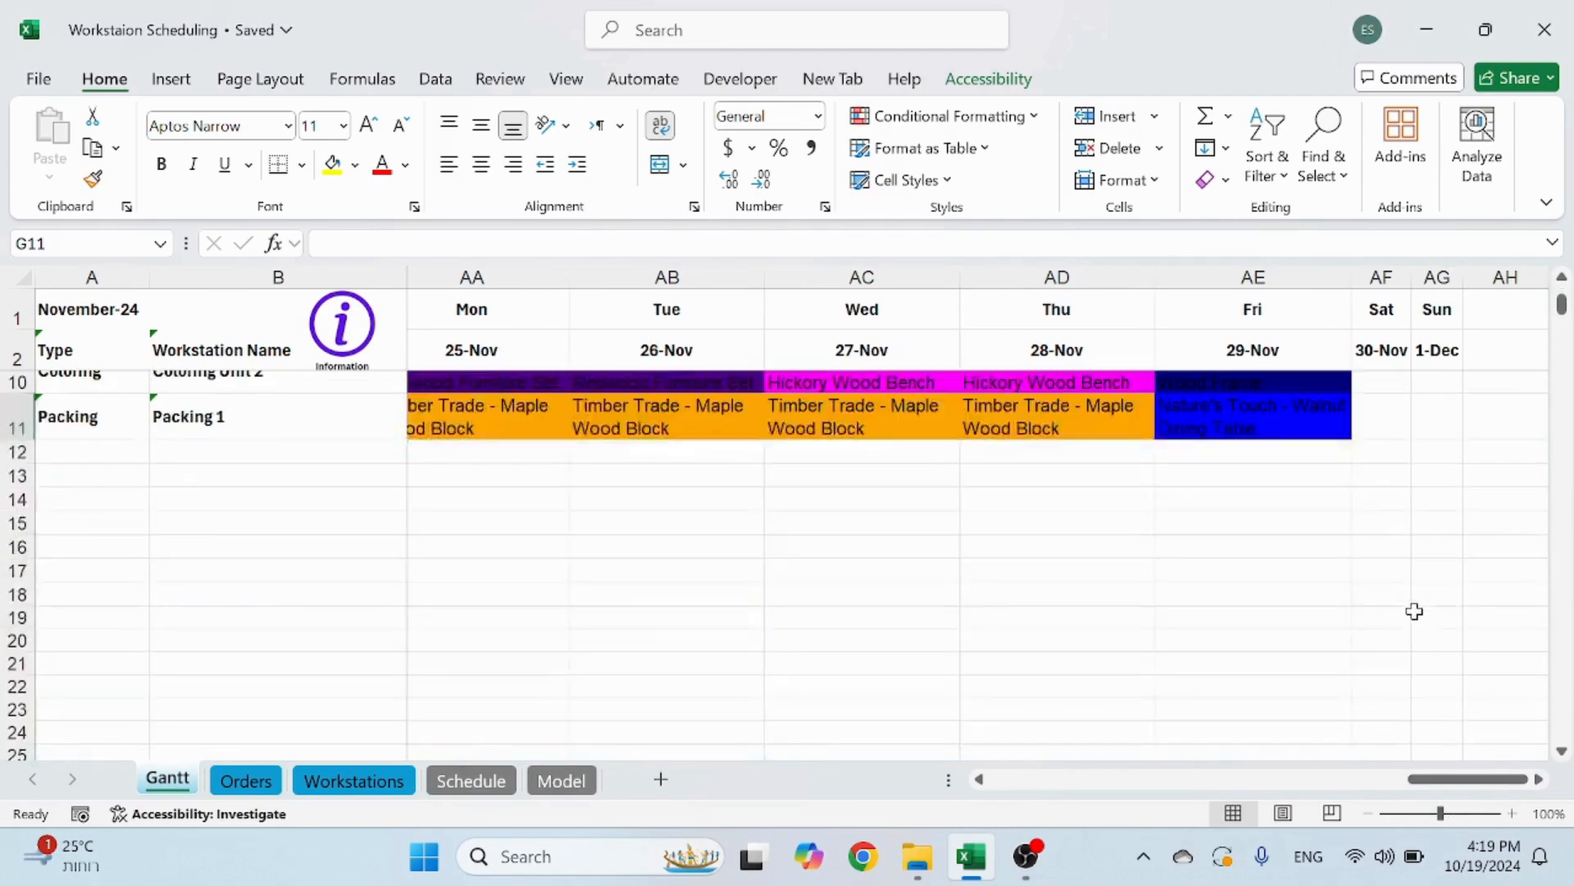
scroll(left, 3)
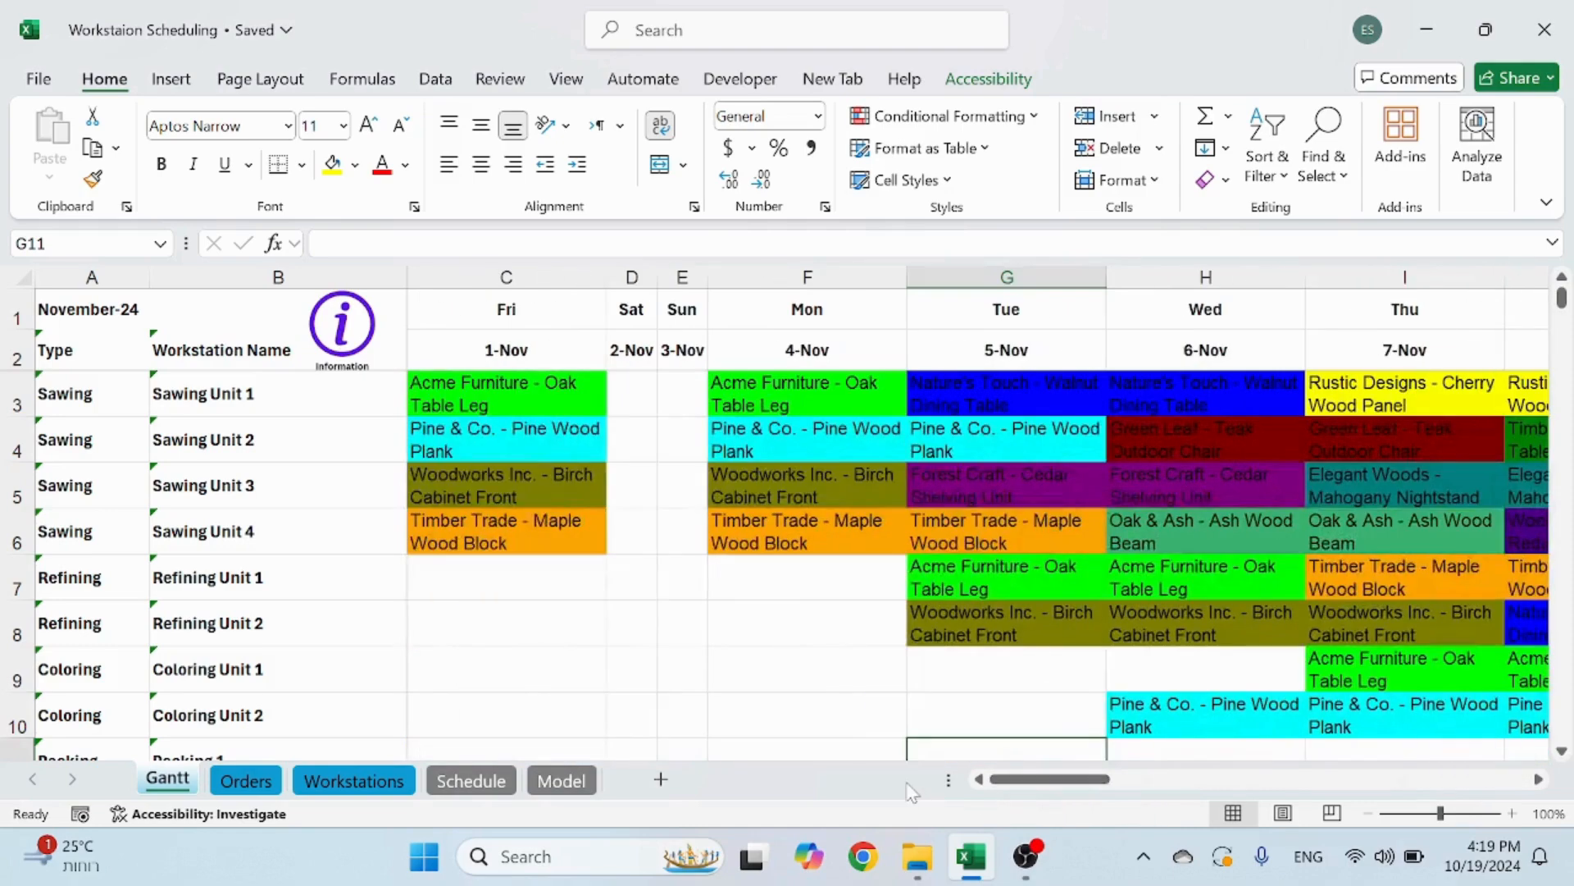
mouse_move(677, 666)
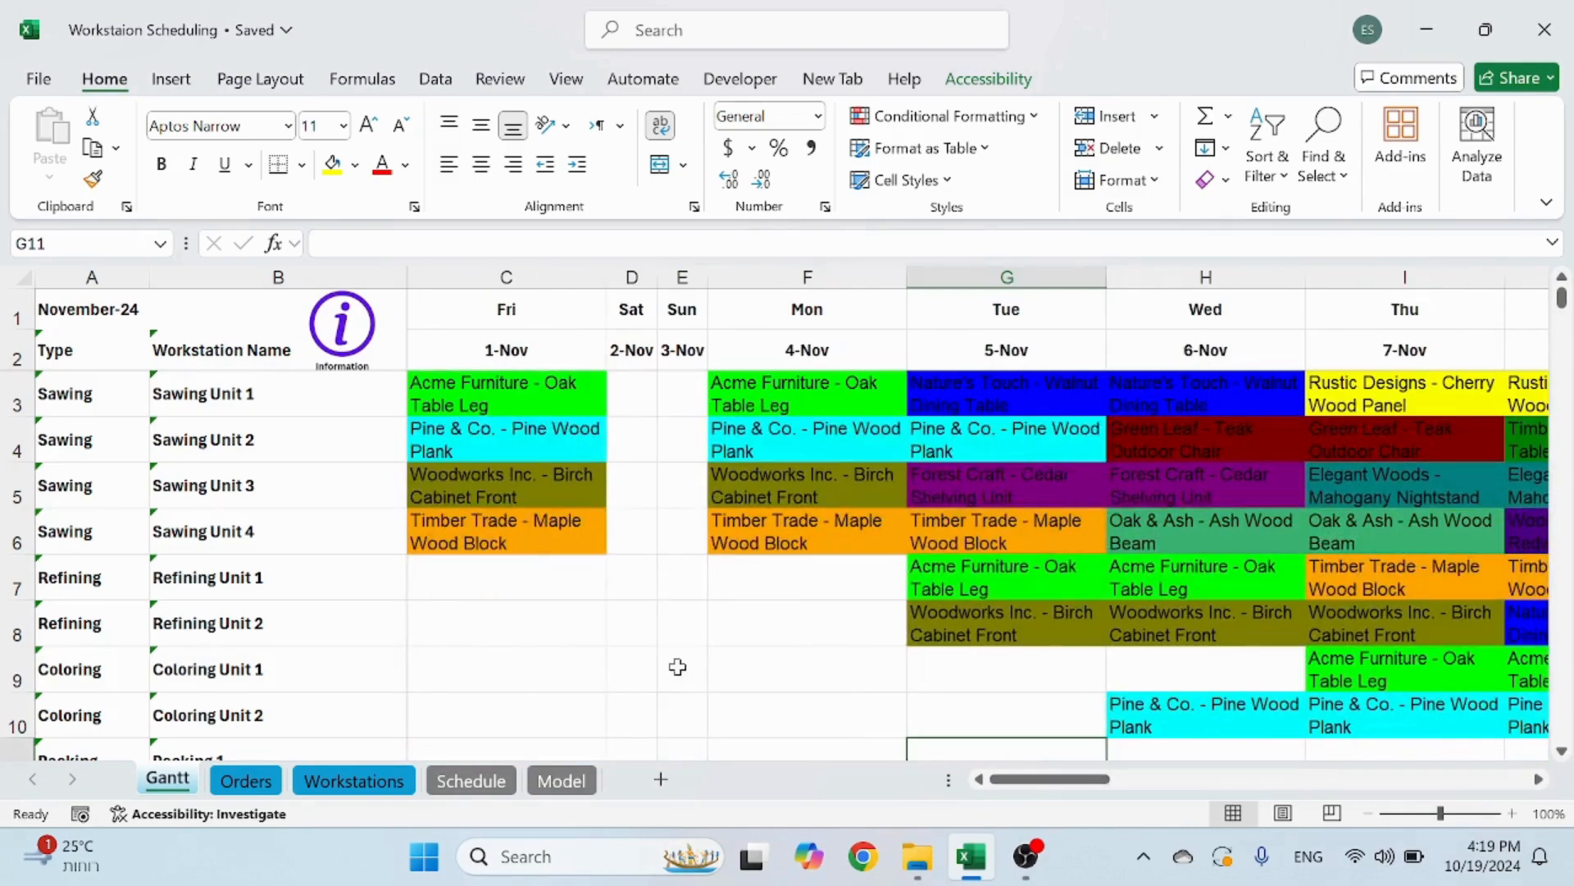
mouse_move(492, 637)
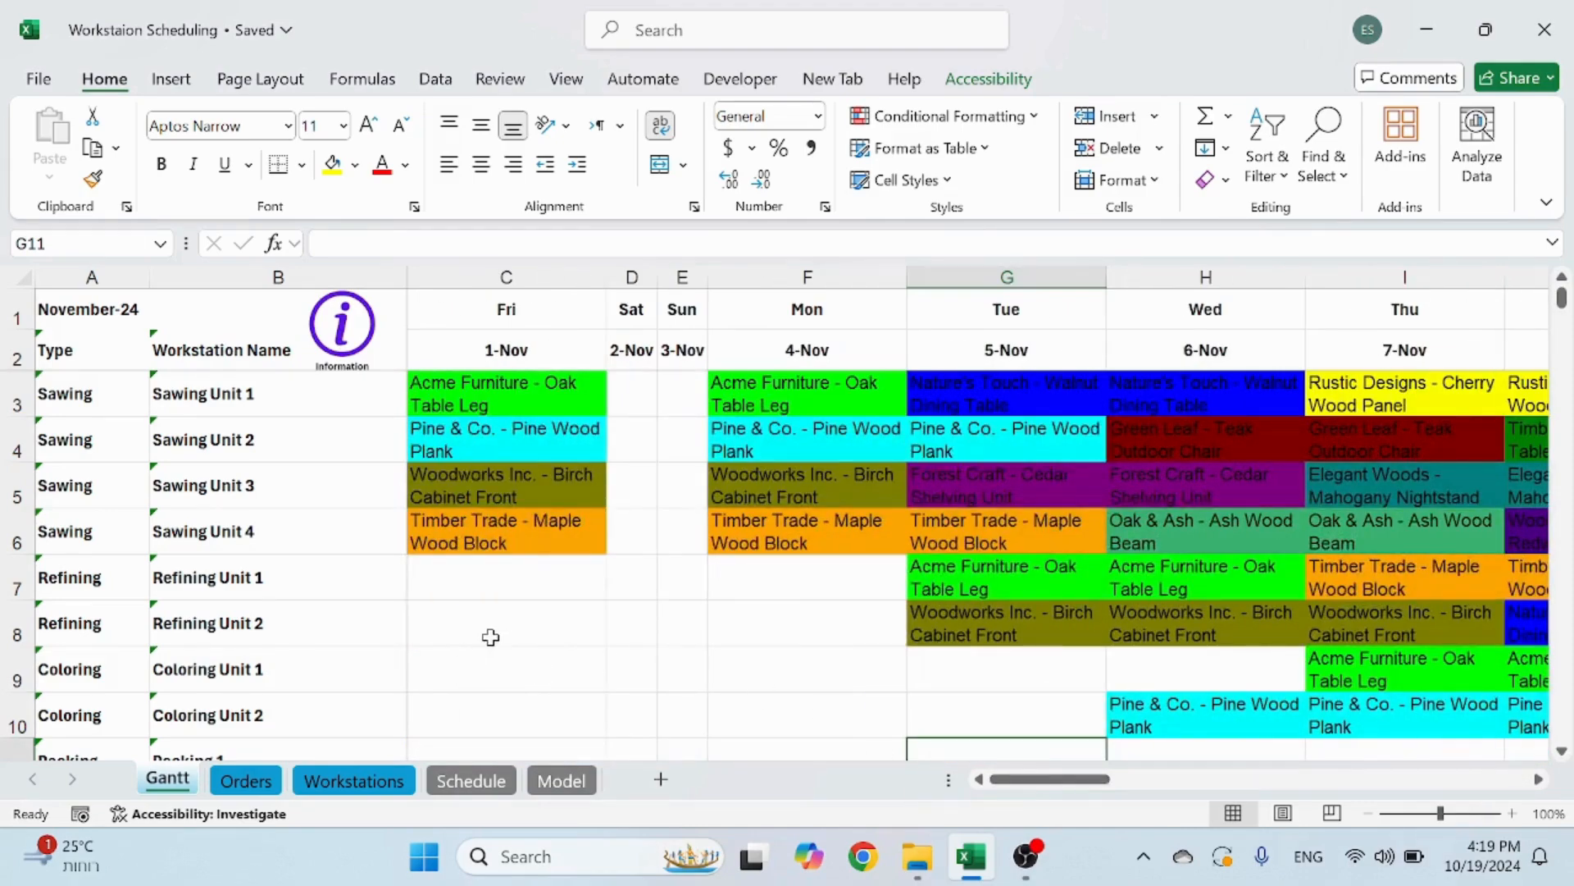
mouse_move(570, 577)
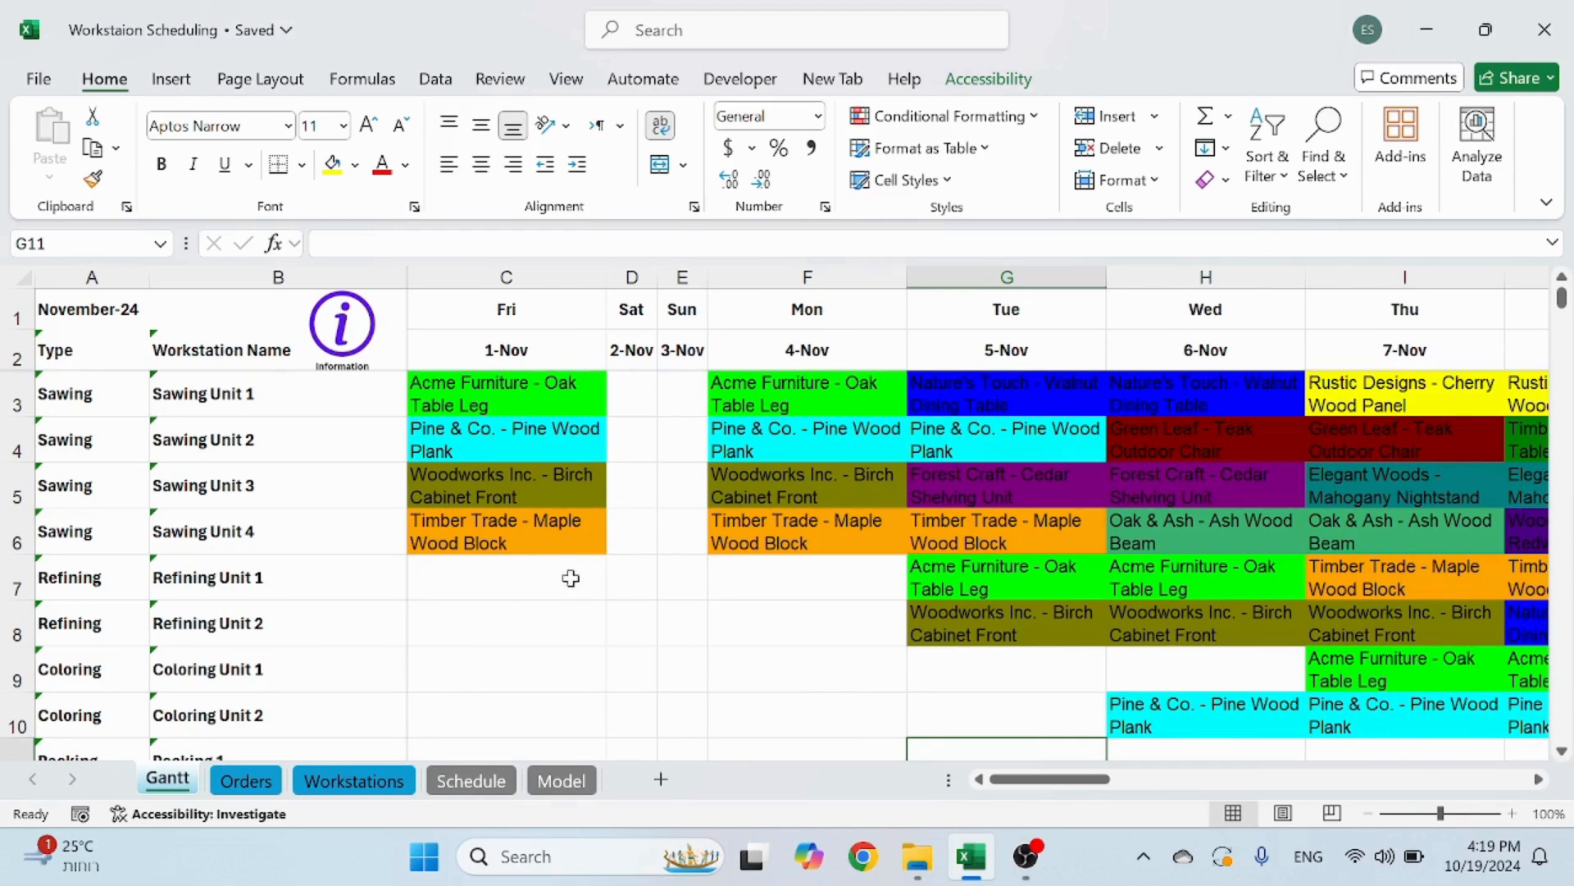
mouse_move(903, 673)
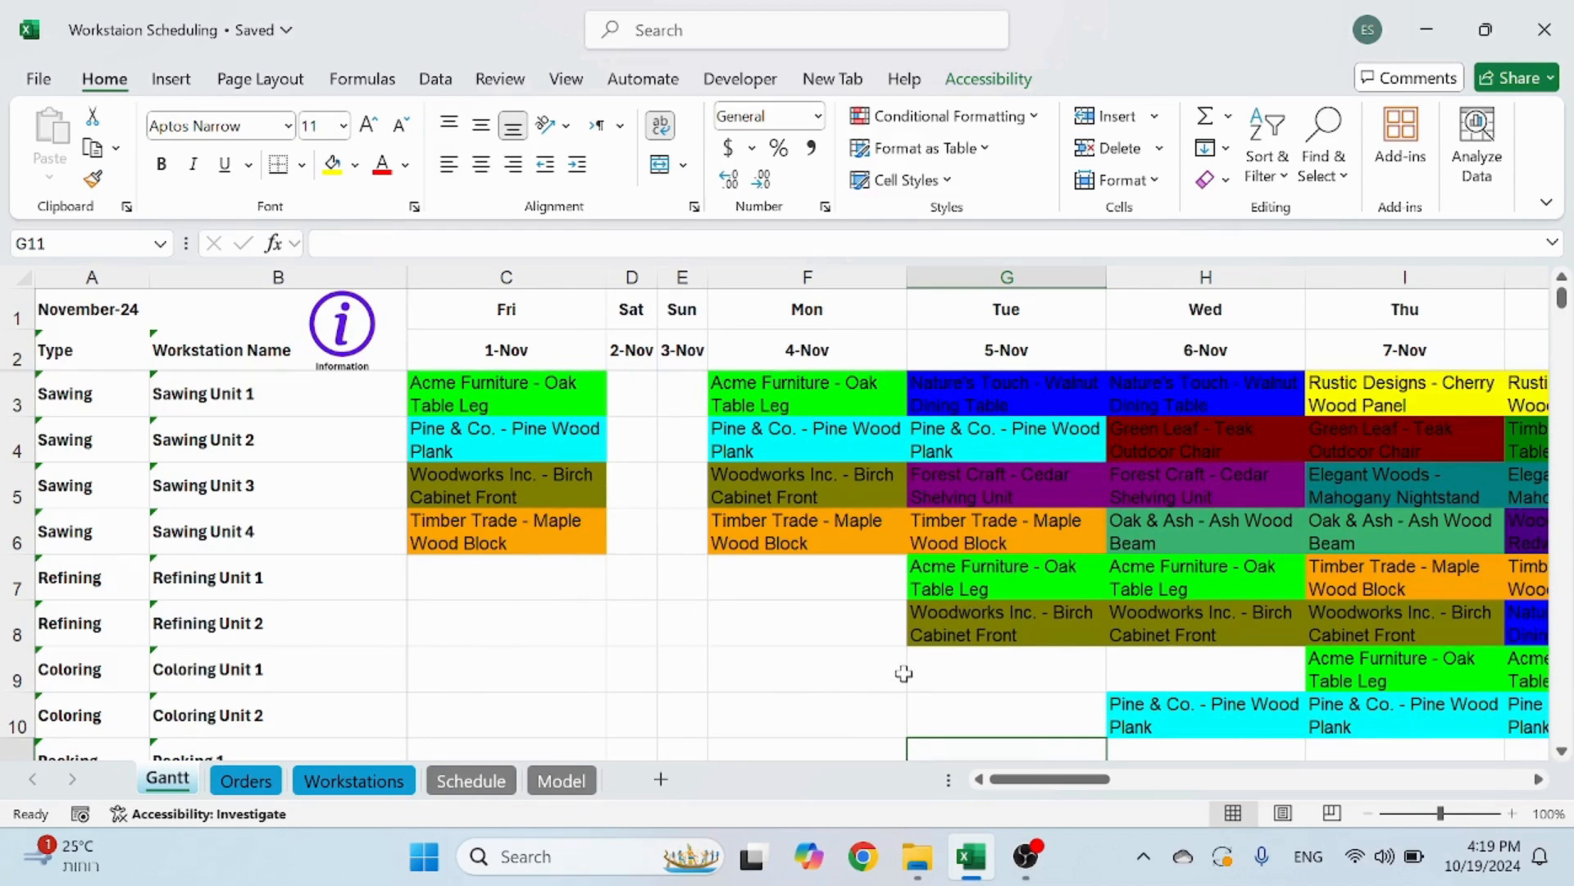
mouse_move(466, 648)
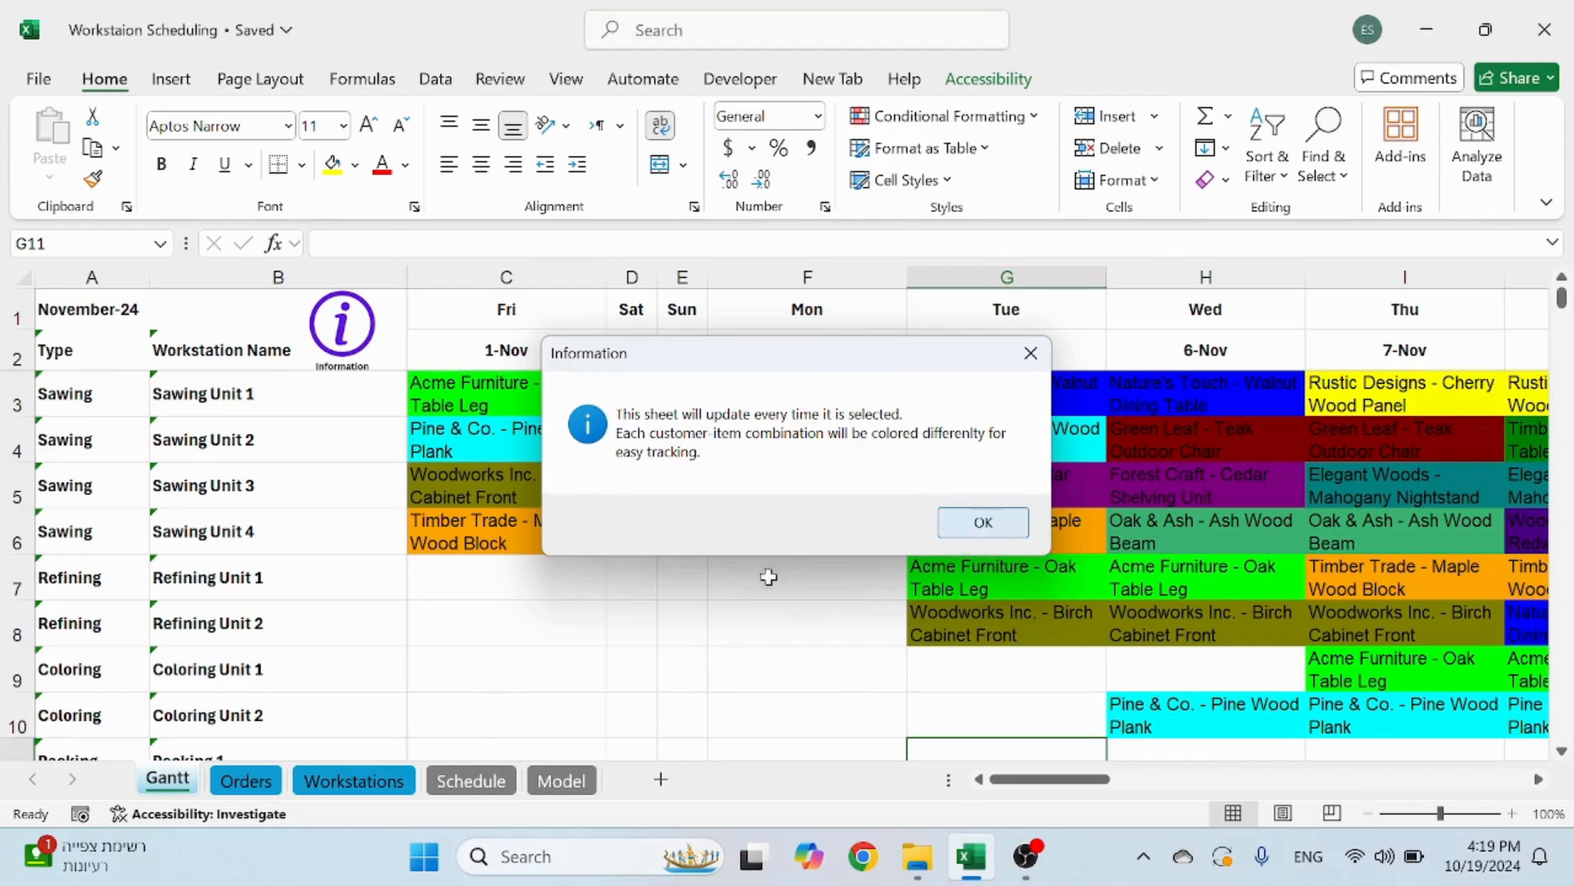
click(983, 522)
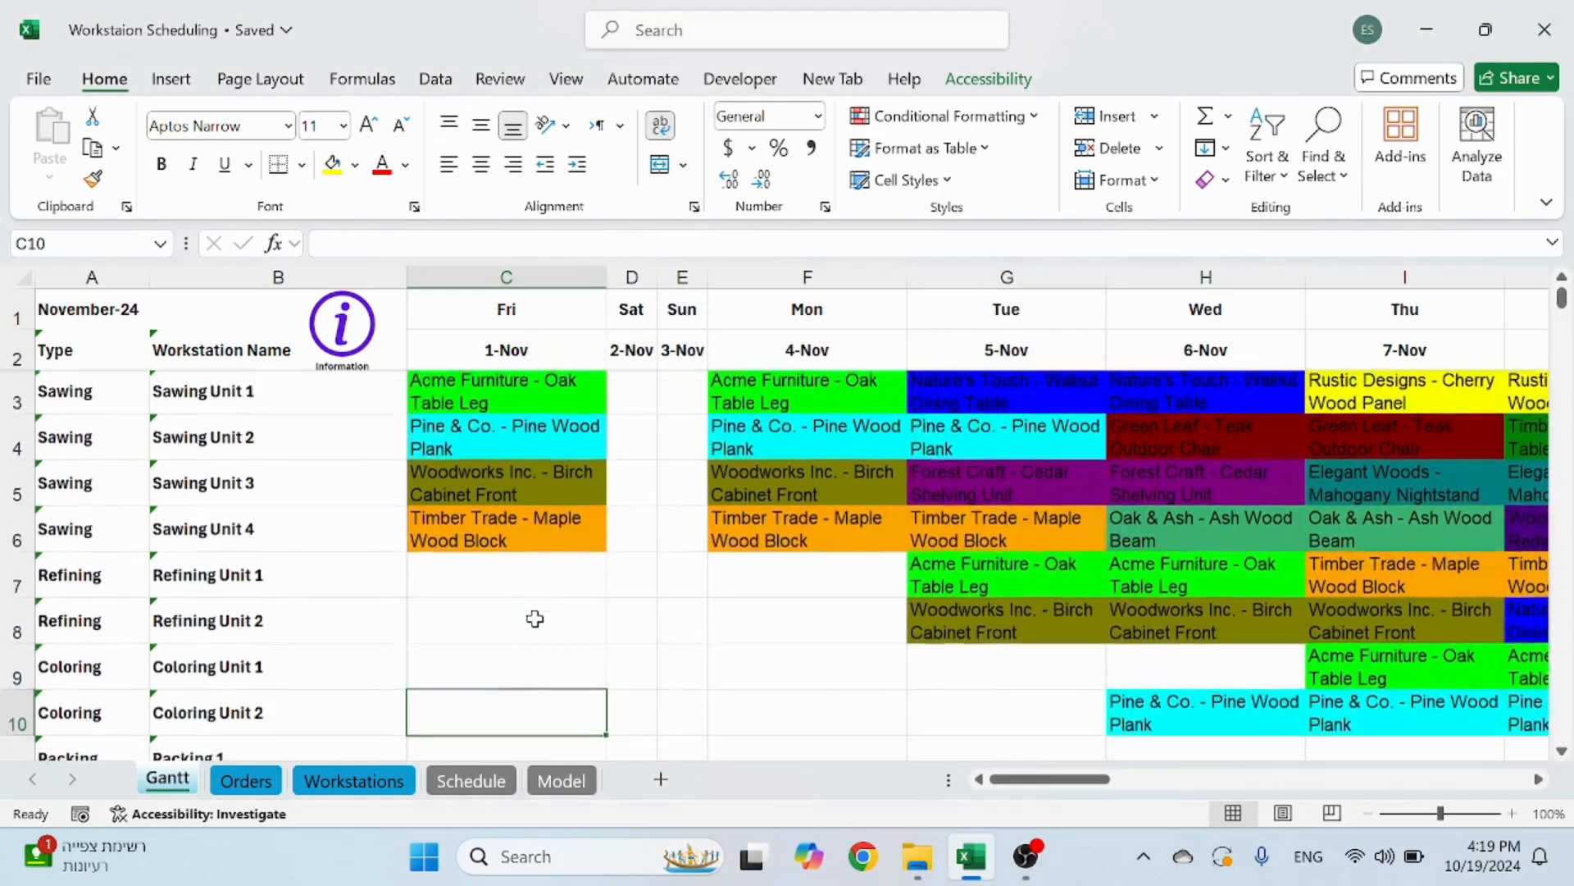
click(506, 621)
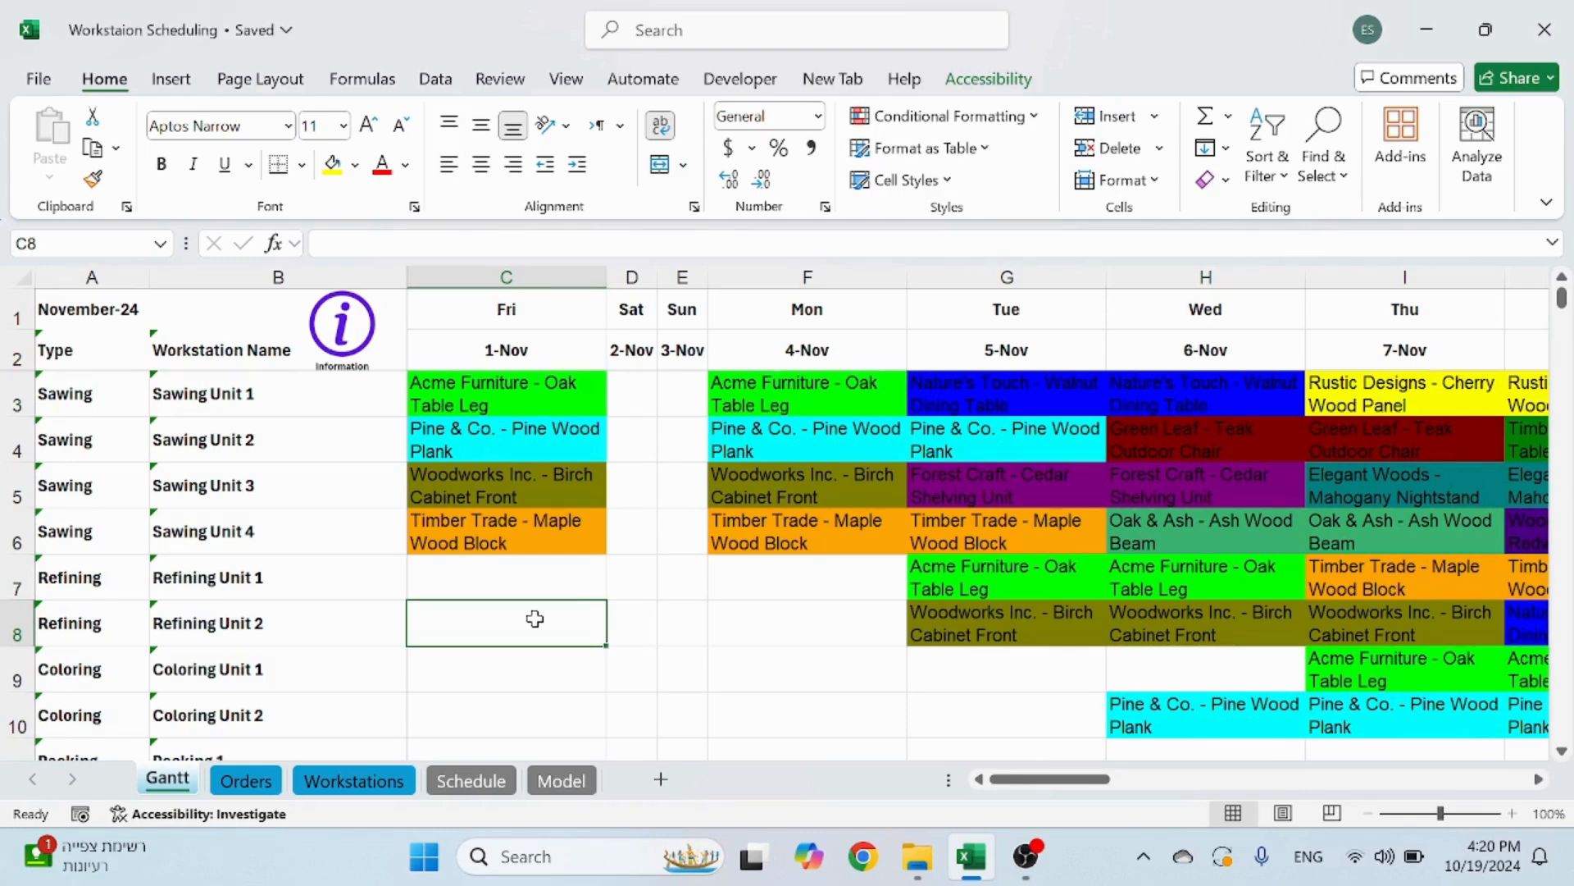
mouse_move(686, 600)
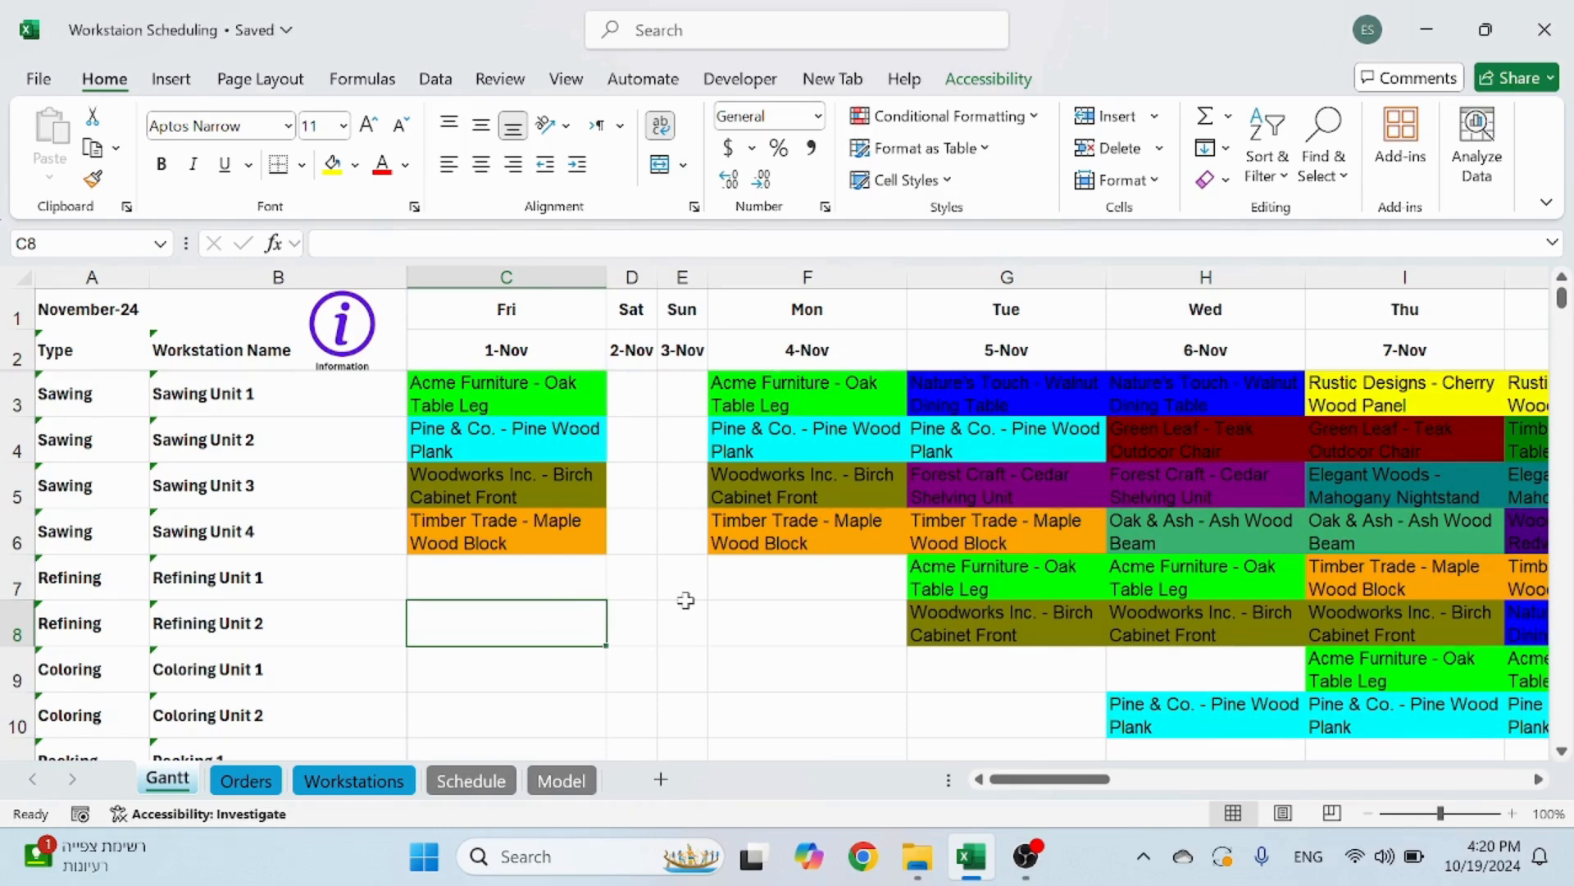